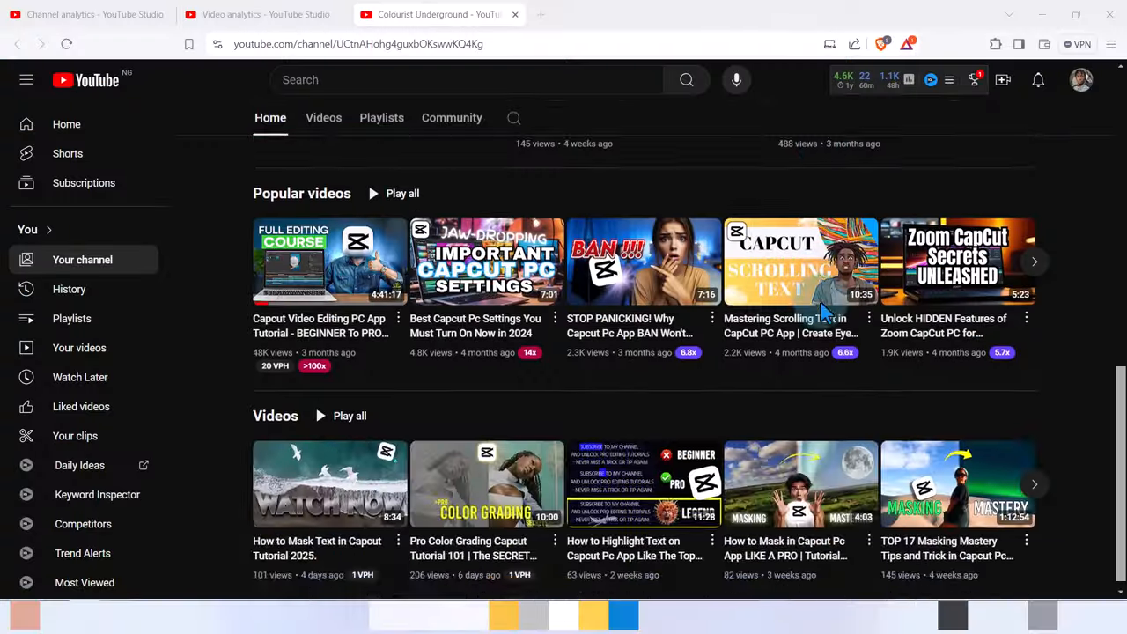
Switch to the Channel analytics browser tab and scroll through the 28-day overview metrics and Realtime panel
scroll(down, 3)
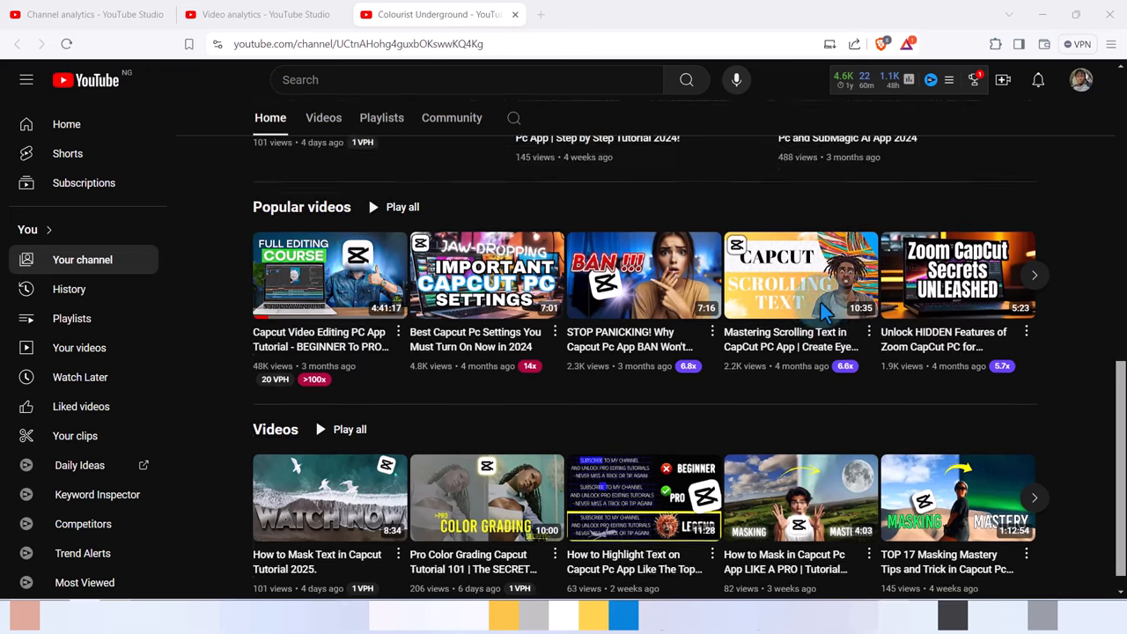
scroll(up, 3)
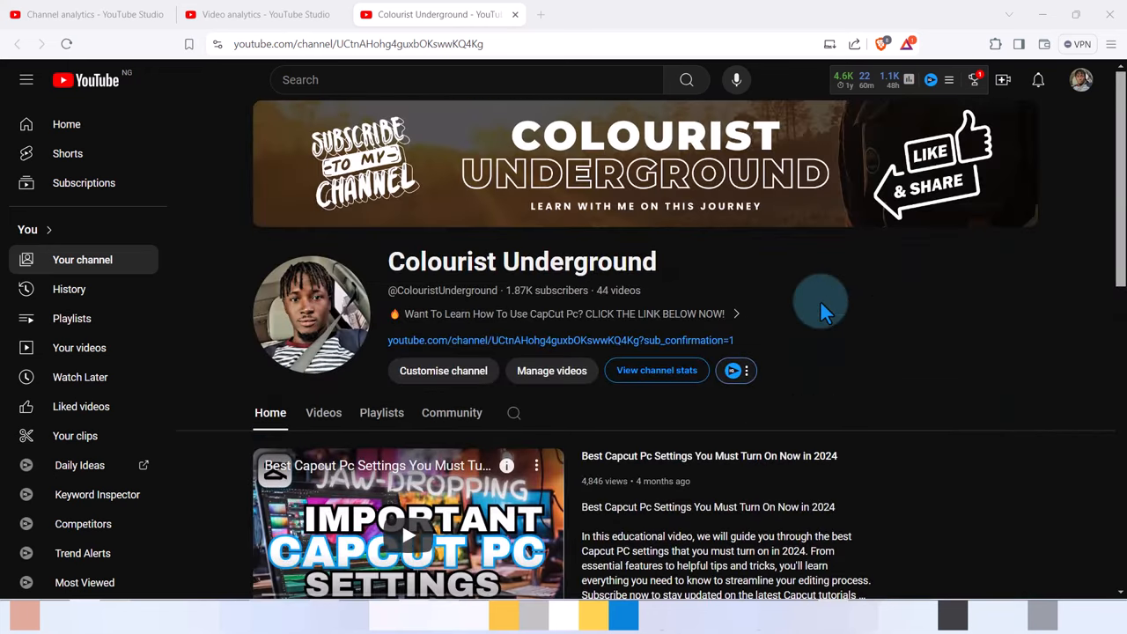
scroll(down, 3)
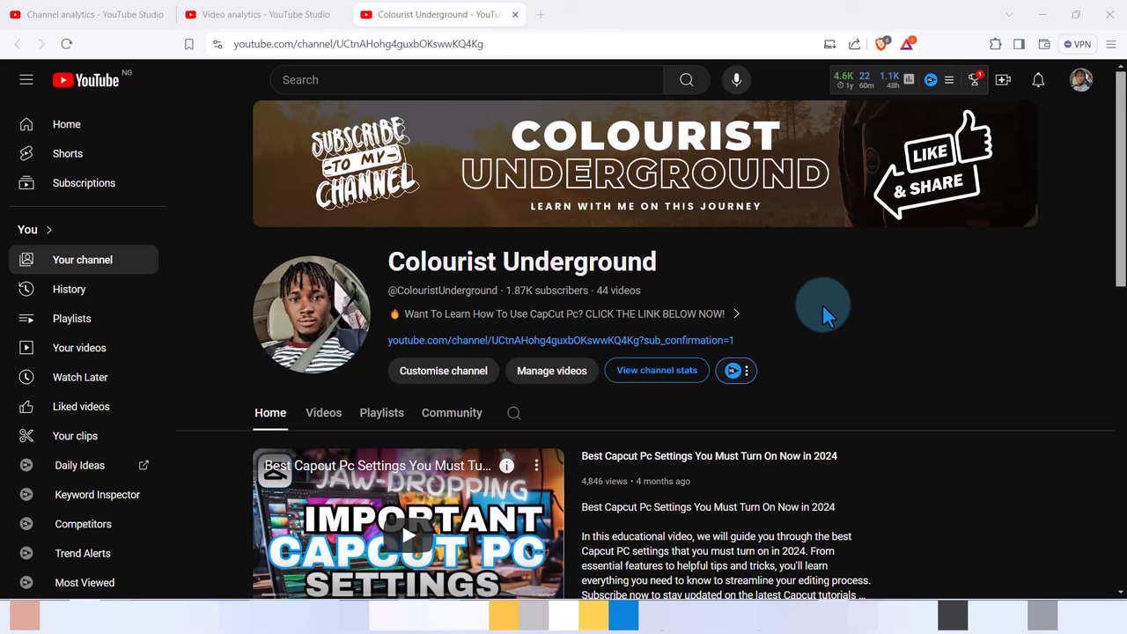
mouse_move(828, 317)
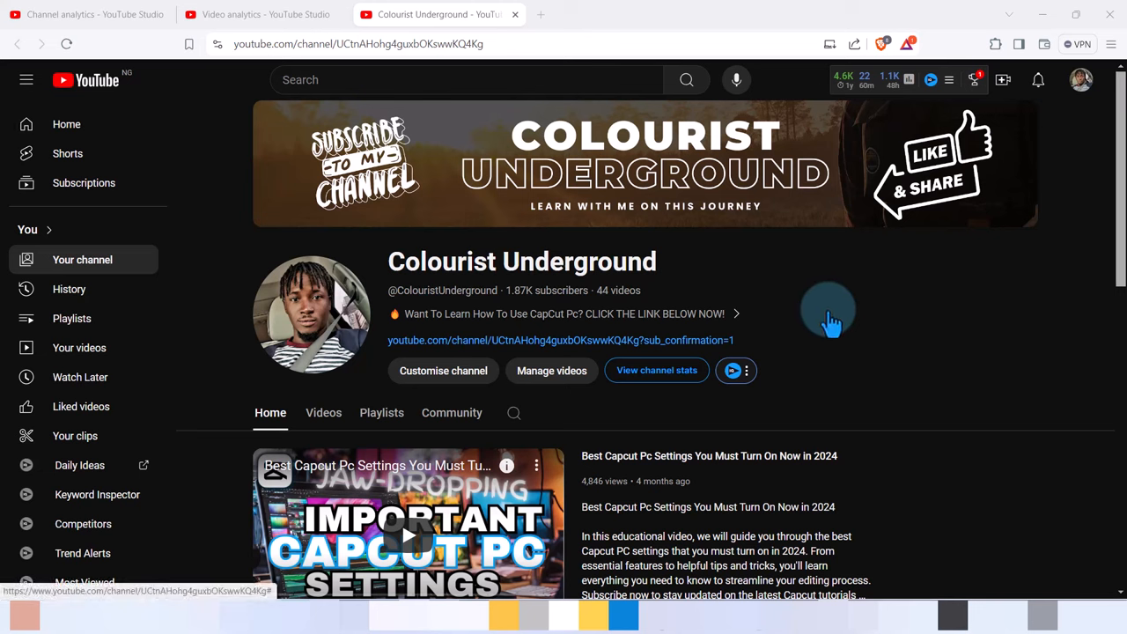
mouse_move(834, 324)
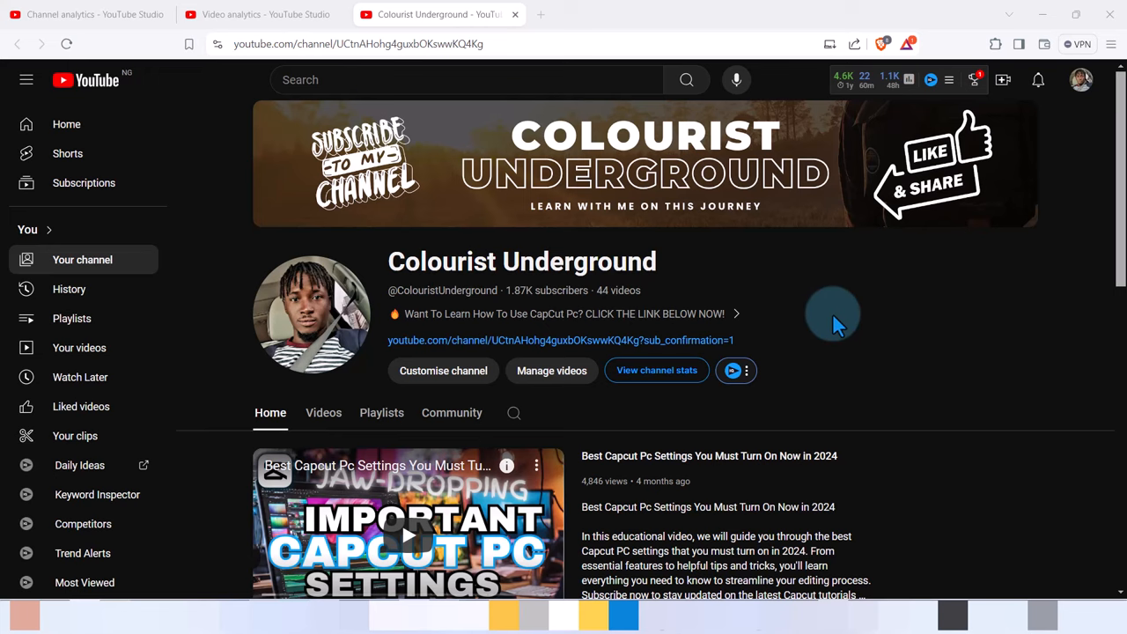
mouse_move(836, 331)
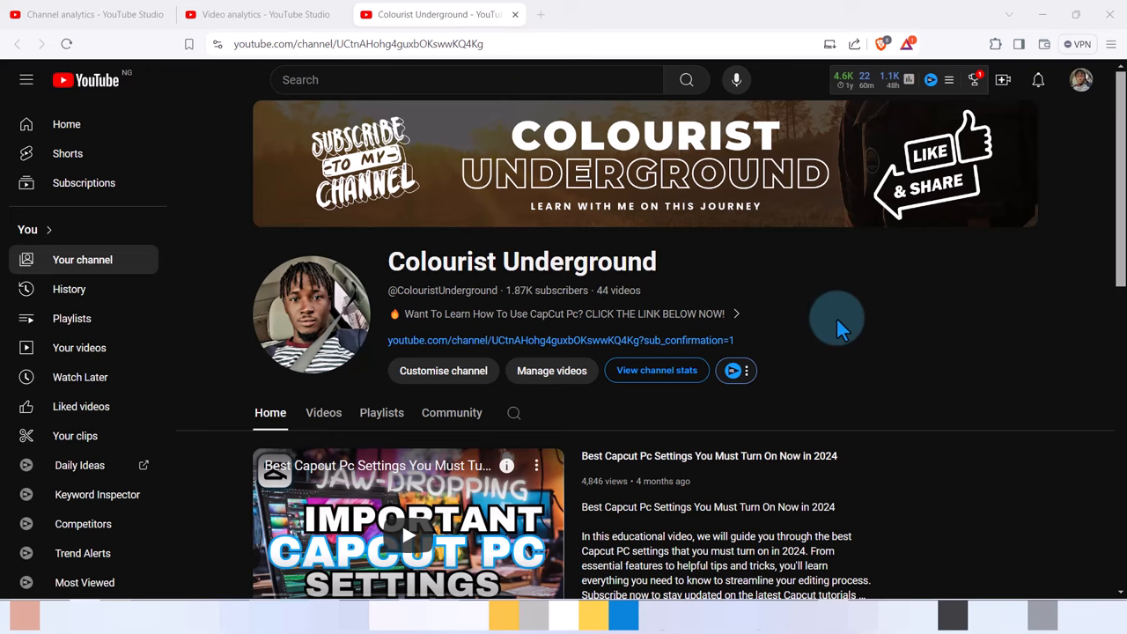
scroll(down, 3)
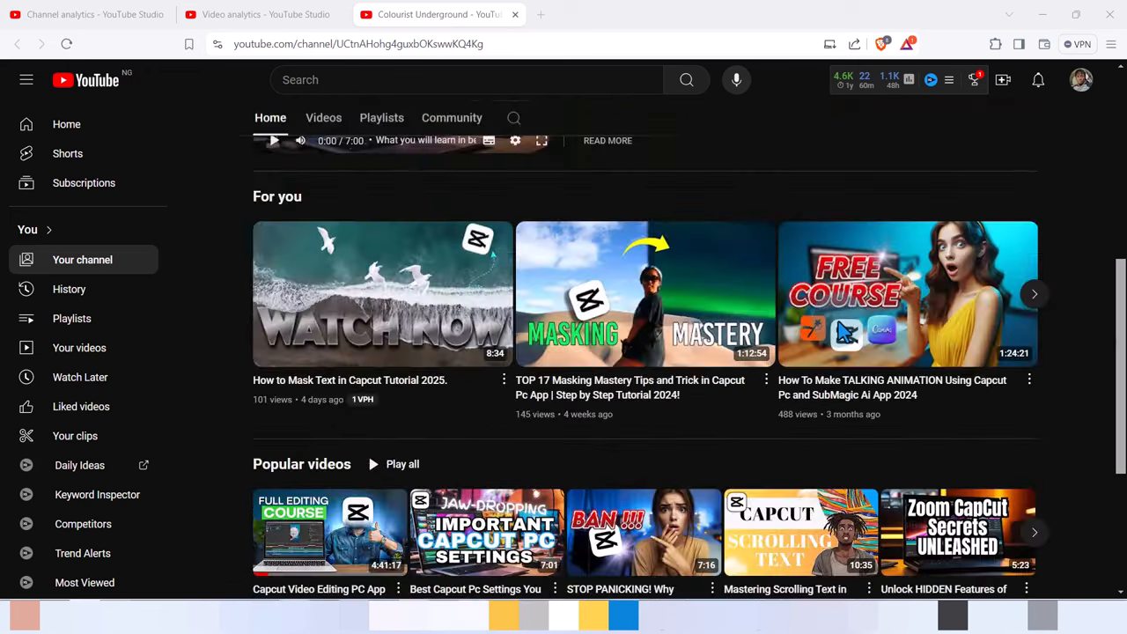
scroll(down, 3)
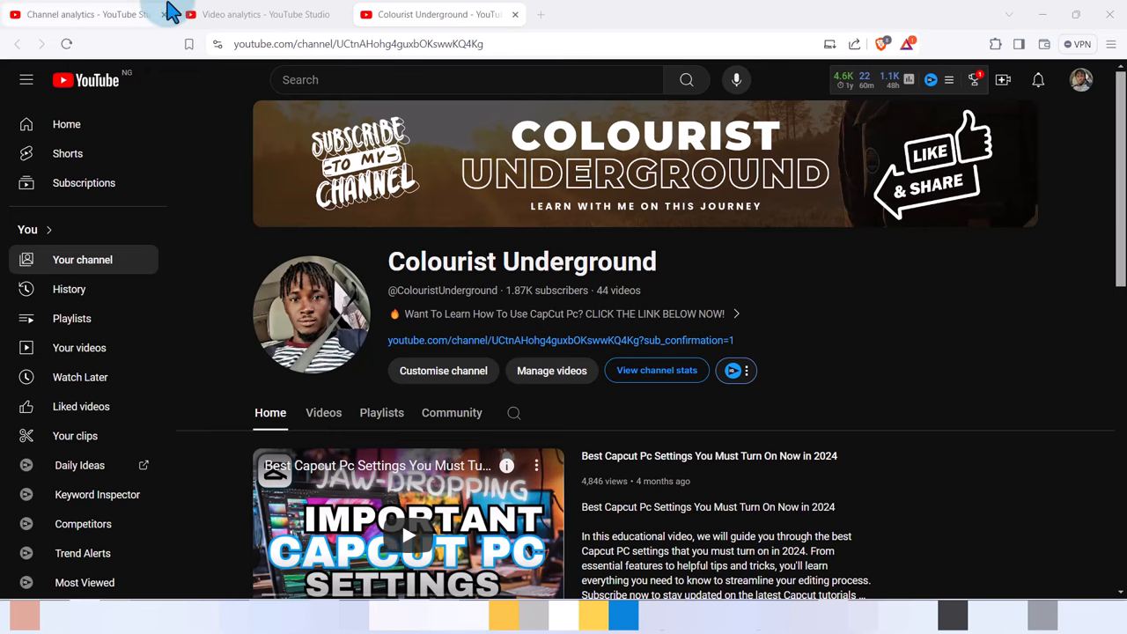
click(79, 14)
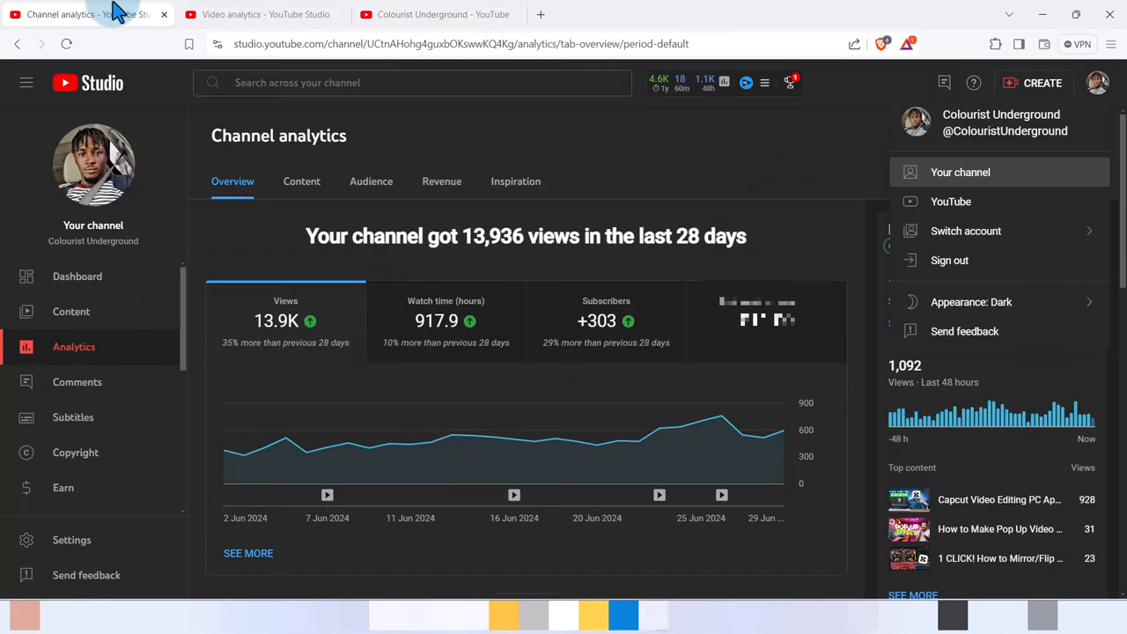
mouse_move(866, 264)
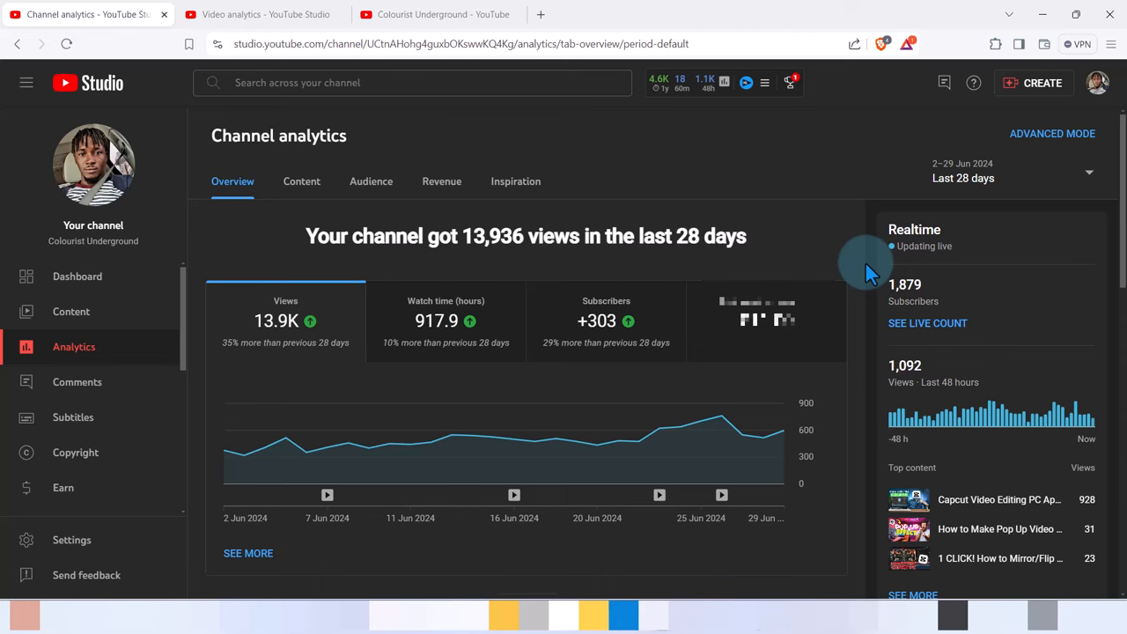
scroll(down, 3)
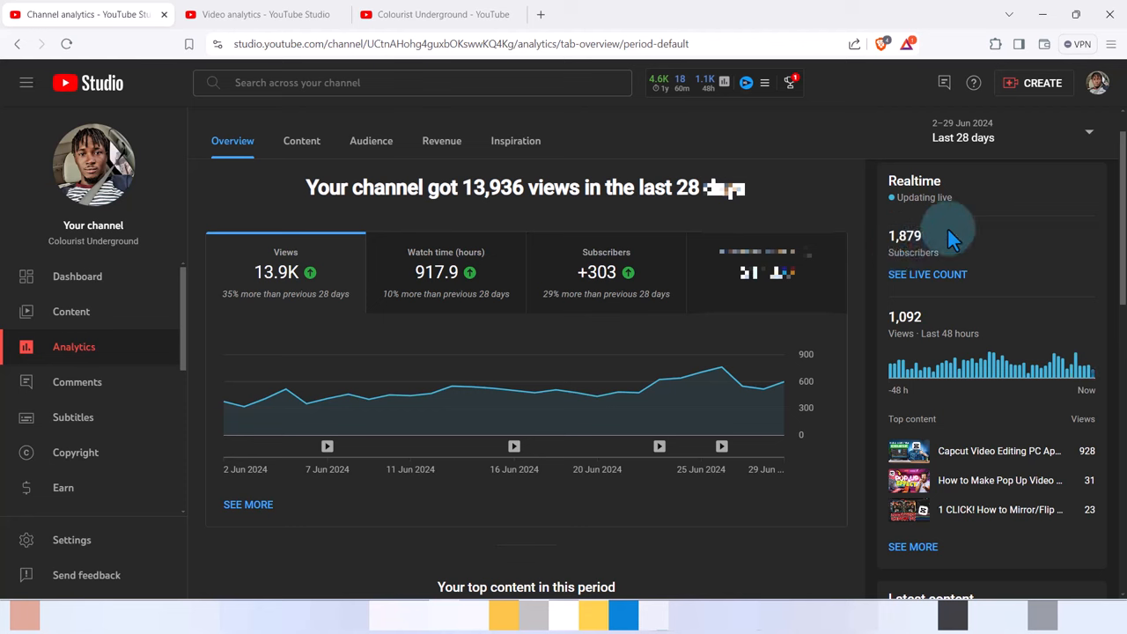
mouse_move(901, 352)
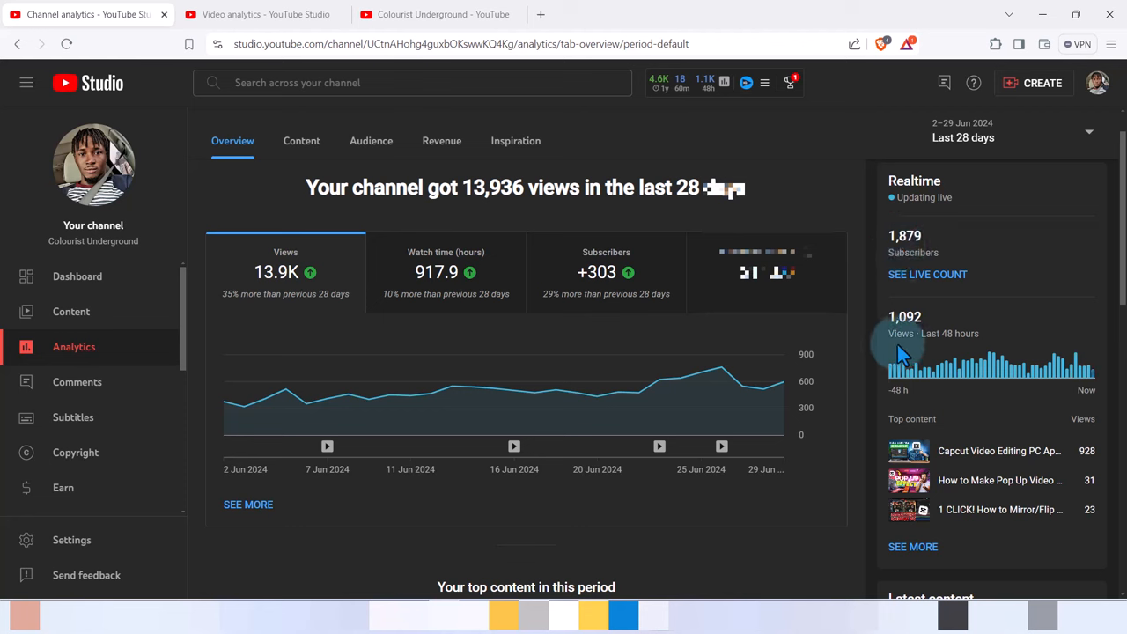
mouse_move(899, 343)
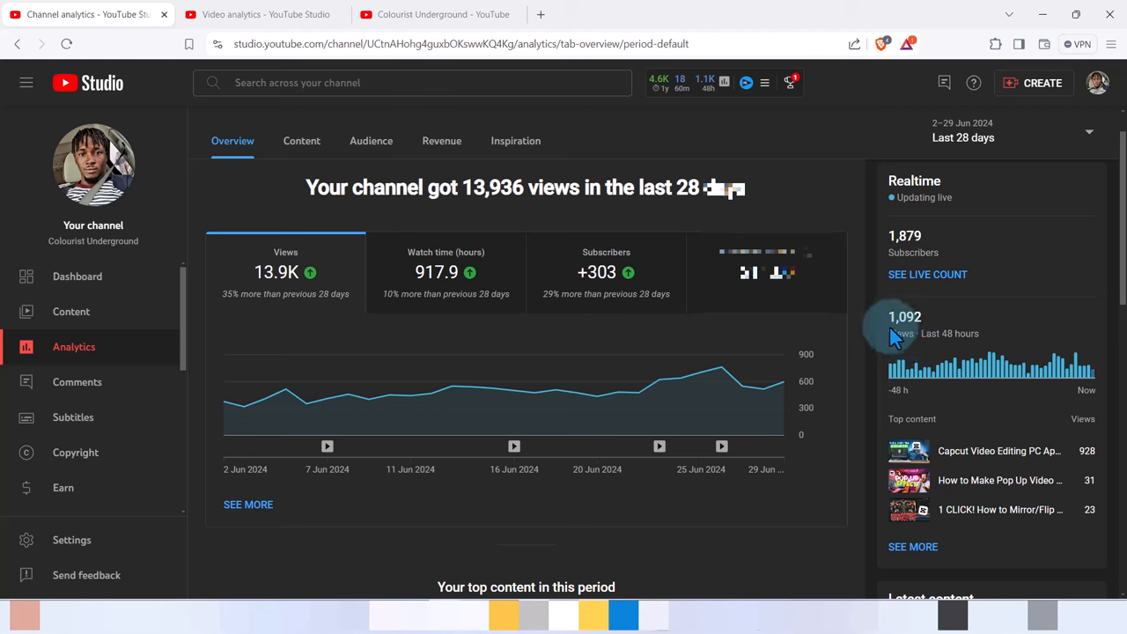
mouse_move(906, 334)
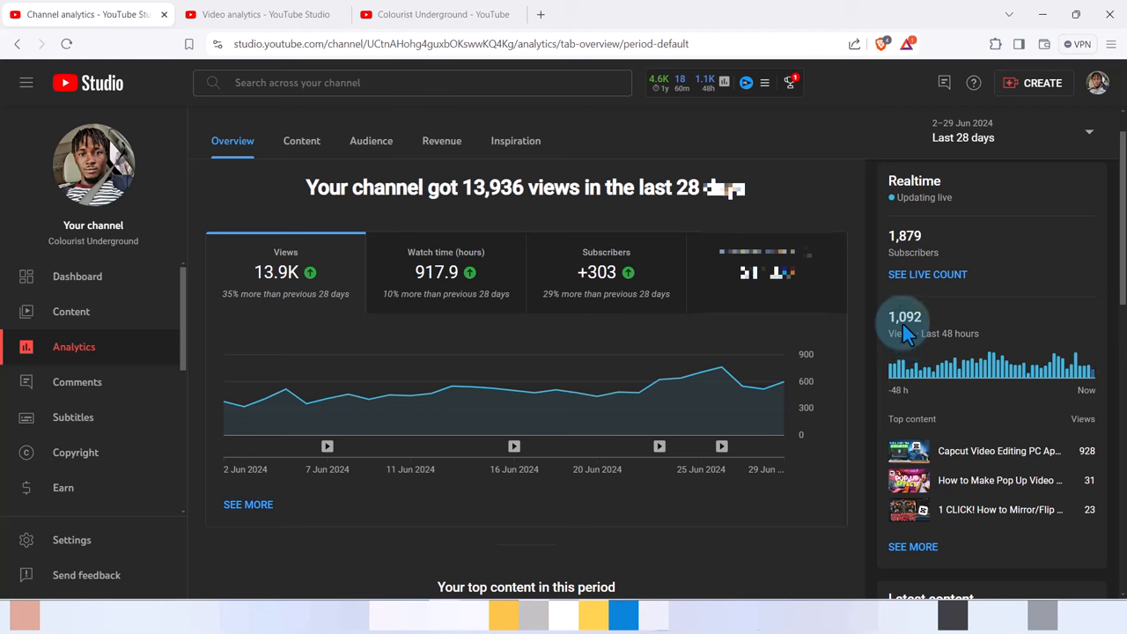
mouse_move(898, 343)
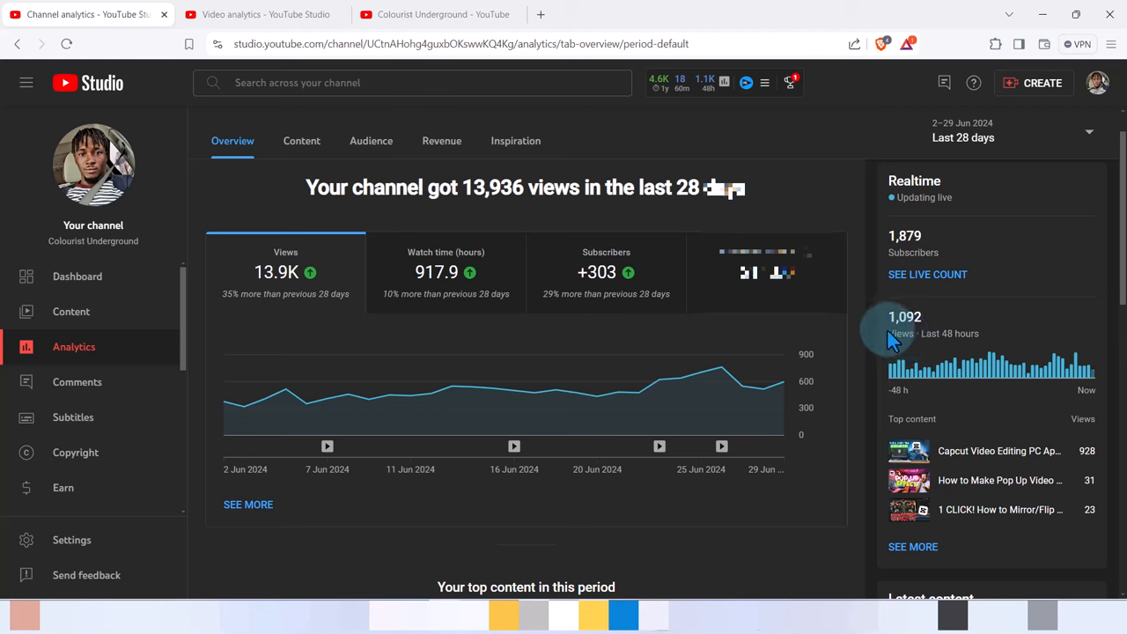
mouse_move(877, 342)
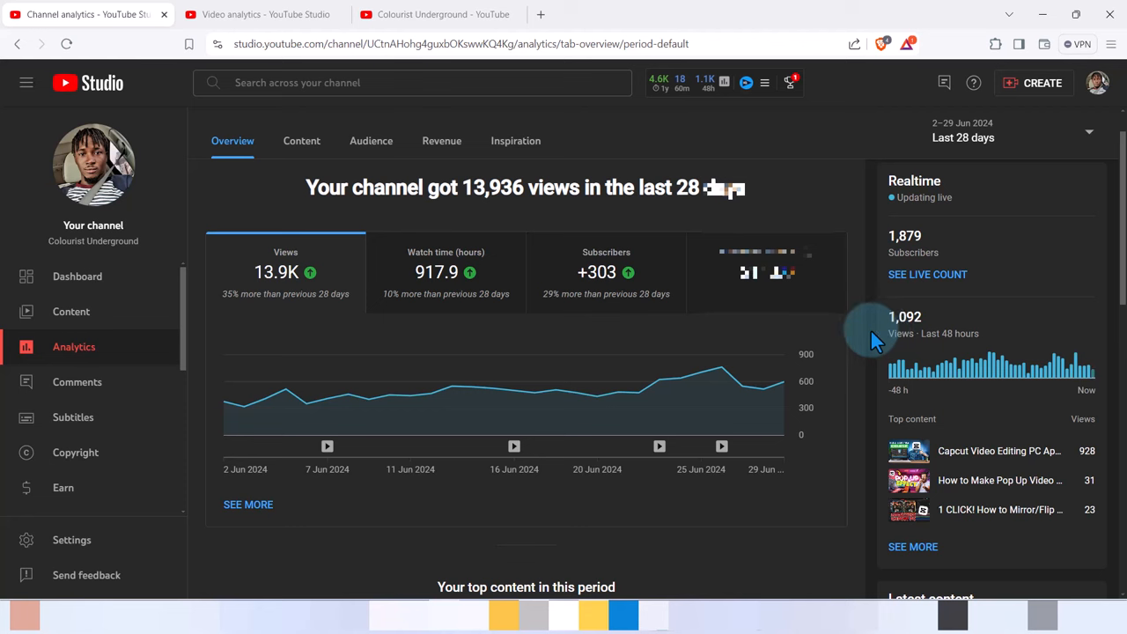
mouse_move(871, 365)
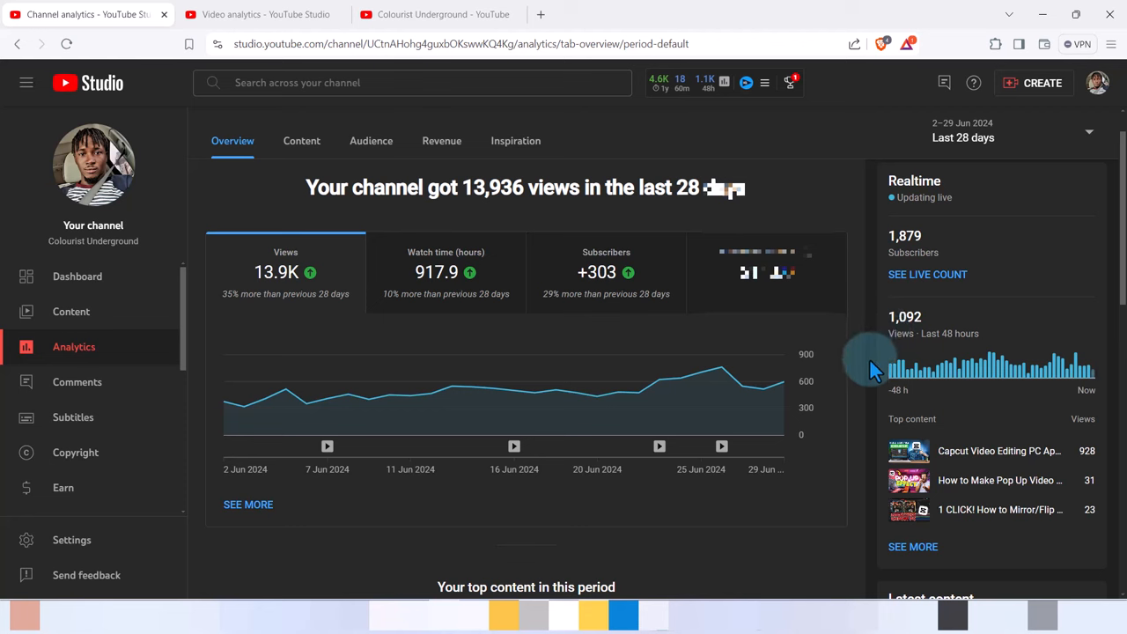
scroll(down, 3)
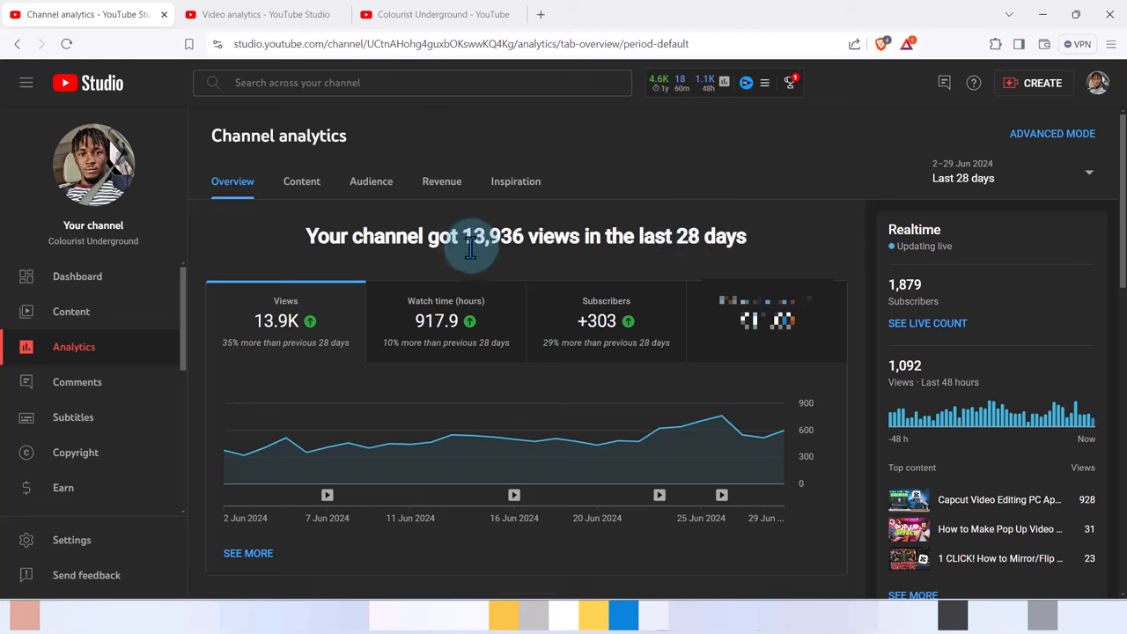
mouse_move(473, 250)
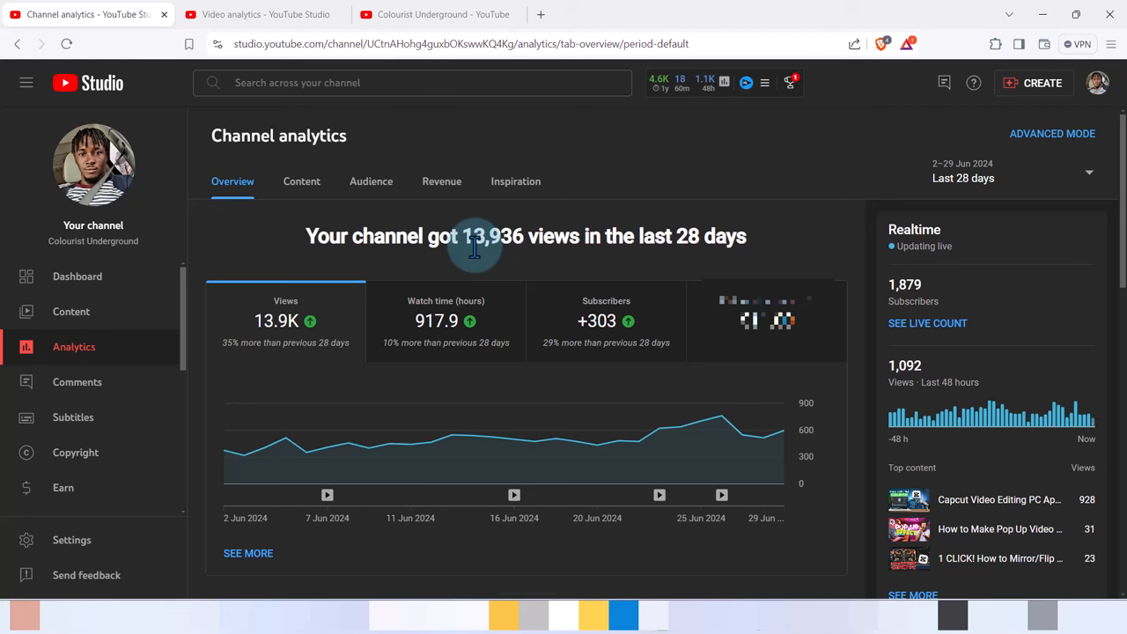
mouse_move(465, 257)
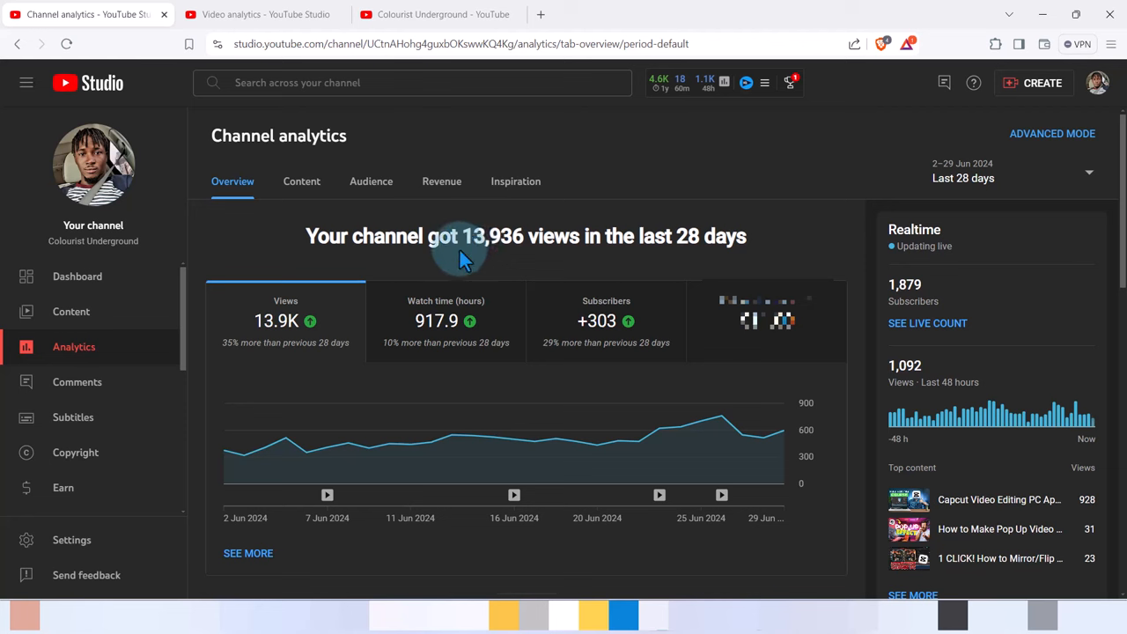
mouse_move(491, 249)
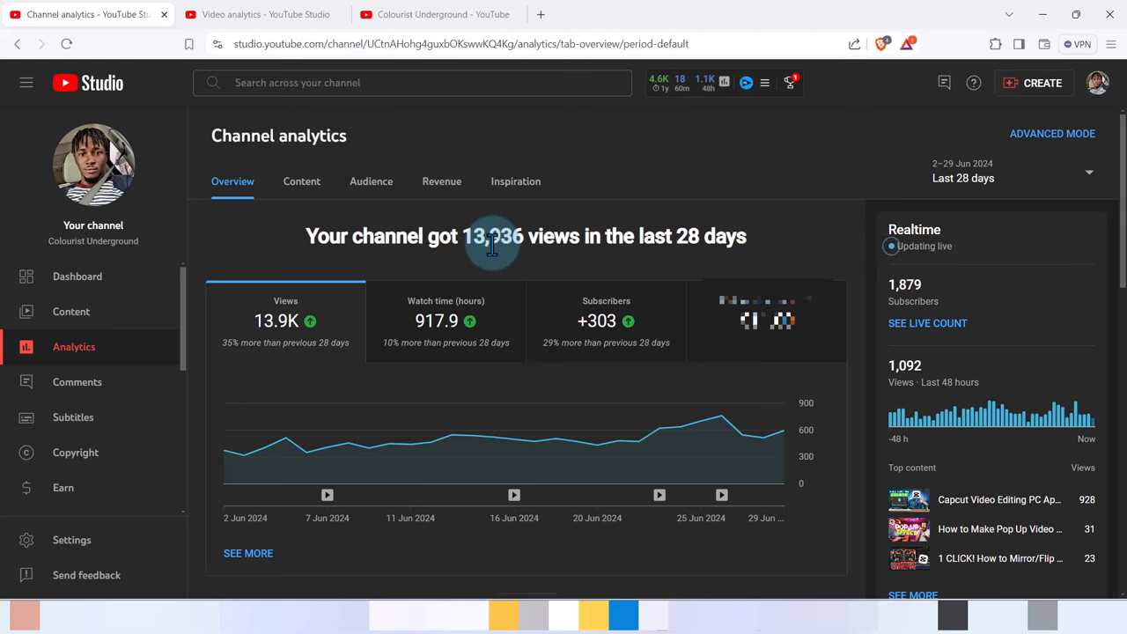
mouse_move(482, 245)
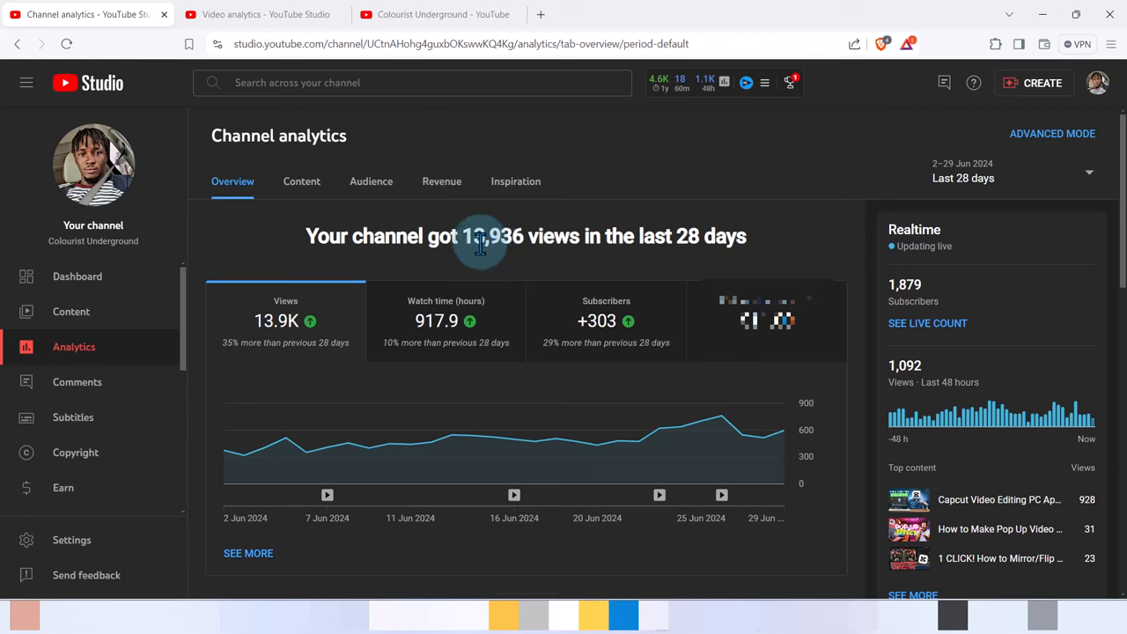
mouse_move(507, 238)
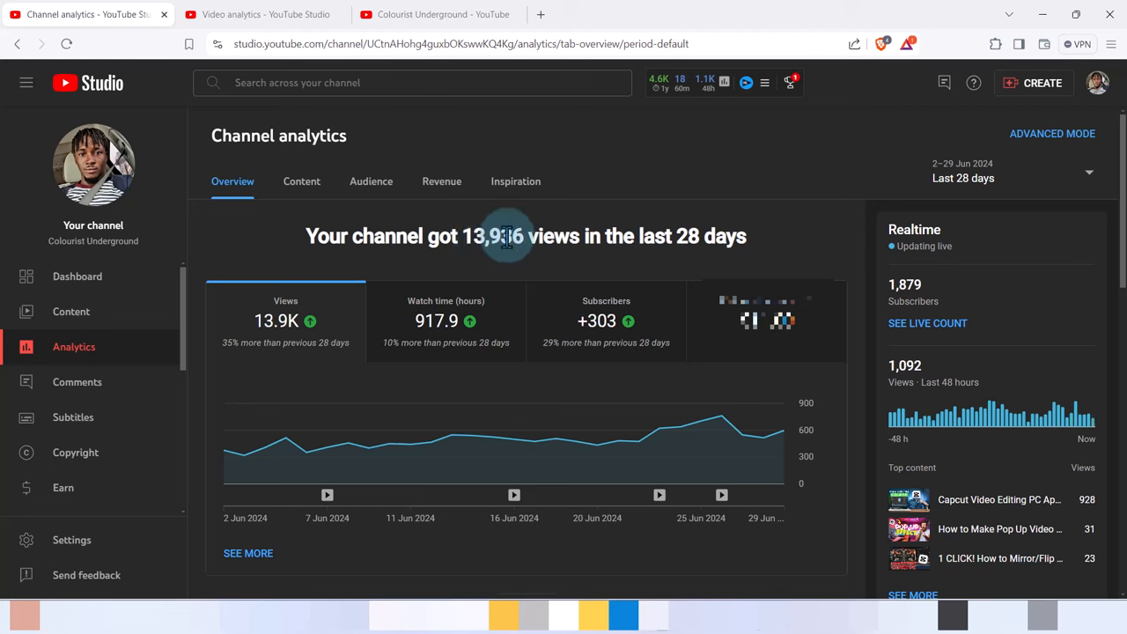
mouse_move(871, 262)
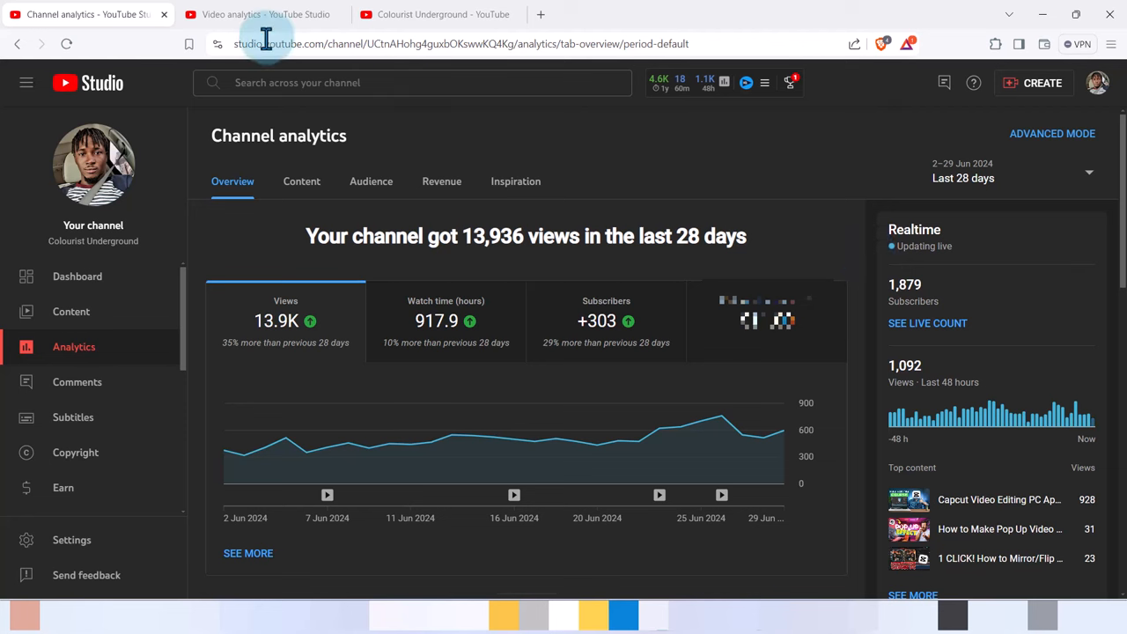
Switch to the analytics overview for the CapCut editing course video (48,409 views)
click(264, 14)
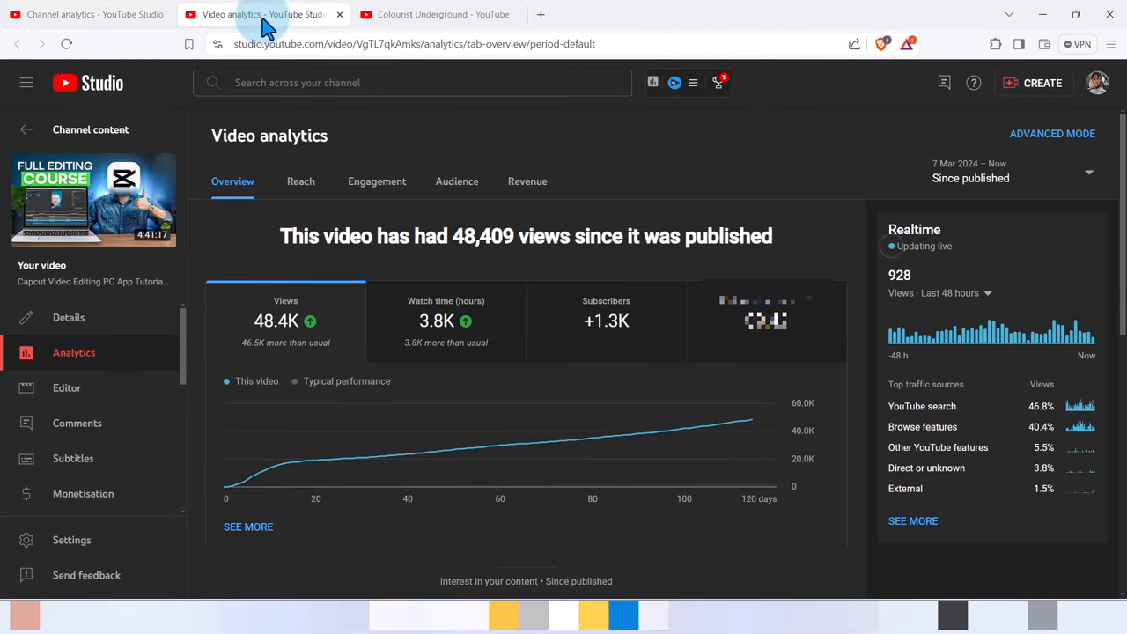
mouse_move(343, 105)
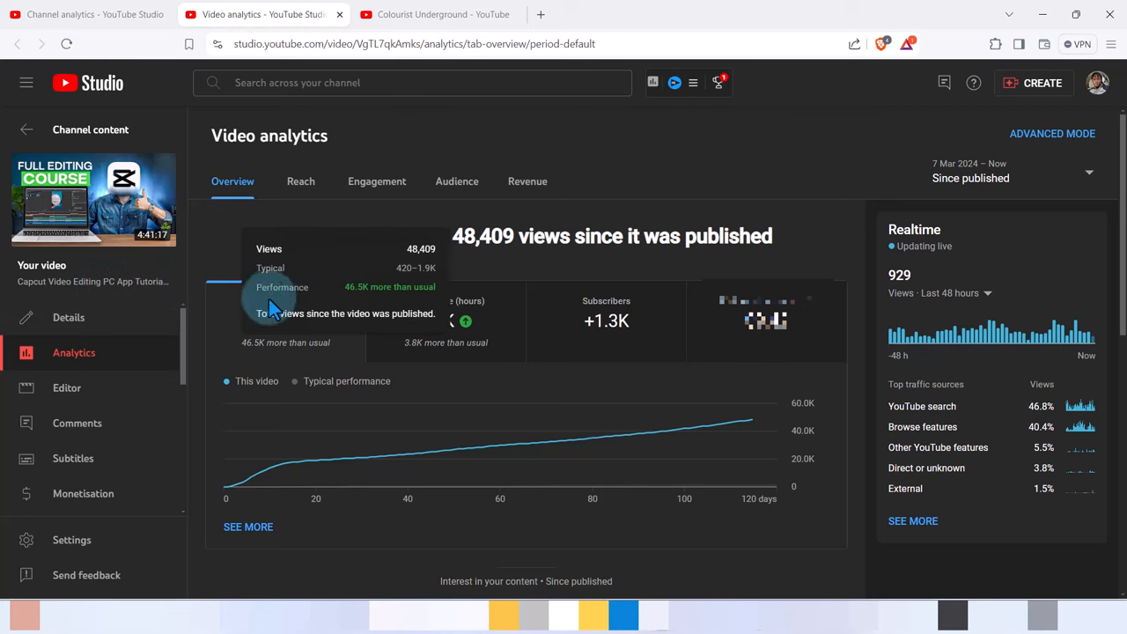
mouse_move(290, 352)
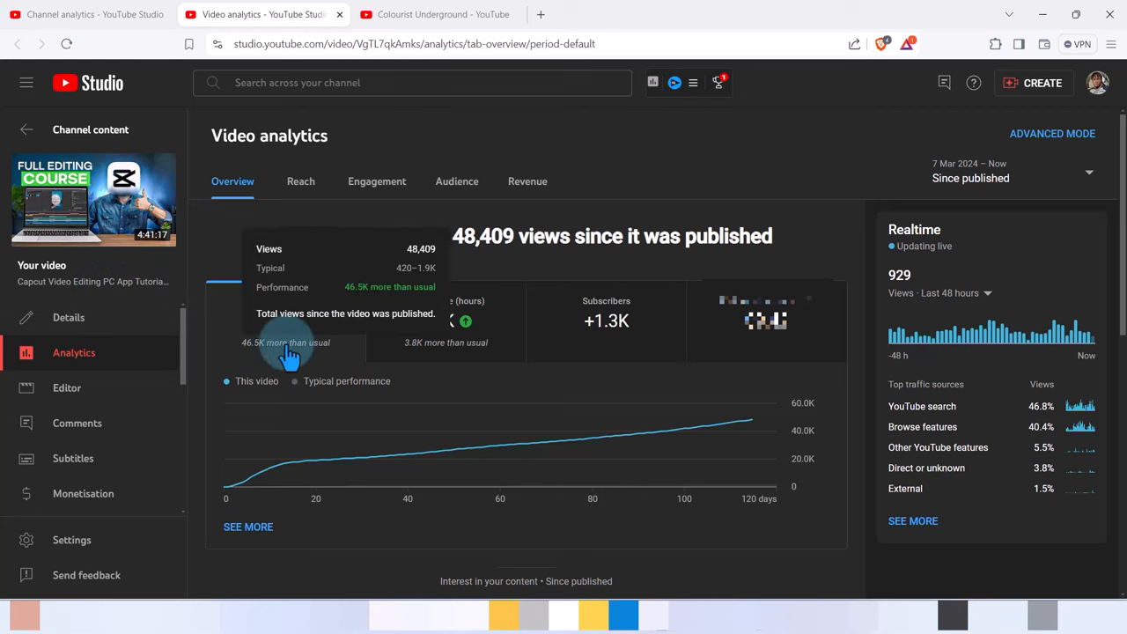
mouse_move(449, 373)
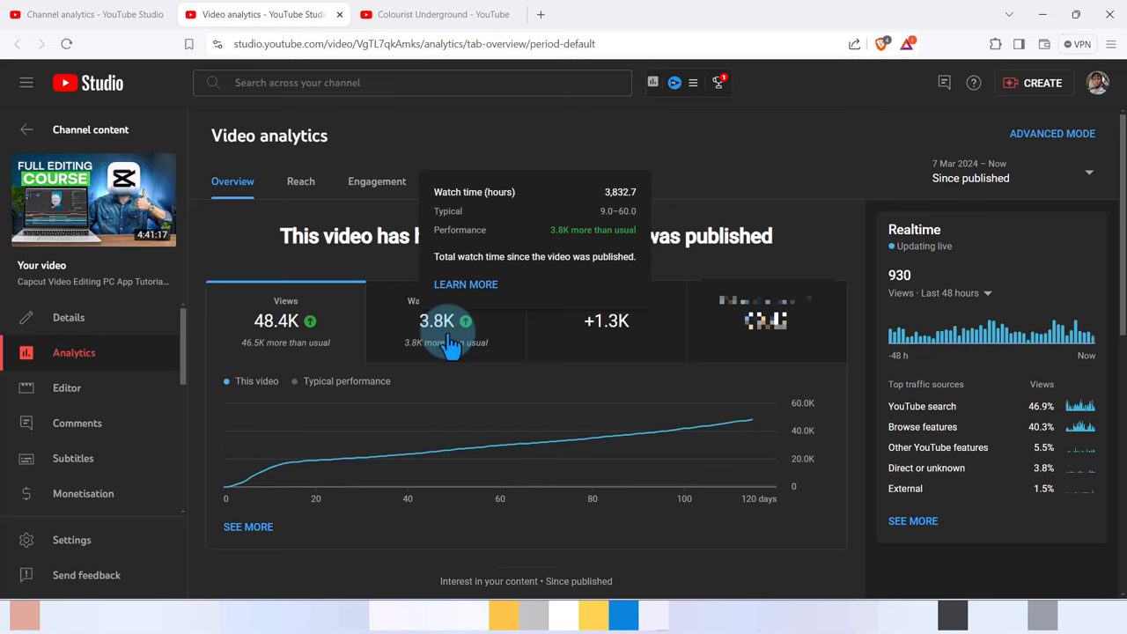
mouse_move(390, 402)
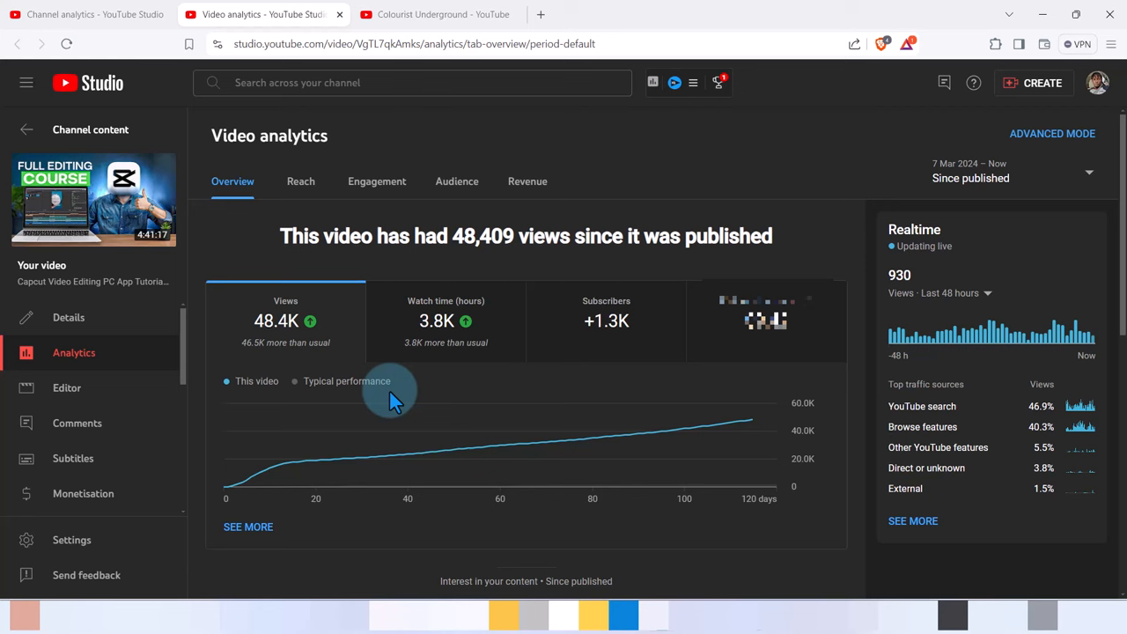
mouse_move(843, 218)
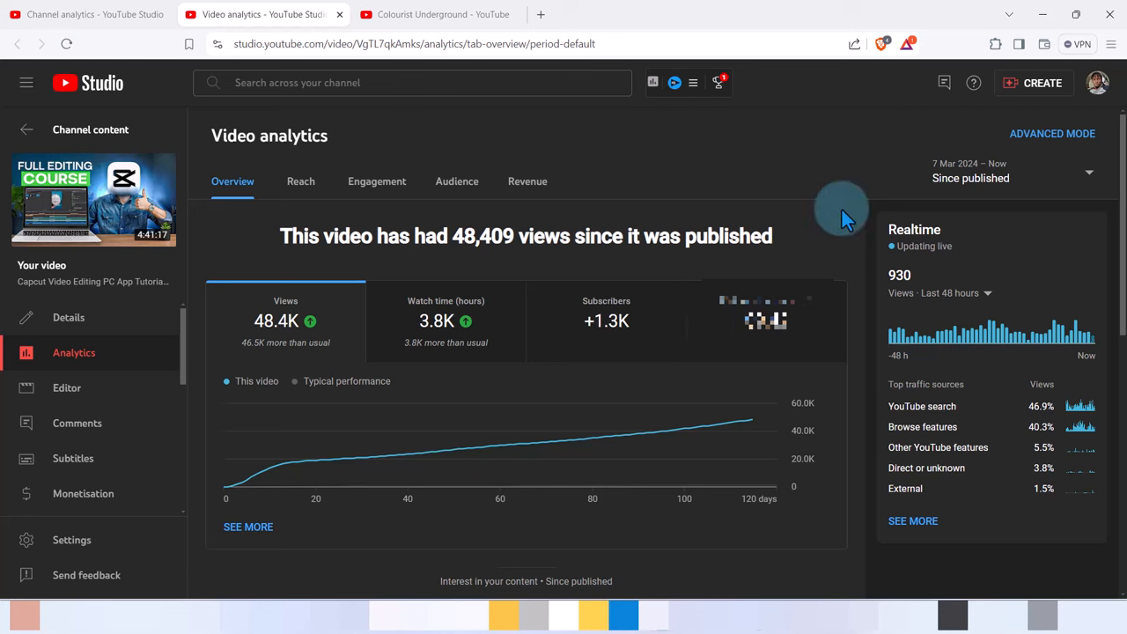
mouse_move(303, 185)
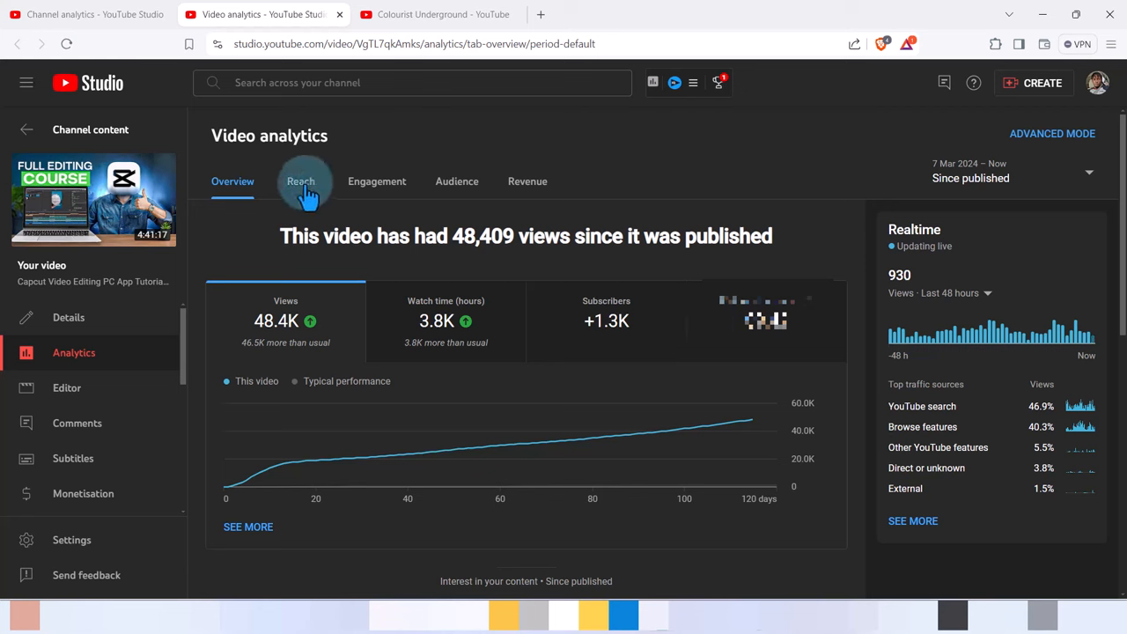
Show the video's Reach figures and expand the date range choices at top right
click(301, 182)
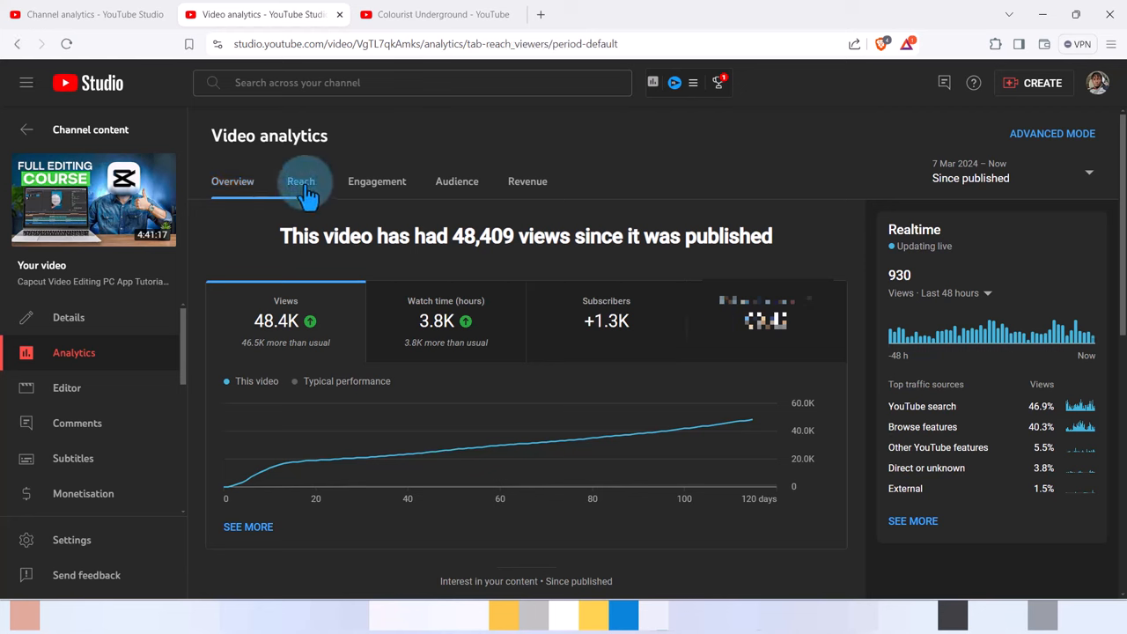
click(301, 180)
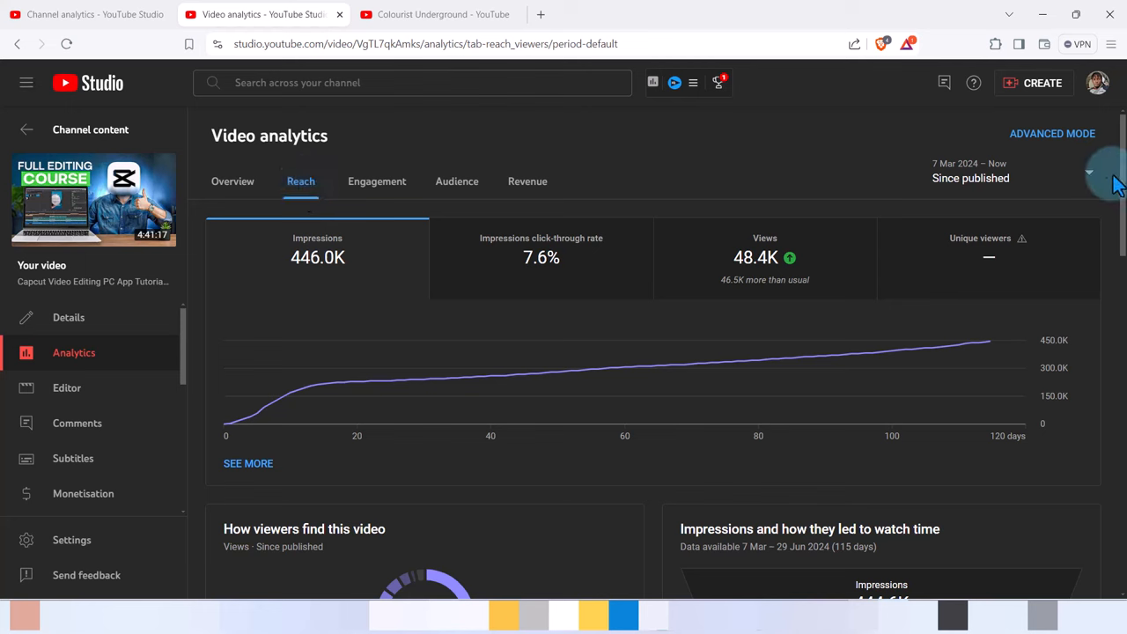
click(1088, 173)
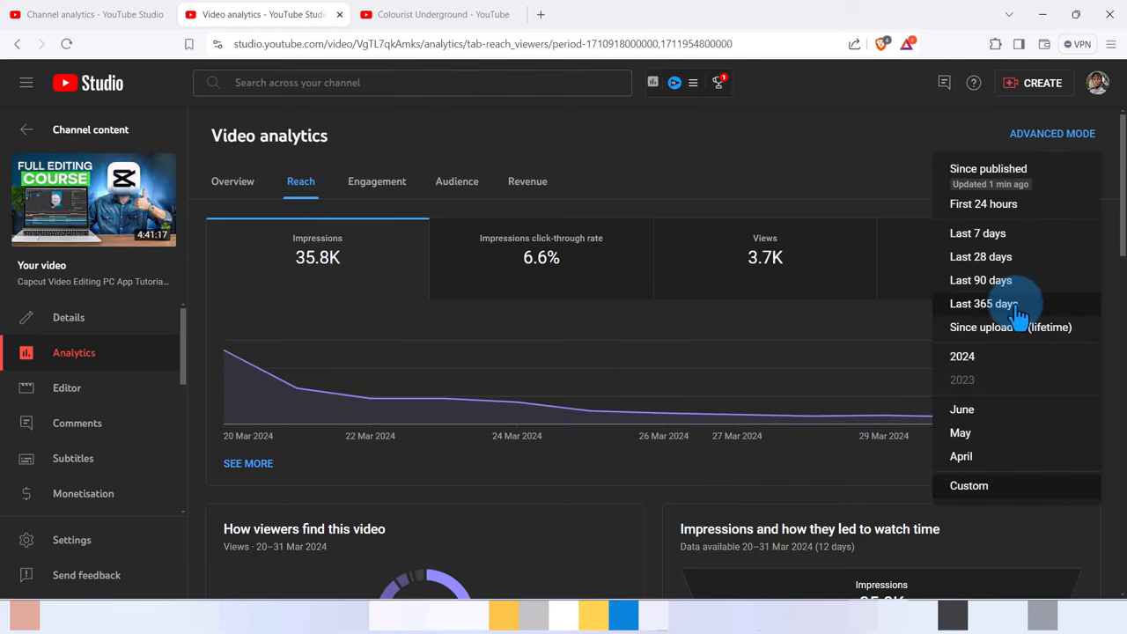
mouse_move(986, 486)
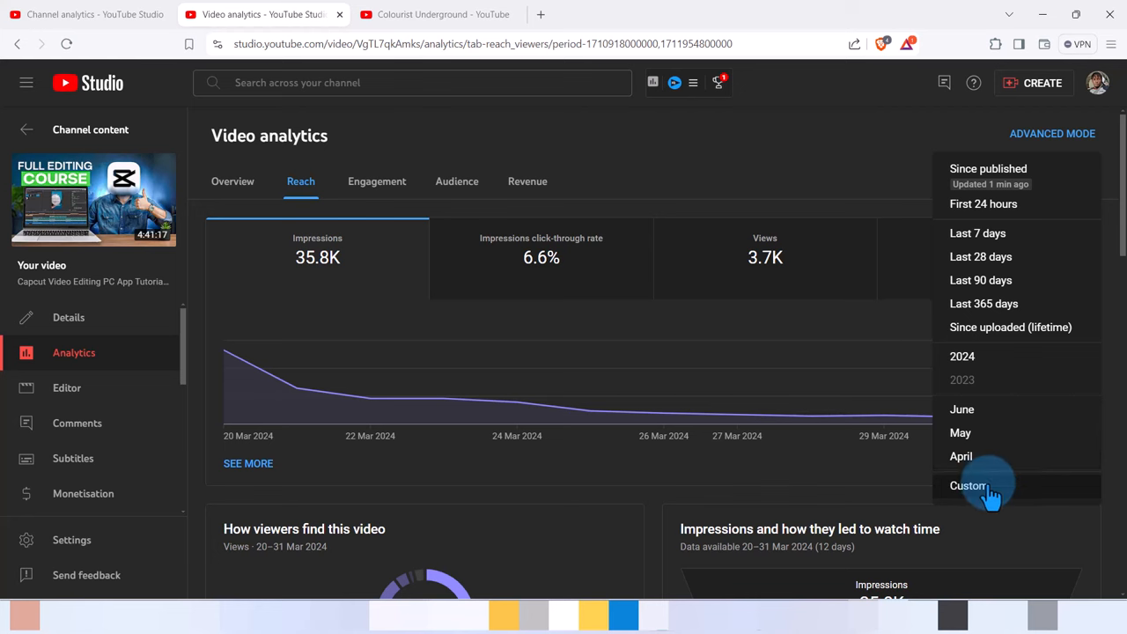
Choose a Custom period and set 20 Jun 2024 as the start date in the calendar
click(968, 486)
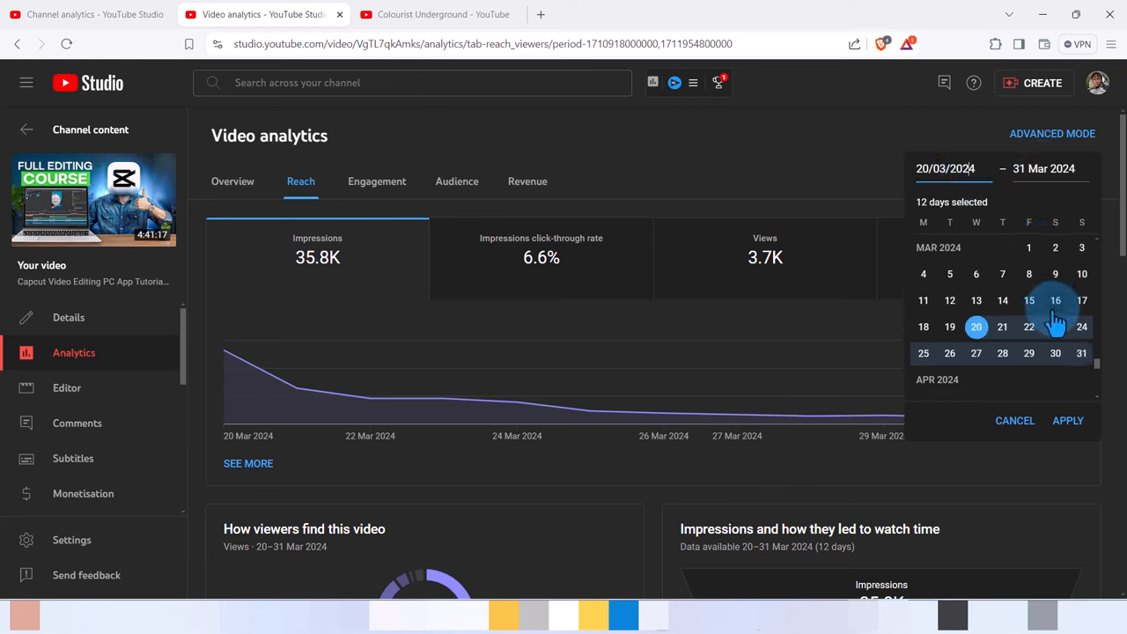
scroll(down, 3)
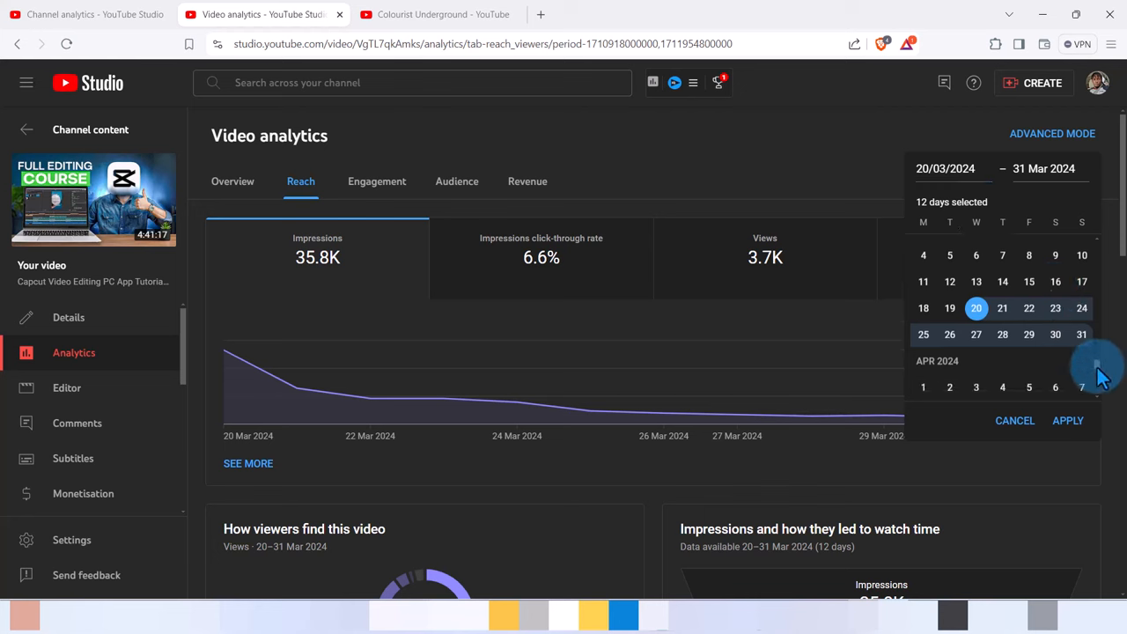
scroll(down, 3)
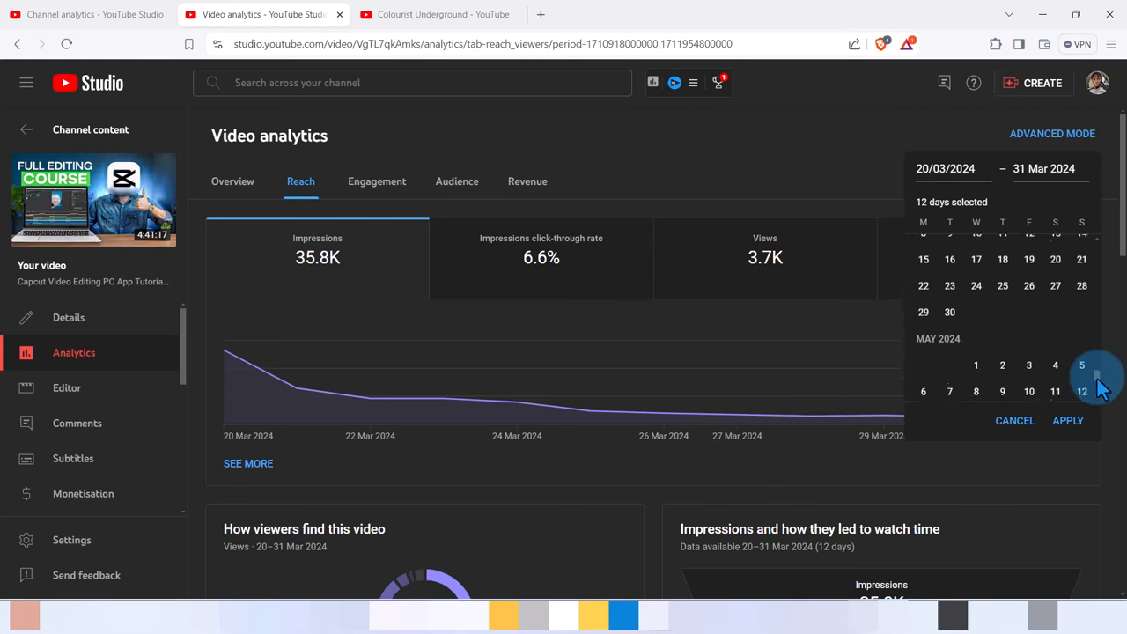
scroll(down, 3)
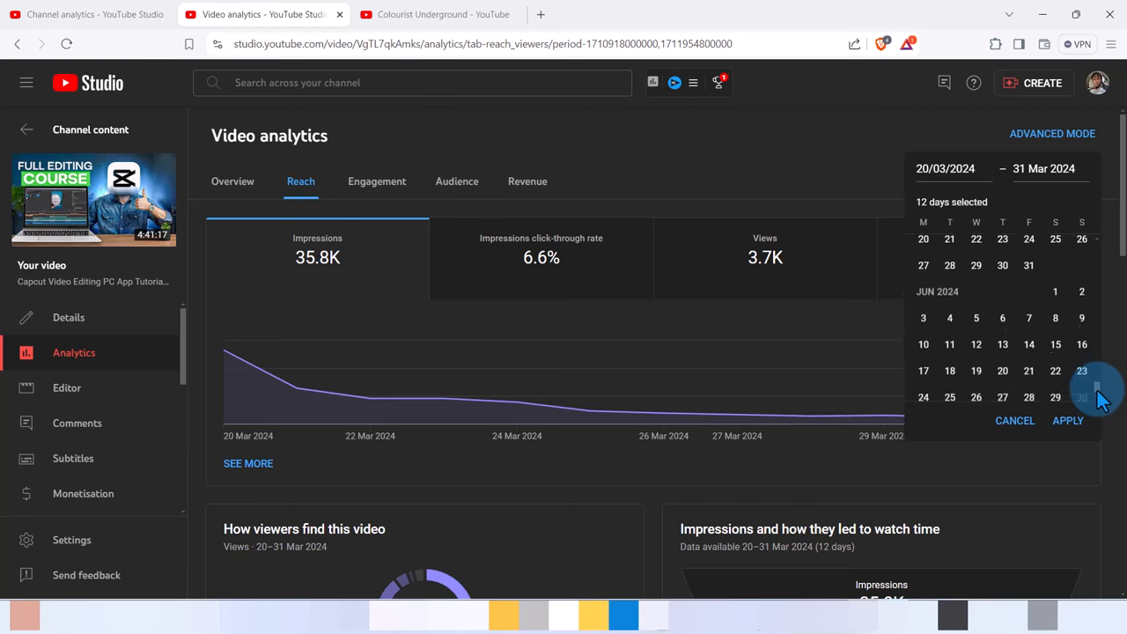
mouse_move(976, 369)
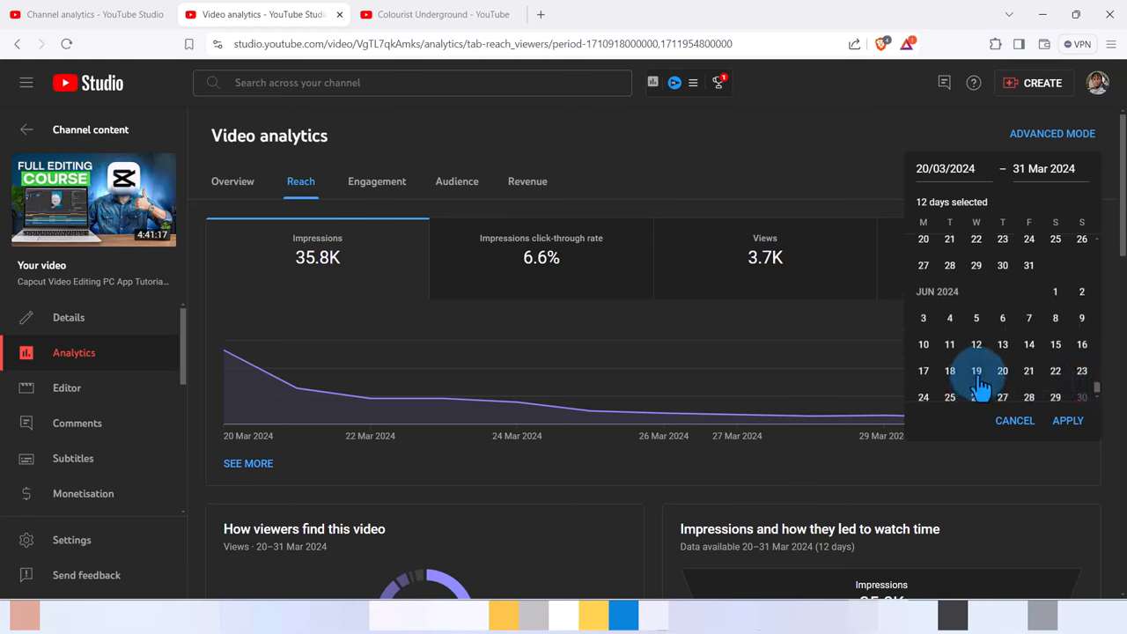
click(1002, 361)
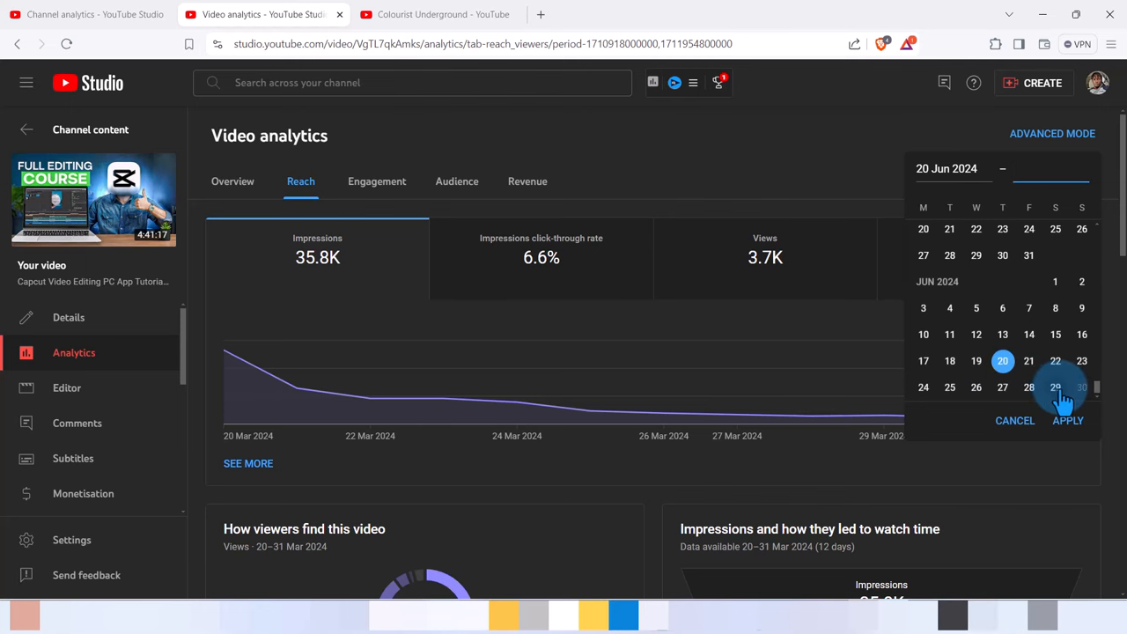
Set 29 Jun 2024 as the end date and apply the 20–29 Jun range to the reach report
click(1055, 387)
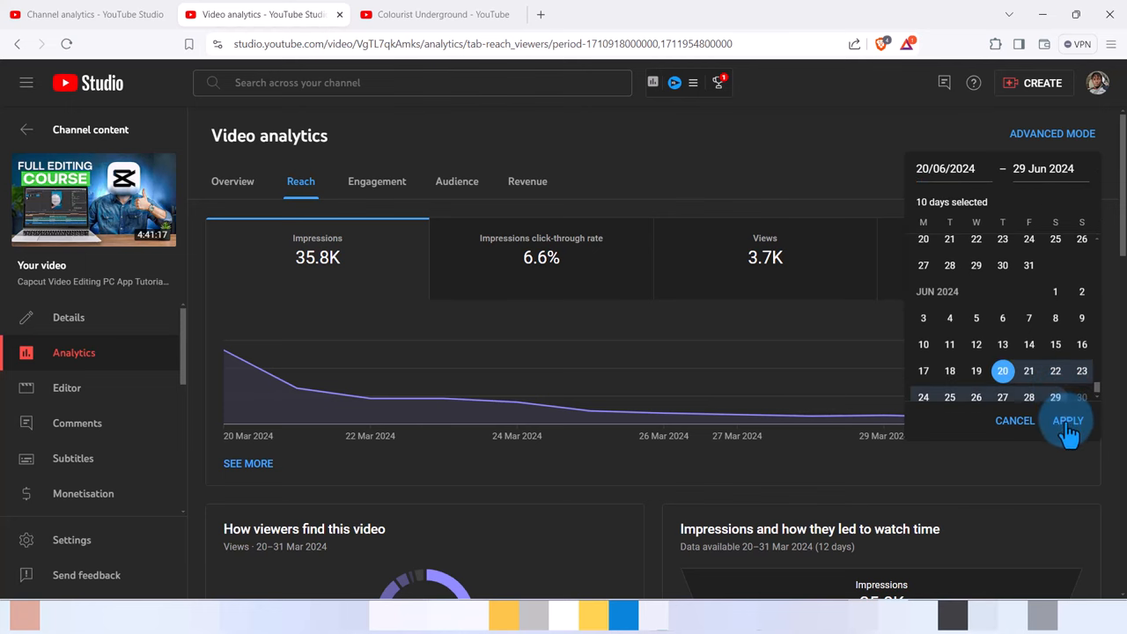
click(1066, 419)
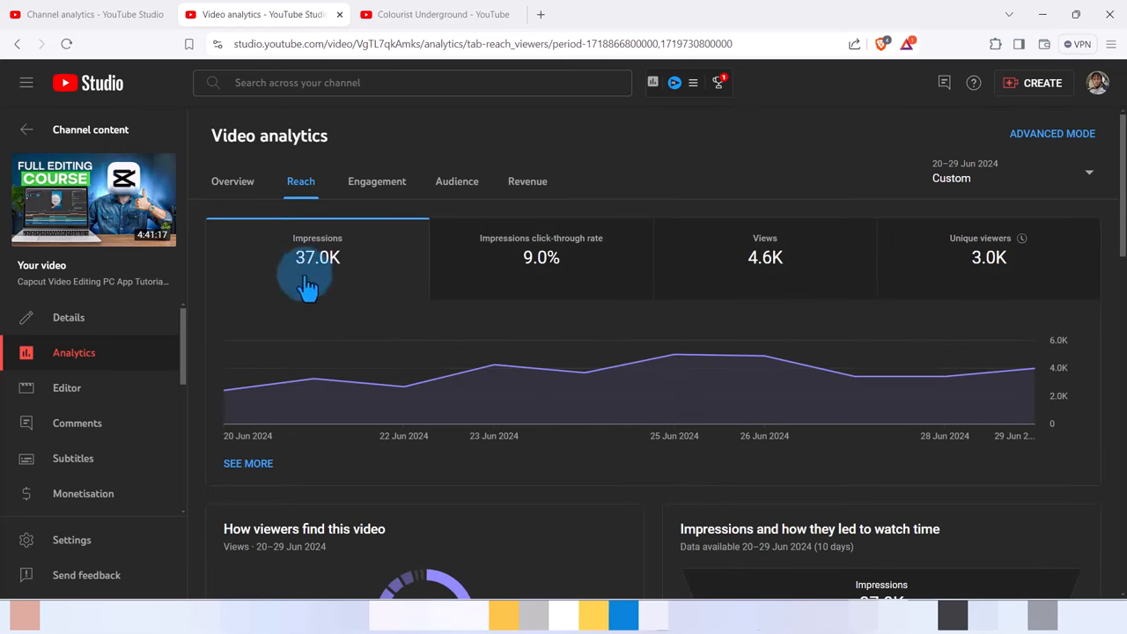
mouse_move(317, 257)
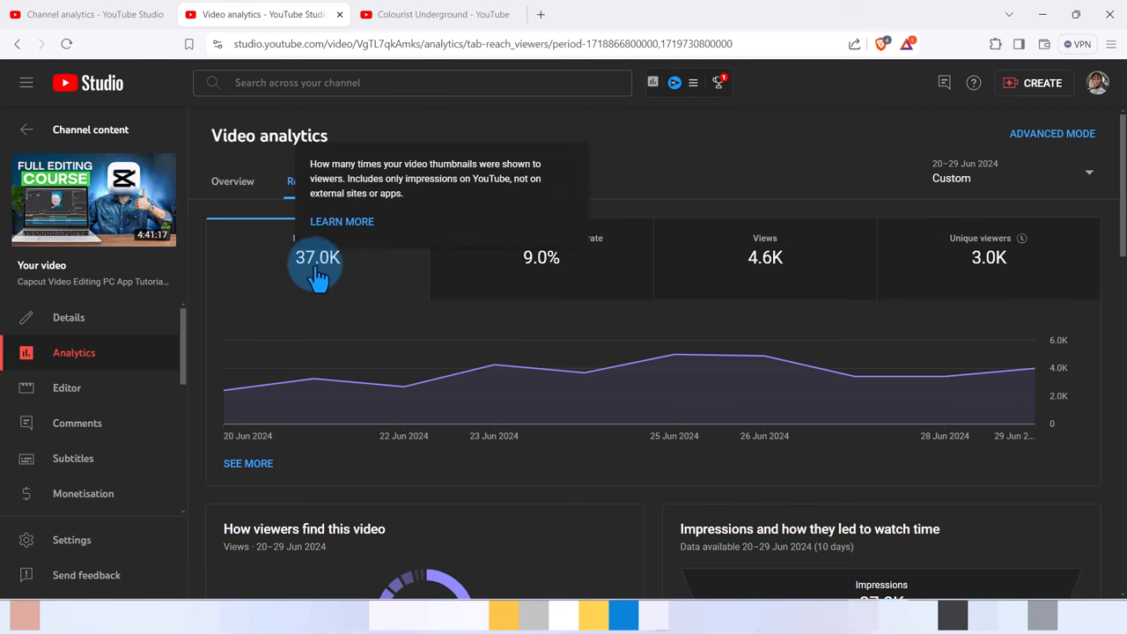
mouse_move(540, 299)
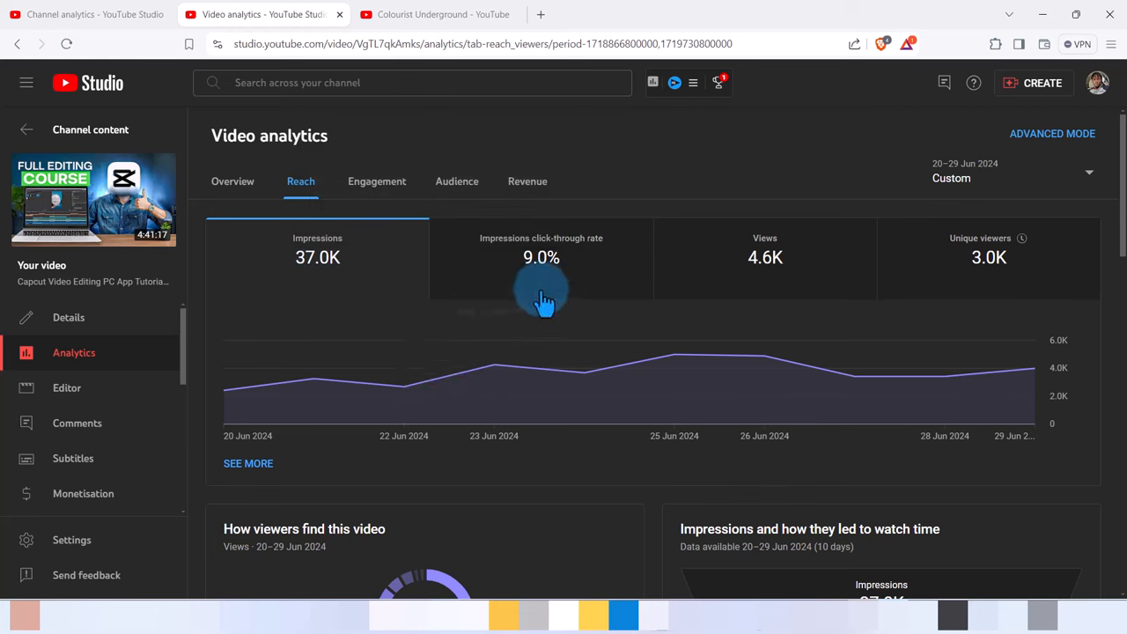
mouse_move(541, 264)
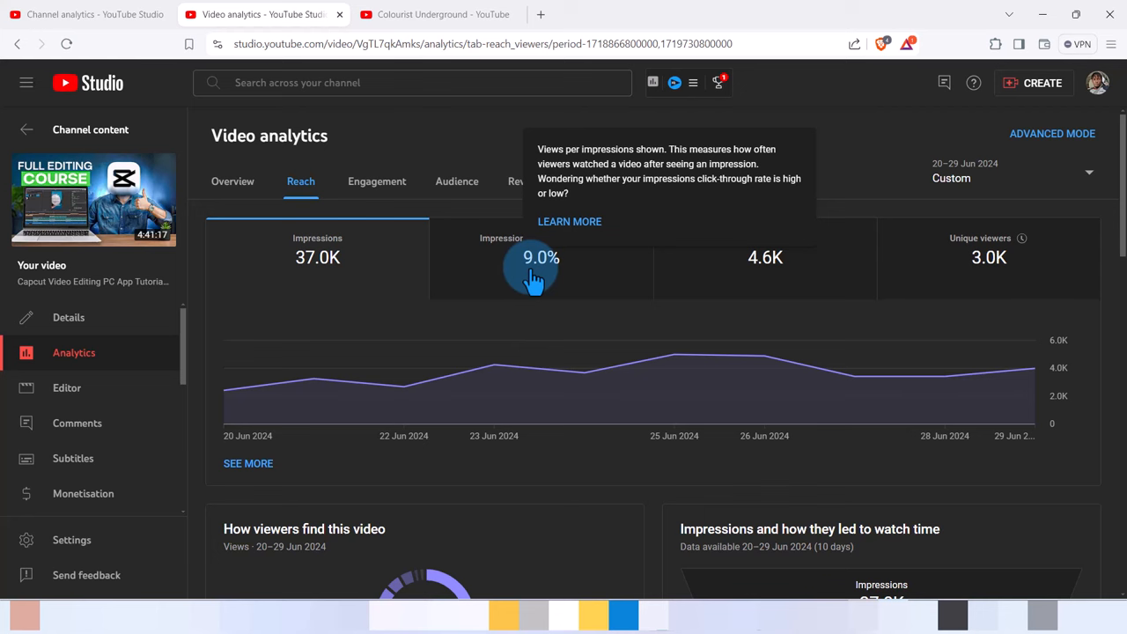
mouse_move(757, 308)
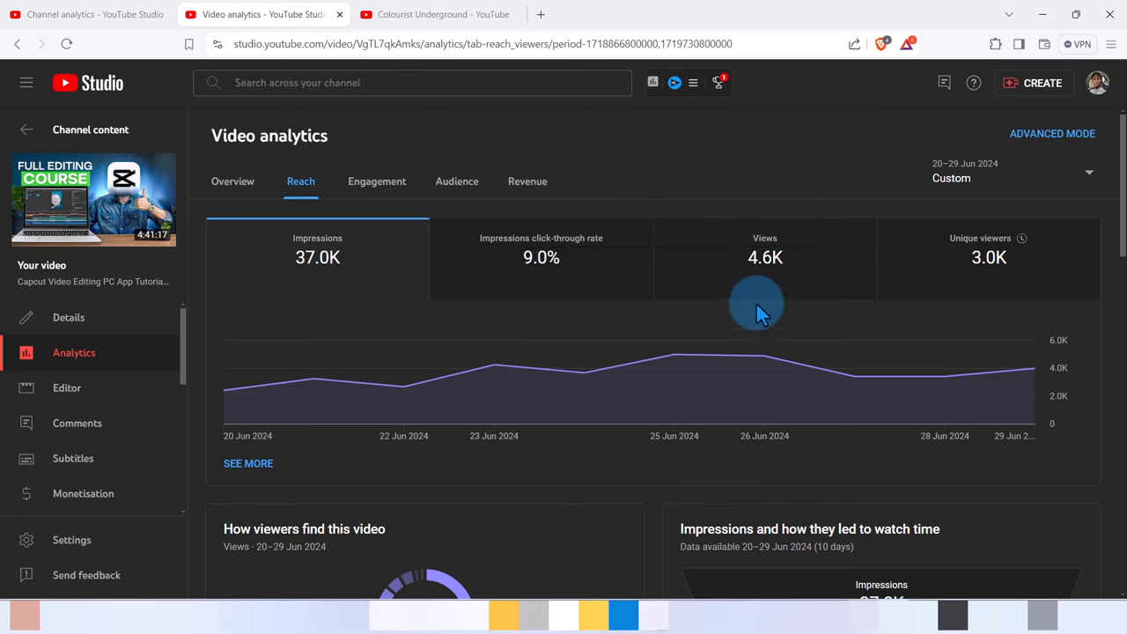
mouse_move(784, 284)
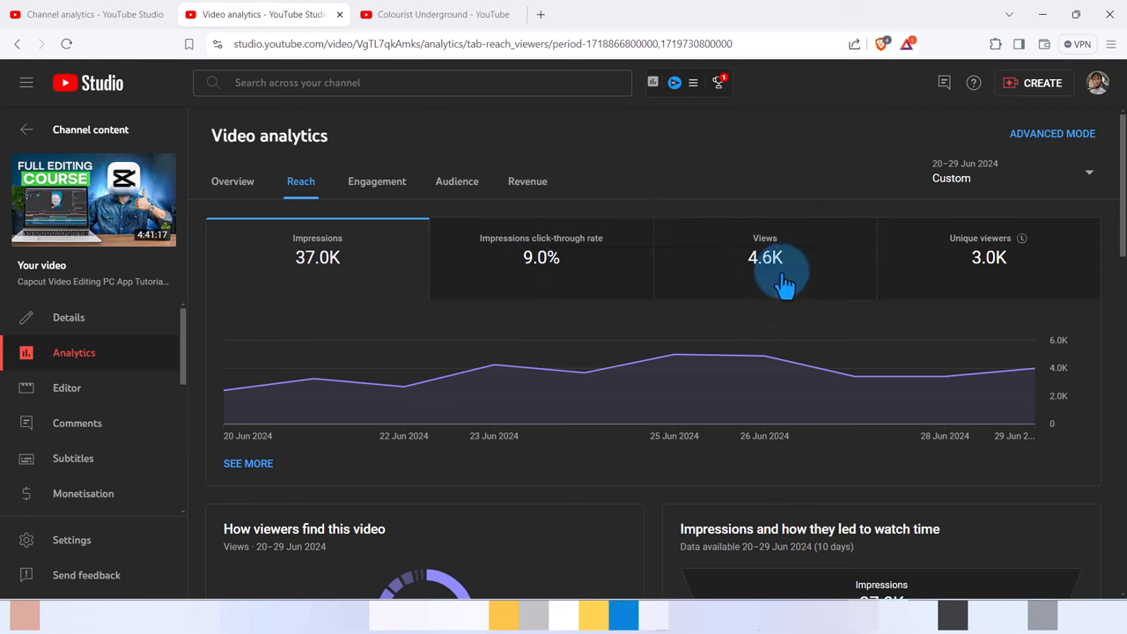
mouse_move(514, 202)
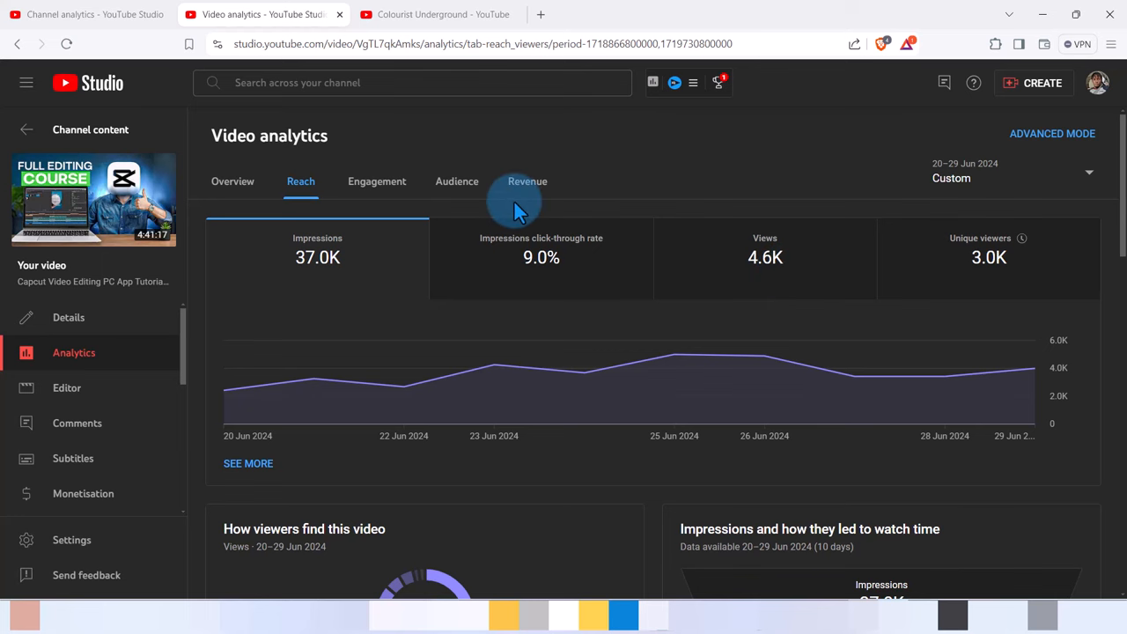
mouse_move(658, 528)
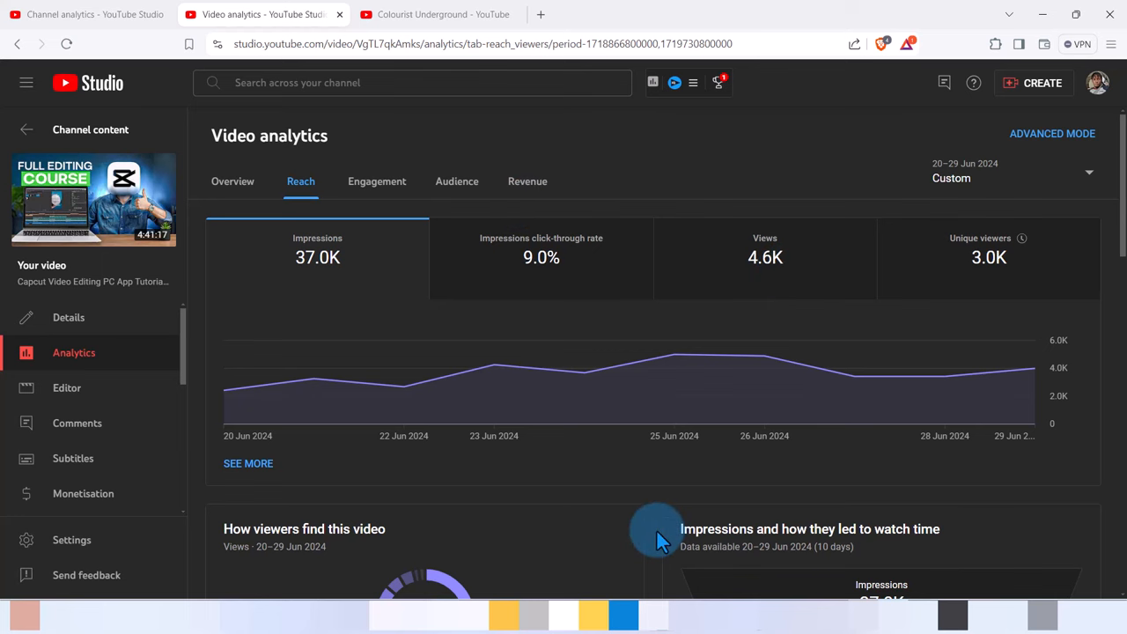
scroll(down, 3)
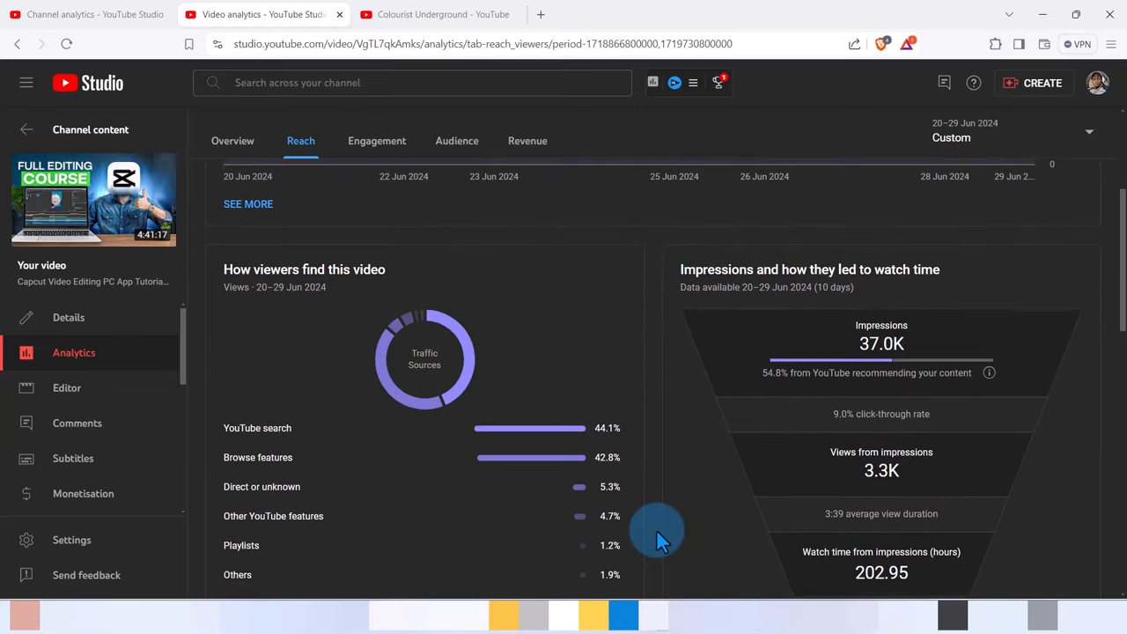
scroll(down, 3)
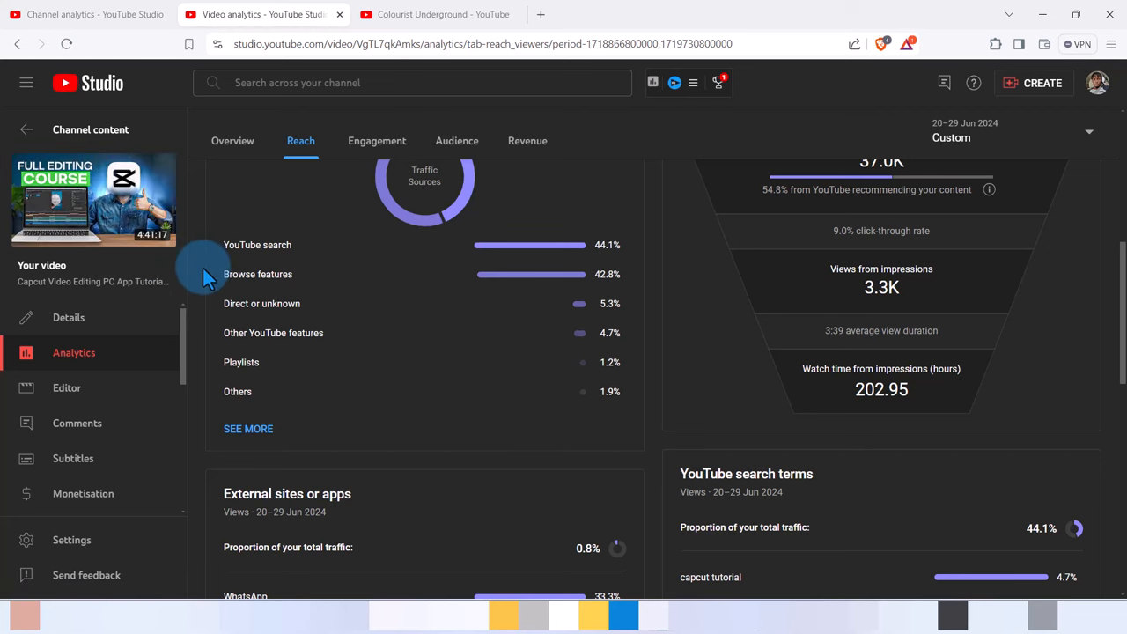
mouse_move(655, 420)
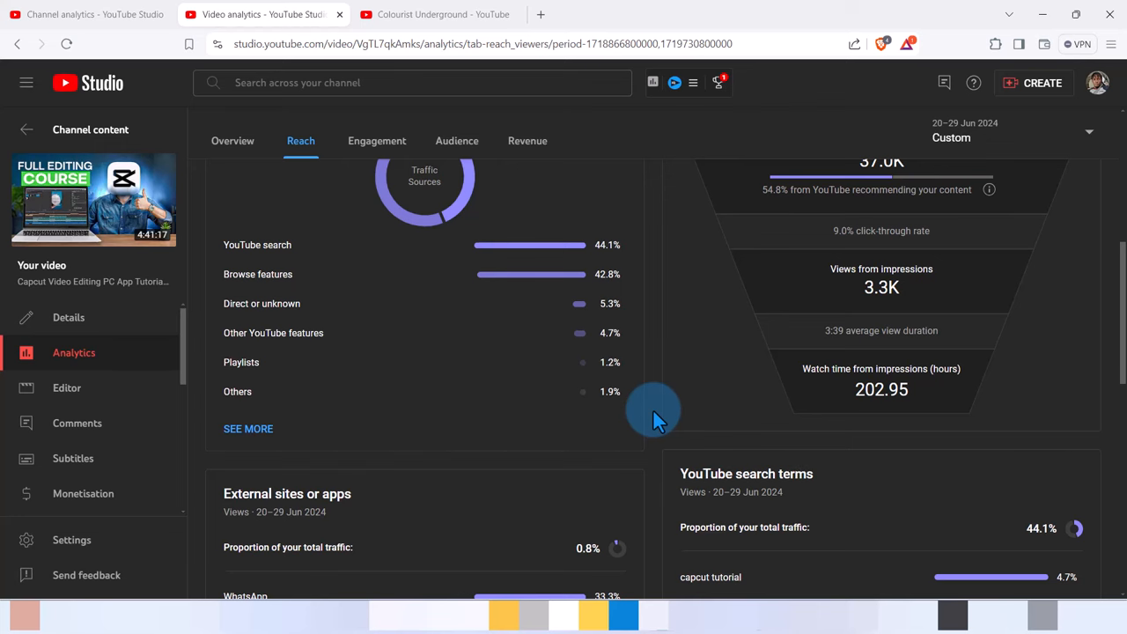
scroll(down, 3)
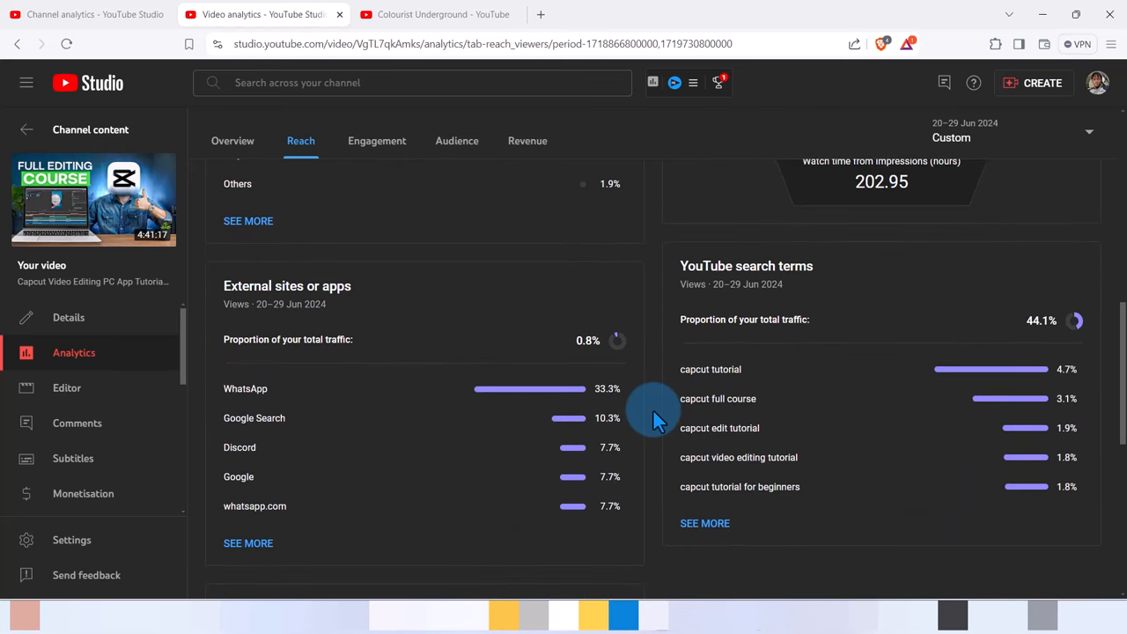
scroll(down, 3)
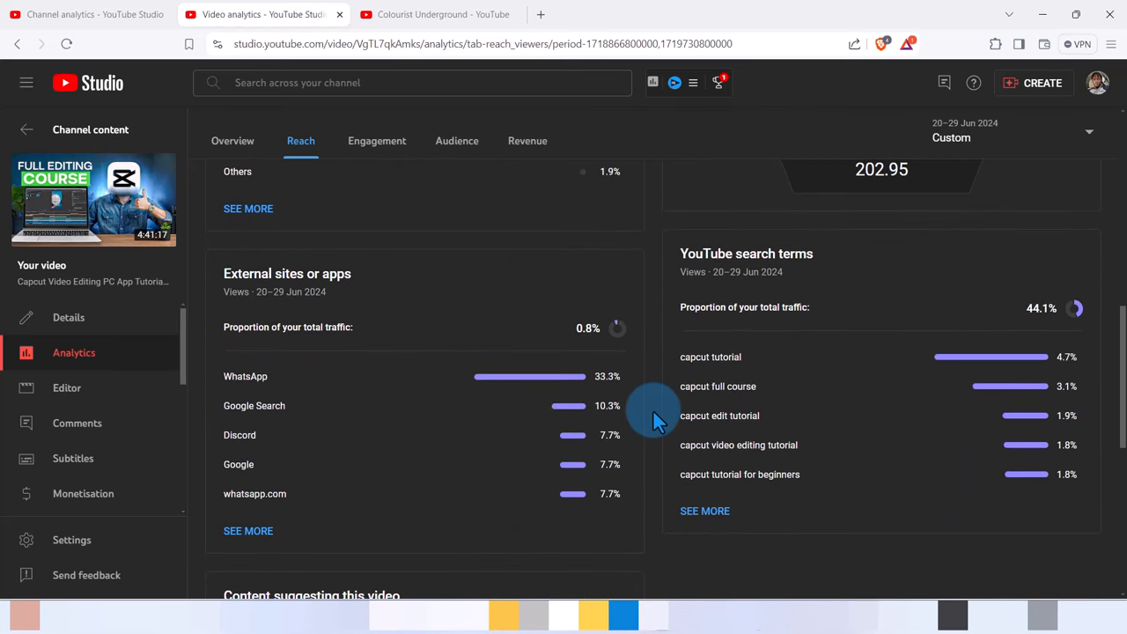
scroll(down, 3)
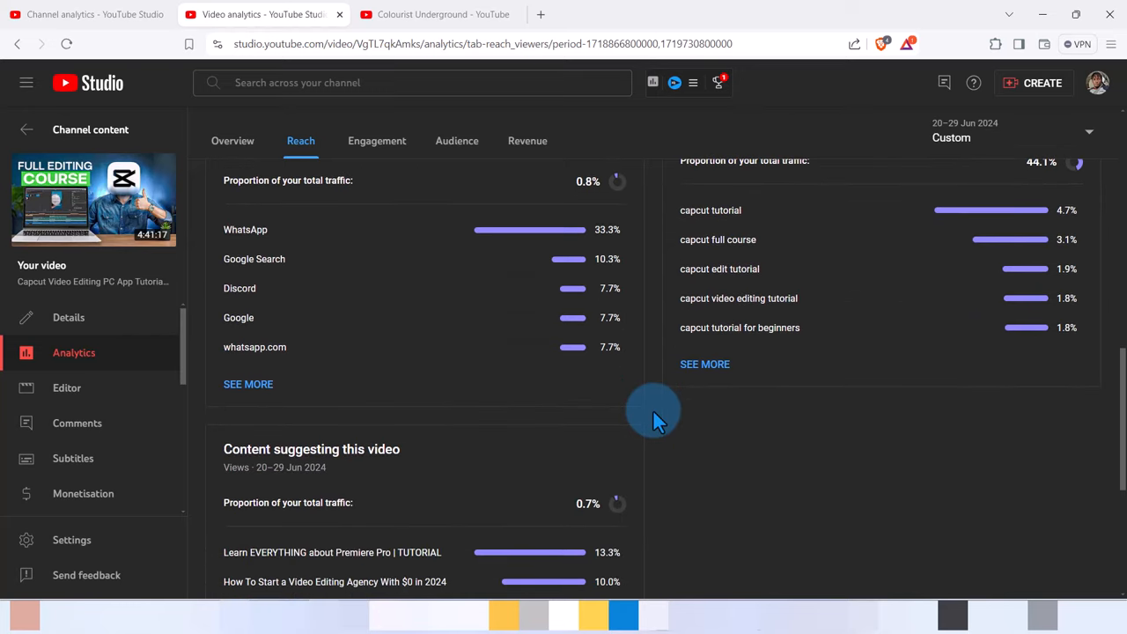
scroll(down, 3)
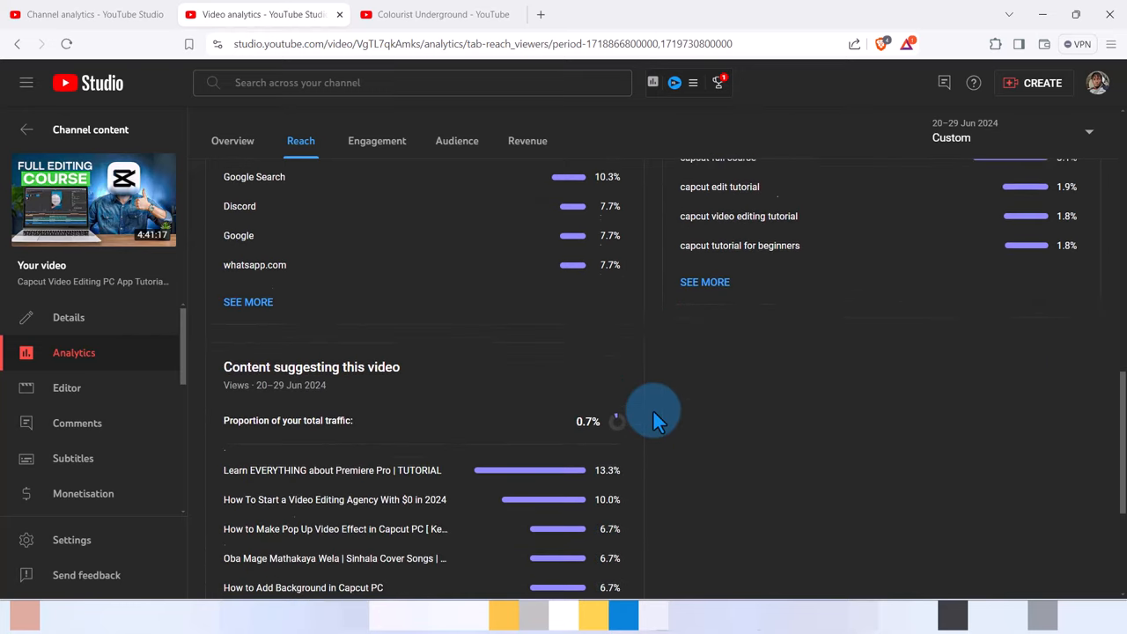
scroll(down, 3)
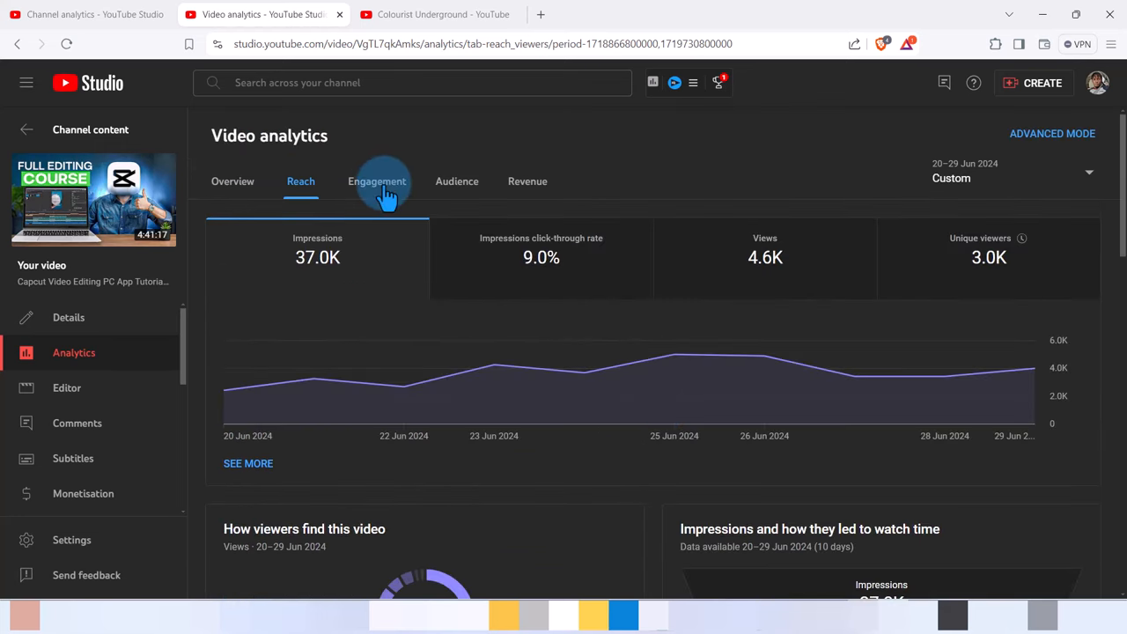
click(376, 181)
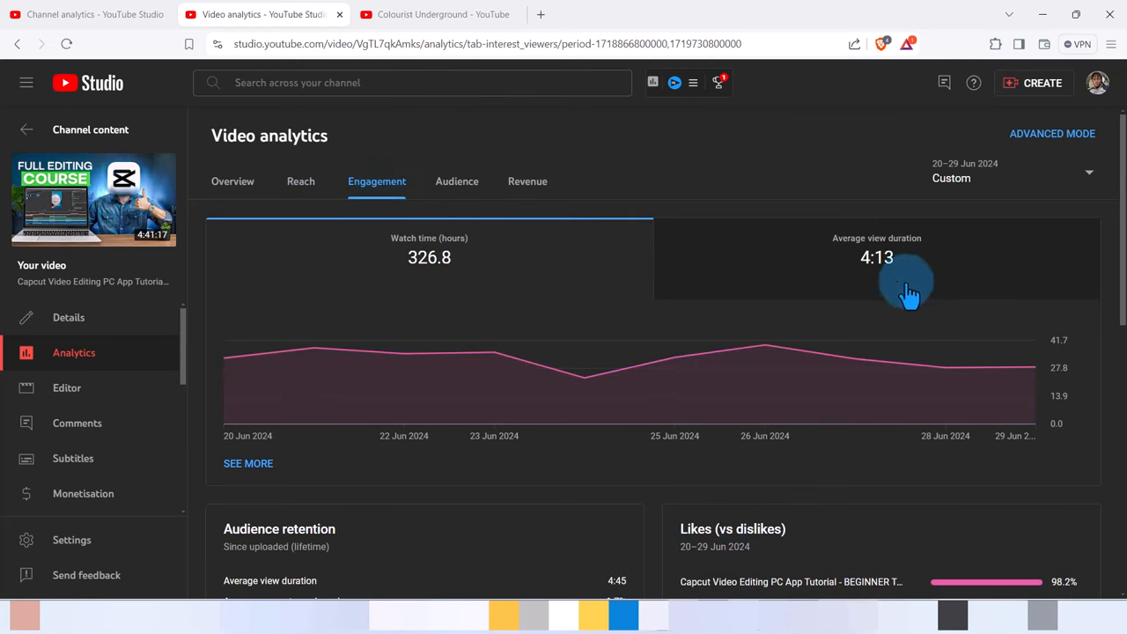
mouse_move(880, 279)
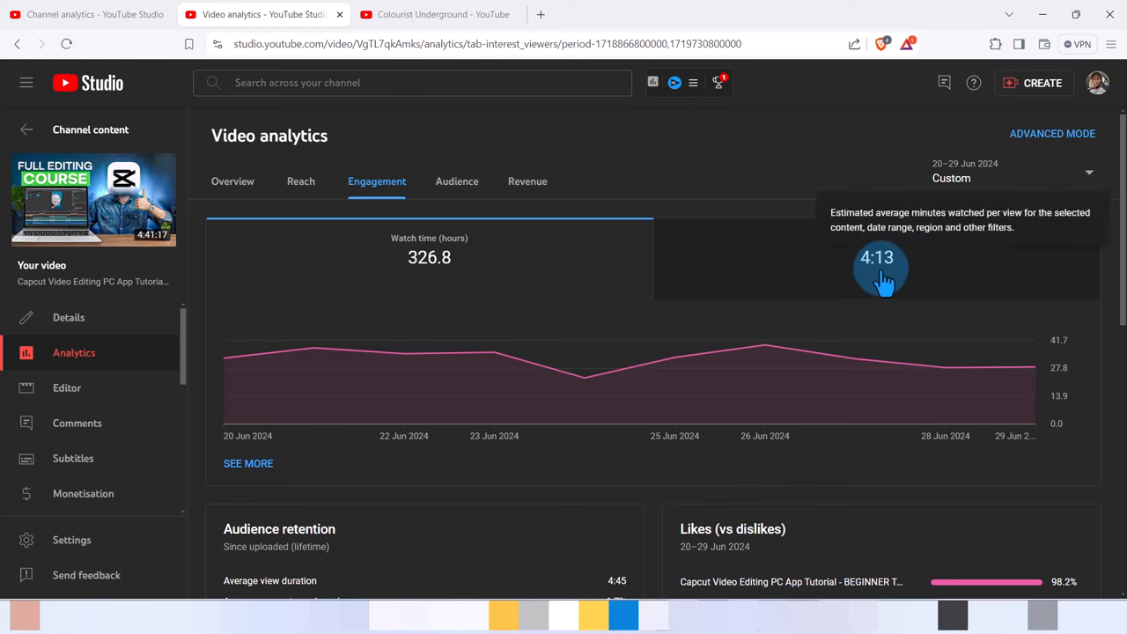
mouse_move(654, 521)
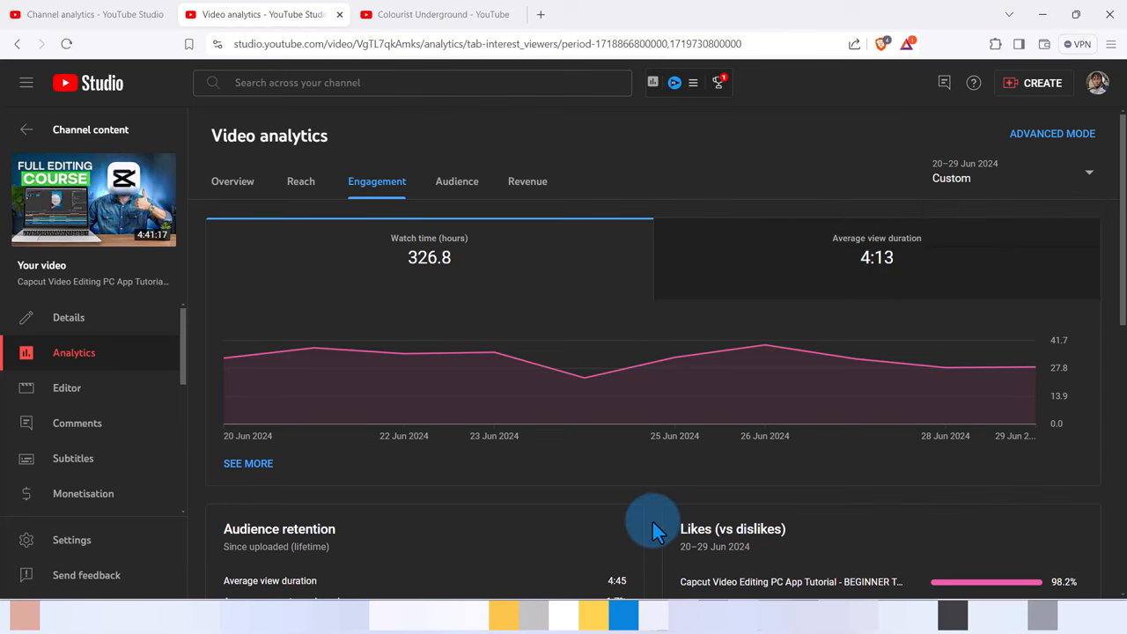
scroll(down, 3)
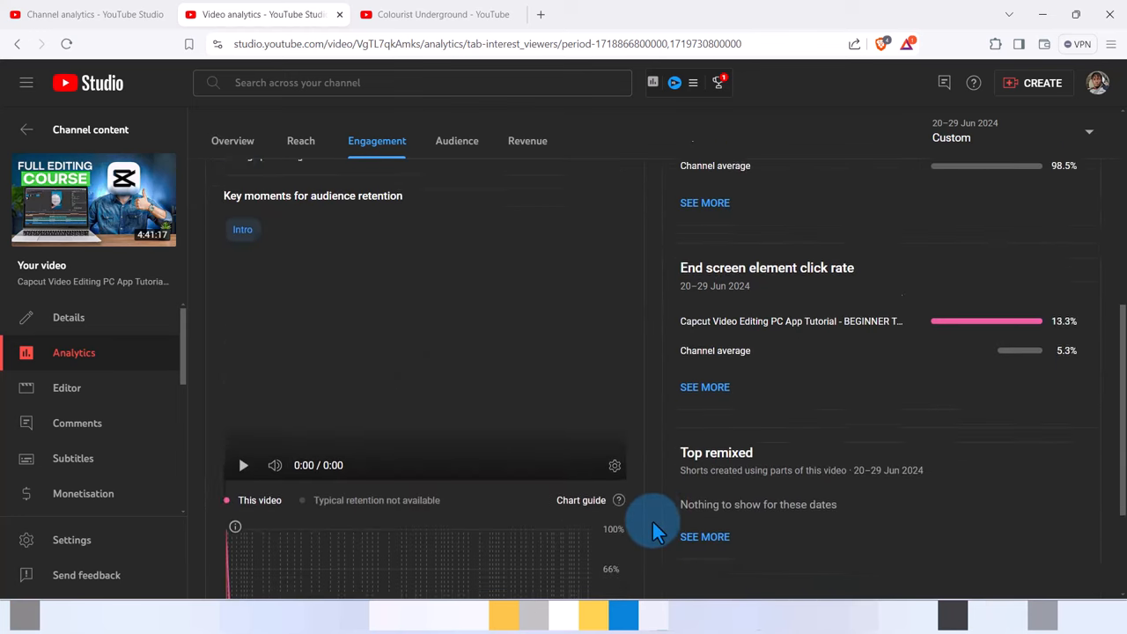
scroll(down, 3)
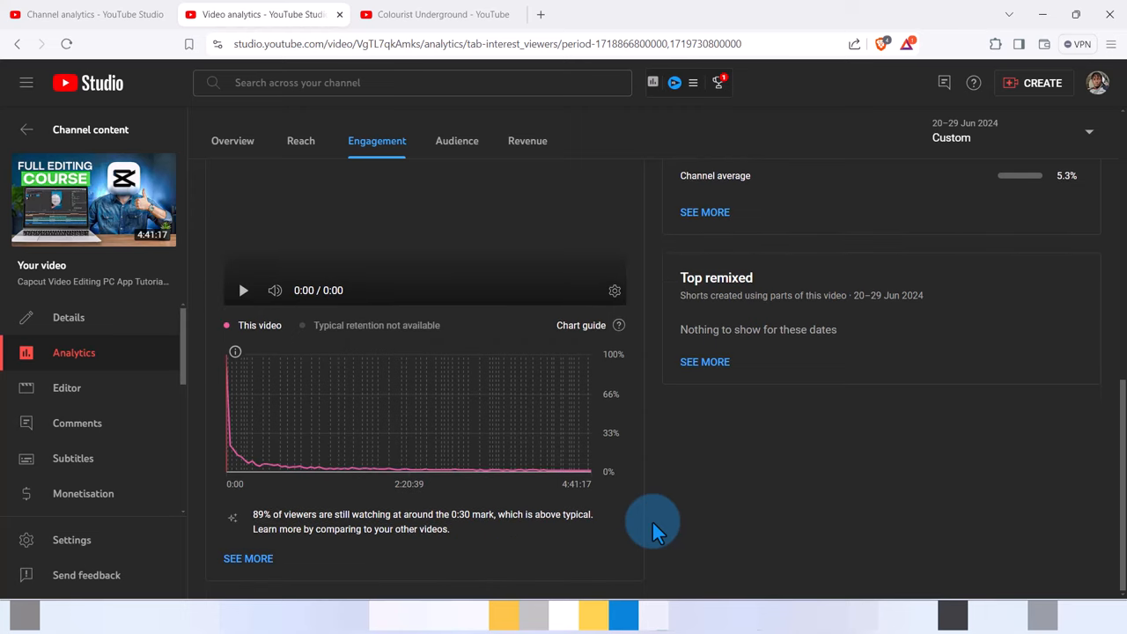
mouse_move(268, 528)
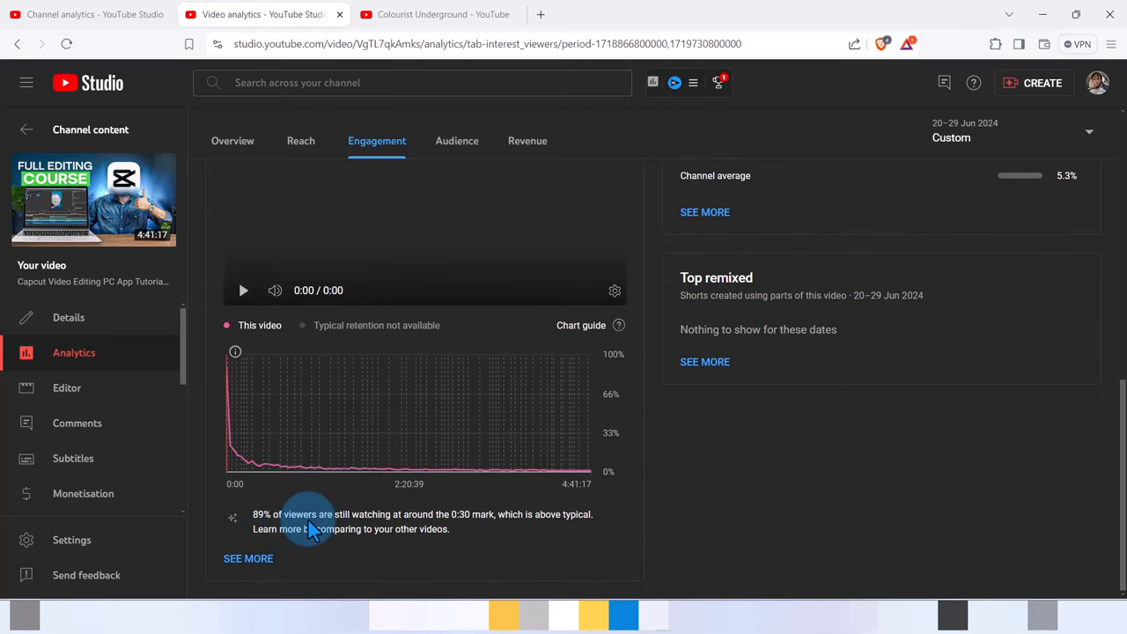
mouse_move(285, 528)
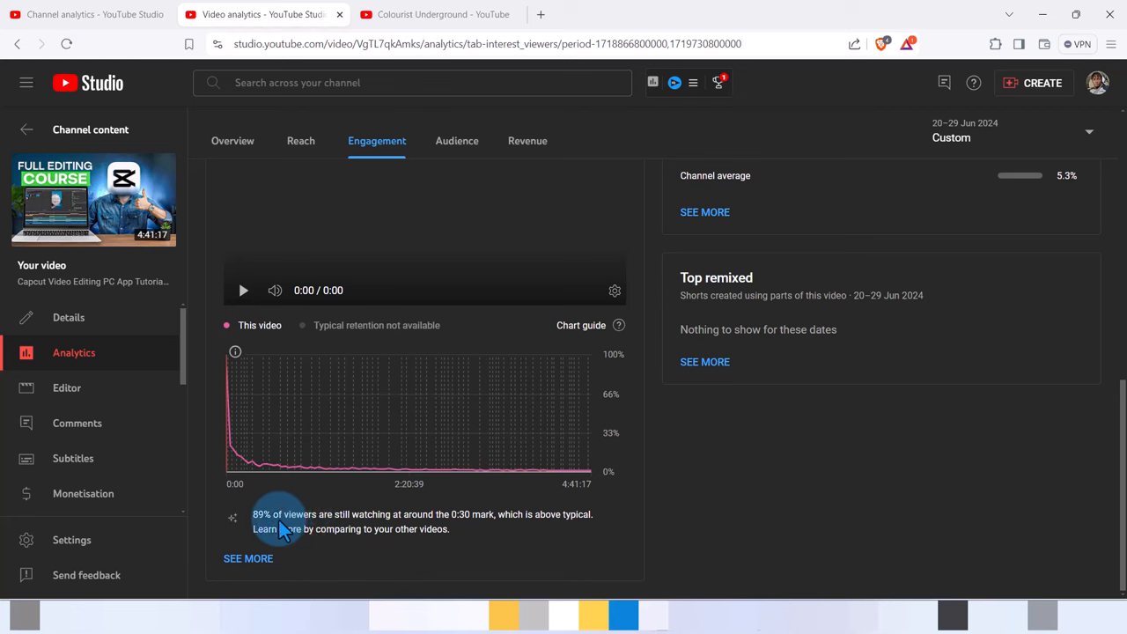
mouse_move(290, 528)
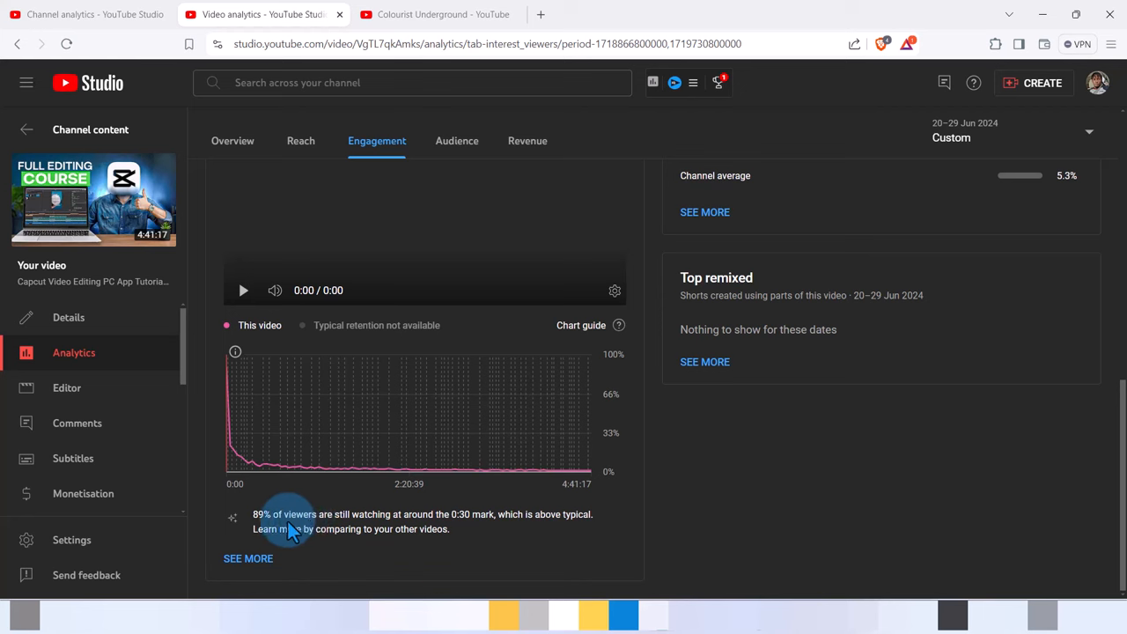
mouse_move(265, 529)
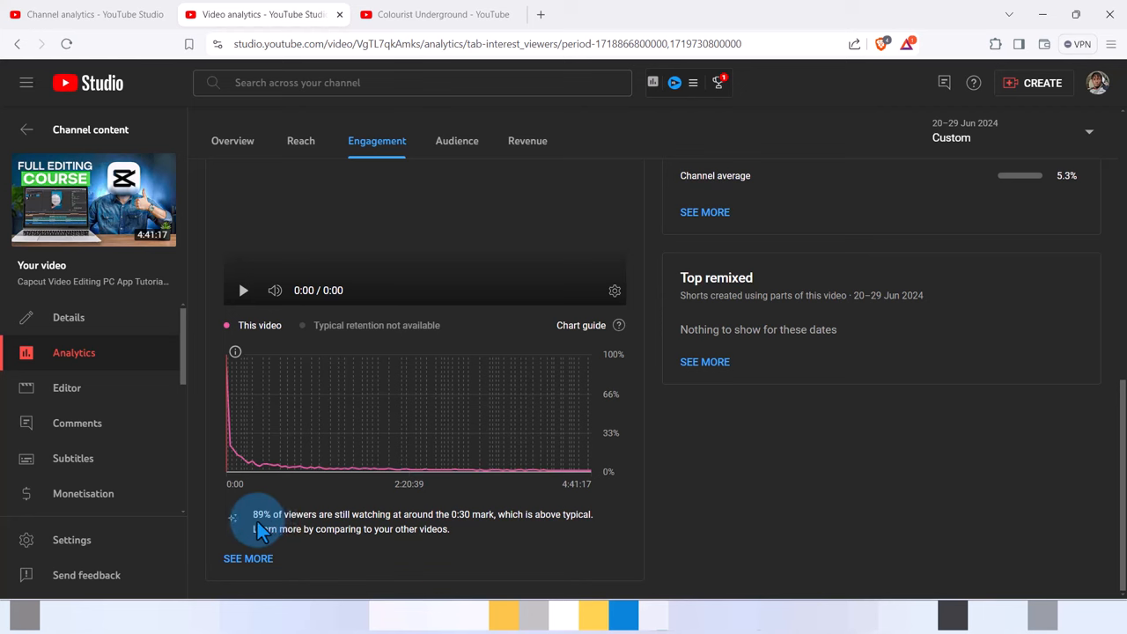
mouse_move(344, 525)
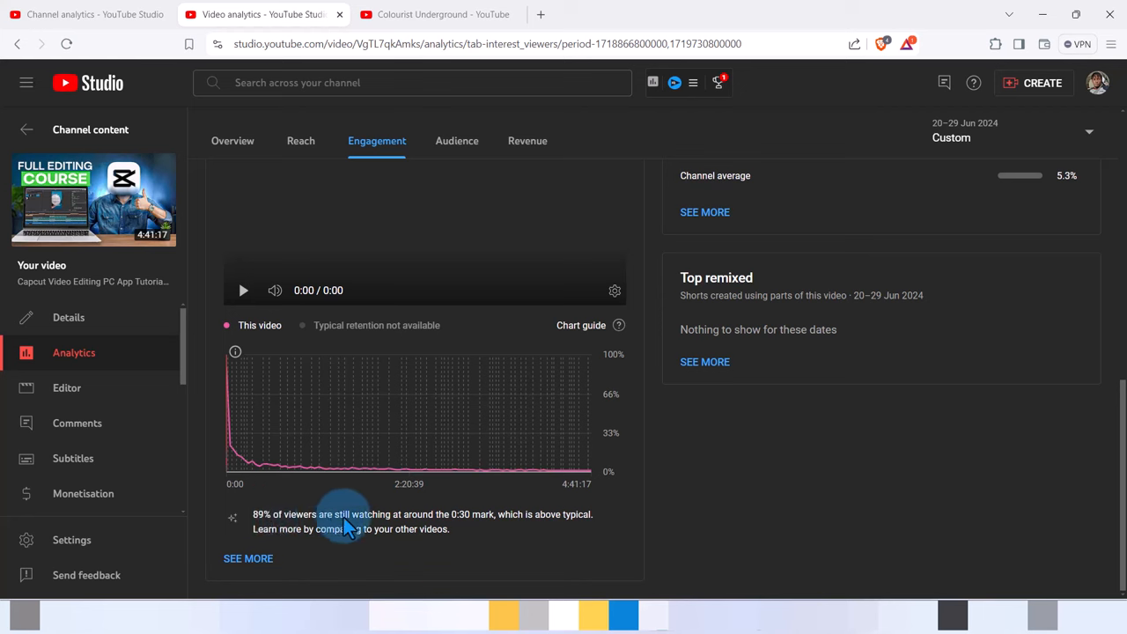
mouse_move(479, 531)
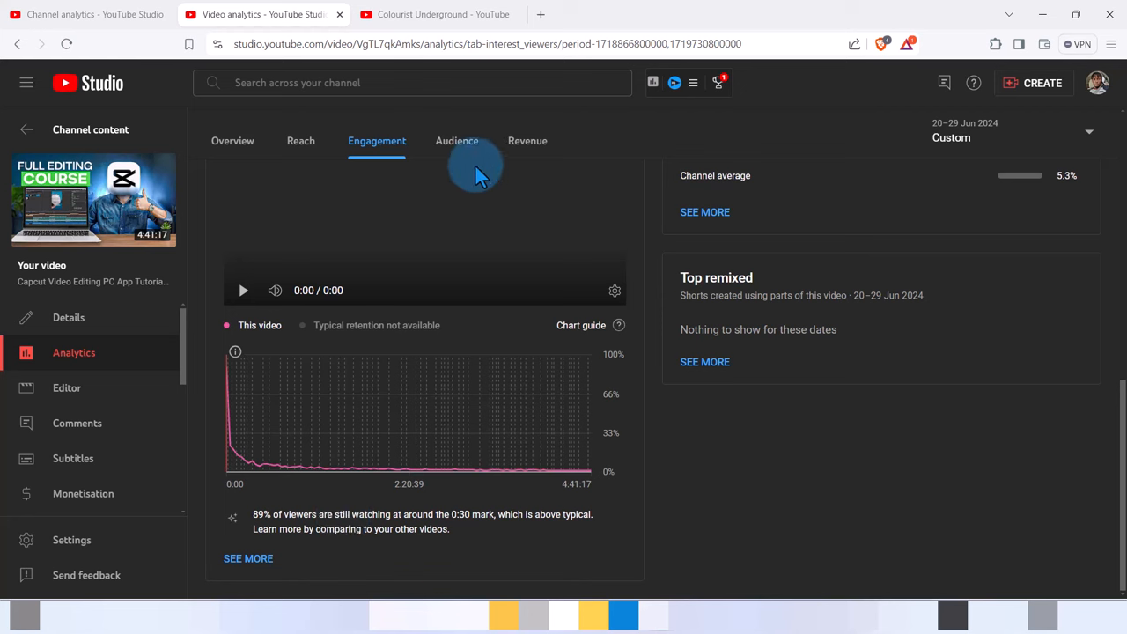
Show the video's Audience report and scroll through returning viewers, age and gender, subscriber watch time and top geographies
click(457, 141)
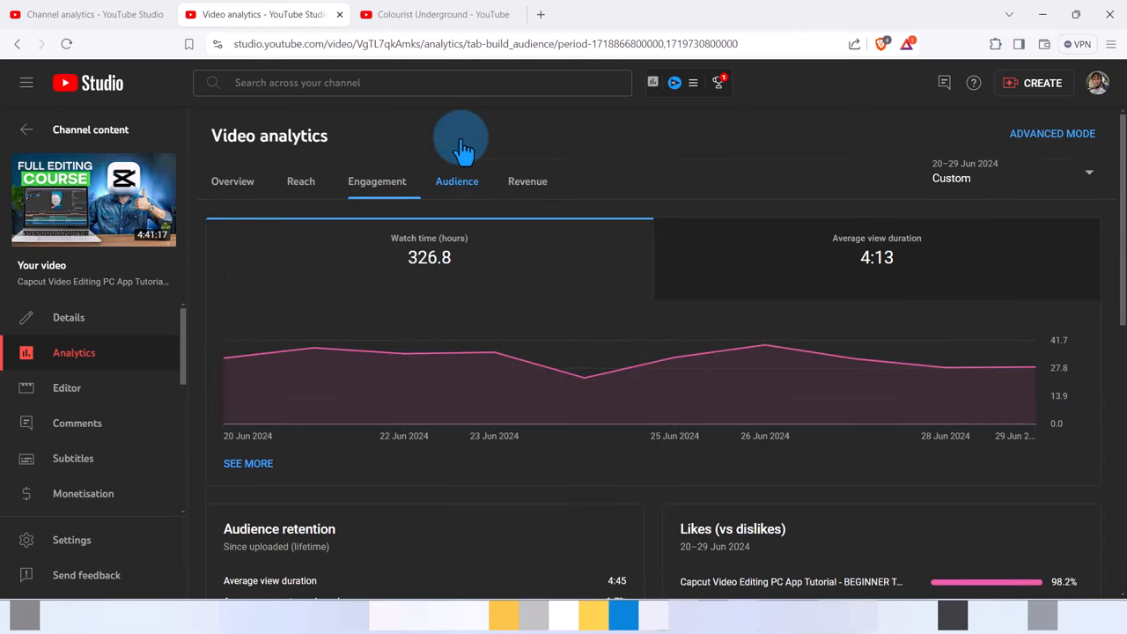
click(458, 179)
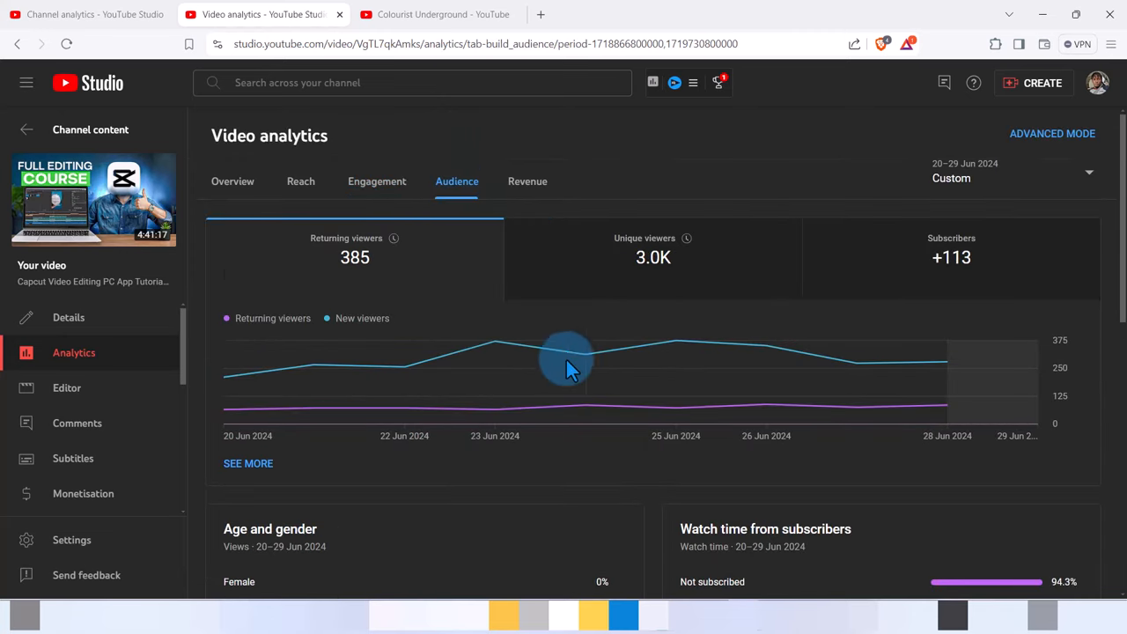
mouse_move(651, 549)
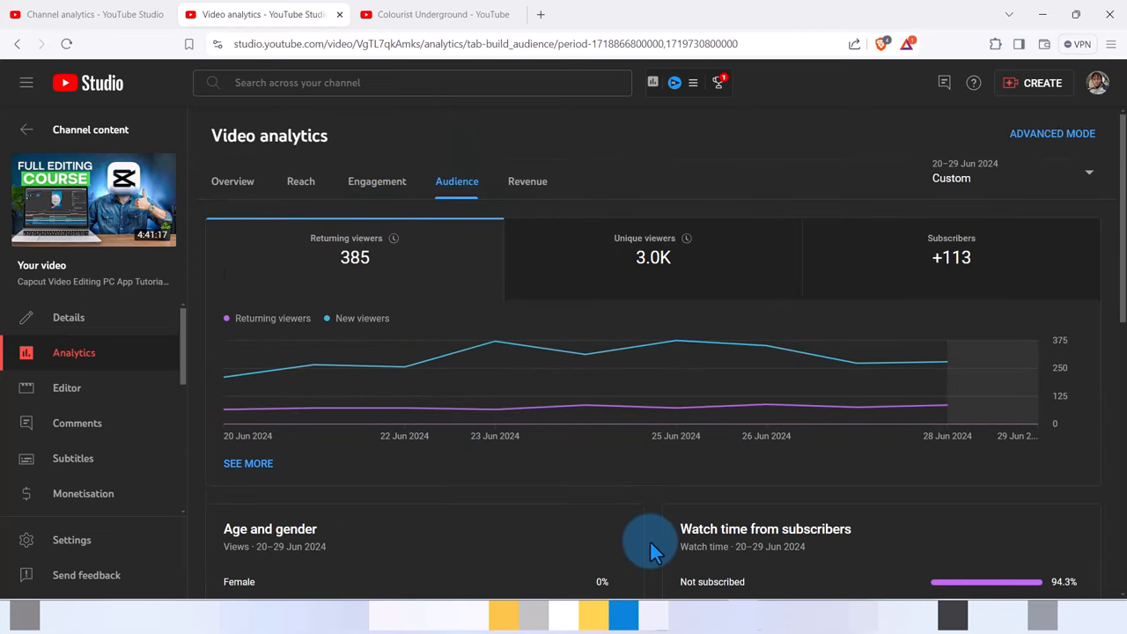
scroll(down, 3)
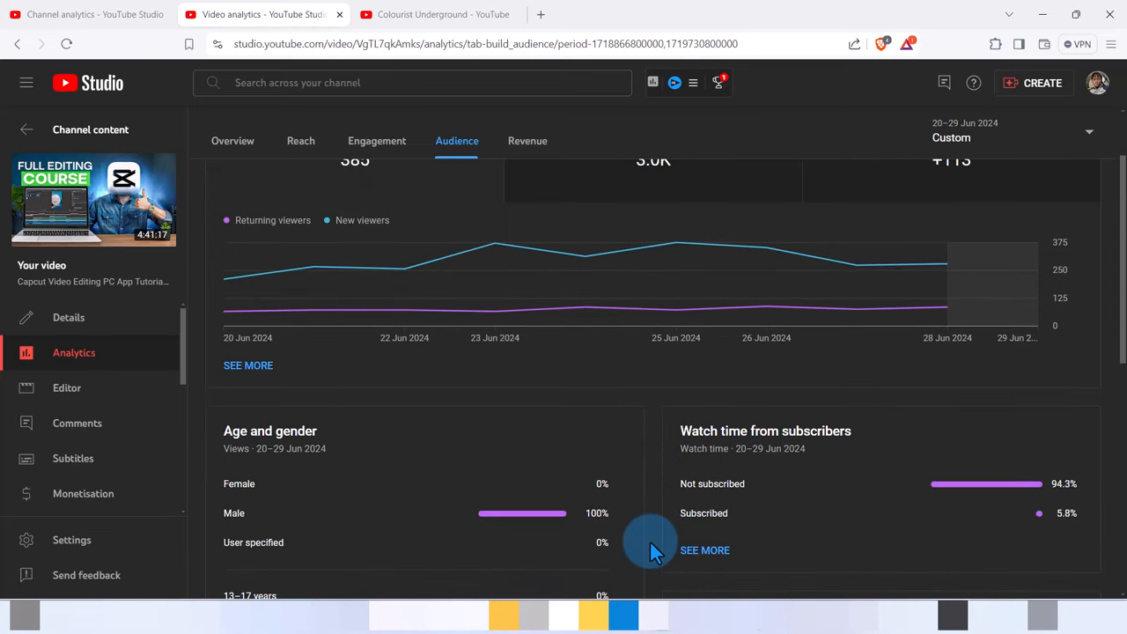
scroll(down, 3)
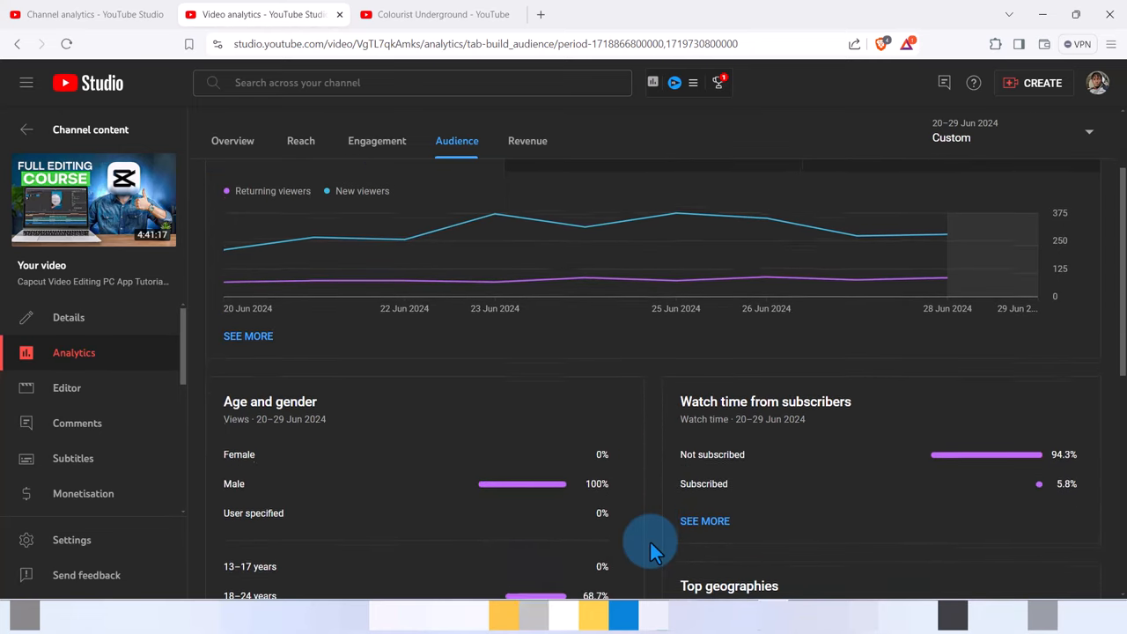
scroll(down, 3)
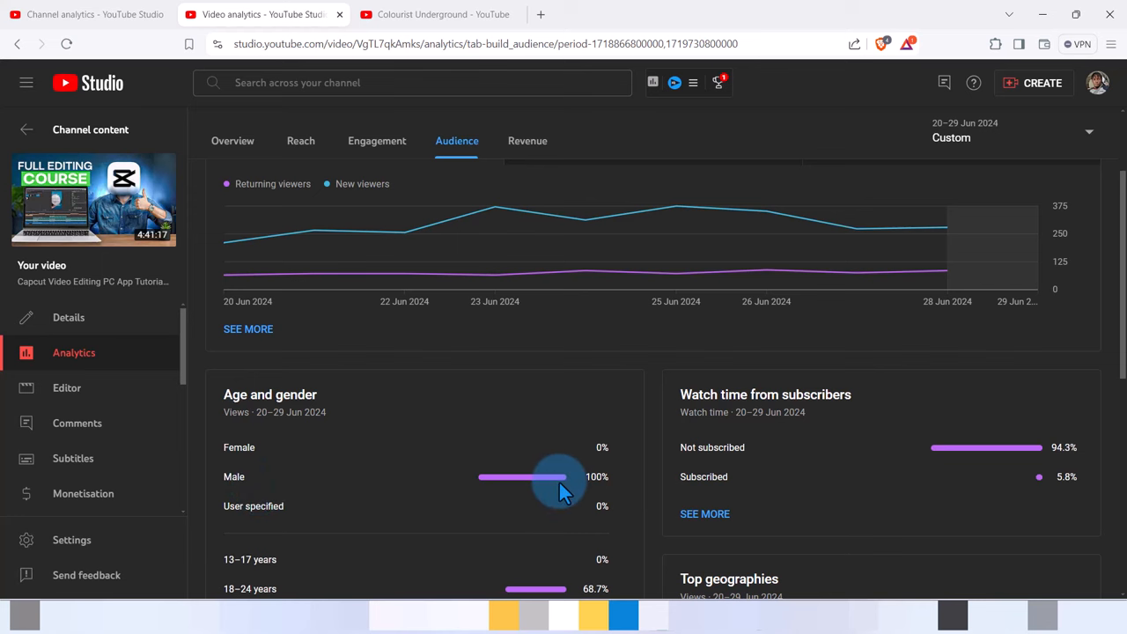
mouse_move(655, 502)
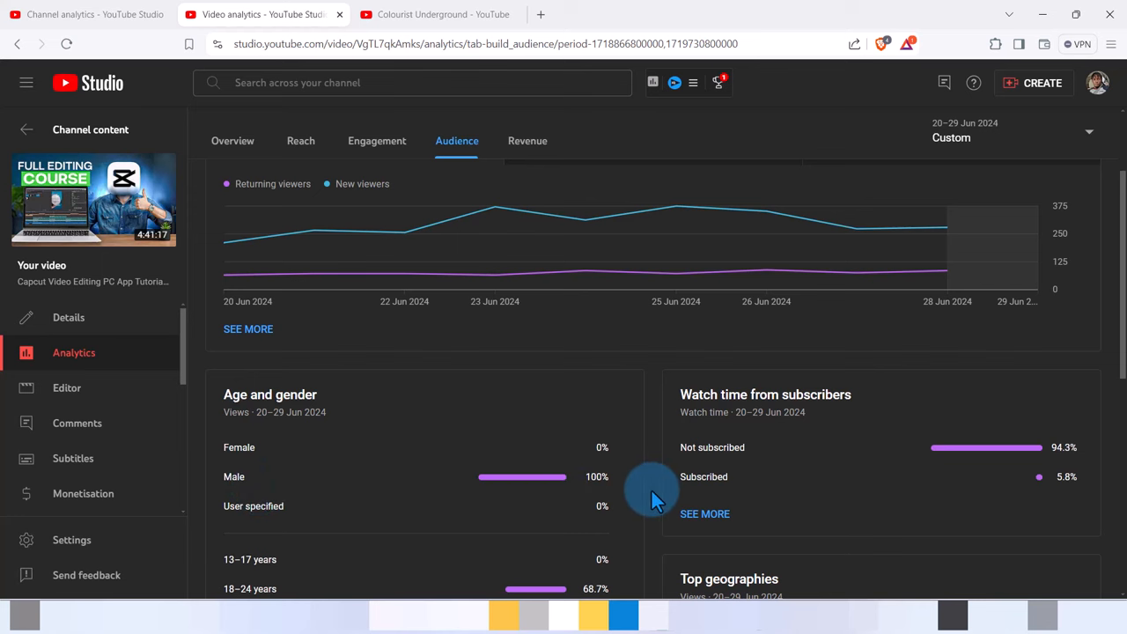
scroll(down, 3)
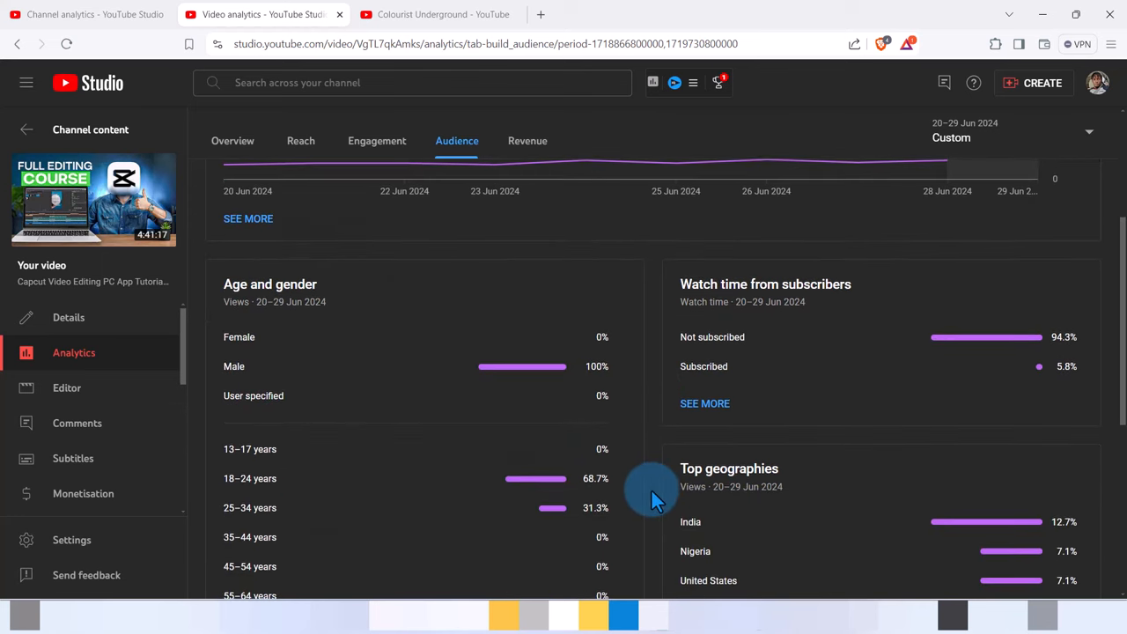
scroll(down, 3)
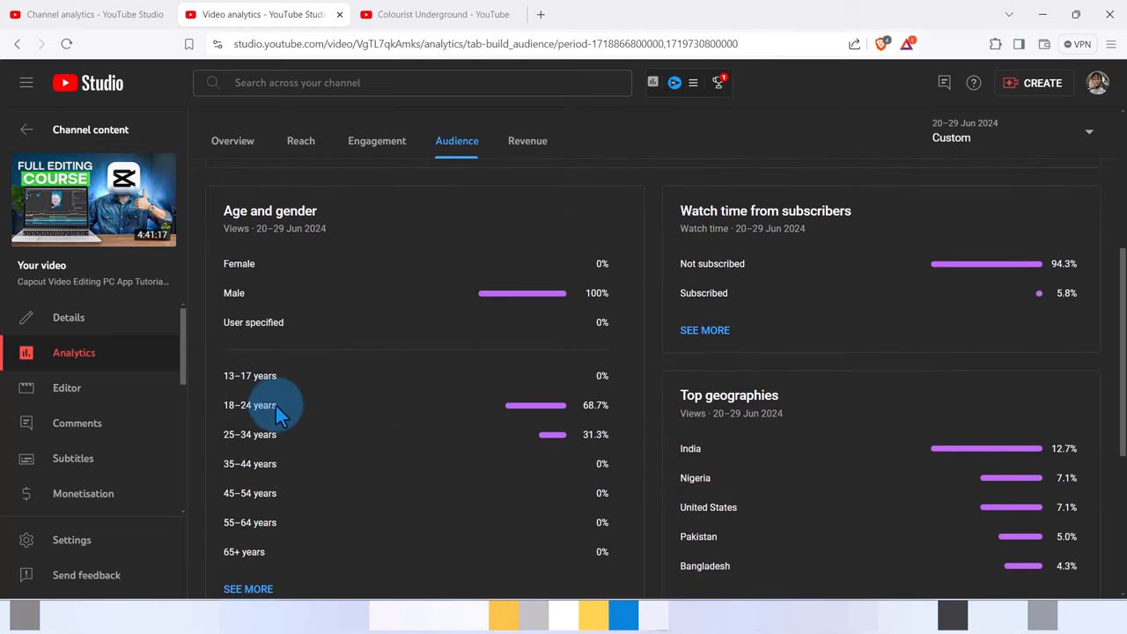
mouse_move(260, 440)
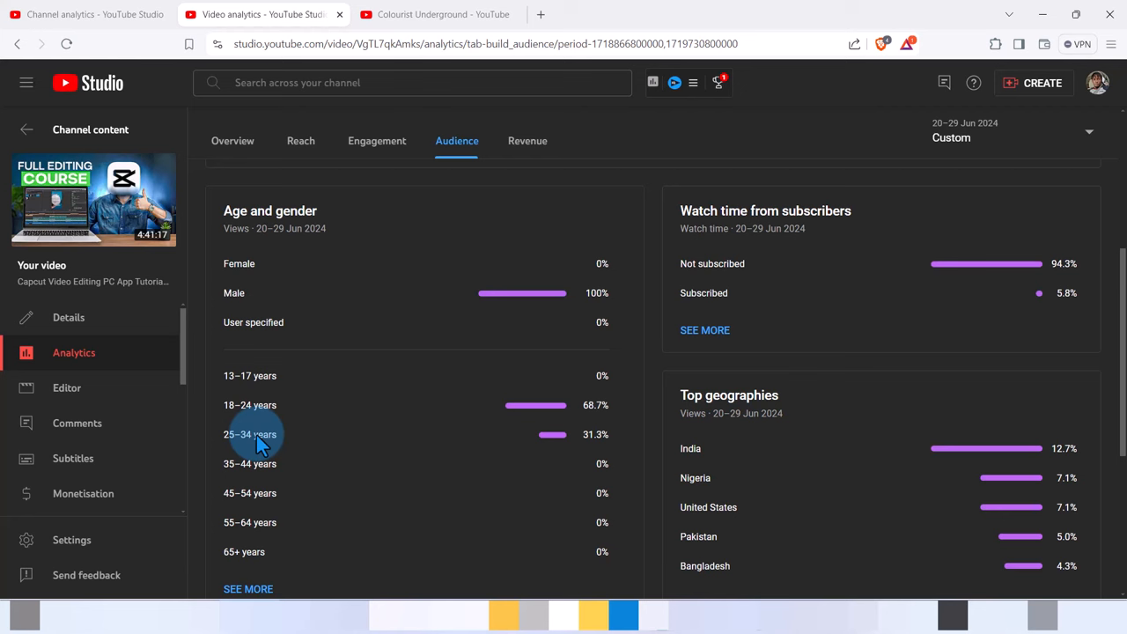
mouse_move(630, 461)
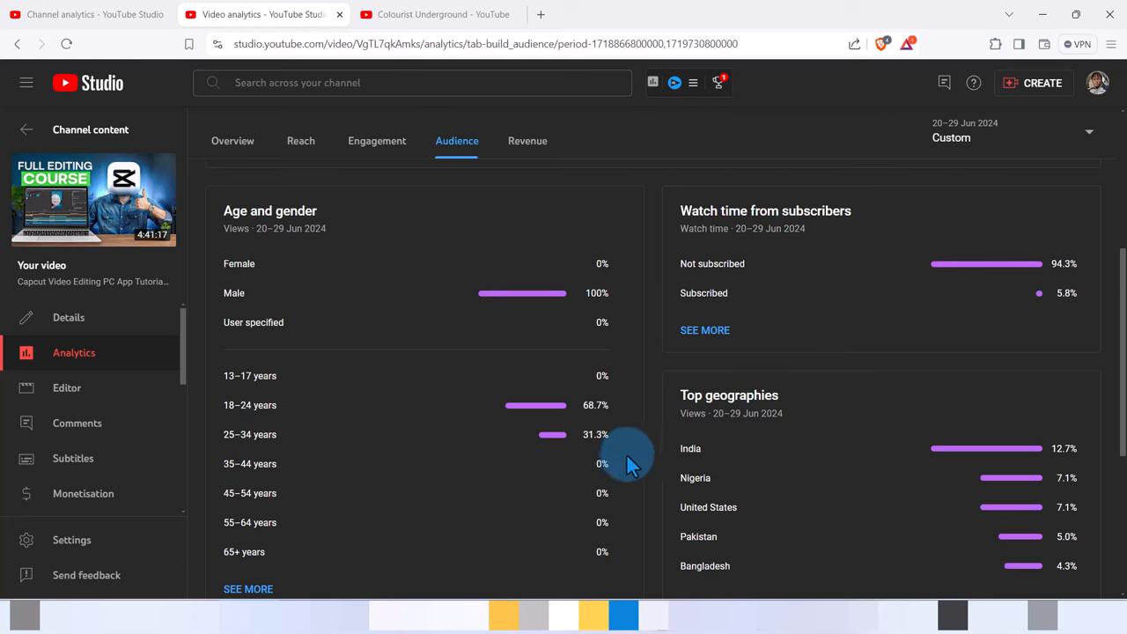
scroll(down, 3)
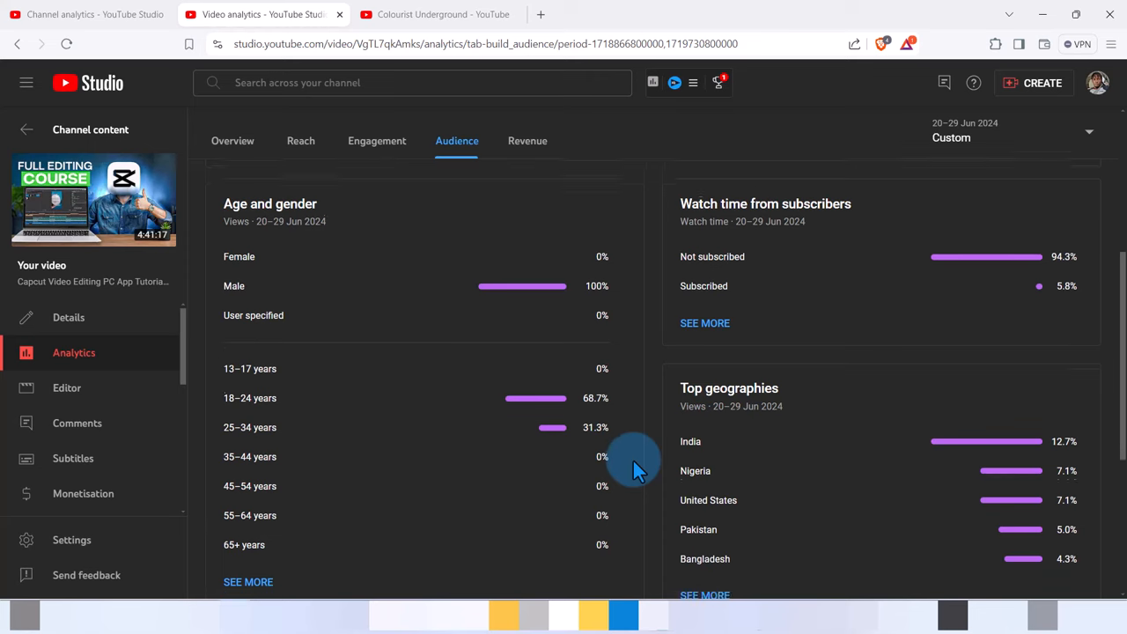
scroll(down, 3)
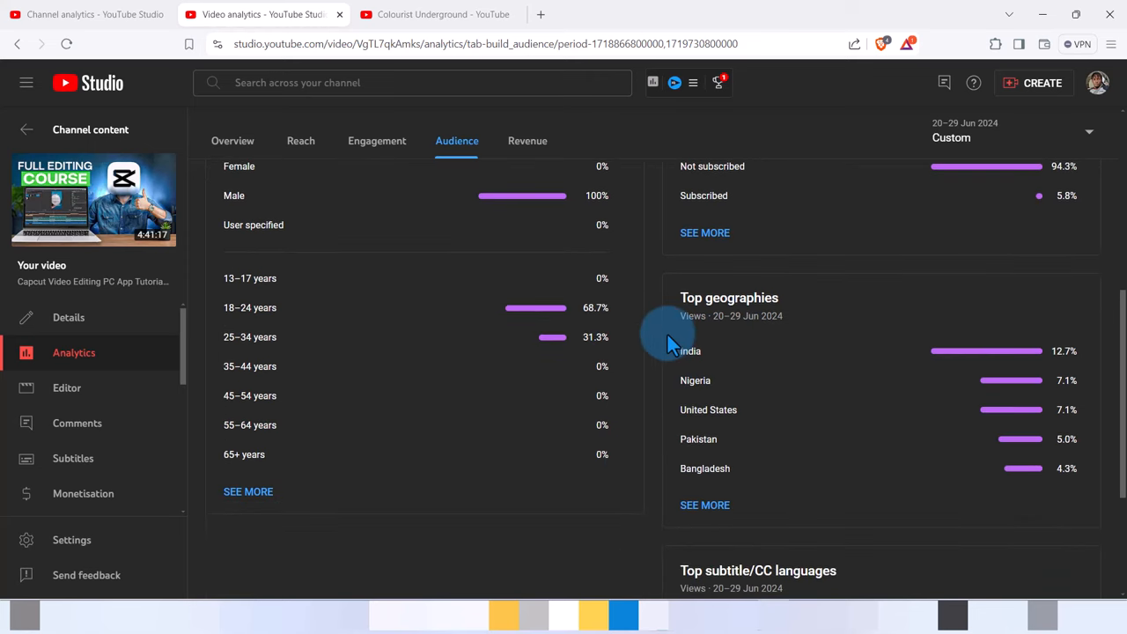
mouse_move(683, 370)
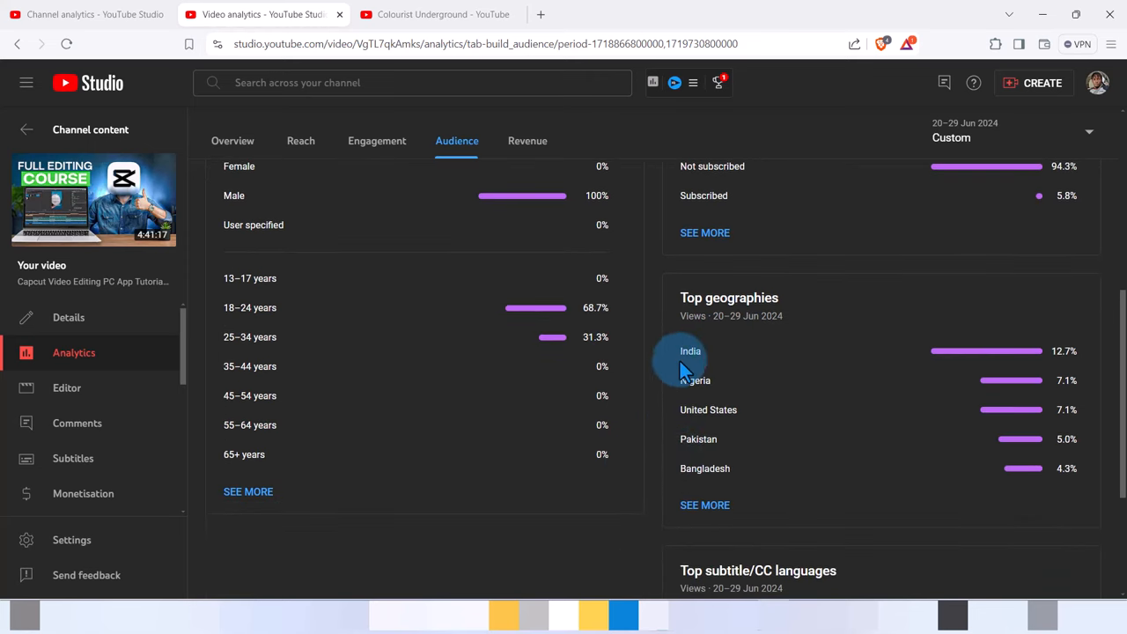
mouse_move(696, 390)
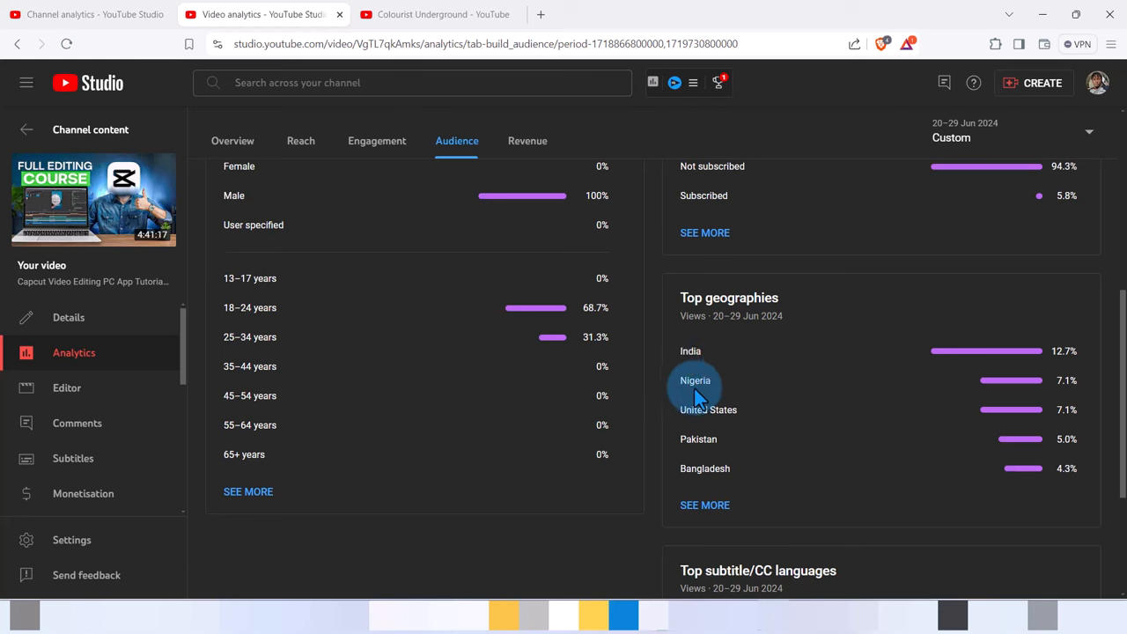
mouse_move(731, 432)
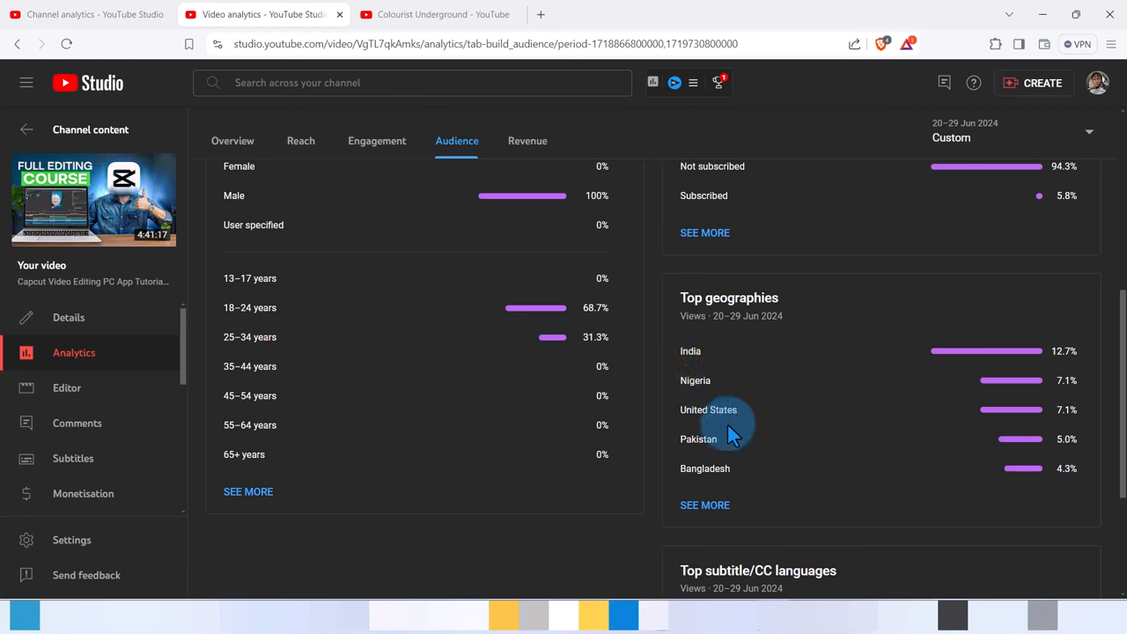
mouse_move(704, 475)
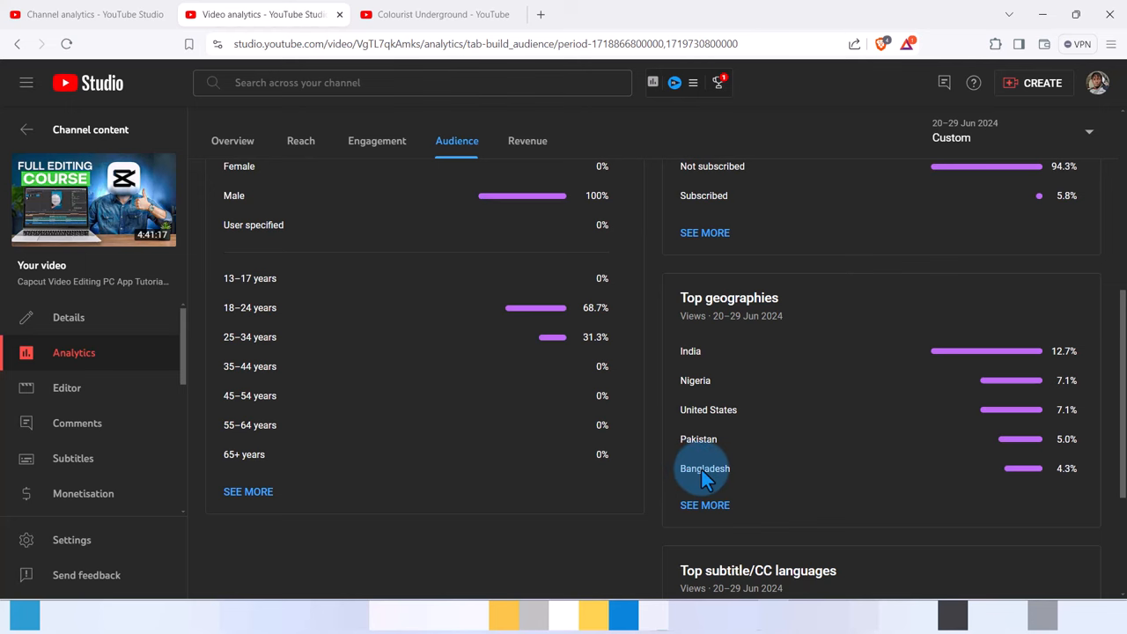
mouse_move(690, 489)
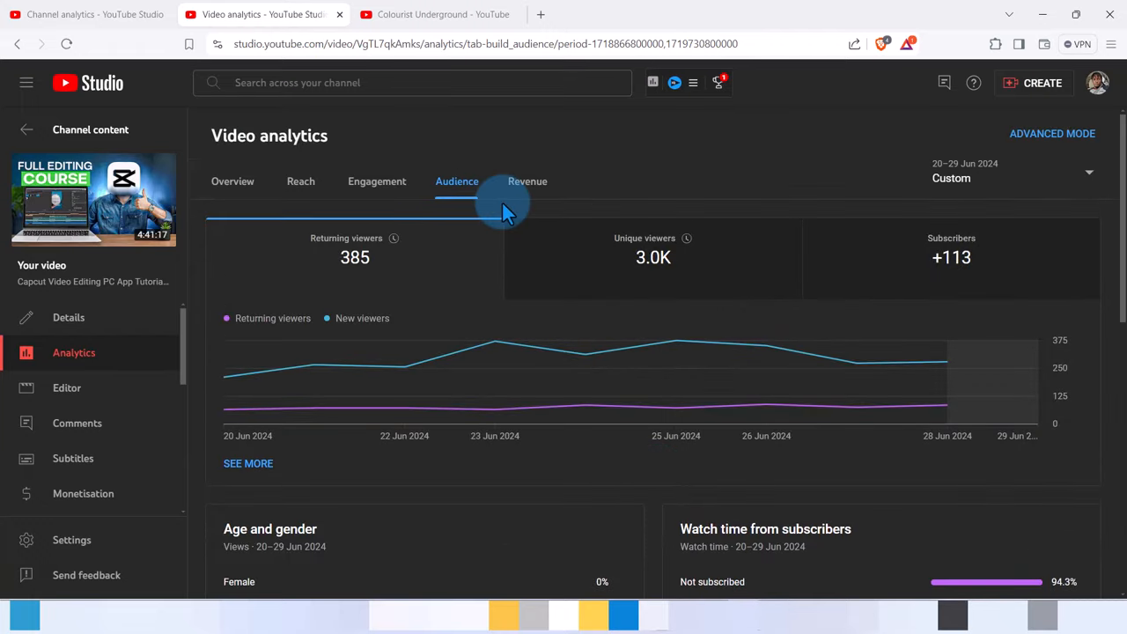
Show the video's Revenue report and scroll to the $8.65 watch page ads, $9.26 CPM and $2.10 RPM cards
click(527, 181)
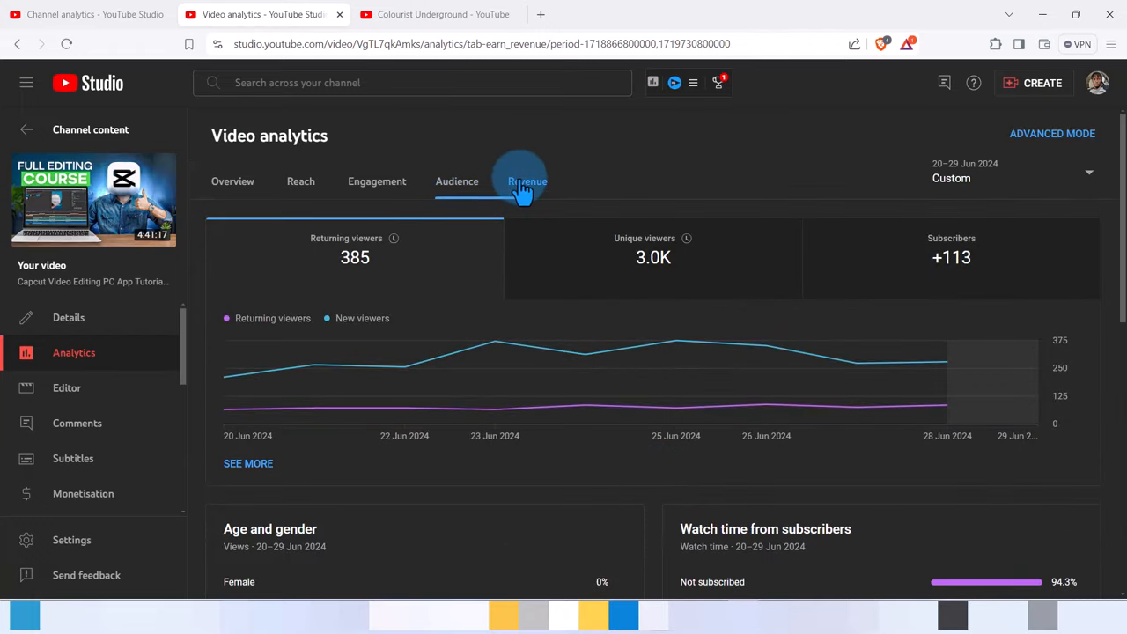
click(526, 180)
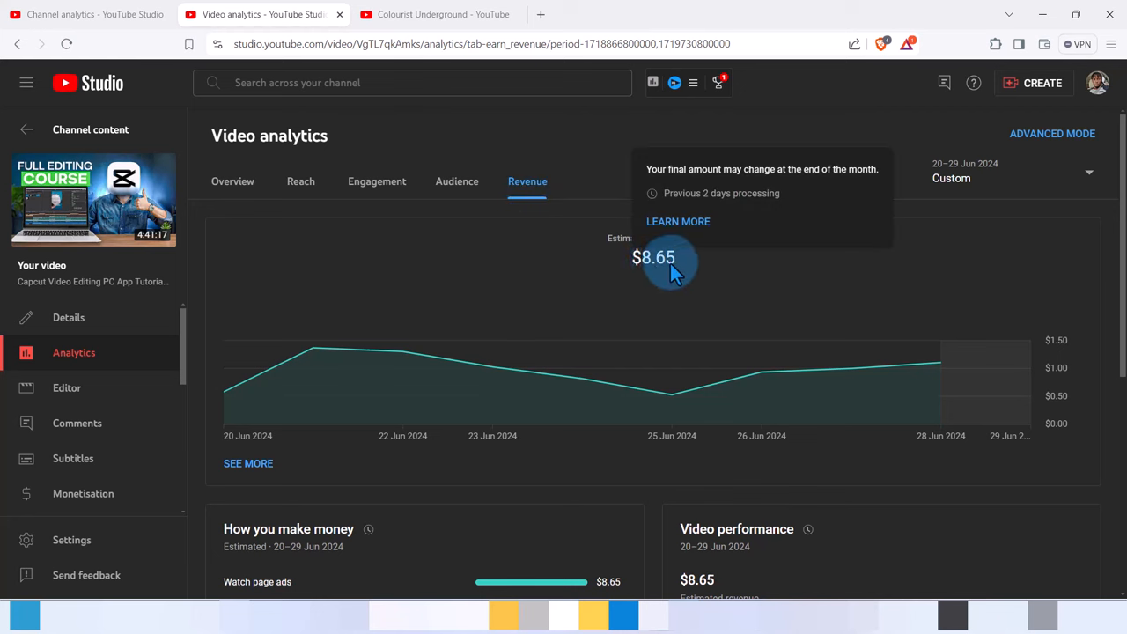
mouse_move(660, 514)
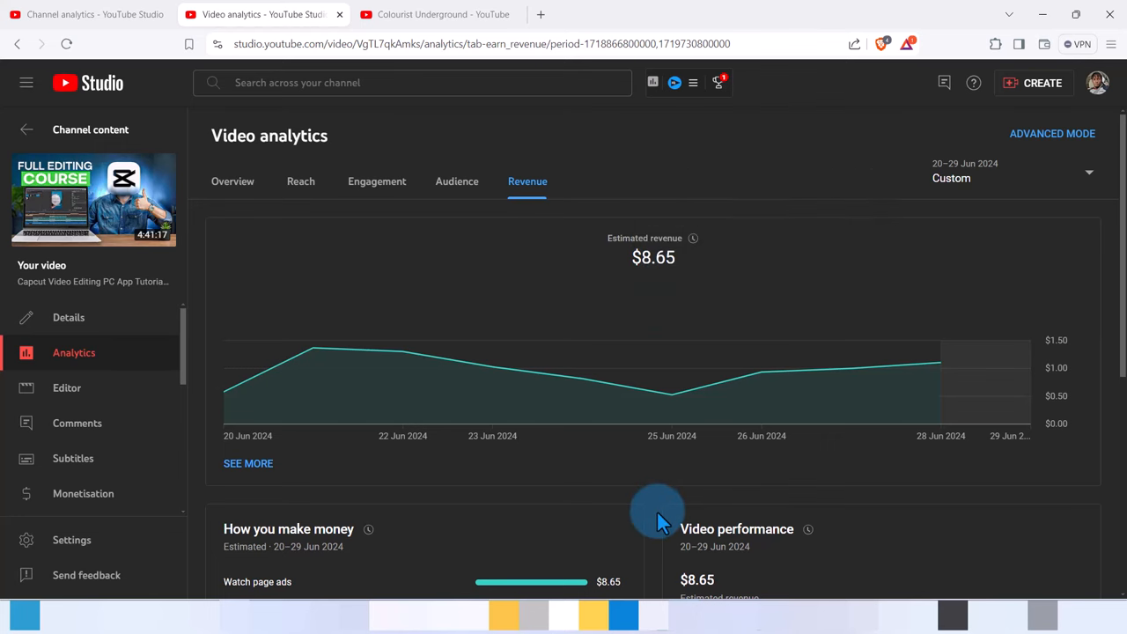
scroll(down, 3)
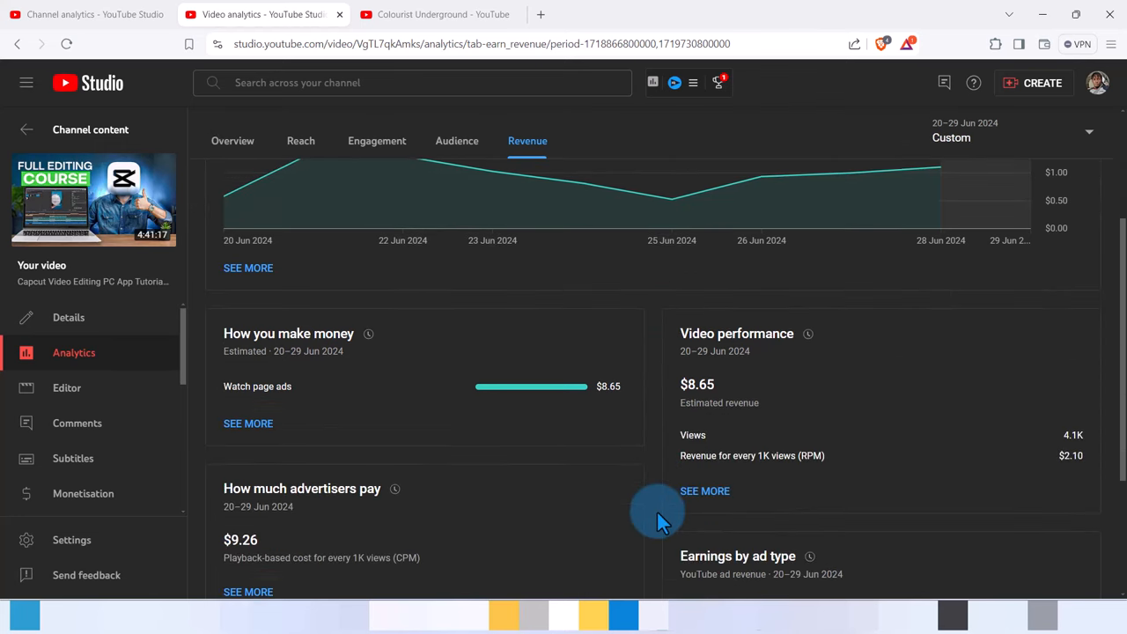
scroll(down, 3)
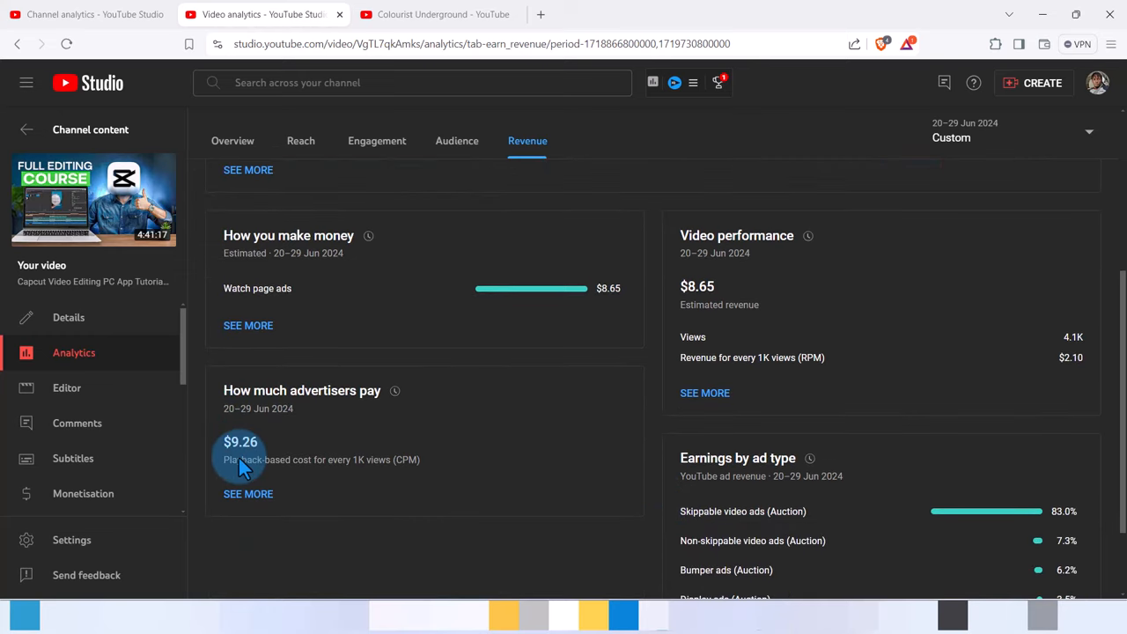
mouse_move(232, 458)
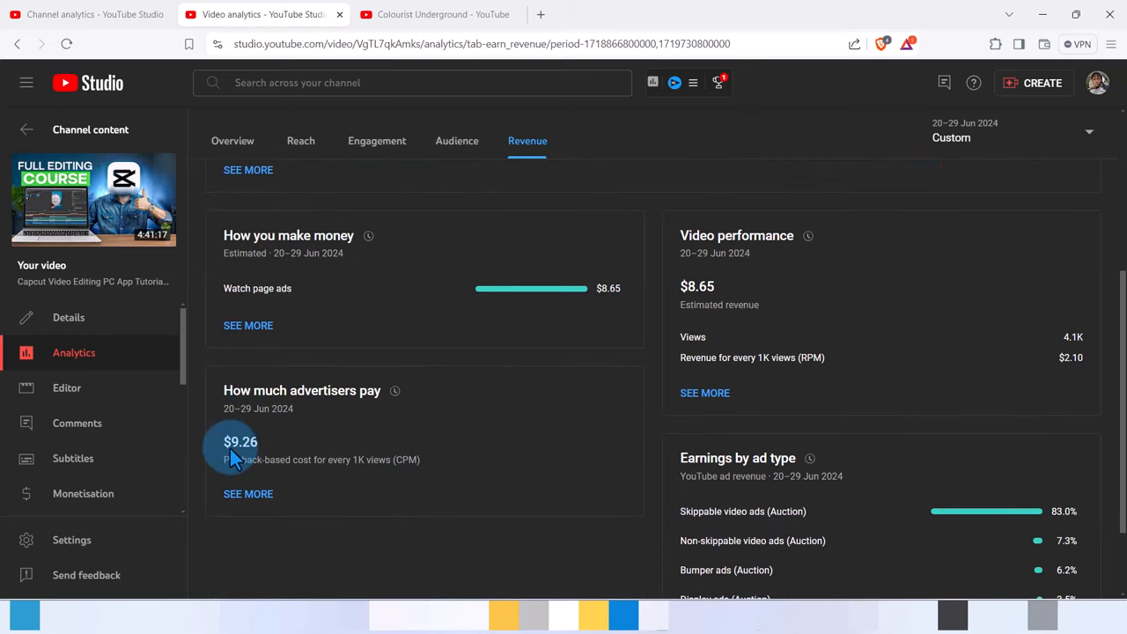
mouse_move(250, 454)
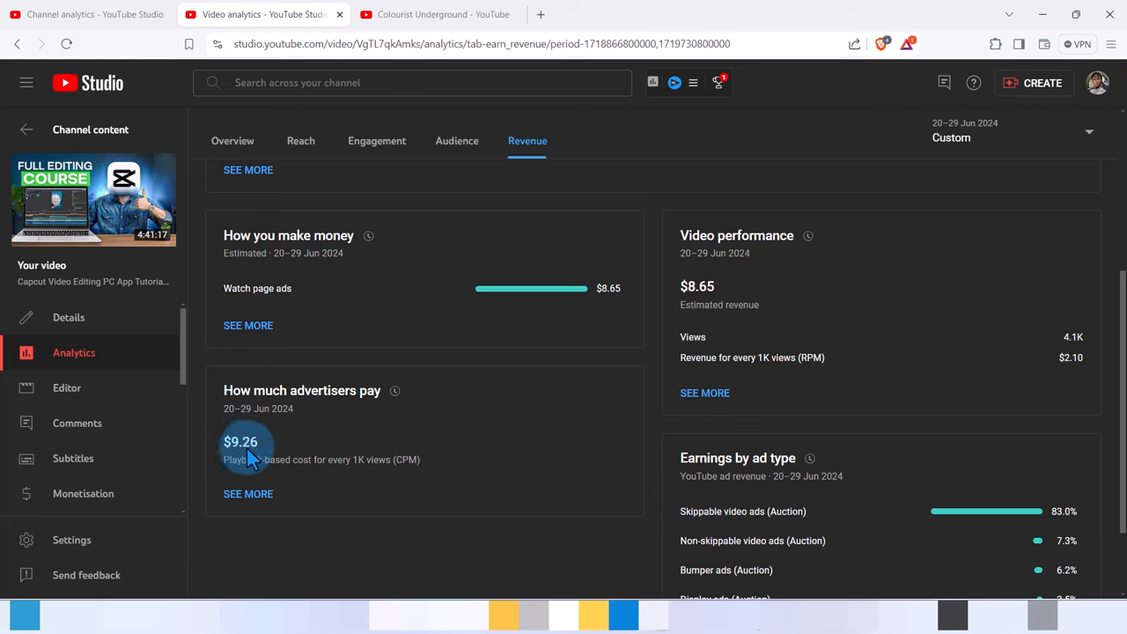
mouse_move(1118, 370)
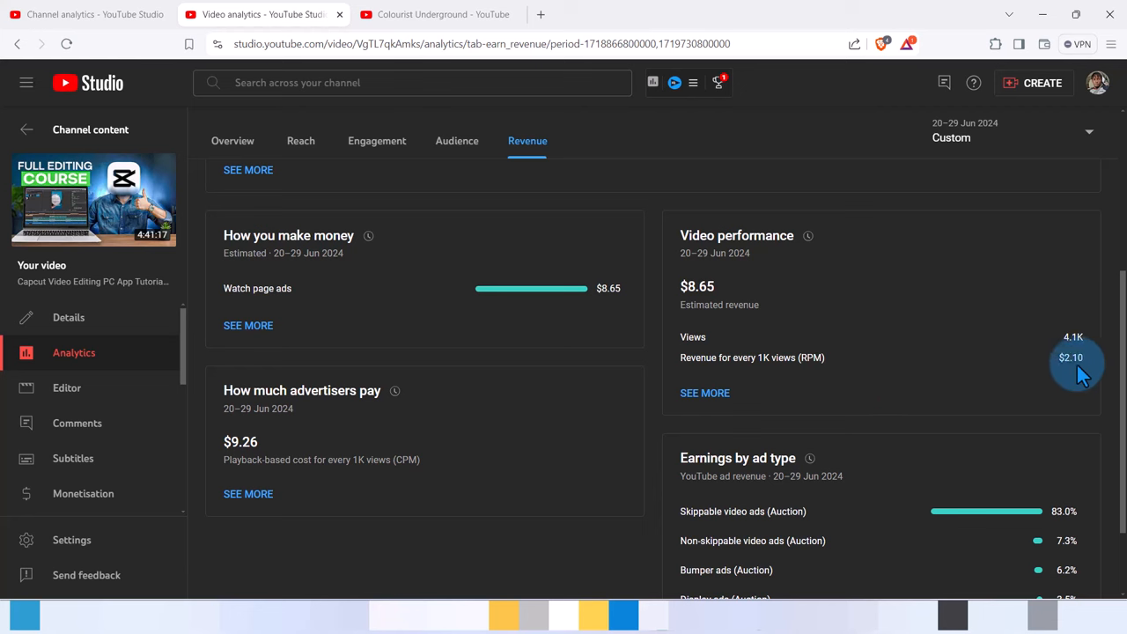
mouse_move(1076, 373)
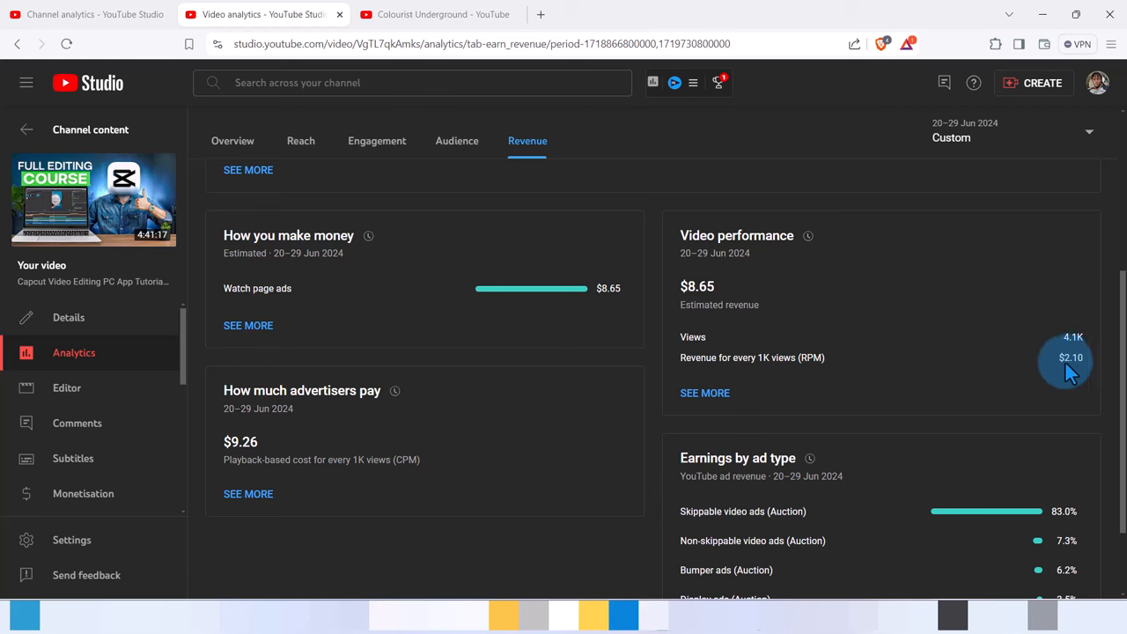
mouse_move(384, 192)
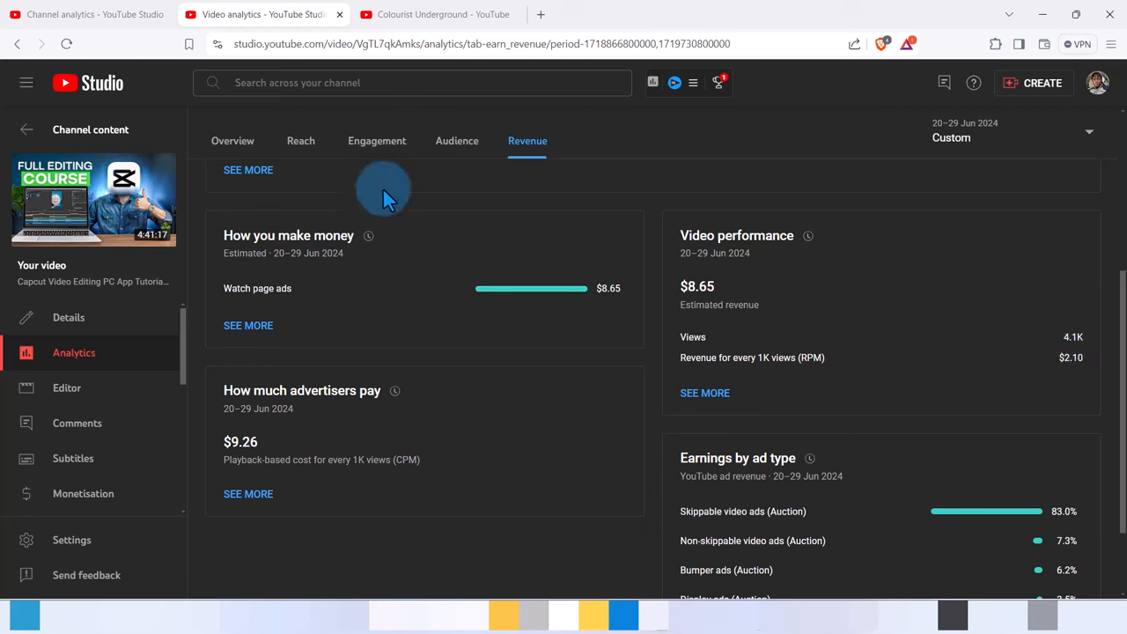
mouse_move(202, 308)
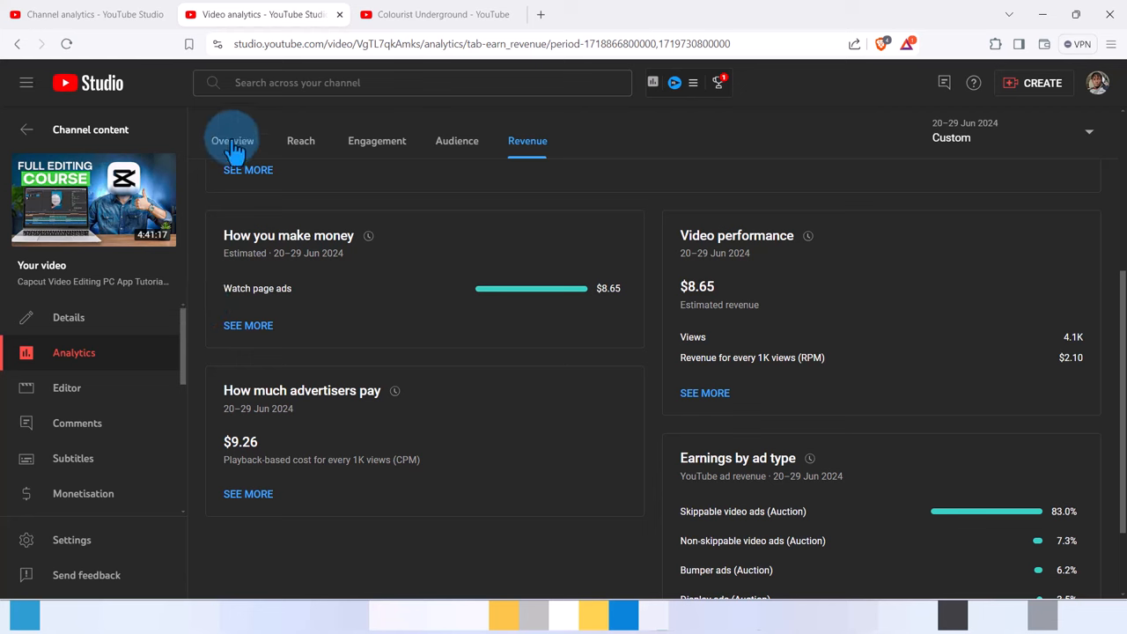
mouse_move(88, 14)
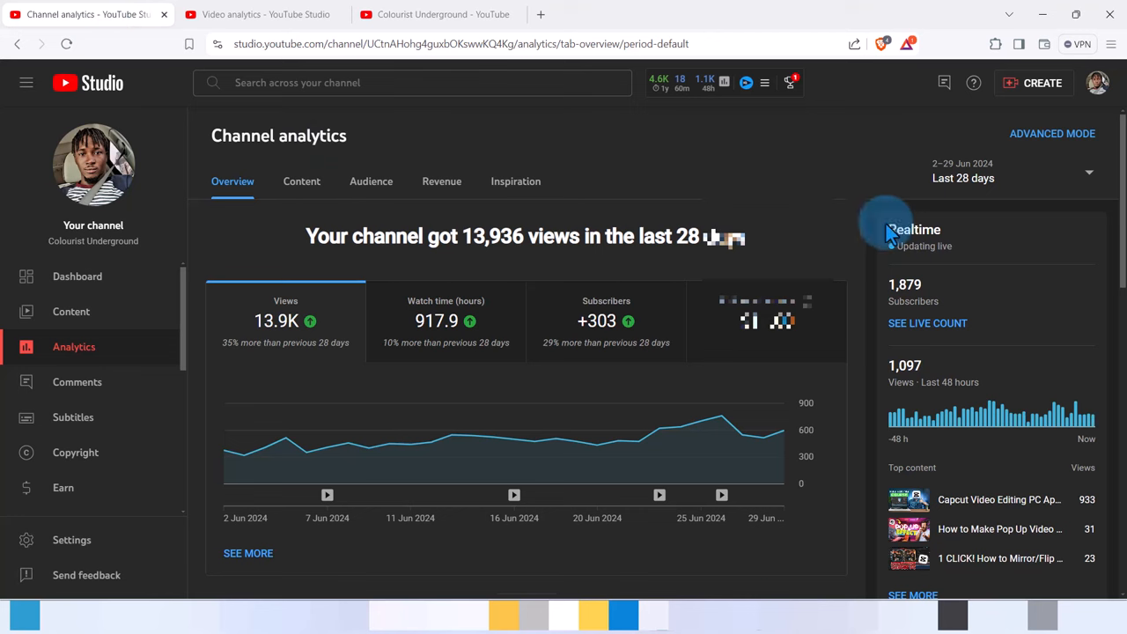
mouse_move(876, 341)
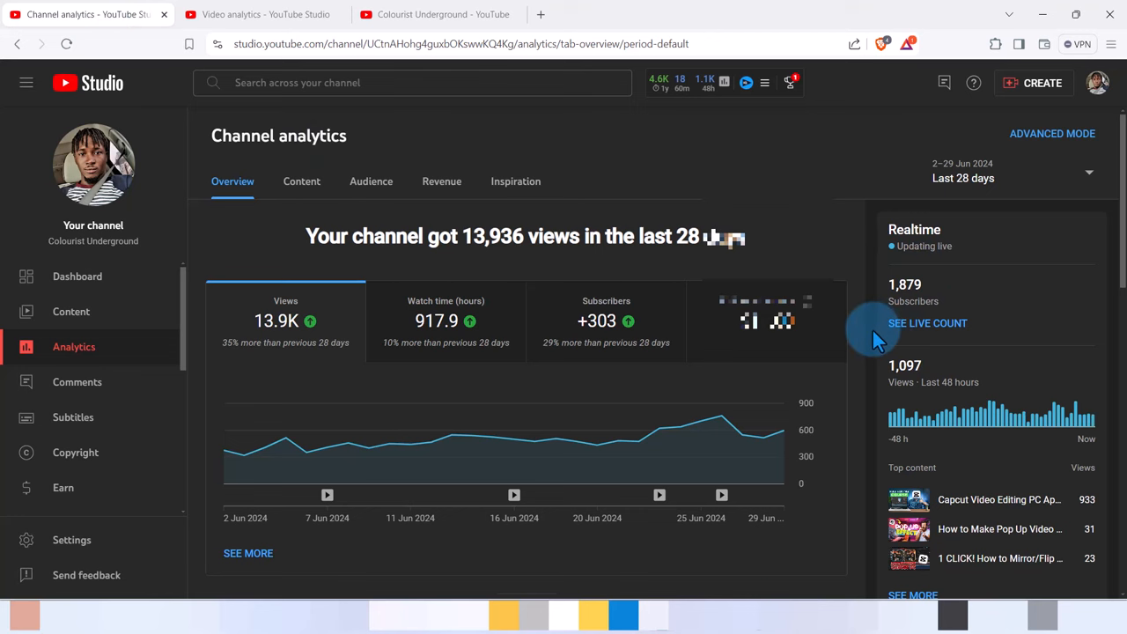
Scroll through the channel's top content list for the period and return to the top of the overview
scroll(down, 3)
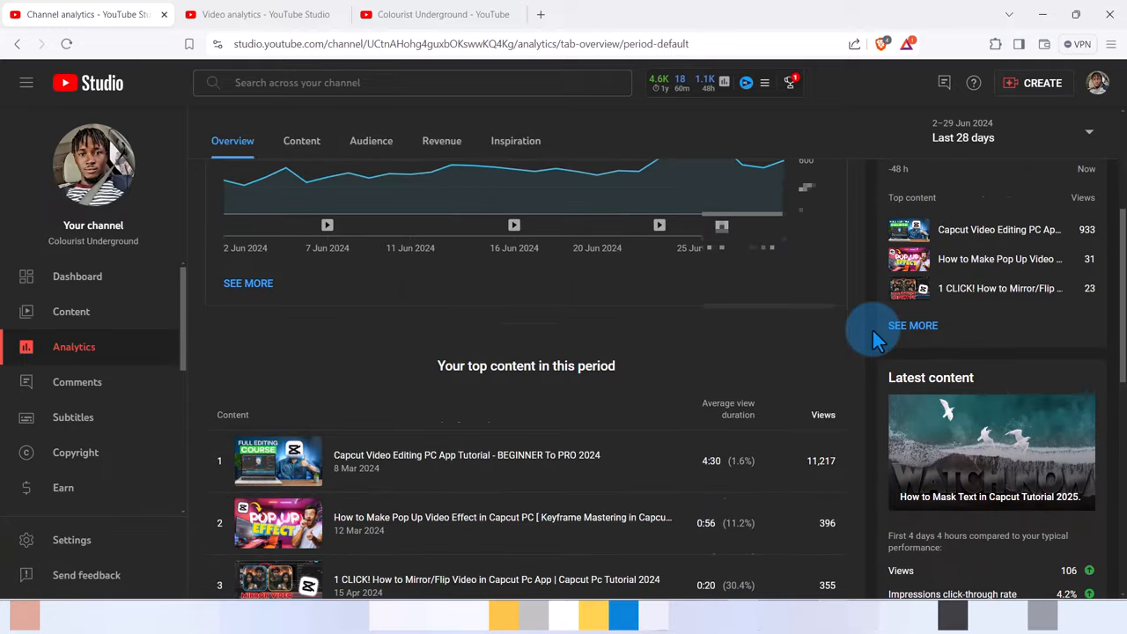
scroll(down, 3)
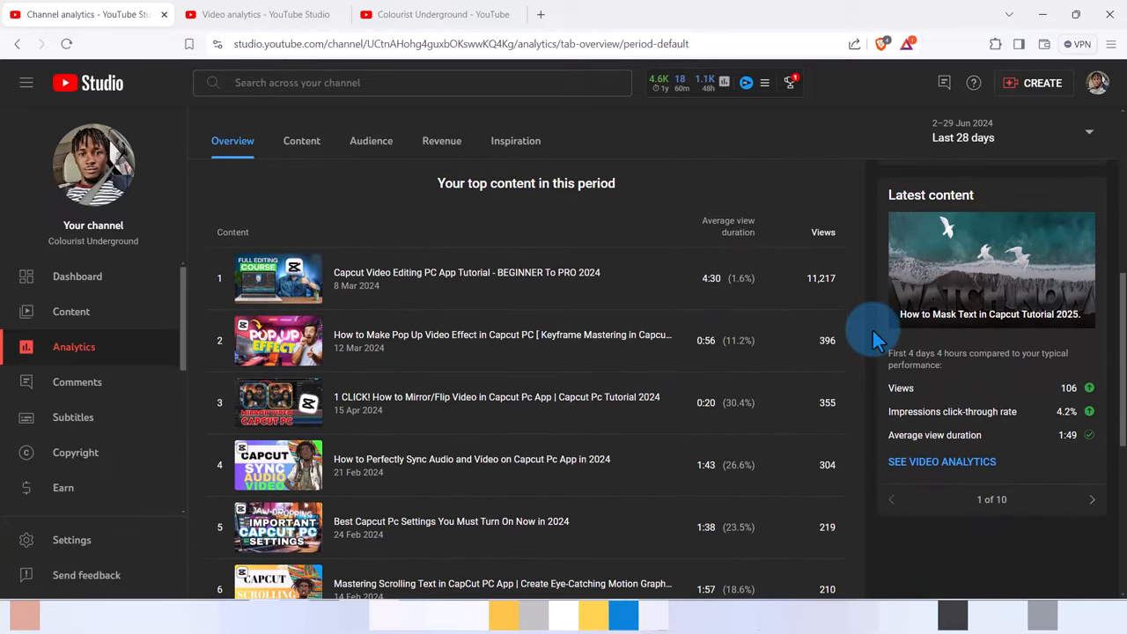
mouse_move(819, 387)
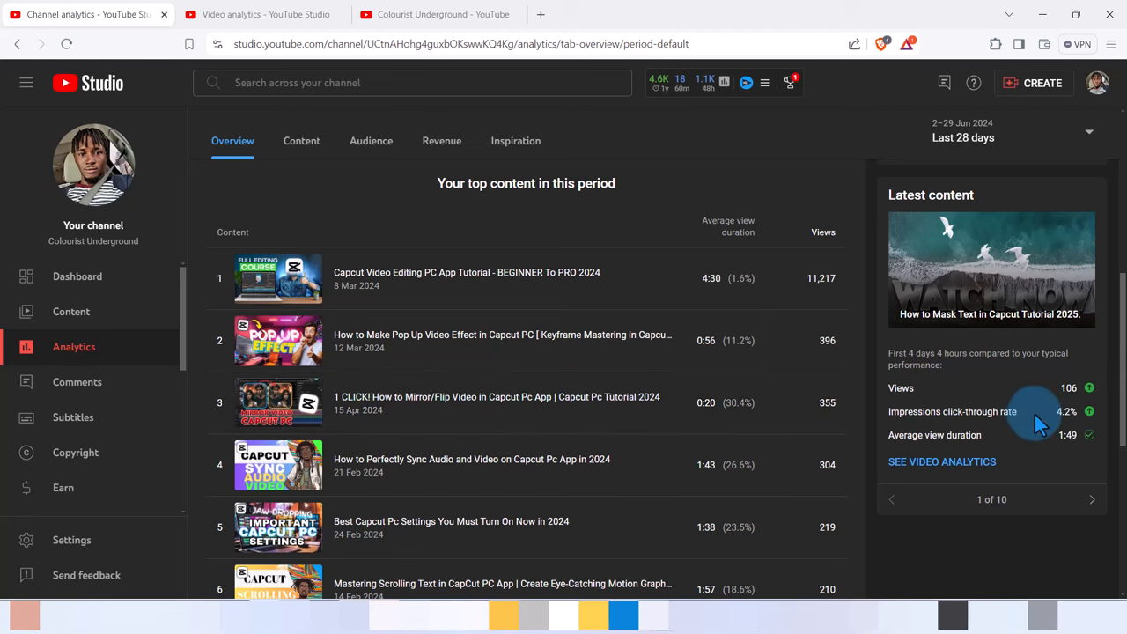
mouse_move(982, 440)
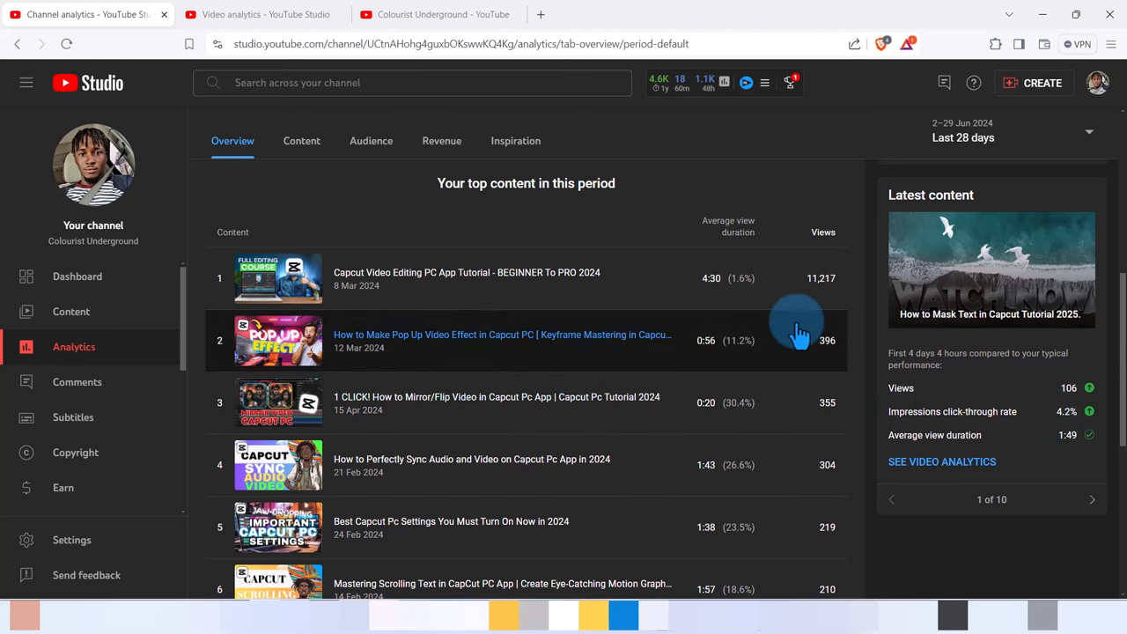
mouse_move(746, 407)
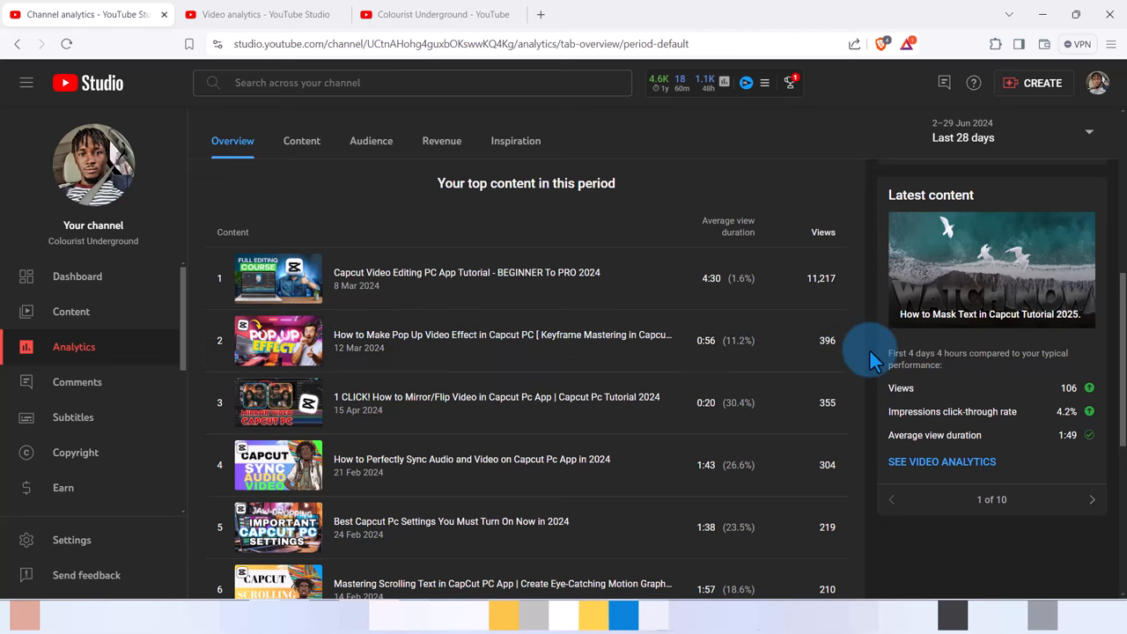
scroll(down, 3)
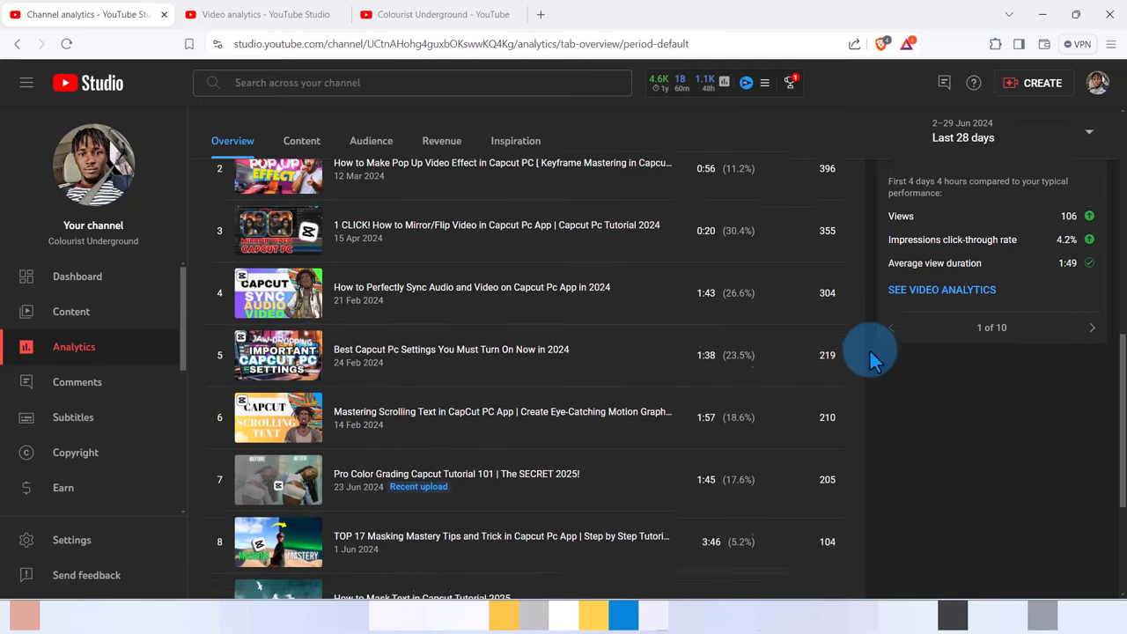
scroll(down, 3)
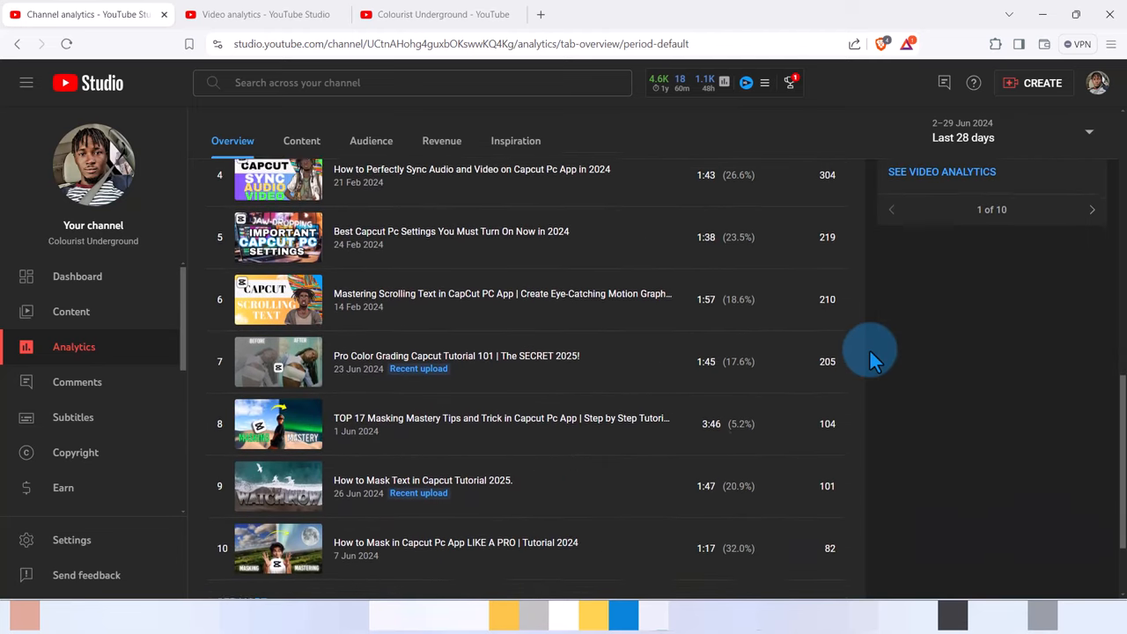
scroll(down, 3)
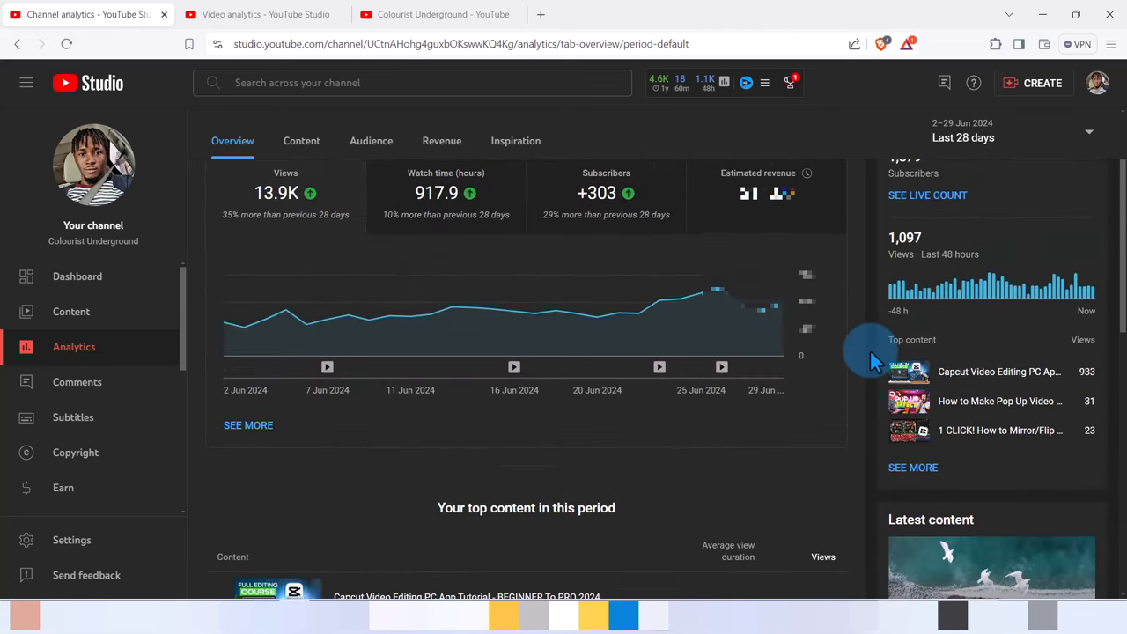
scroll(up, 3)
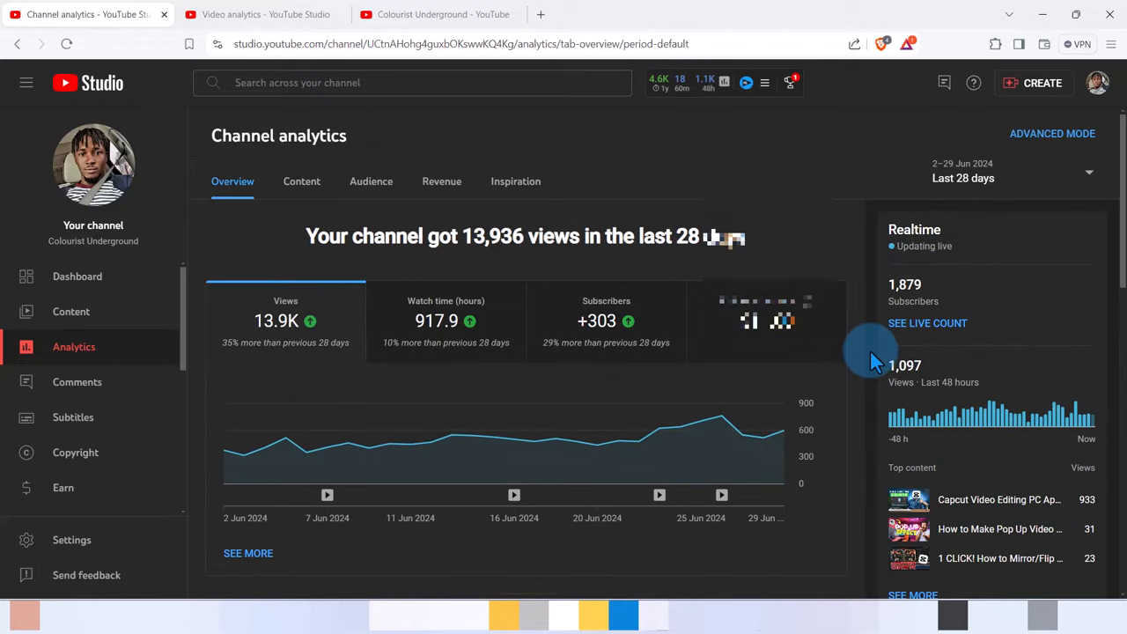
click(301, 179)
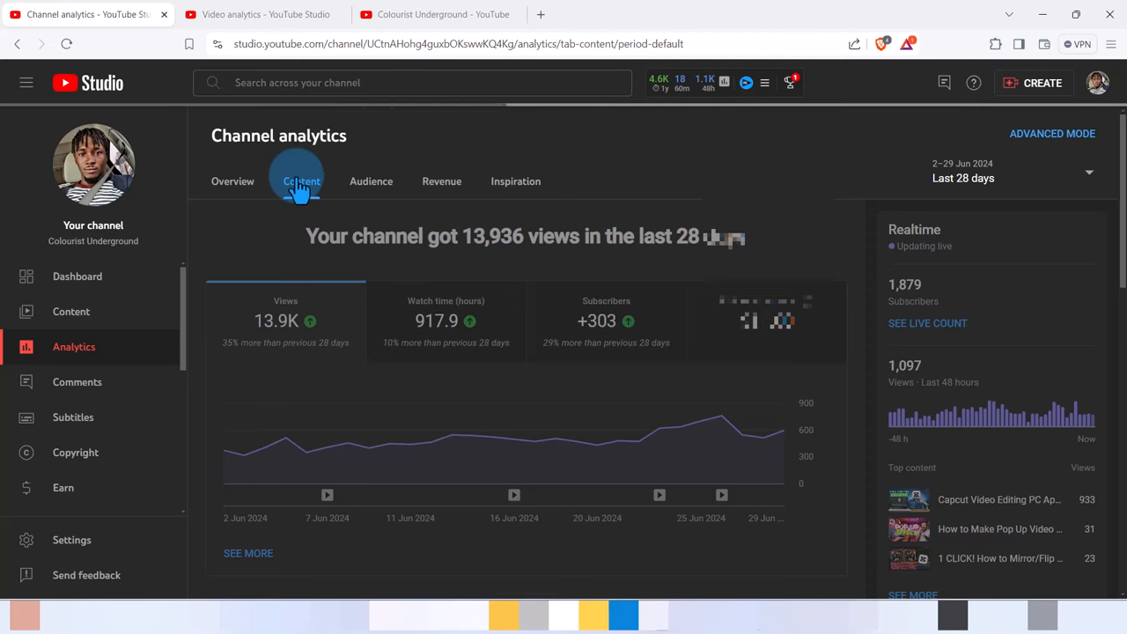
Show the channel's Content analytics and apply a custom 20–29 Jun 2024 period
click(301, 179)
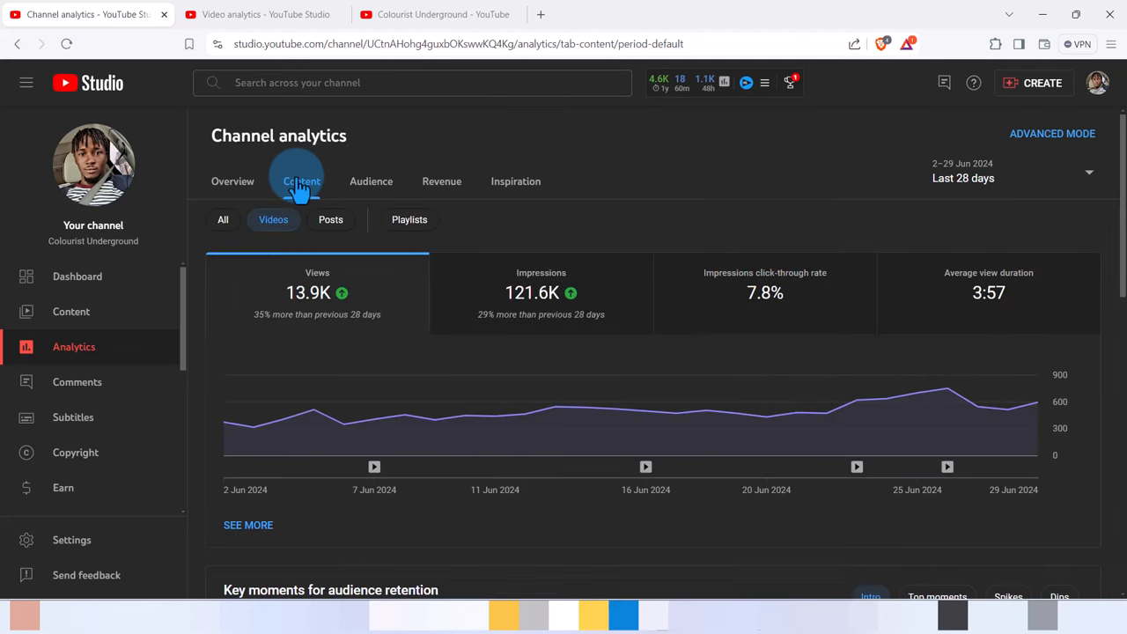
mouse_move(370, 313)
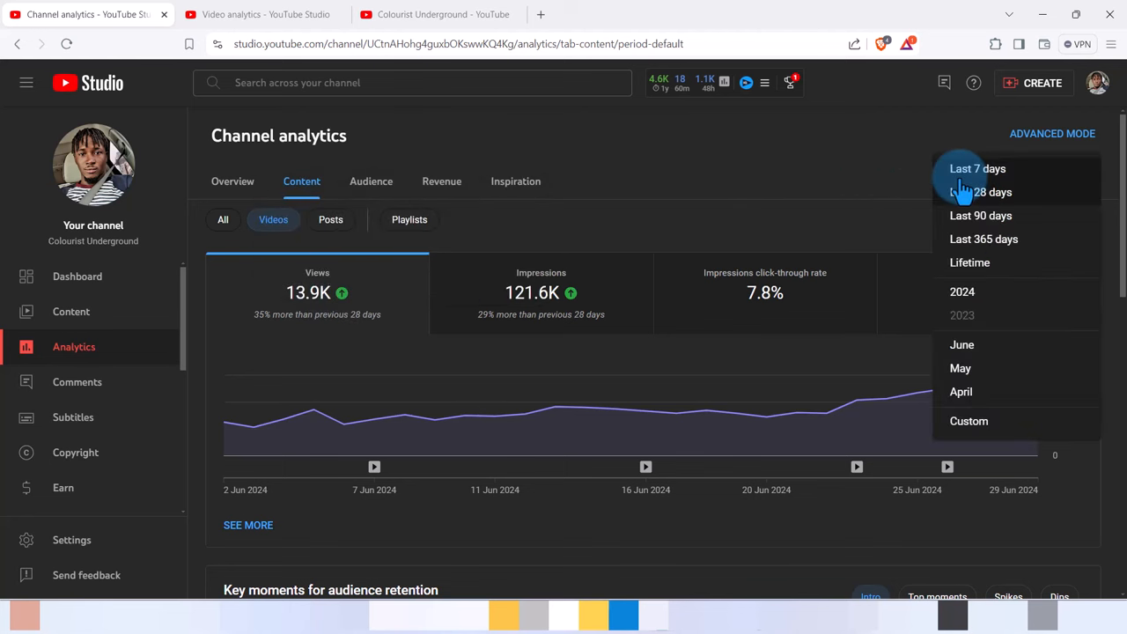
mouse_move(968, 421)
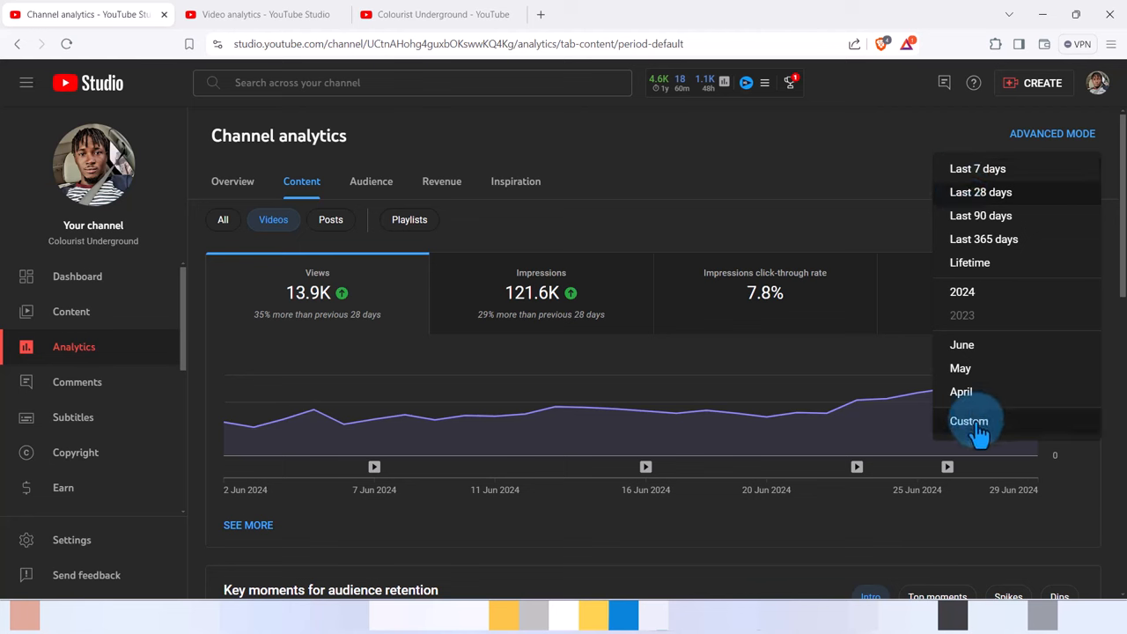
click(968, 421)
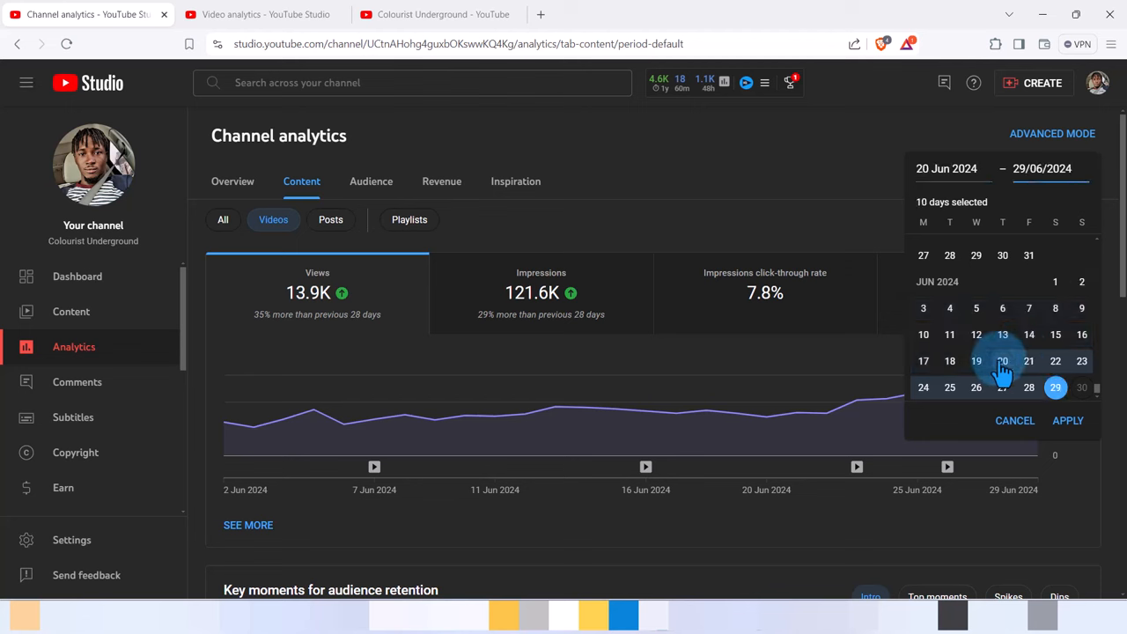
click(1067, 419)
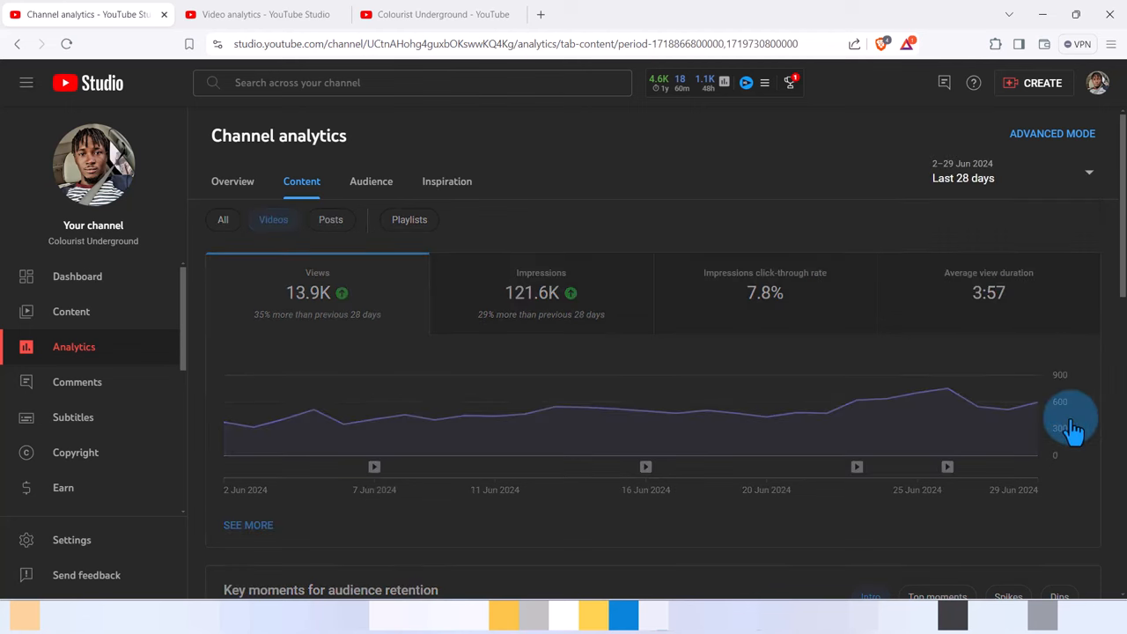
mouse_move(700, 395)
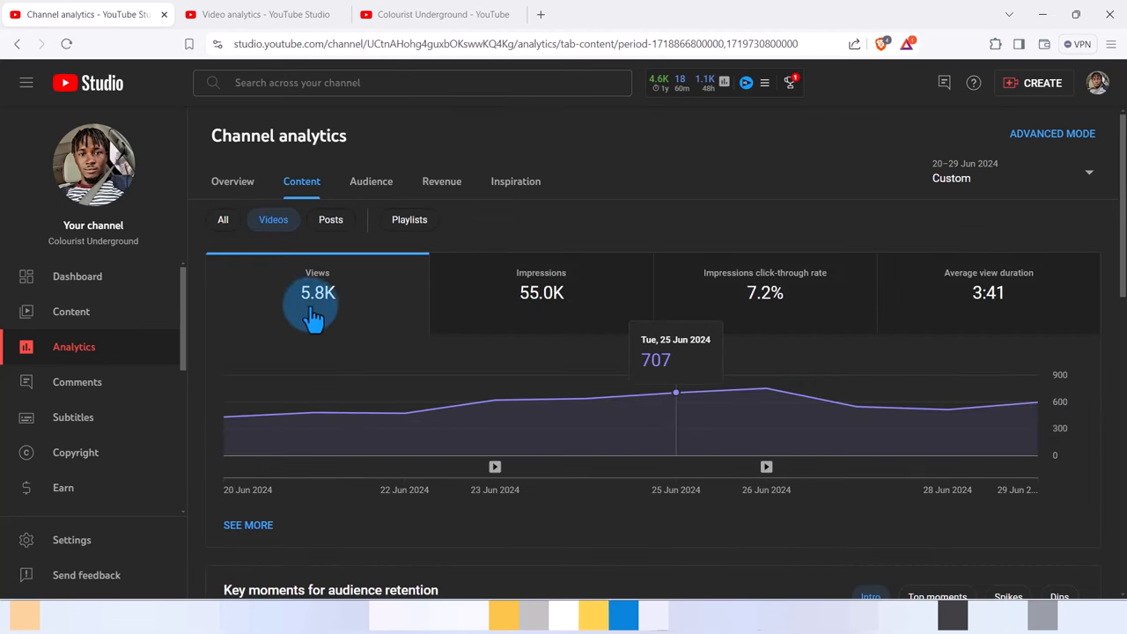
mouse_move(337, 333)
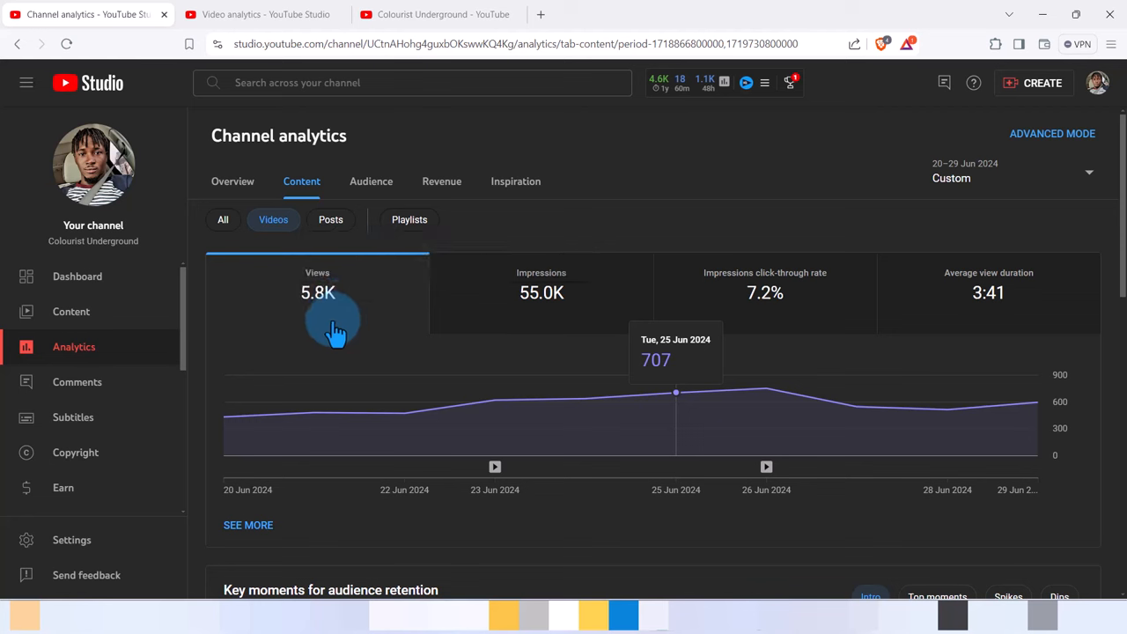
mouse_move(331, 317)
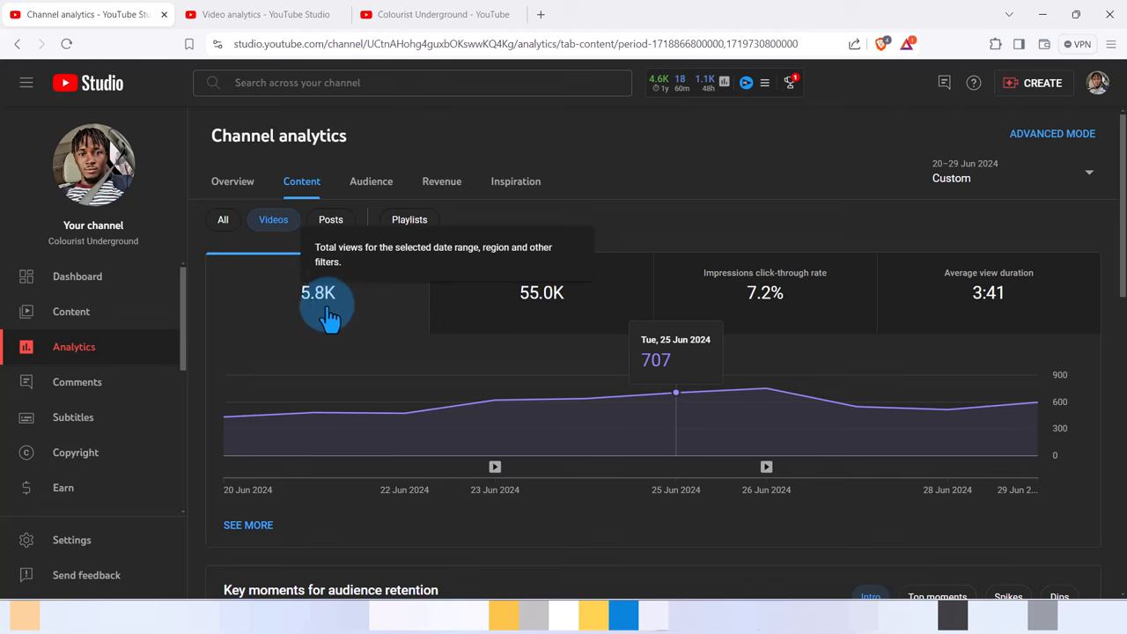
mouse_move(555, 313)
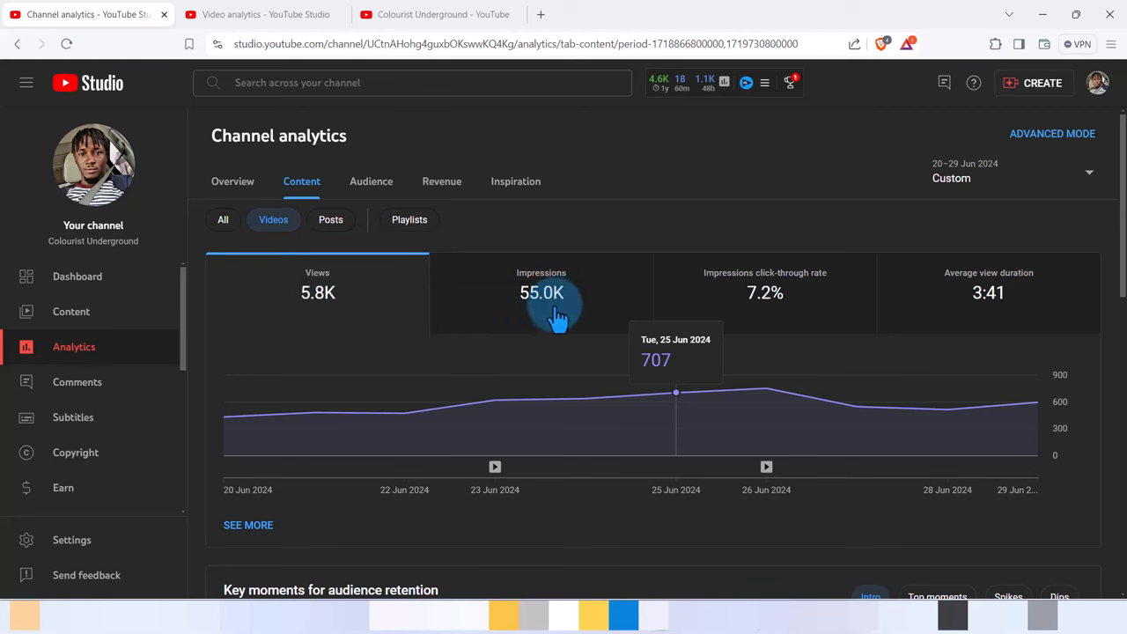
mouse_move(779, 298)
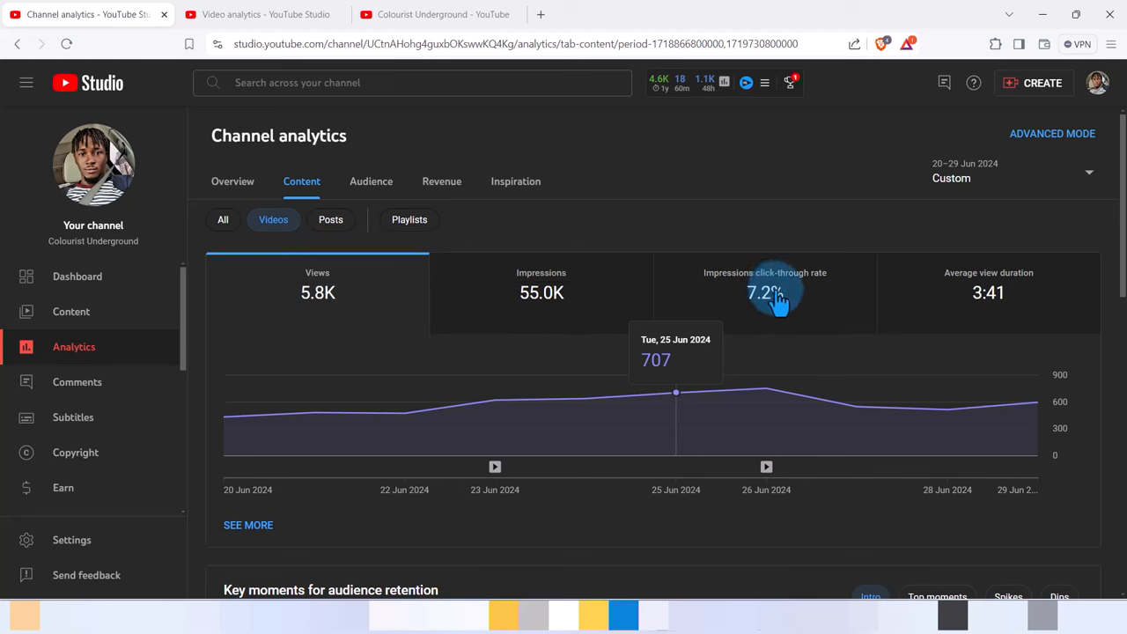
mouse_move(764, 303)
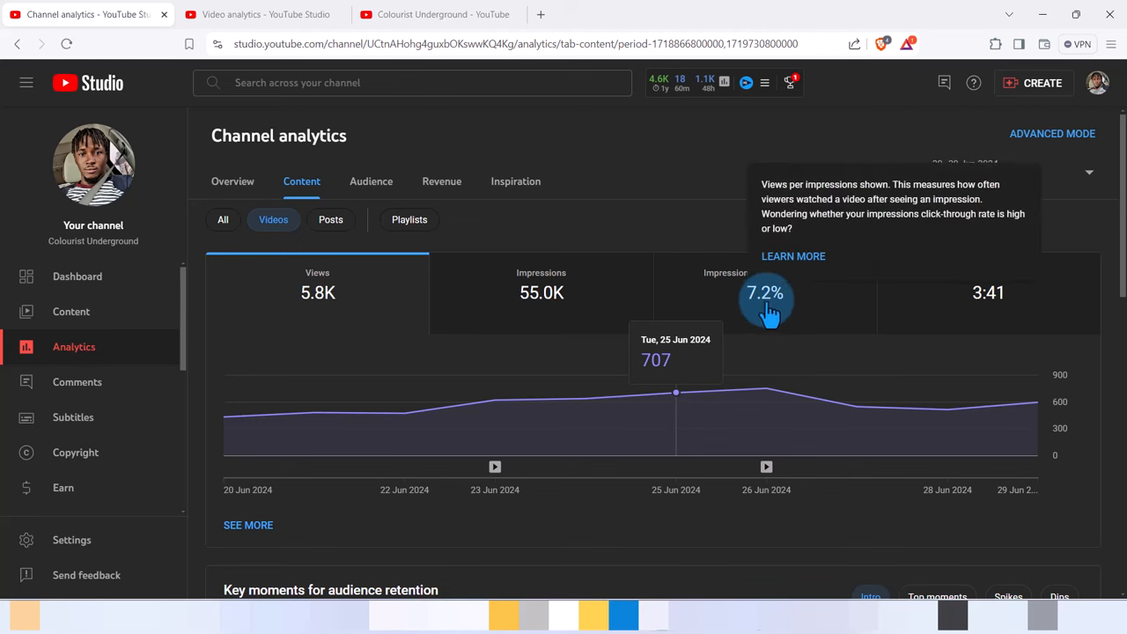
mouse_move(789, 338)
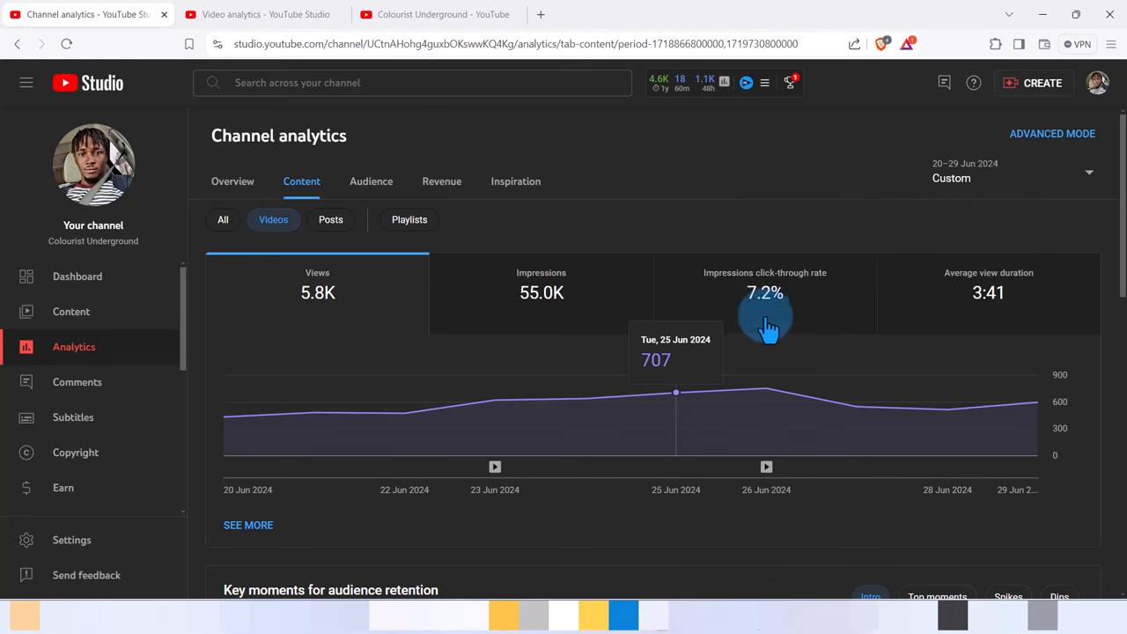
mouse_move(1004, 320)
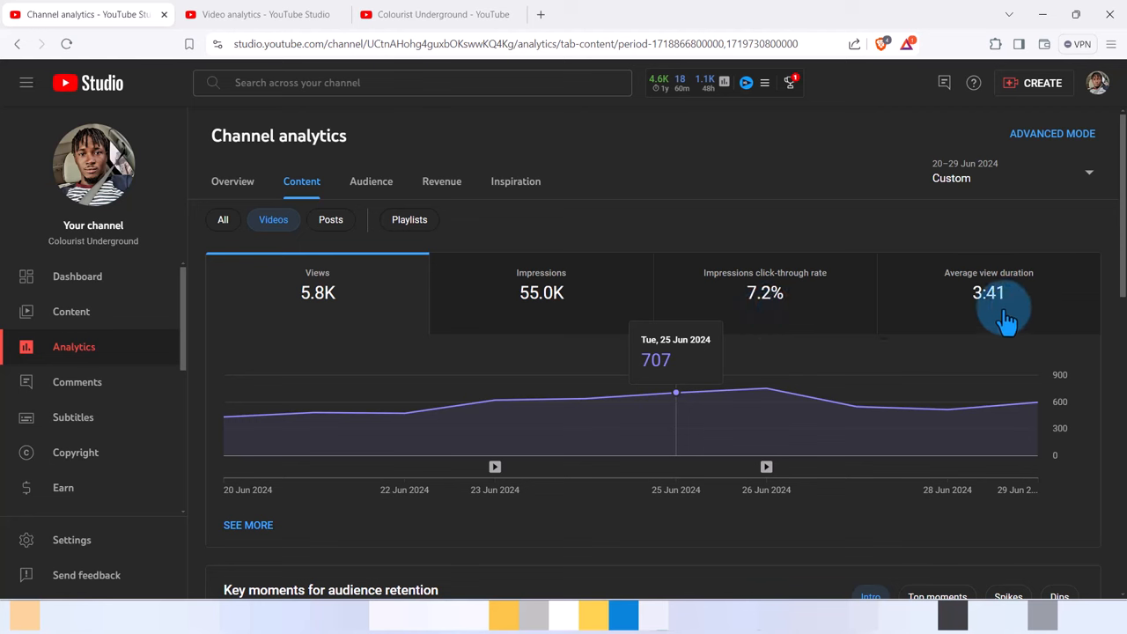
mouse_move(1004, 303)
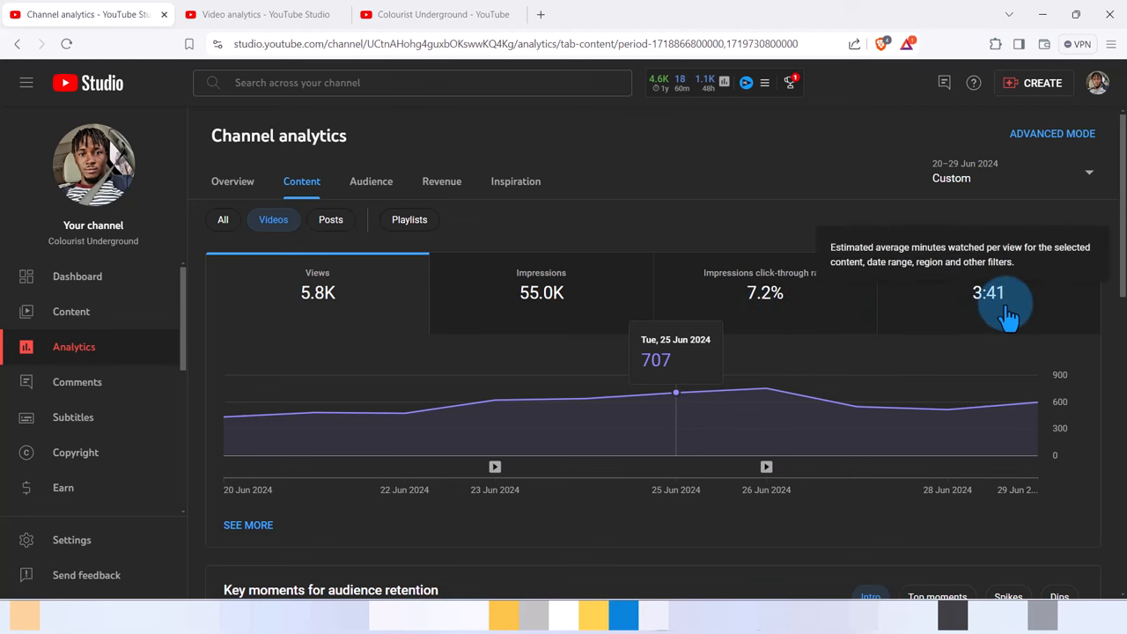
mouse_move(1113, 345)
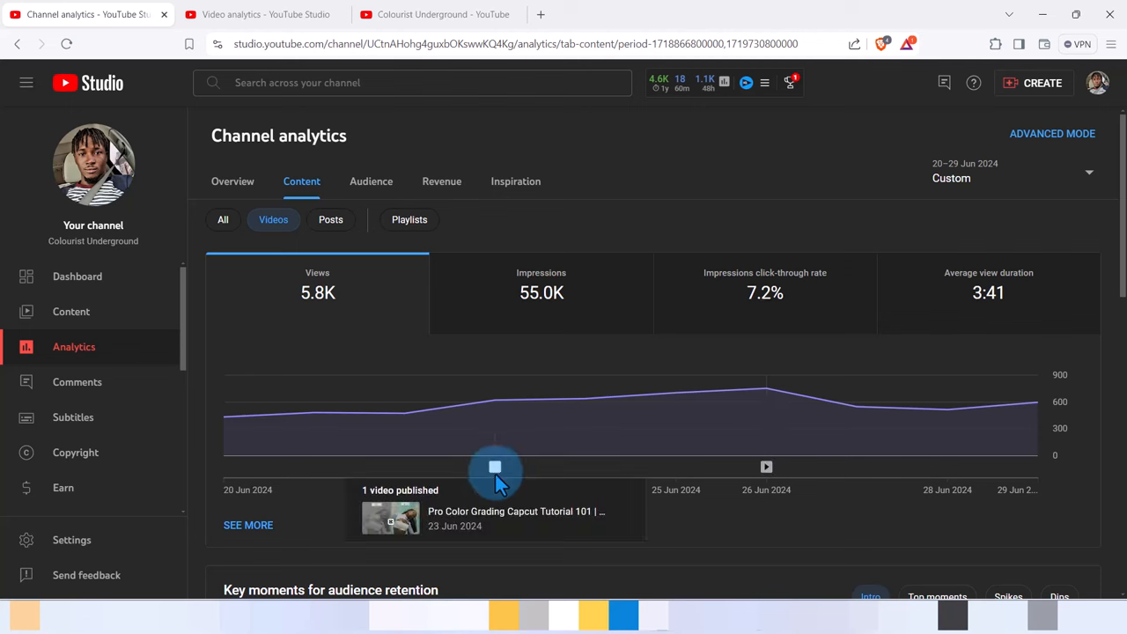
mouse_move(766, 467)
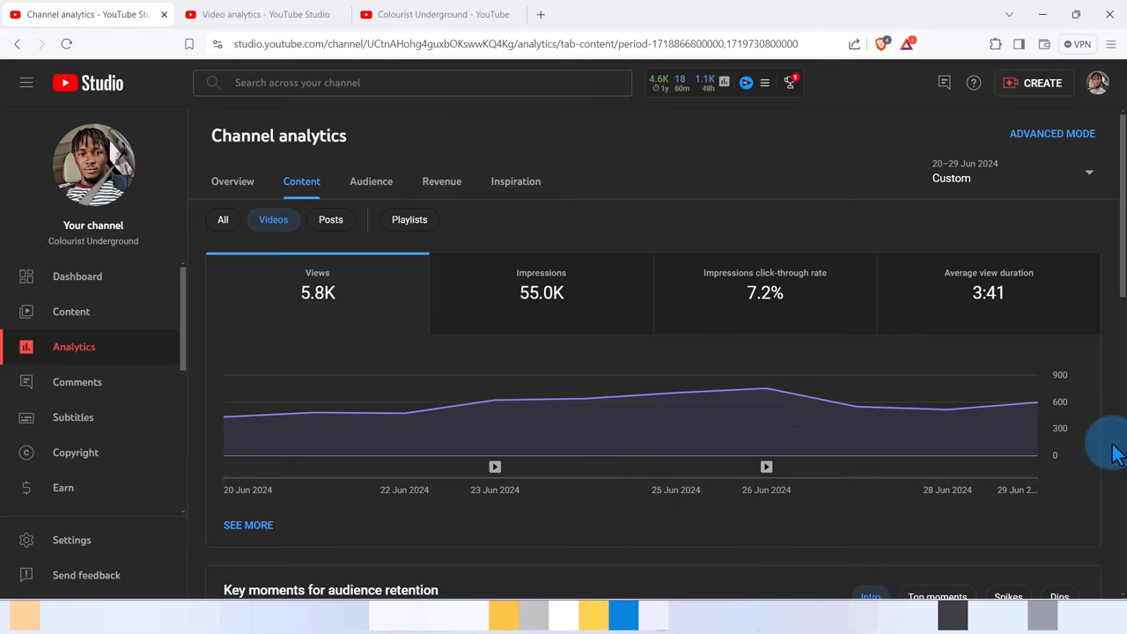
scroll(down, 3)
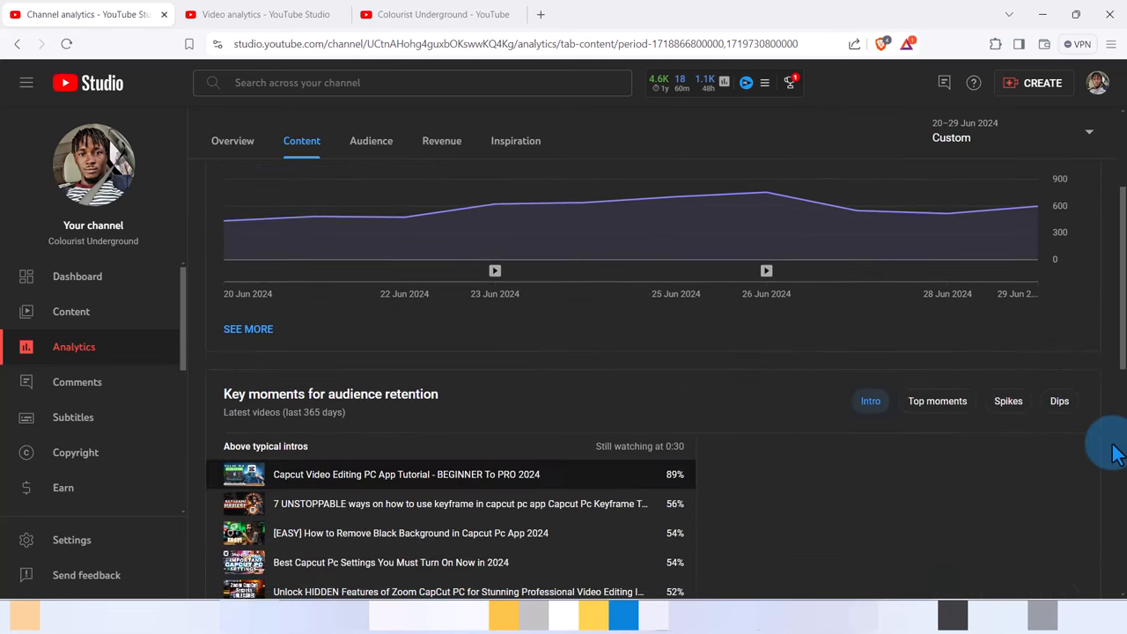
scroll(down, 3)
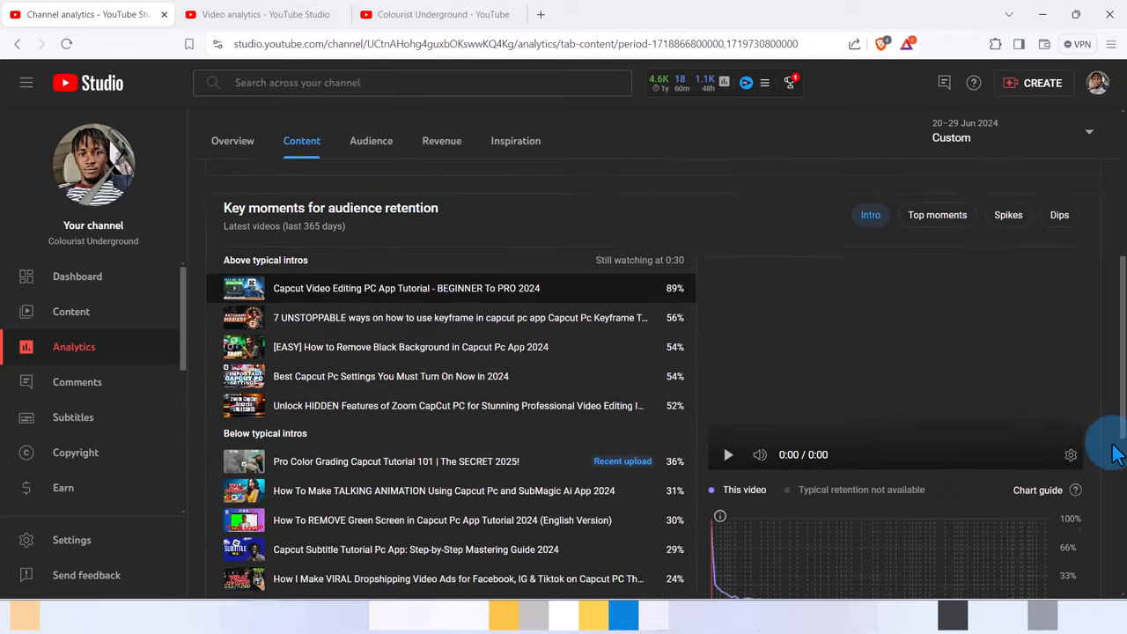
scroll(down, 3)
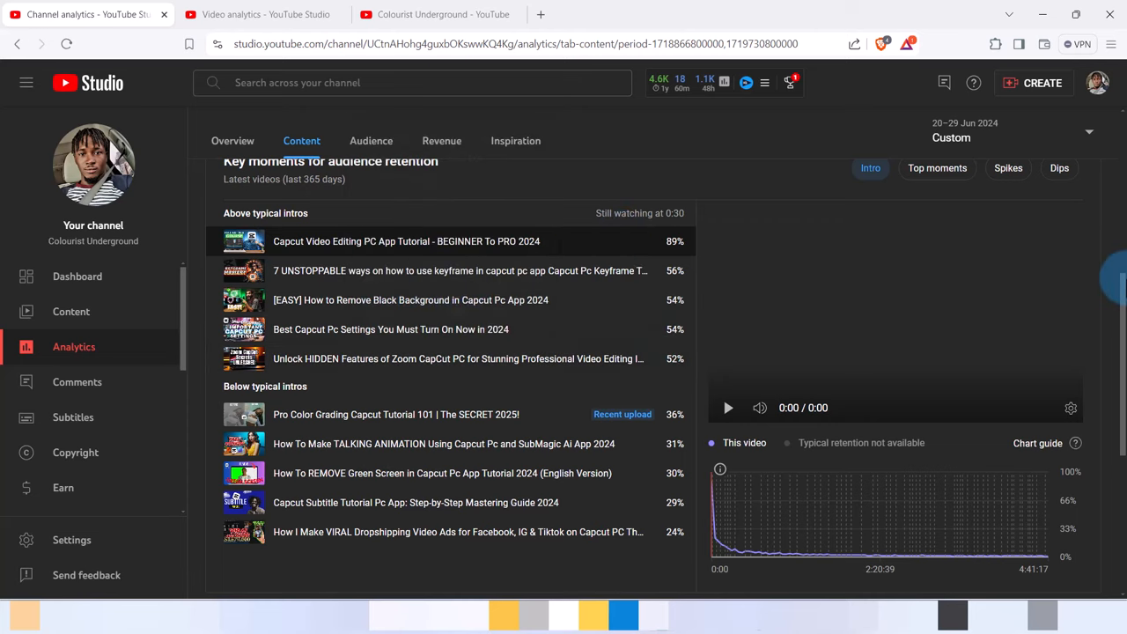
scroll(down, 3)
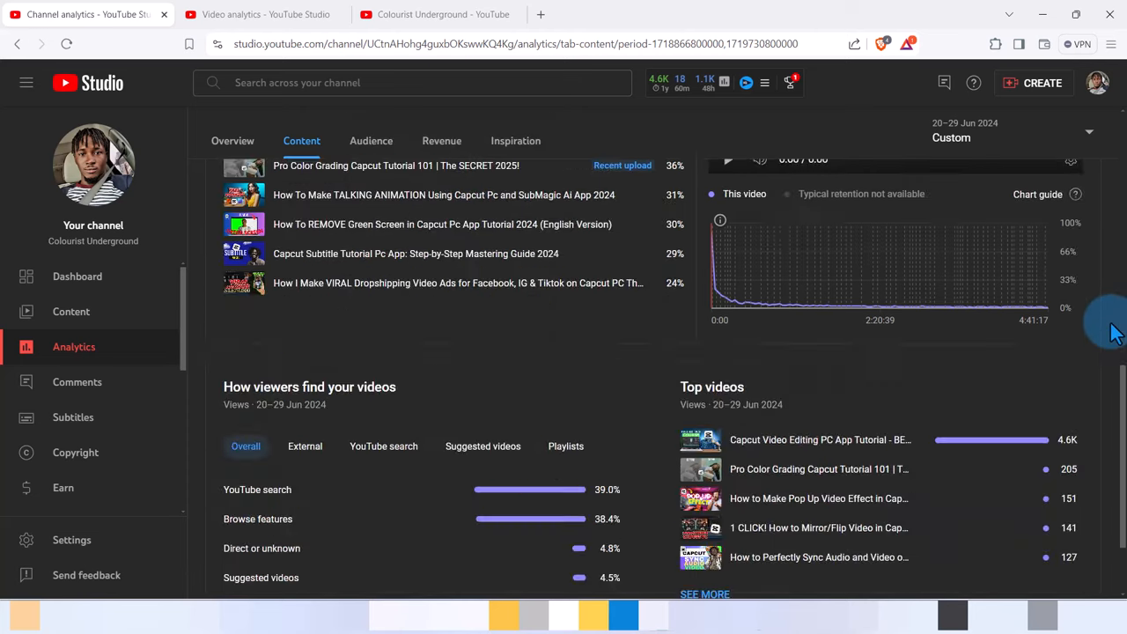
scroll(down, 3)
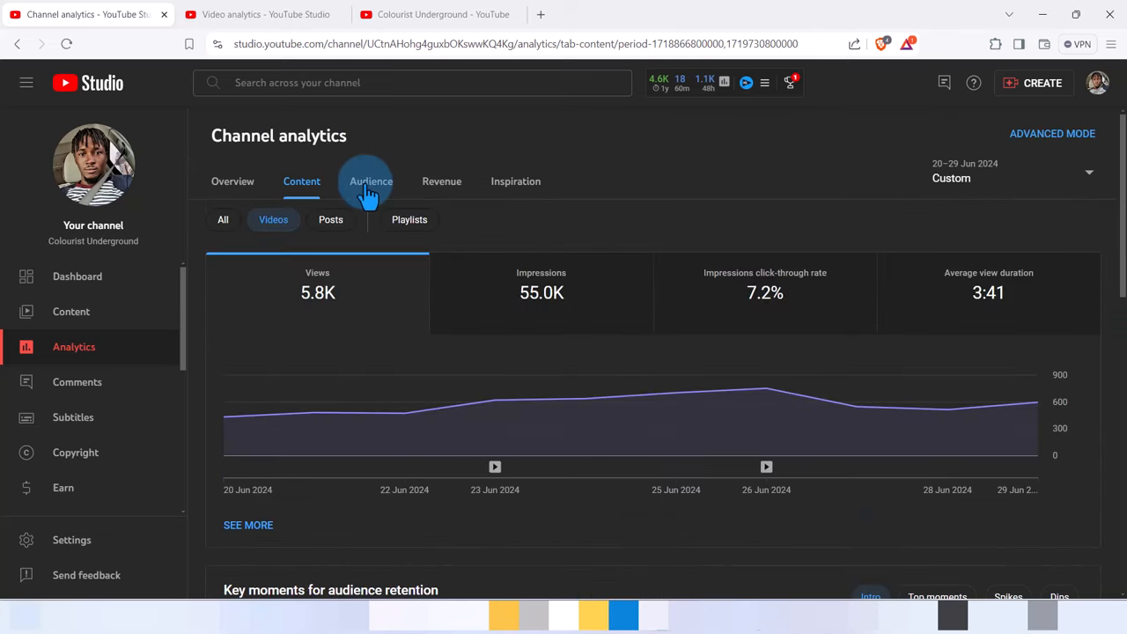
Show the channel's Audience analytics for 20–29 Jun: 478 returning viewers, 3.6K unique viewers, +139 subscribers
click(370, 181)
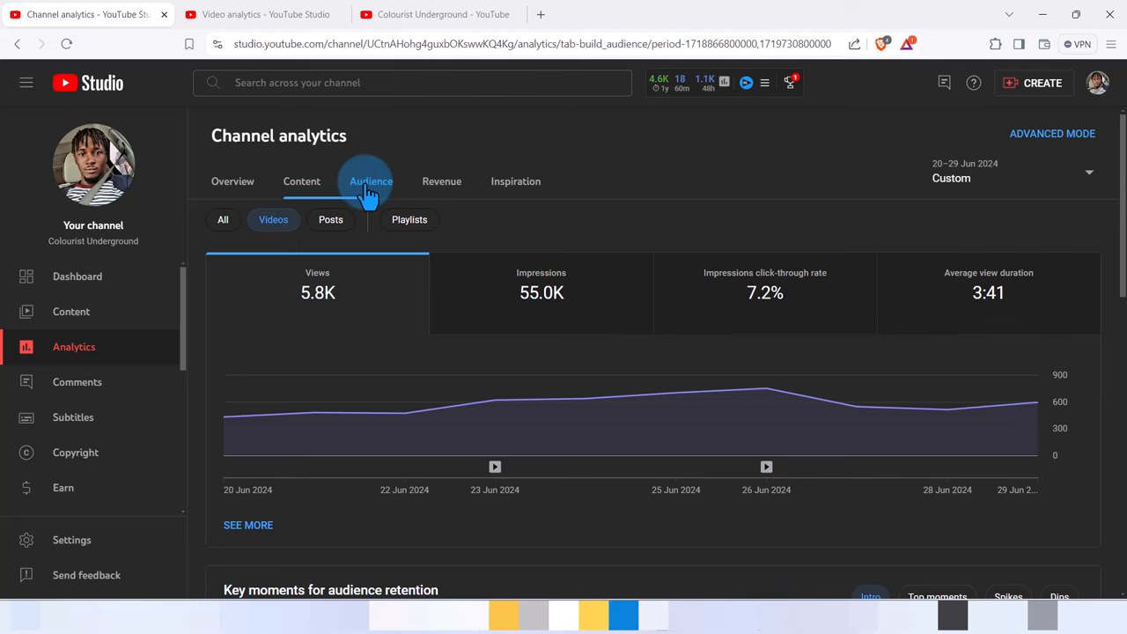
click(370, 181)
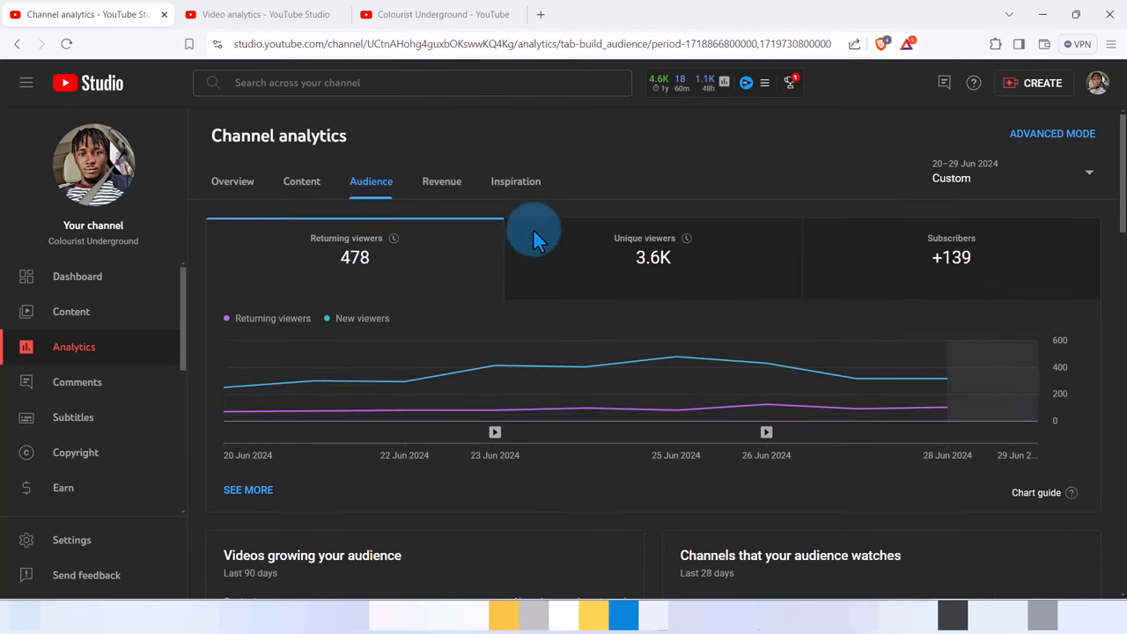
mouse_move(366, 273)
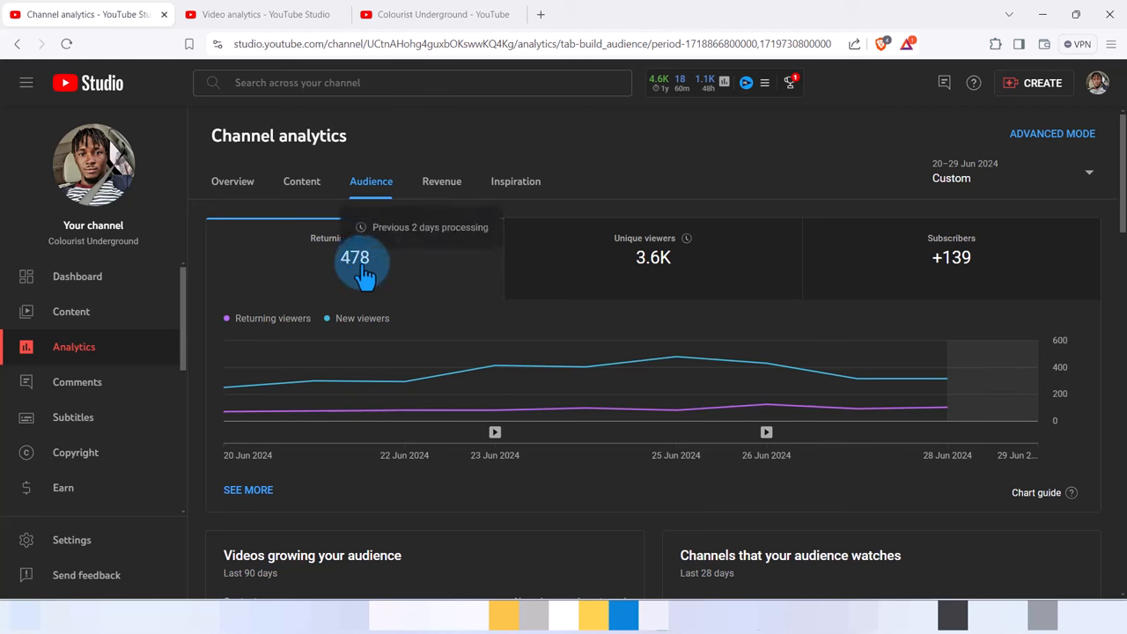
mouse_move(642, 289)
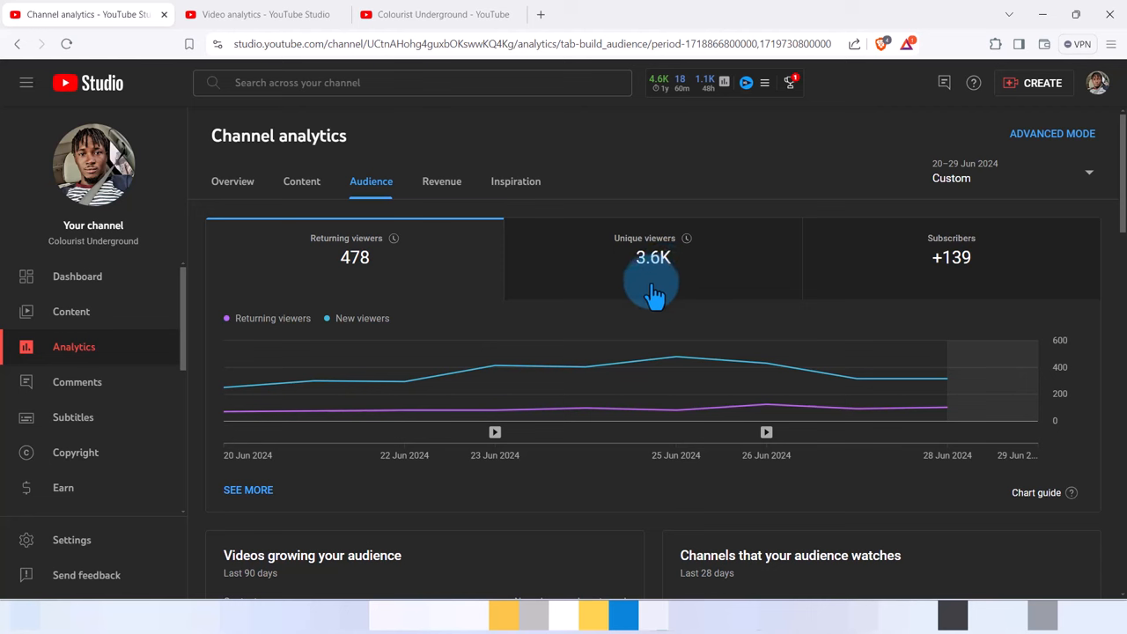
mouse_move(930, 282)
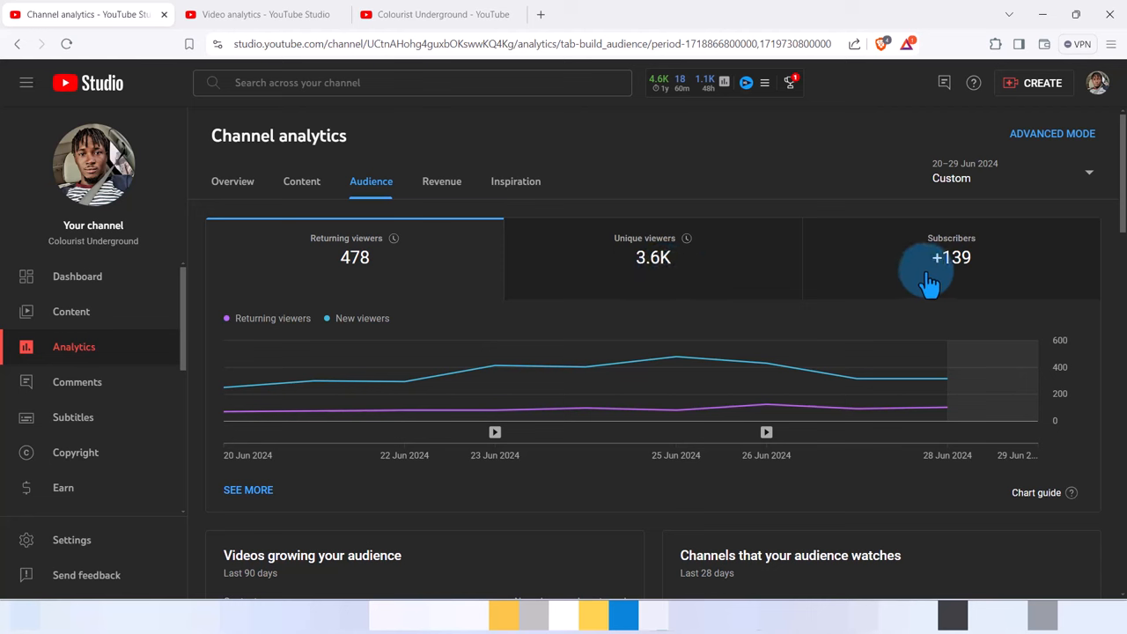
mouse_move(989, 282)
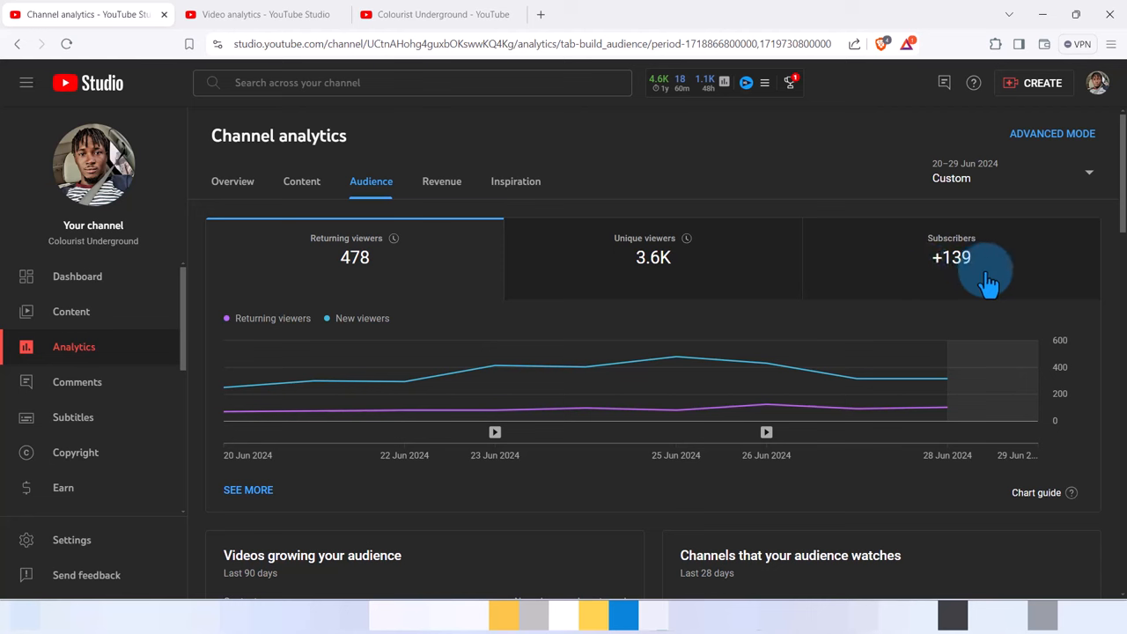
mouse_move(1108, 289)
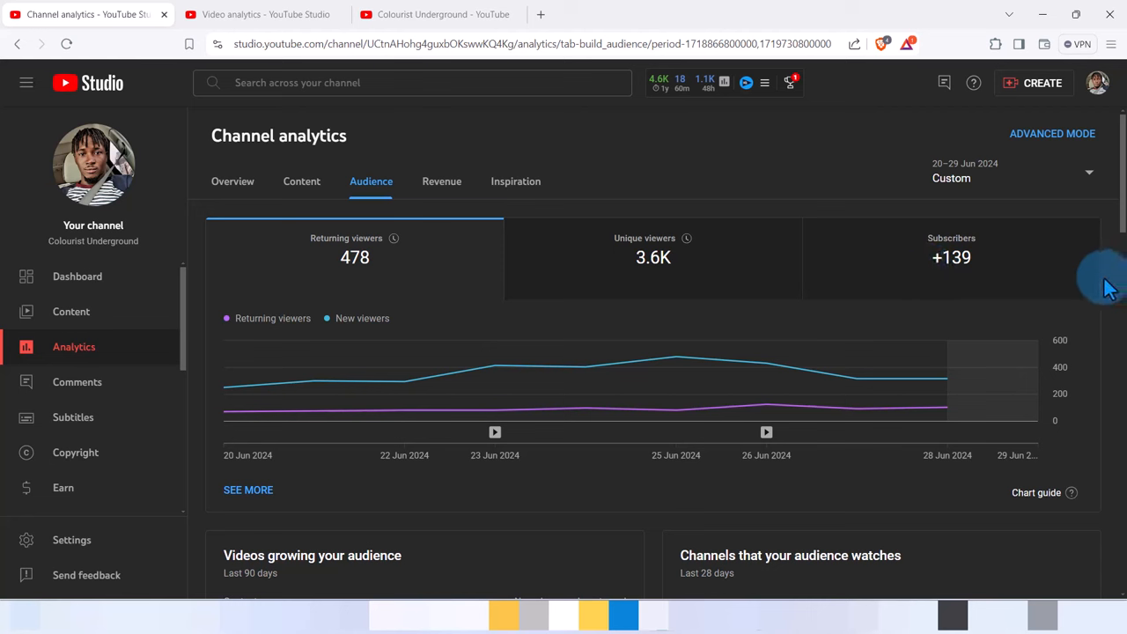
Scroll the Audience report down to the 'When your viewers are on YouTube' heatmap and top geographies
scroll(down, 3)
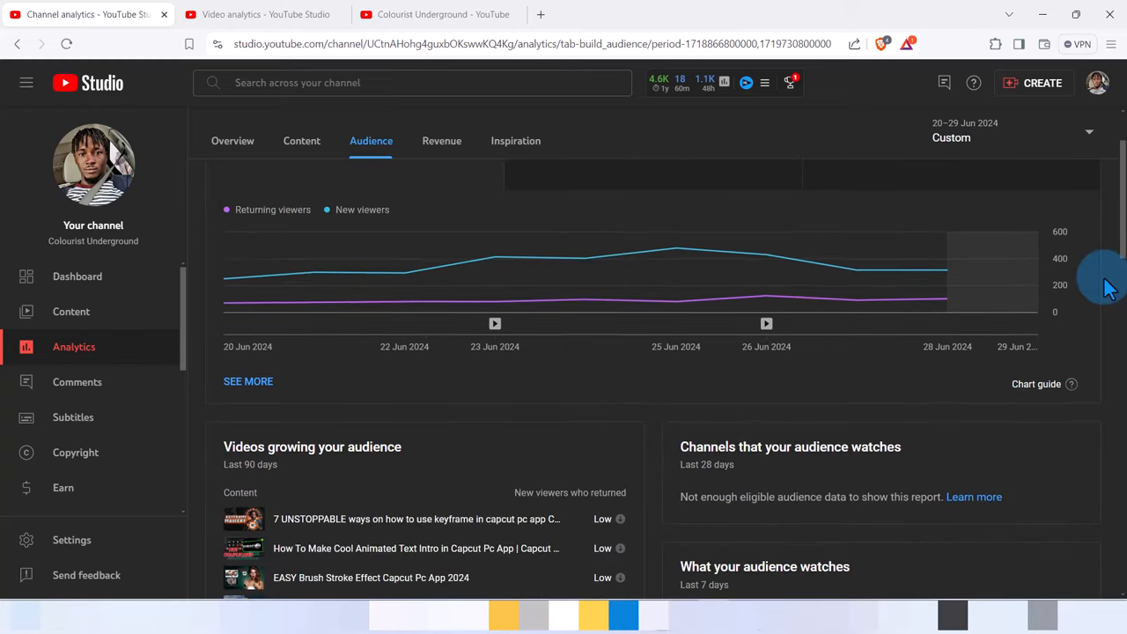
scroll(down, 3)
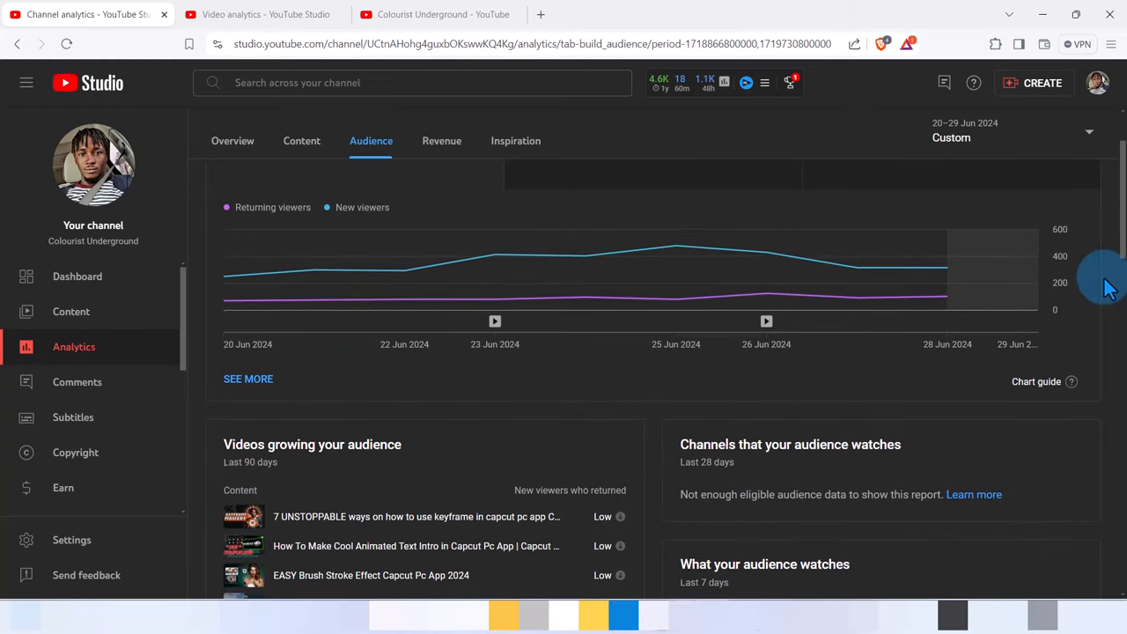
scroll(down, 3)
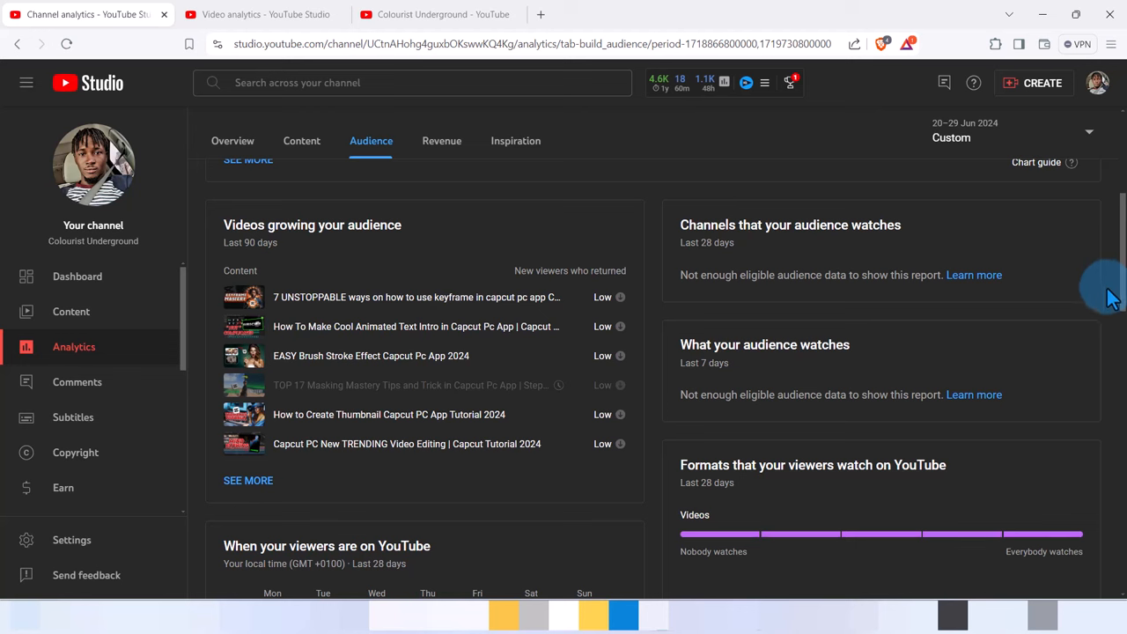
scroll(down, 3)
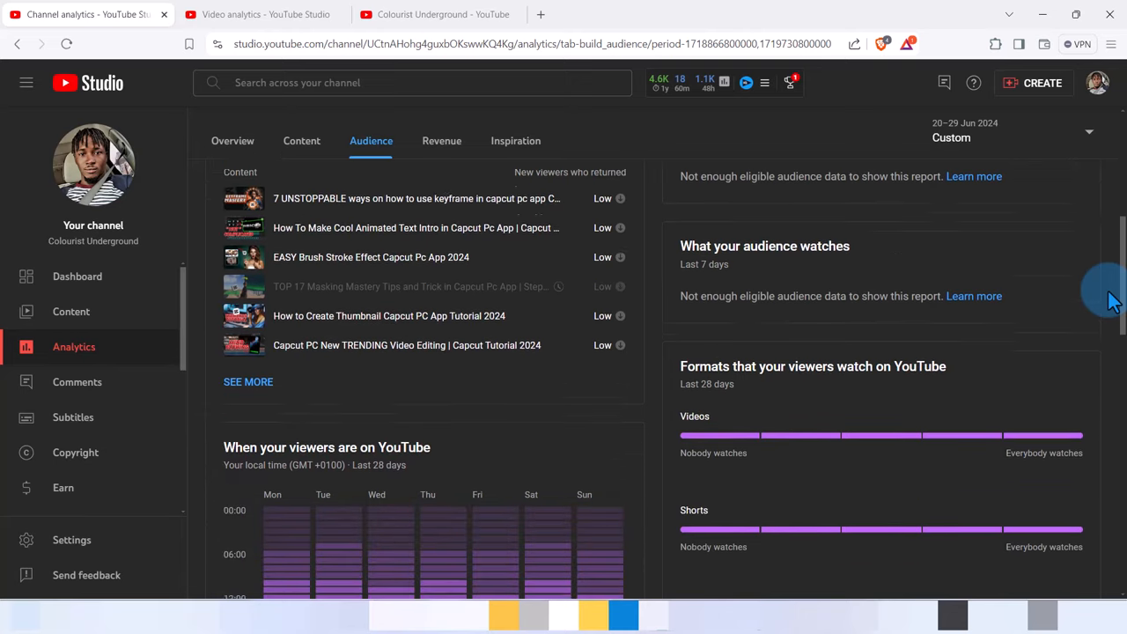
scroll(down, 3)
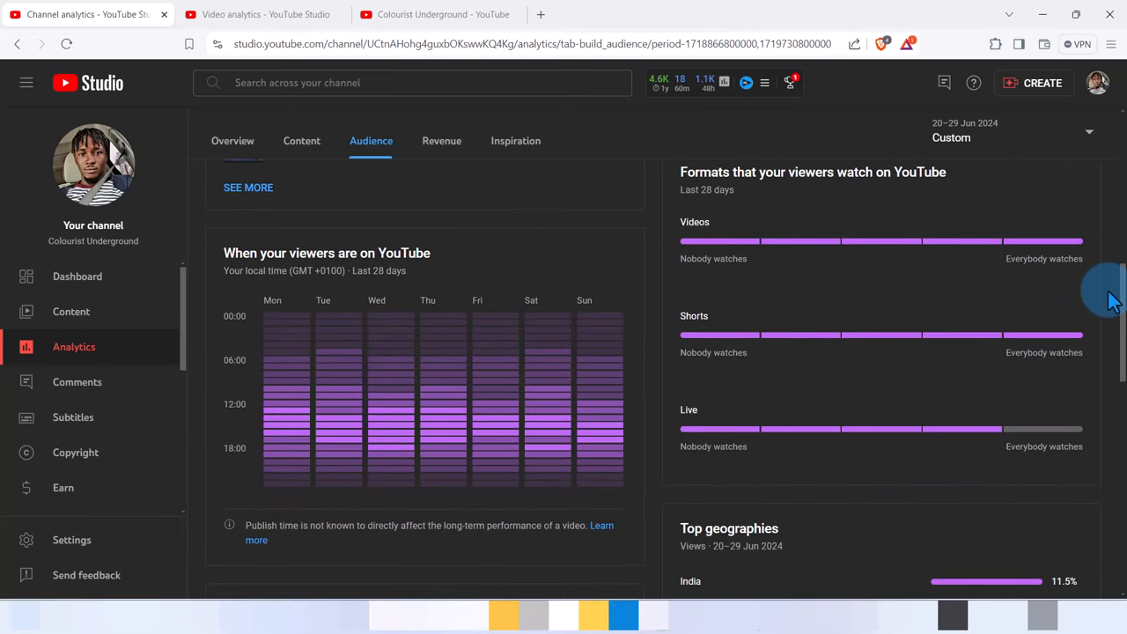
scroll(down, 3)
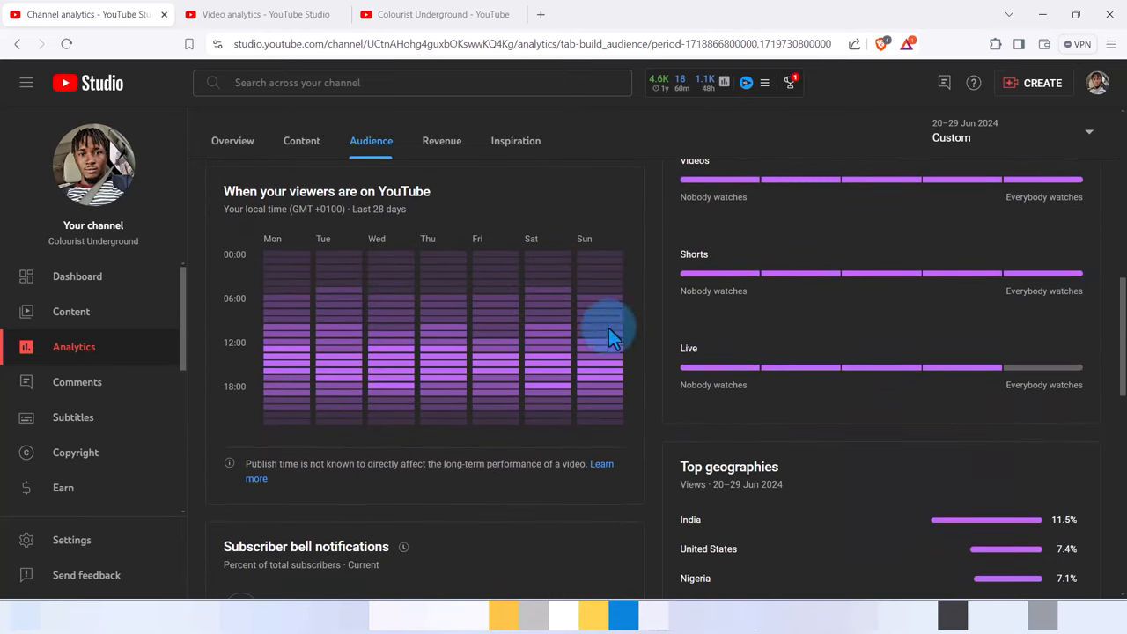
mouse_move(214, 282)
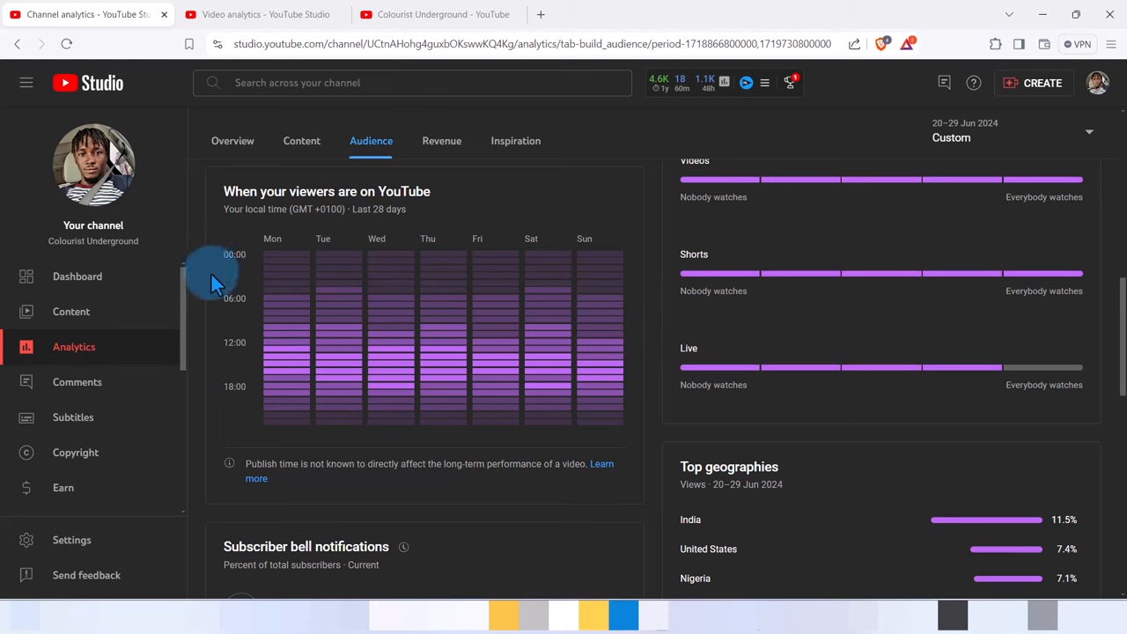
mouse_move(291, 387)
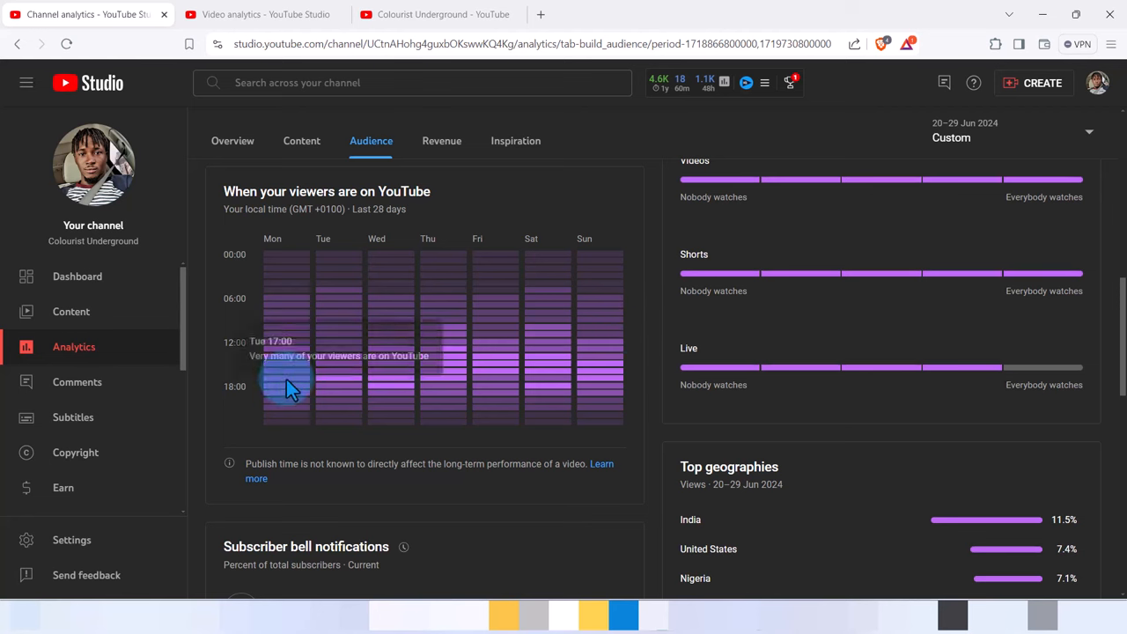
mouse_move(391, 369)
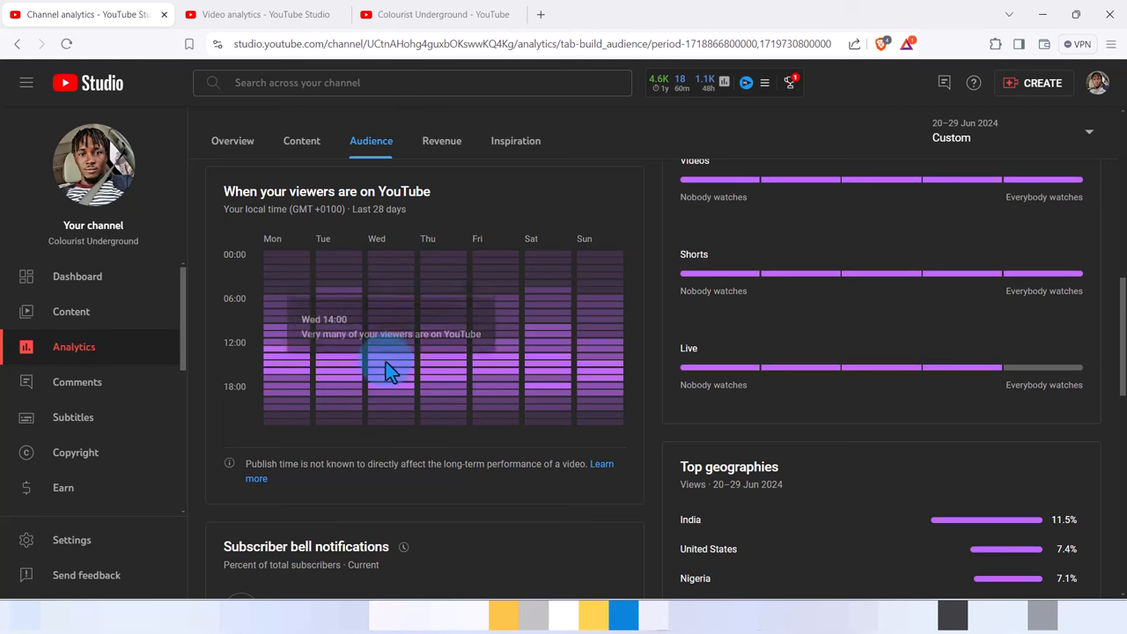
mouse_move(278, 408)
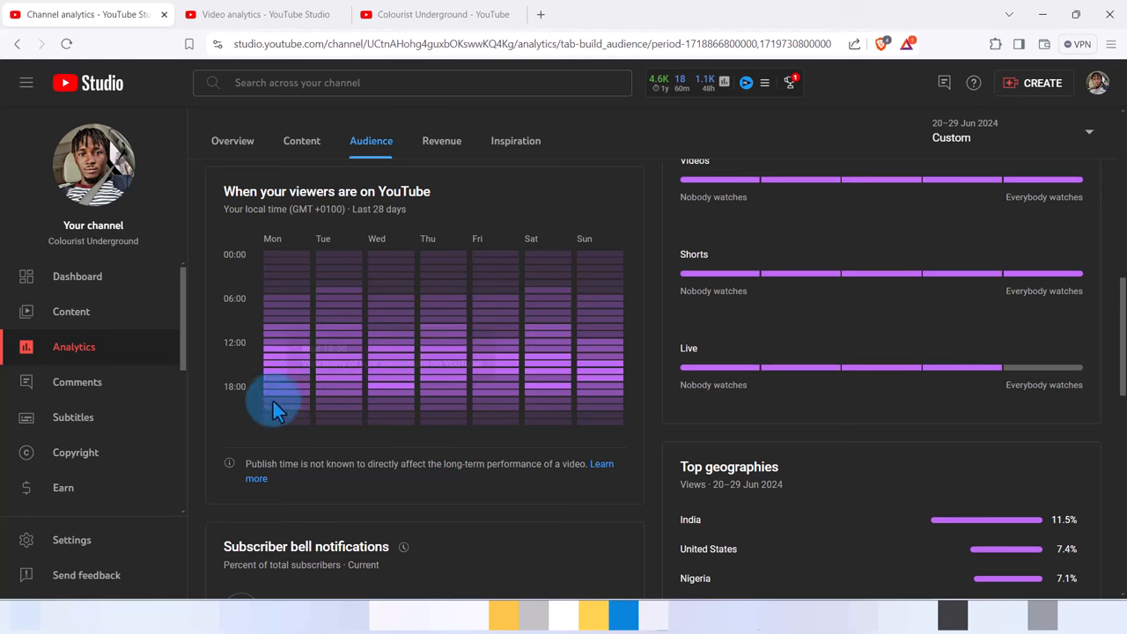
mouse_move(273, 354)
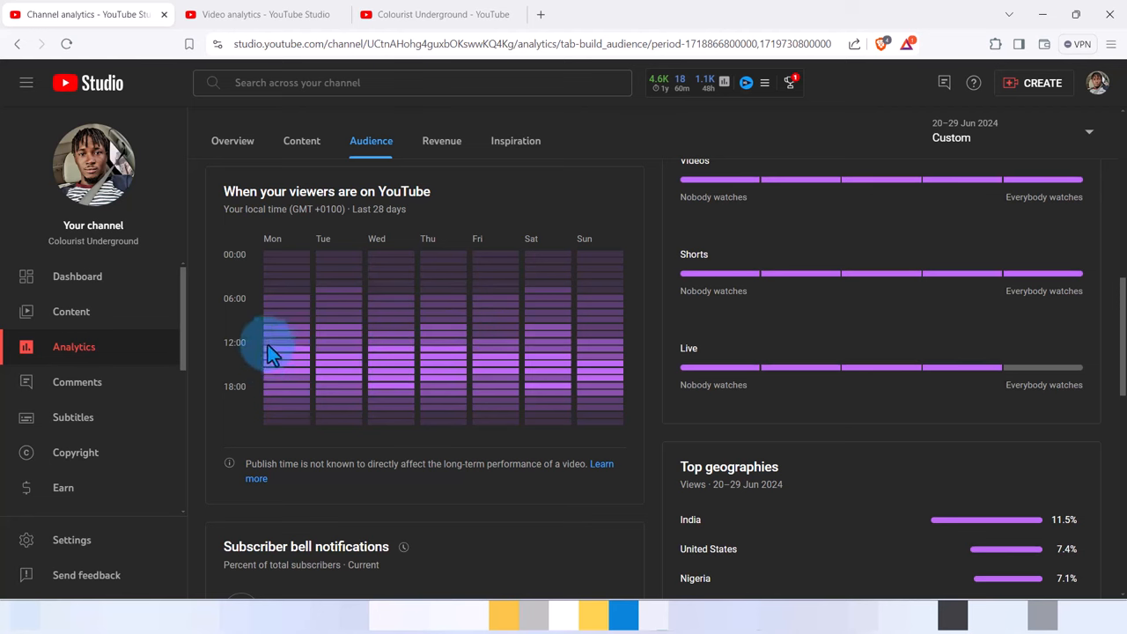
mouse_move(299, 356)
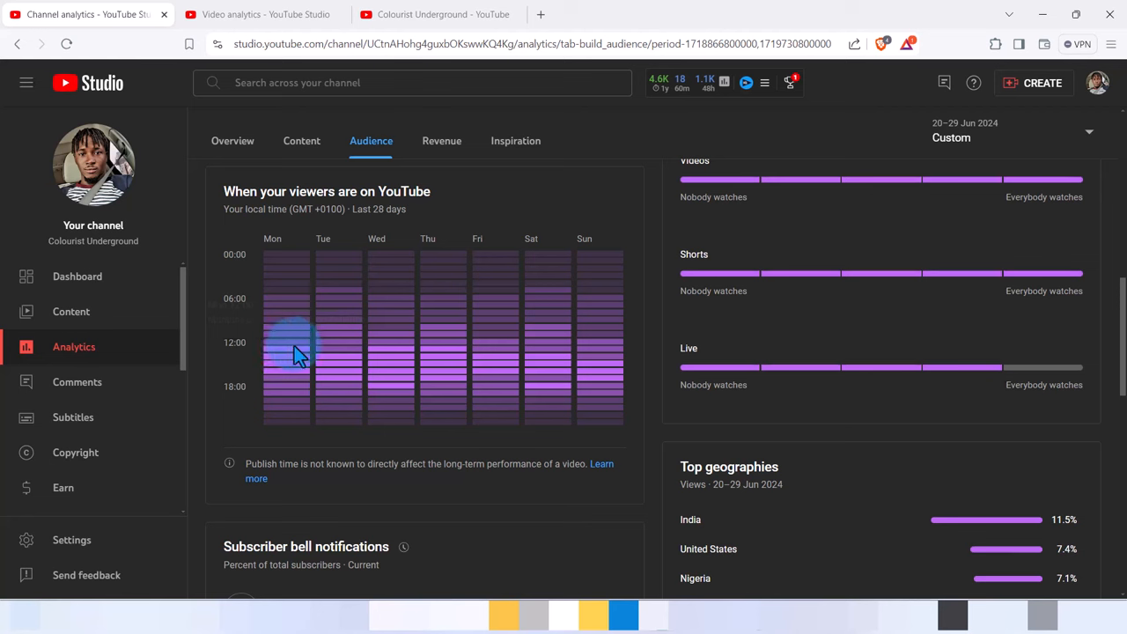
mouse_move(356, 232)
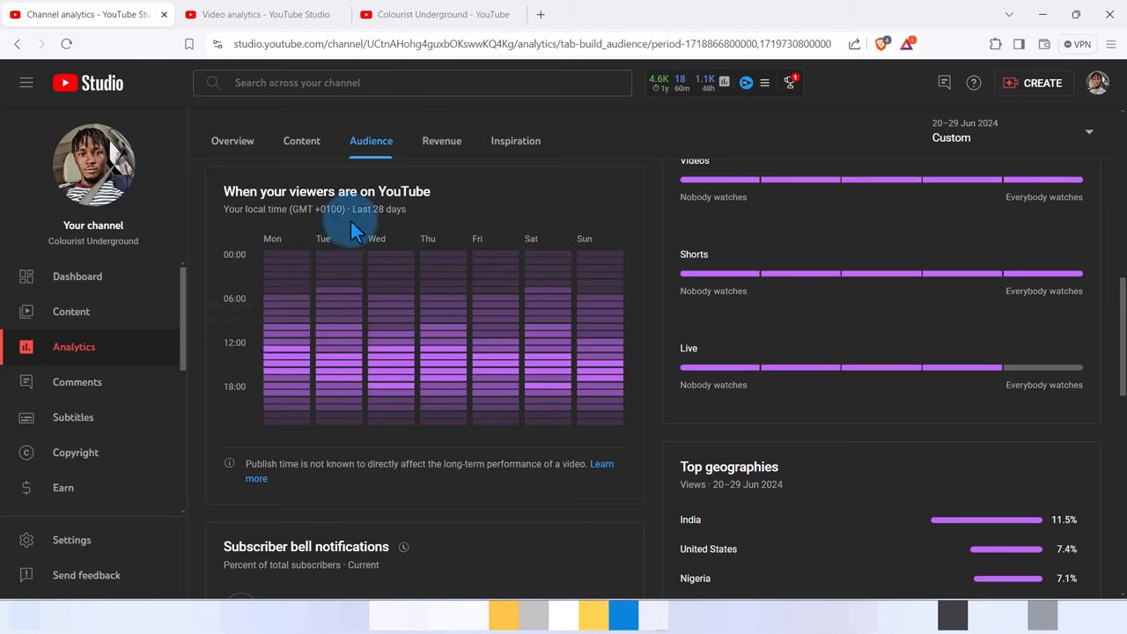
mouse_move(317, 227)
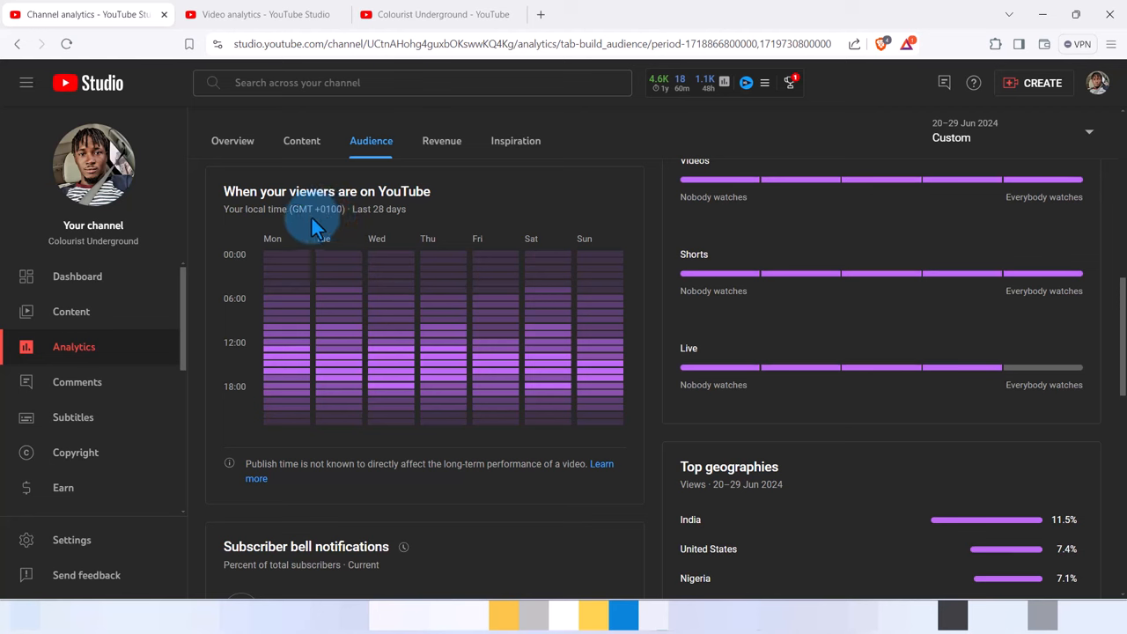
mouse_move(652, 439)
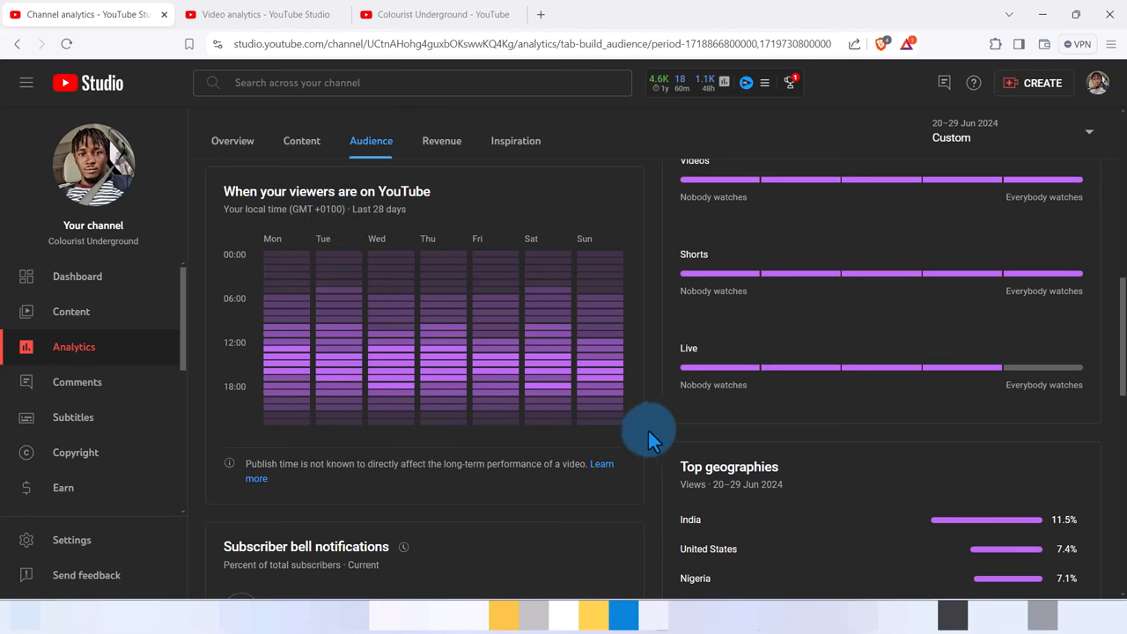
Scroll past bell notifications and geographies to the 92.7% non-subscriber watch time and 89.7% male breakdown
scroll(down, 3)
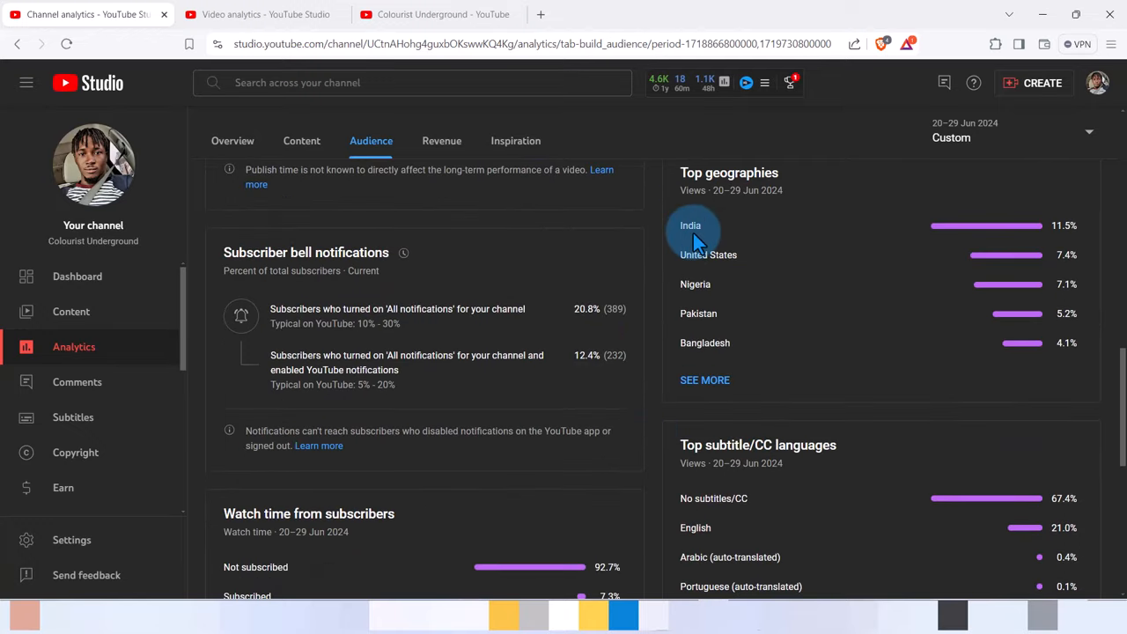
mouse_move(708, 253)
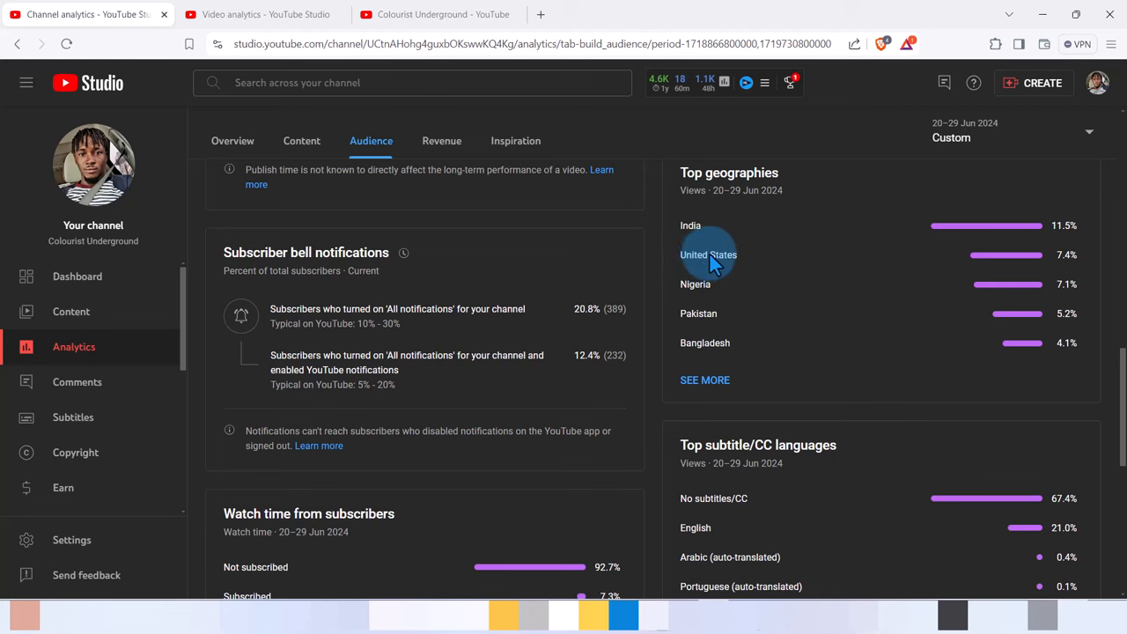
mouse_move(707, 291)
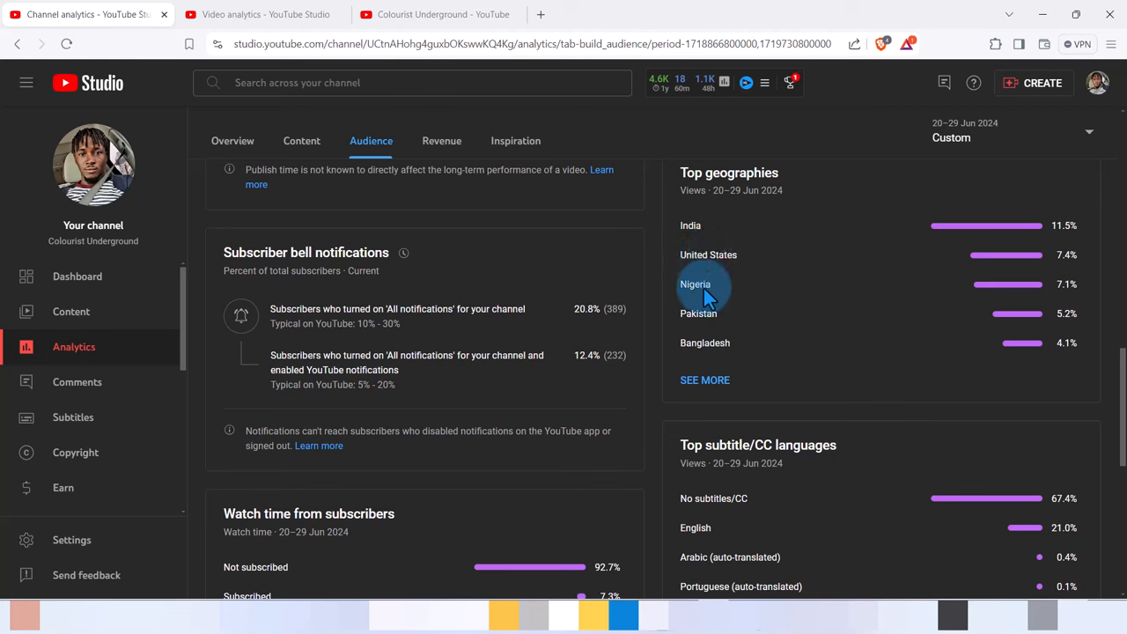
mouse_move(704, 316)
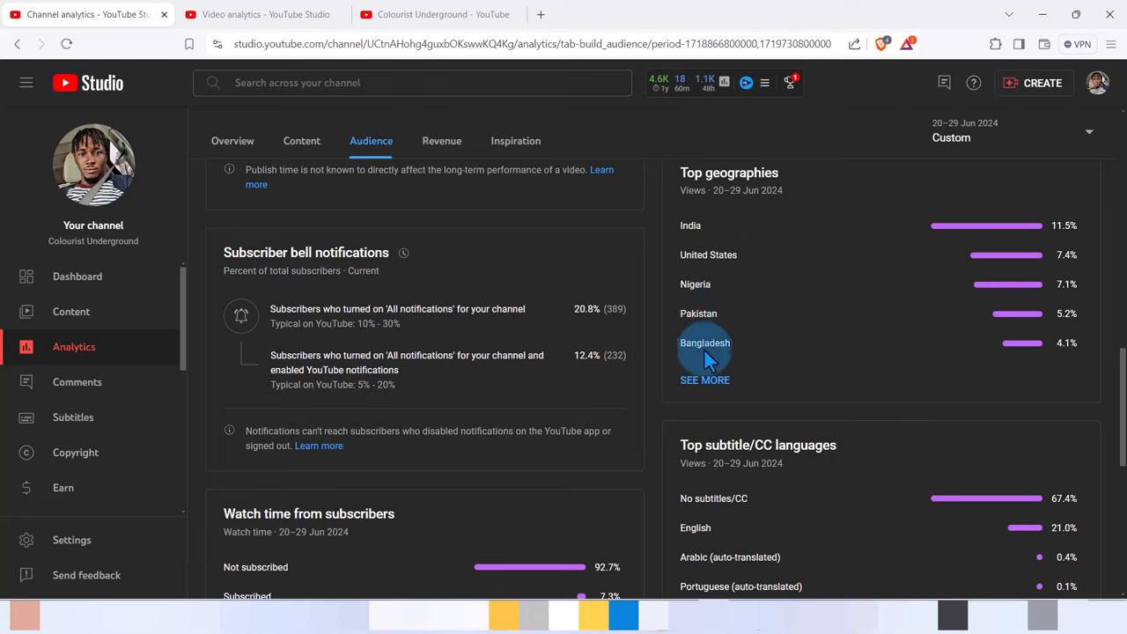
mouse_move(953, 372)
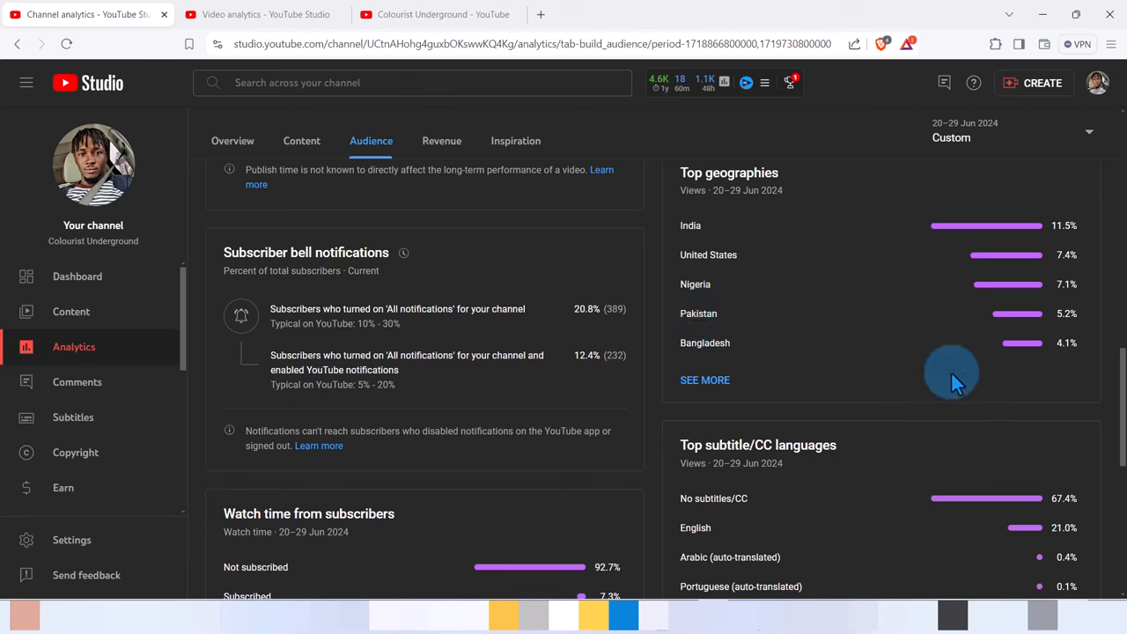
mouse_move(602, 320)
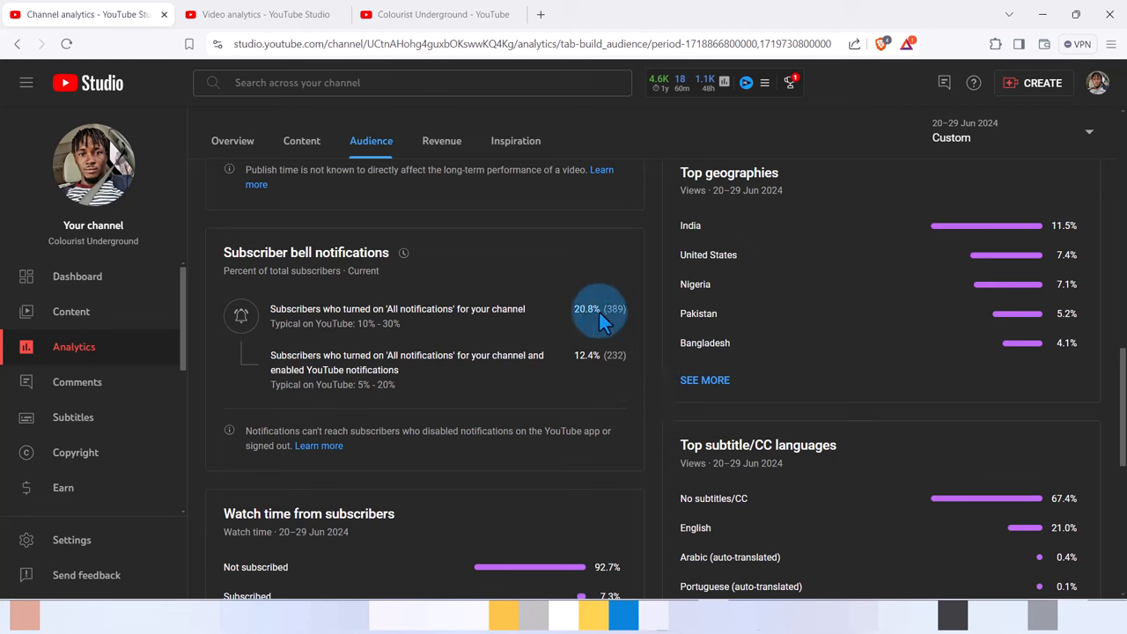
mouse_move(401, 331)
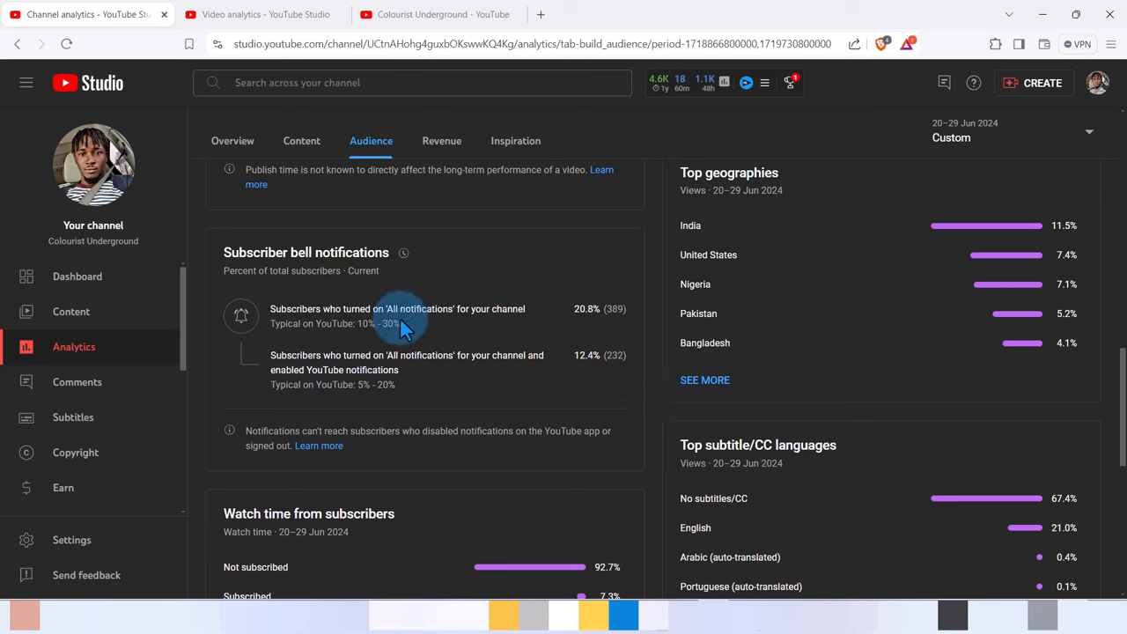
mouse_move(465, 326)
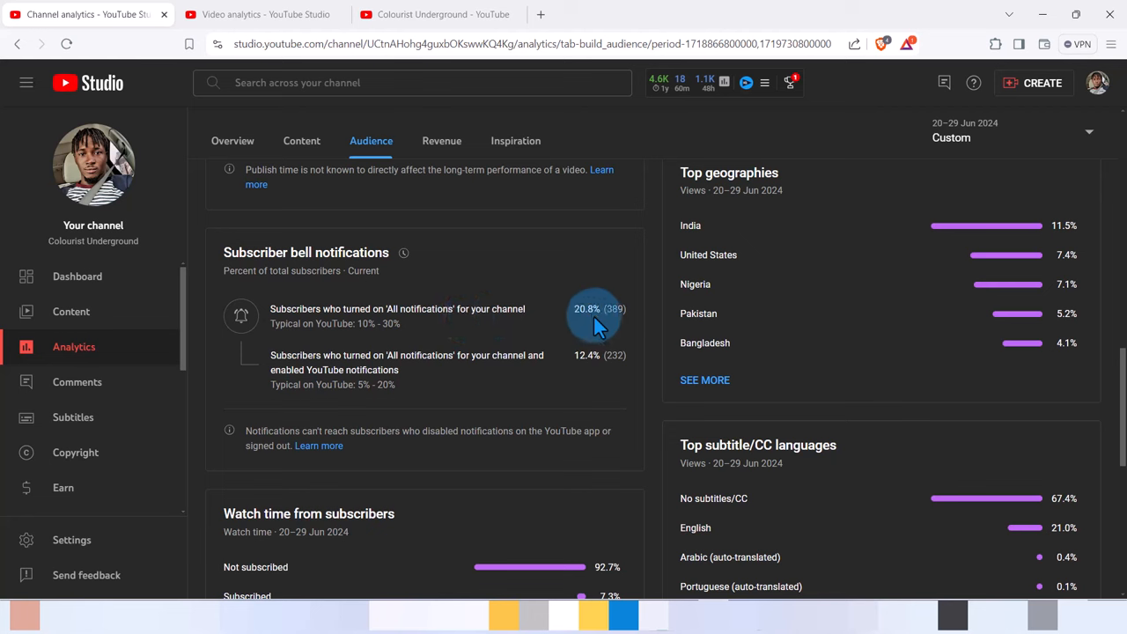
mouse_move(366, 338)
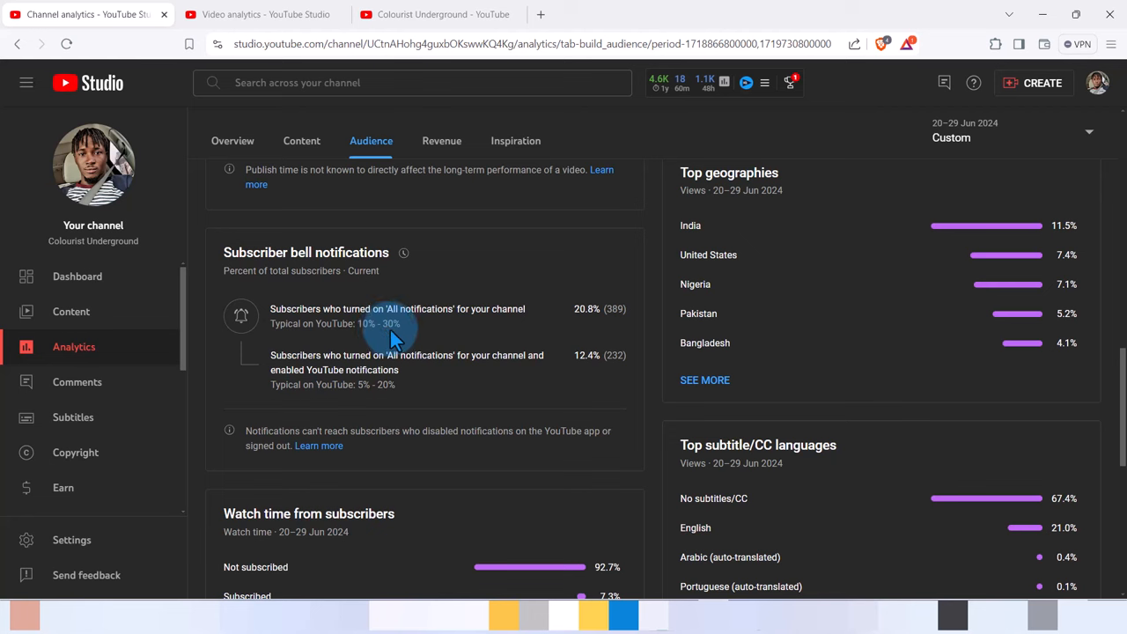
mouse_move(408, 362)
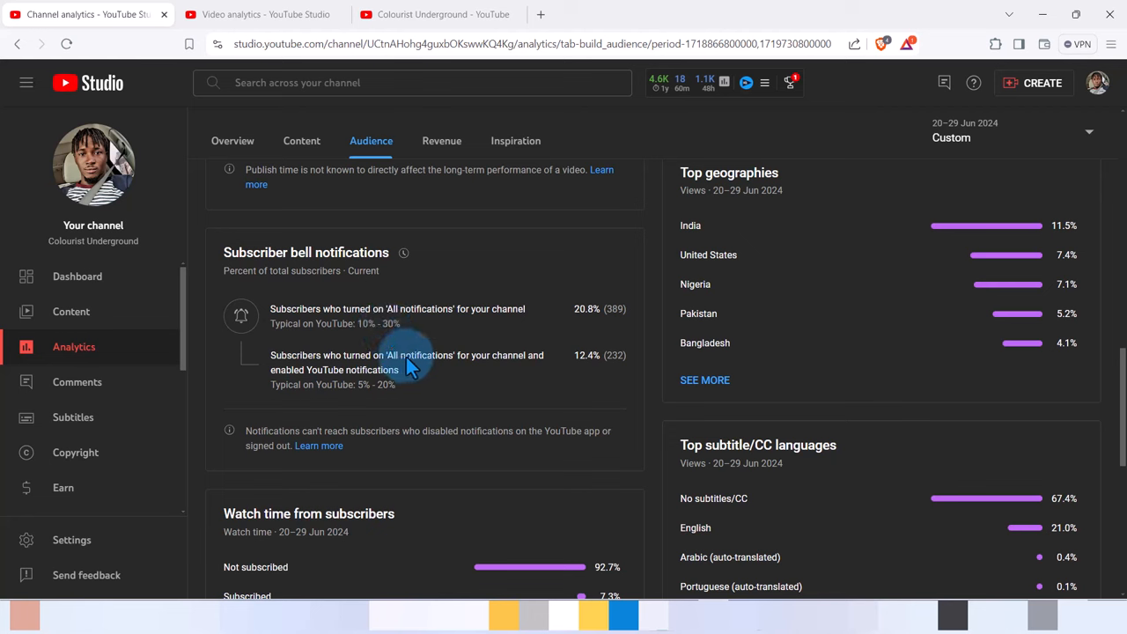
mouse_move(317, 379)
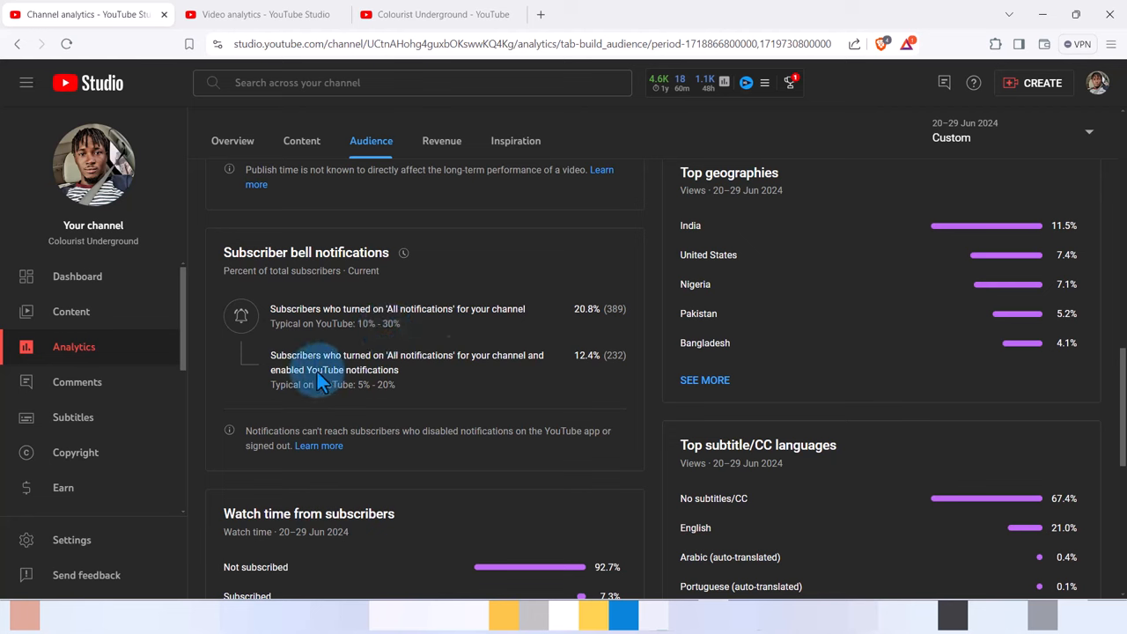
mouse_move(437, 369)
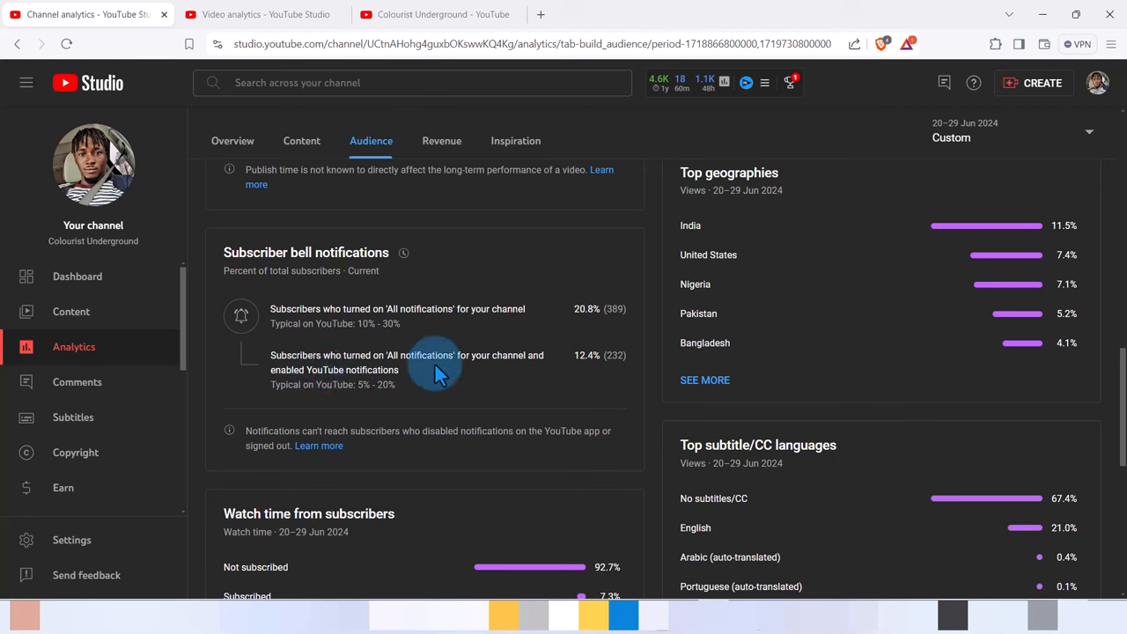
mouse_move(588, 368)
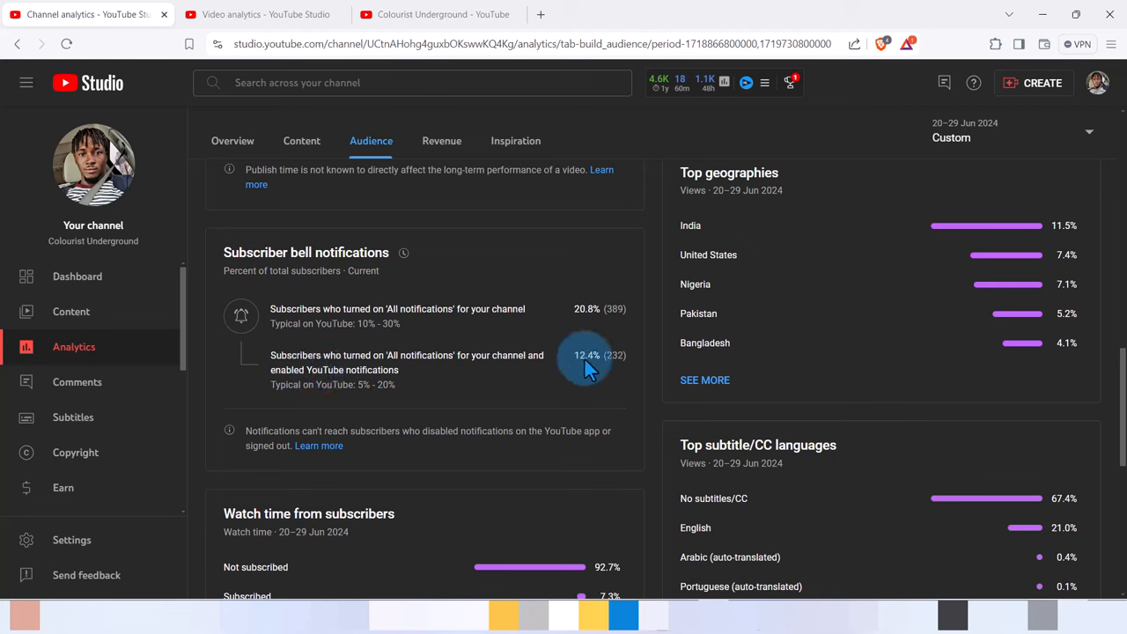
mouse_move(624, 368)
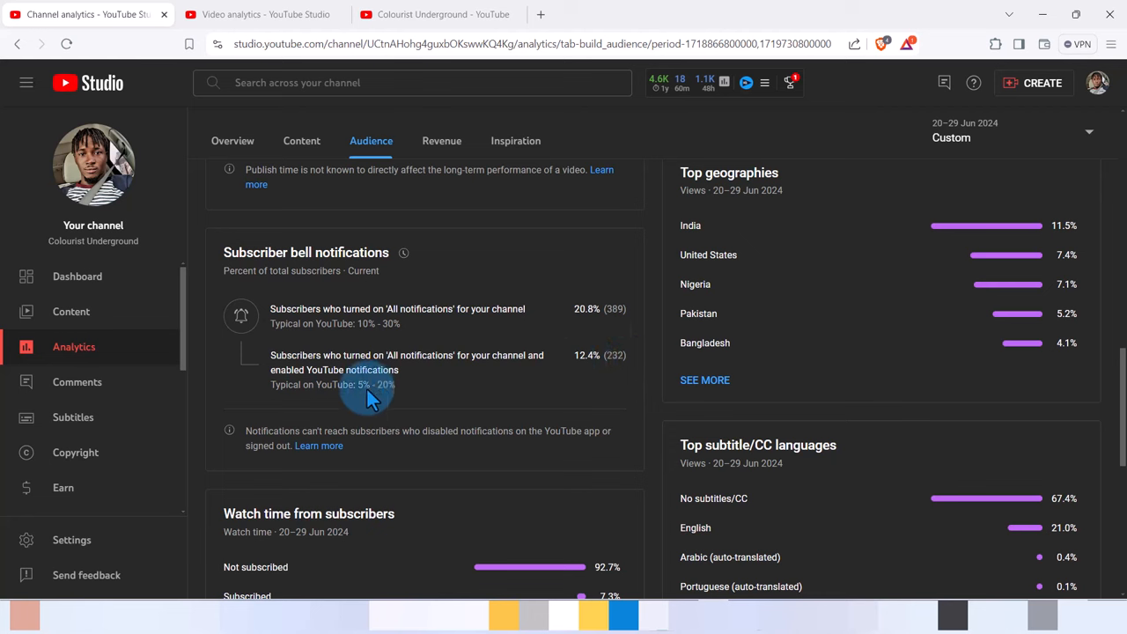
mouse_move(629, 431)
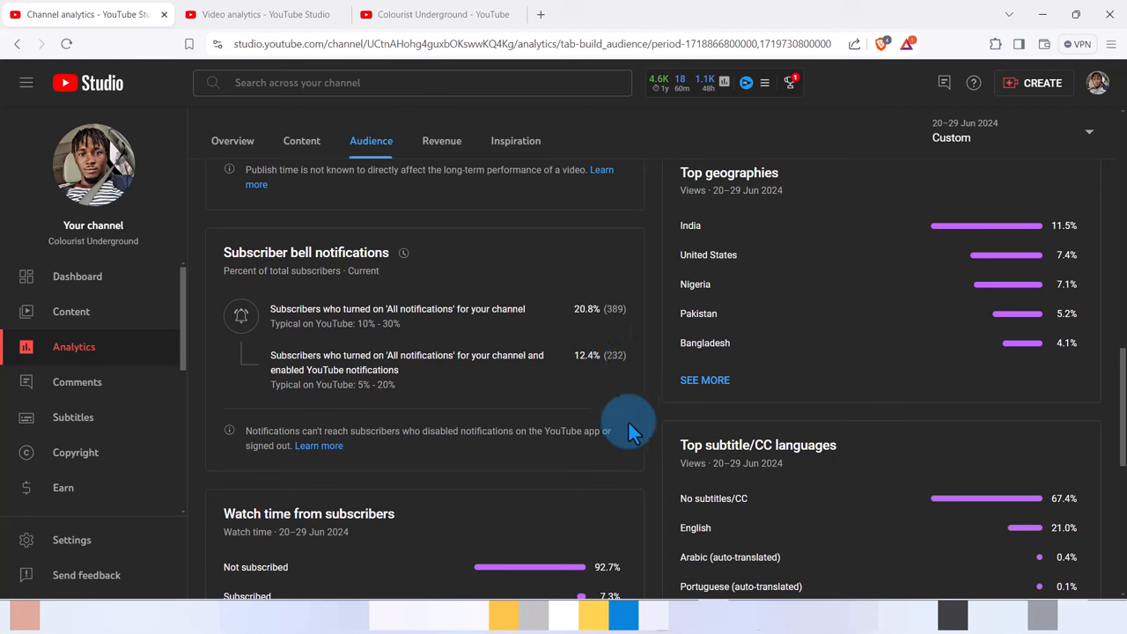
scroll(down, 3)
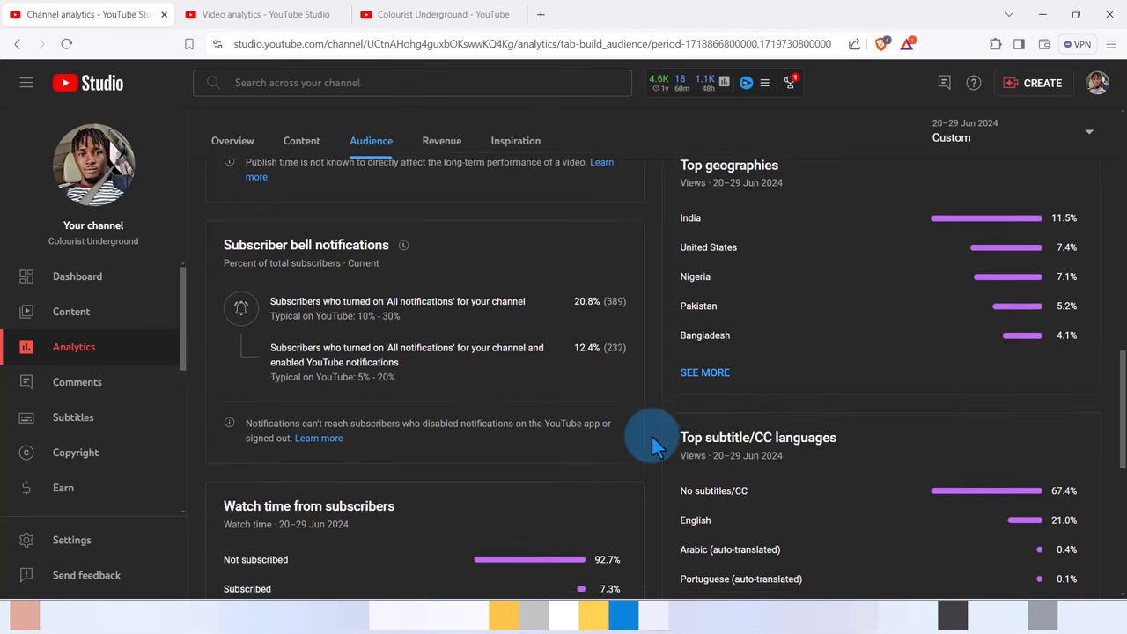
scroll(down, 3)
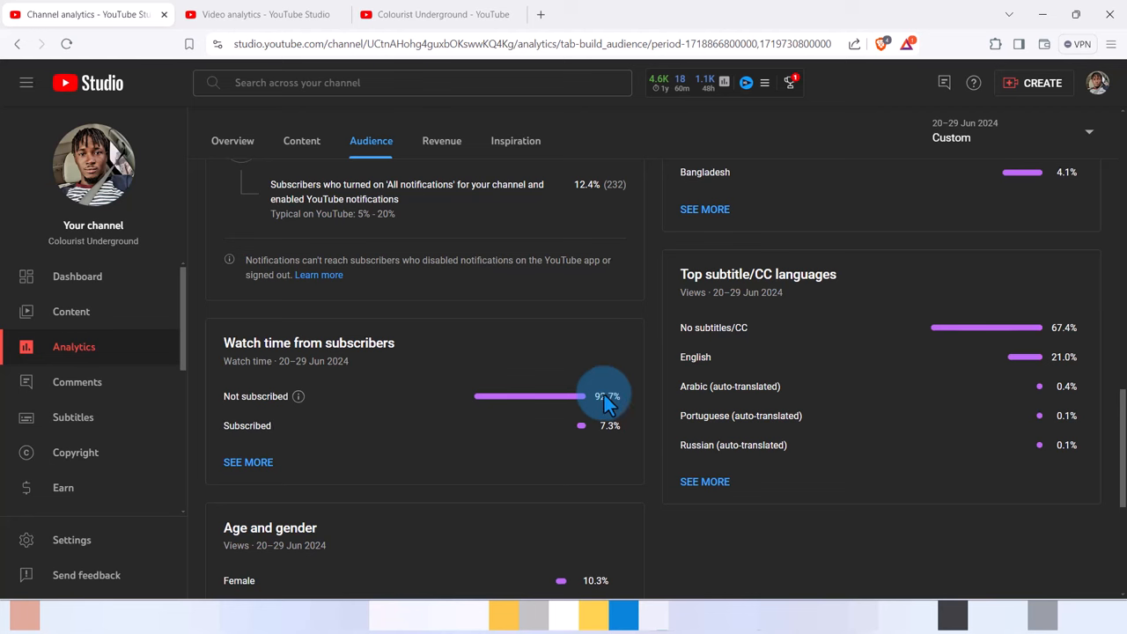
mouse_move(613, 432)
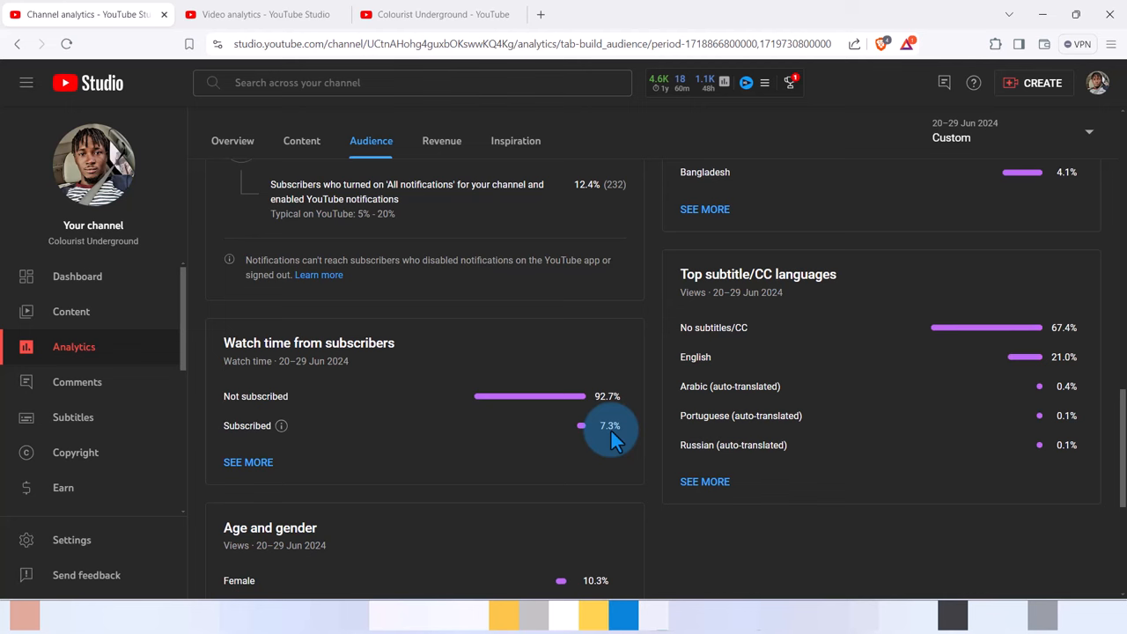
mouse_move(654, 440)
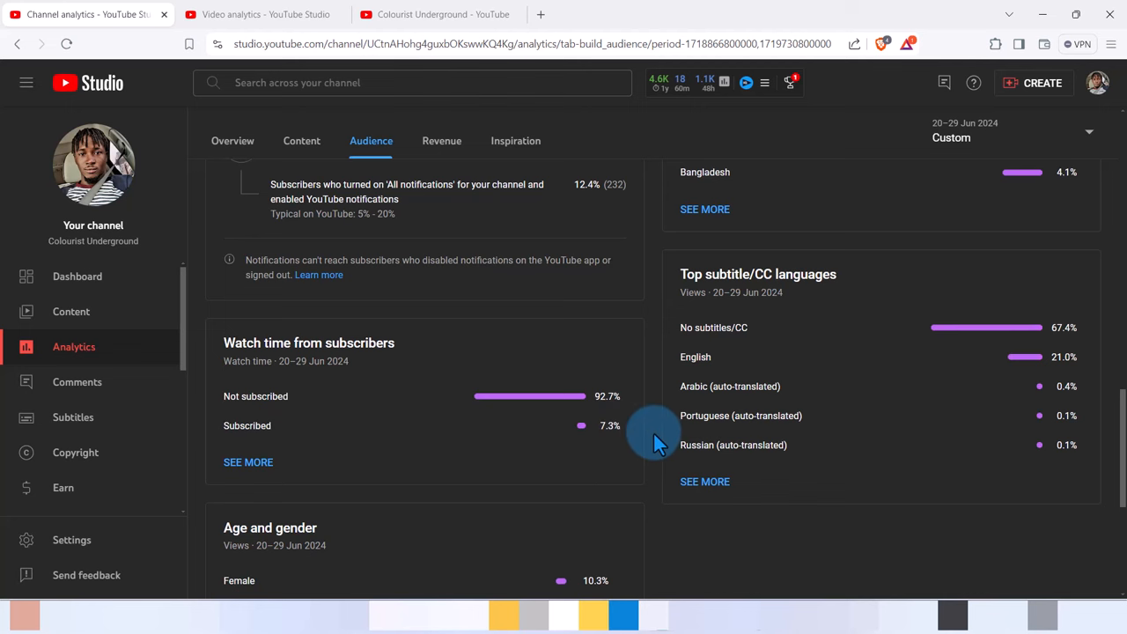
scroll(down, 3)
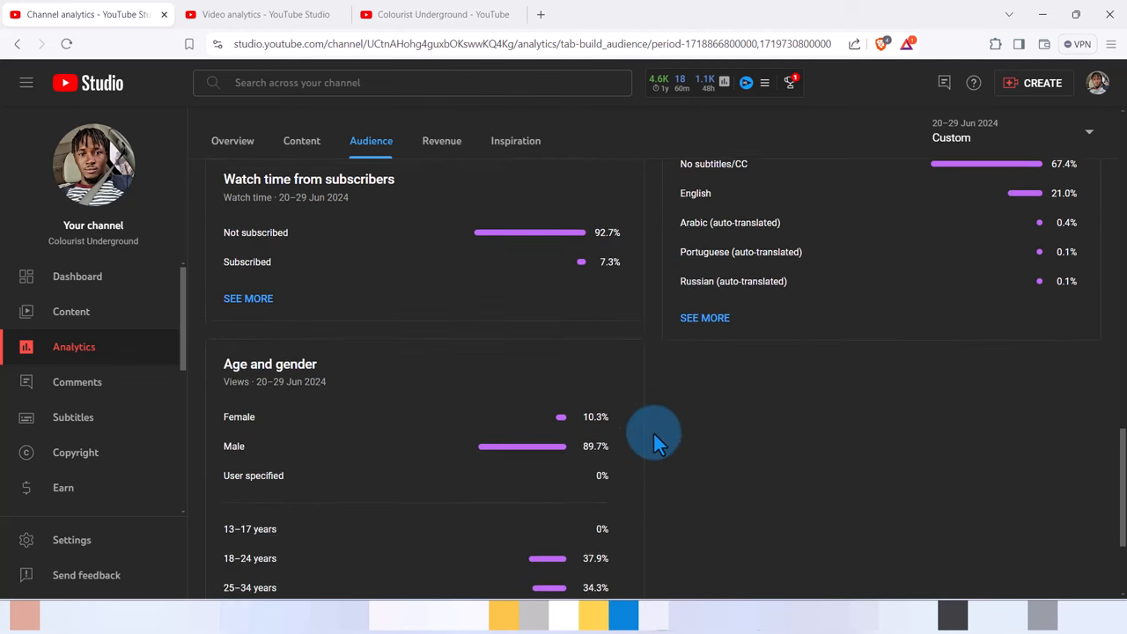
scroll(down, 3)
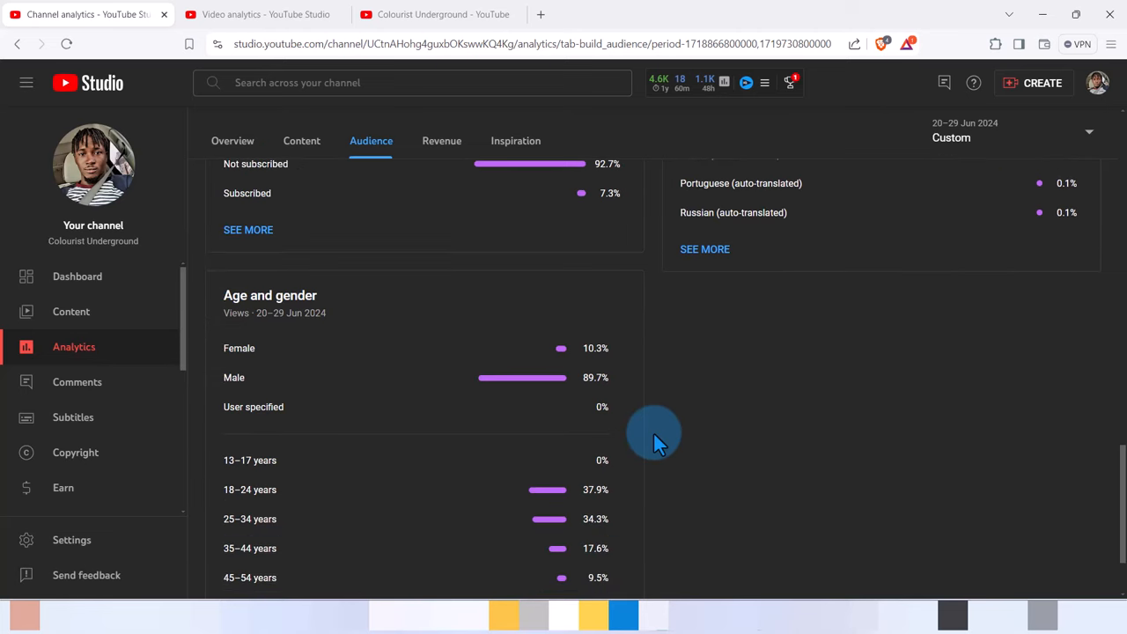
scroll(down, 3)
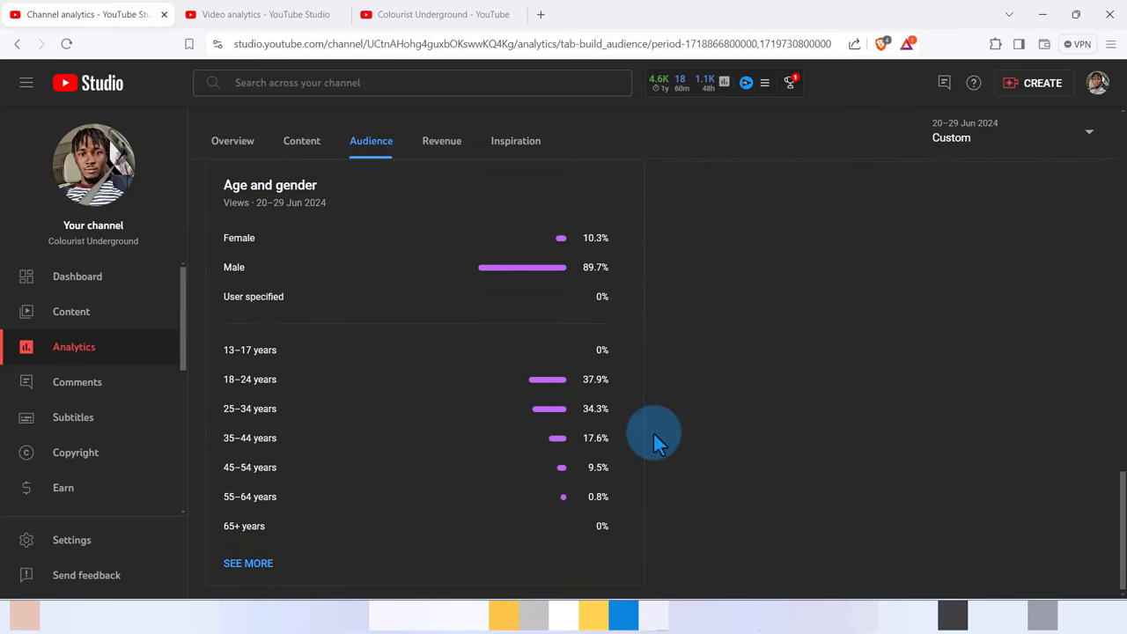
mouse_move(255, 250)
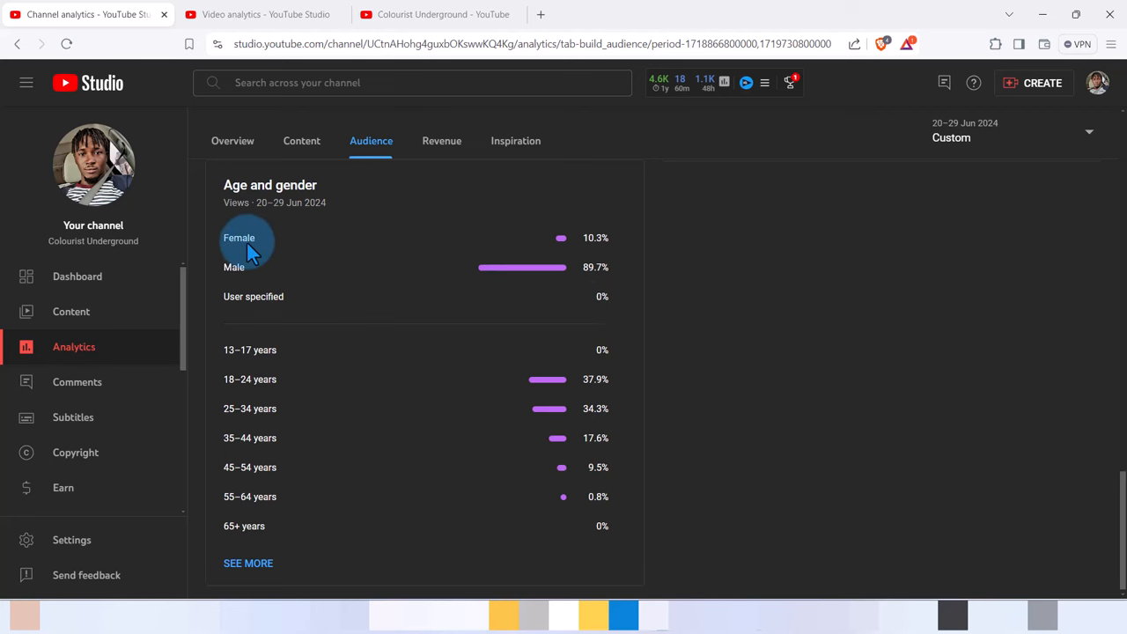
mouse_move(444, 264)
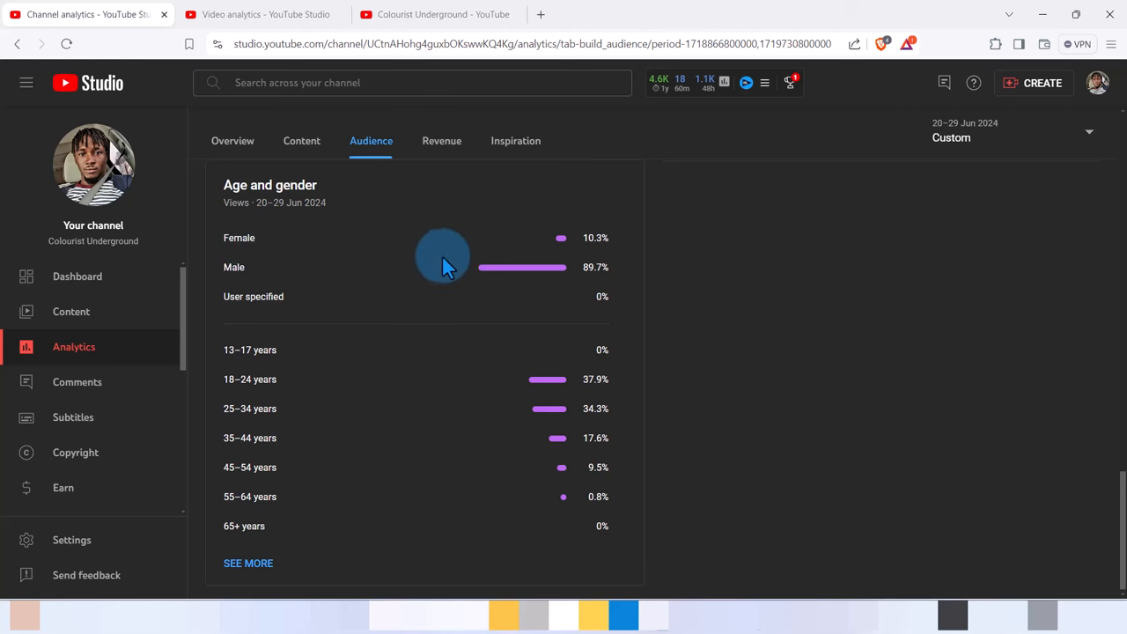
mouse_move(602, 254)
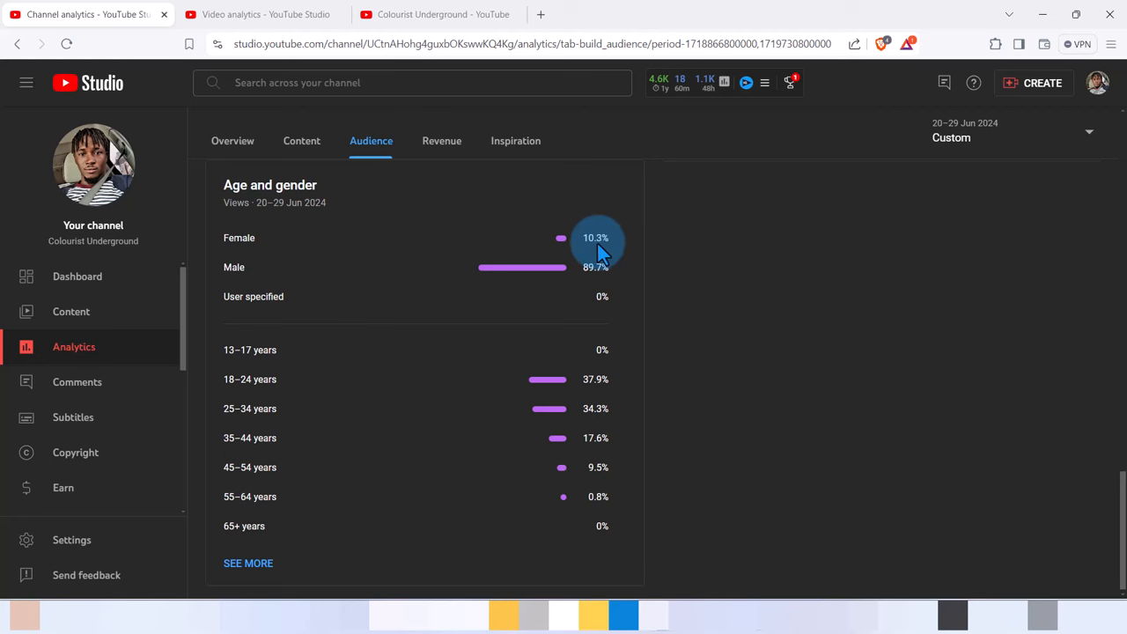
mouse_move(497, 271)
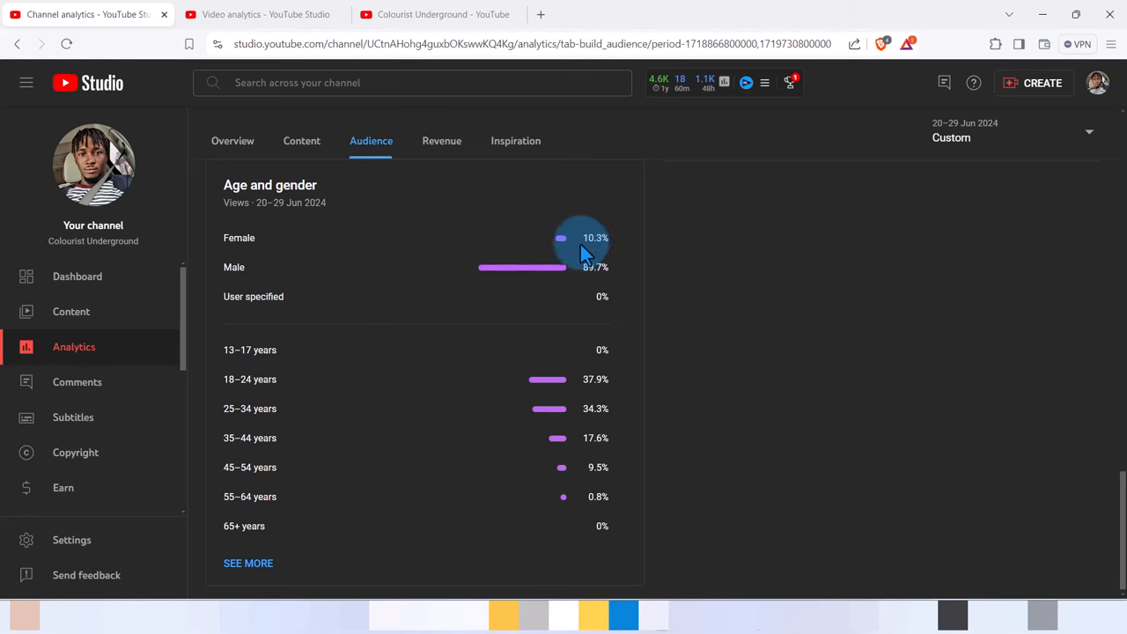
mouse_move(613, 302)
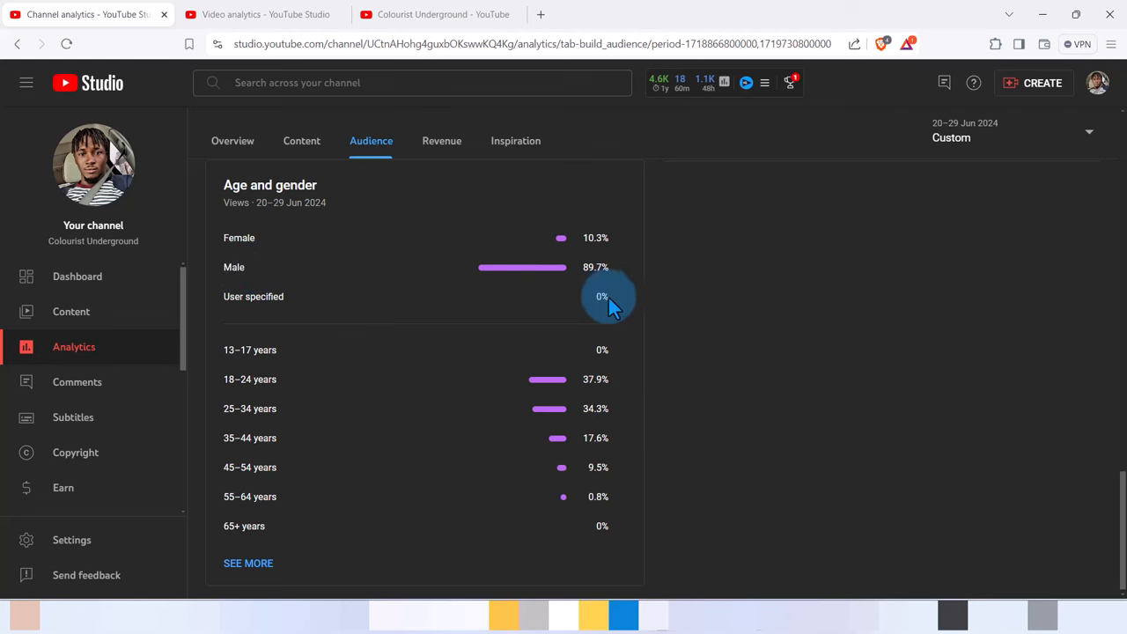
mouse_move(595, 273)
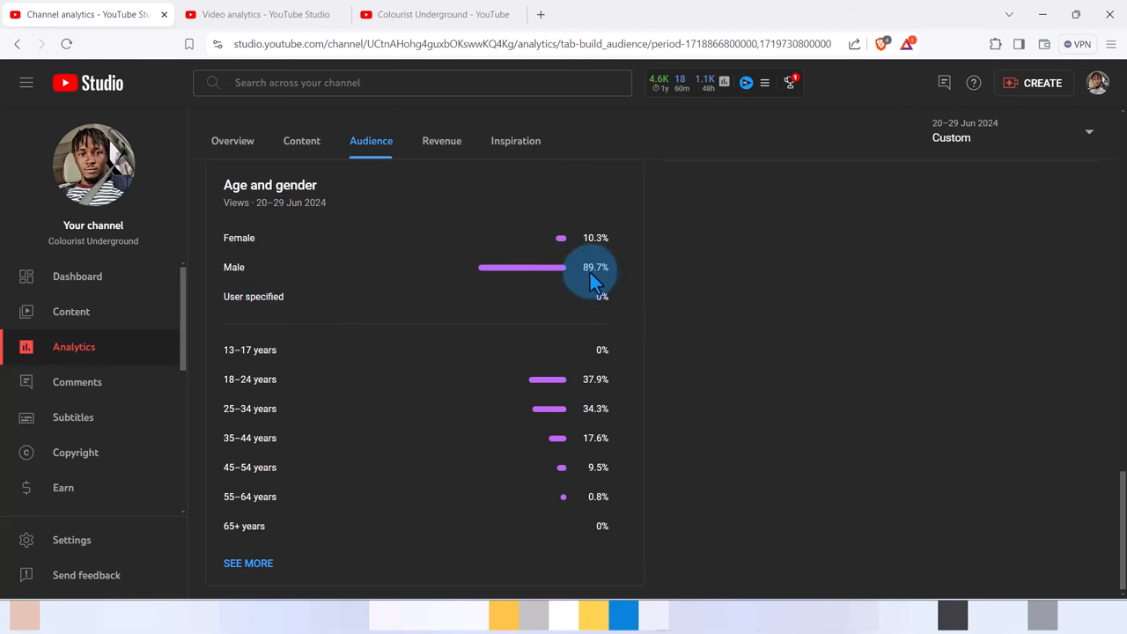
mouse_move(479, 393)
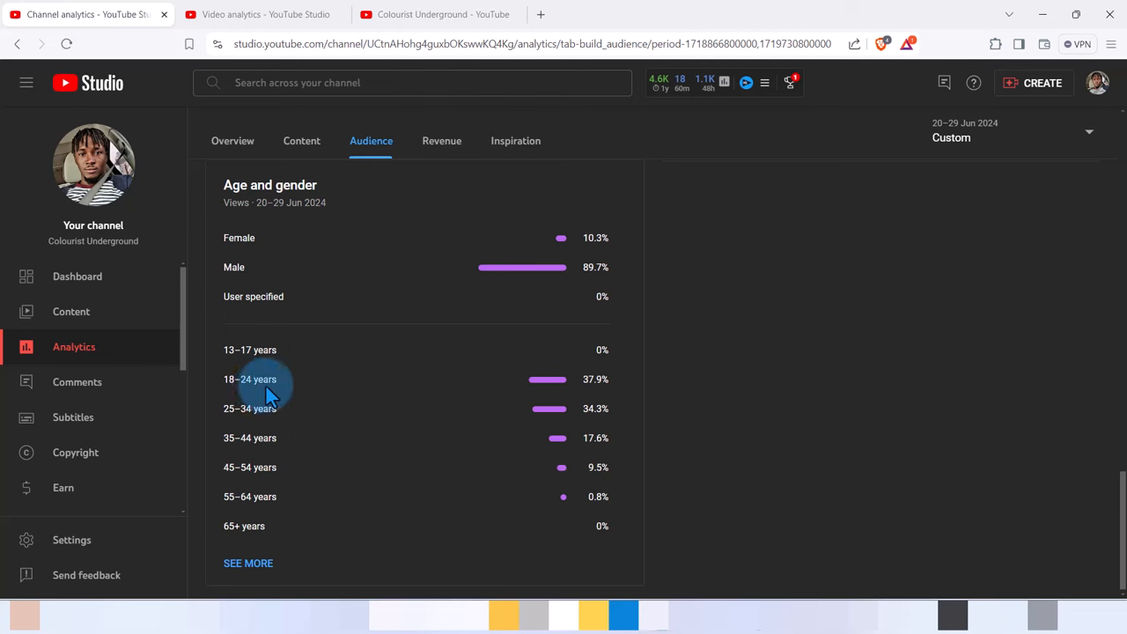
mouse_move(281, 388)
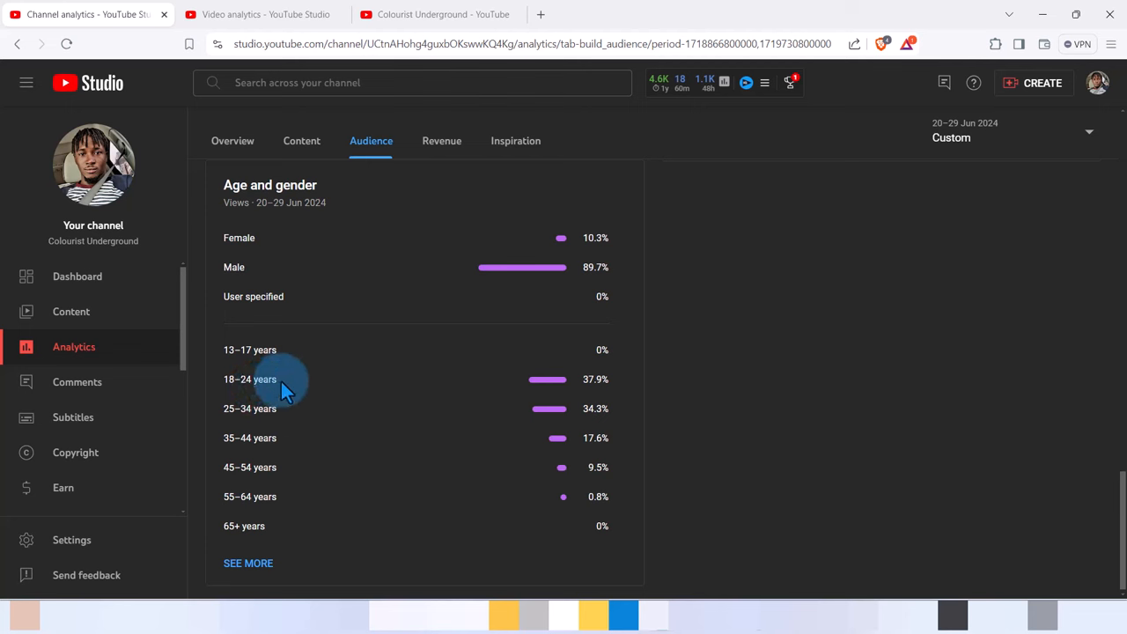
mouse_move(294, 415)
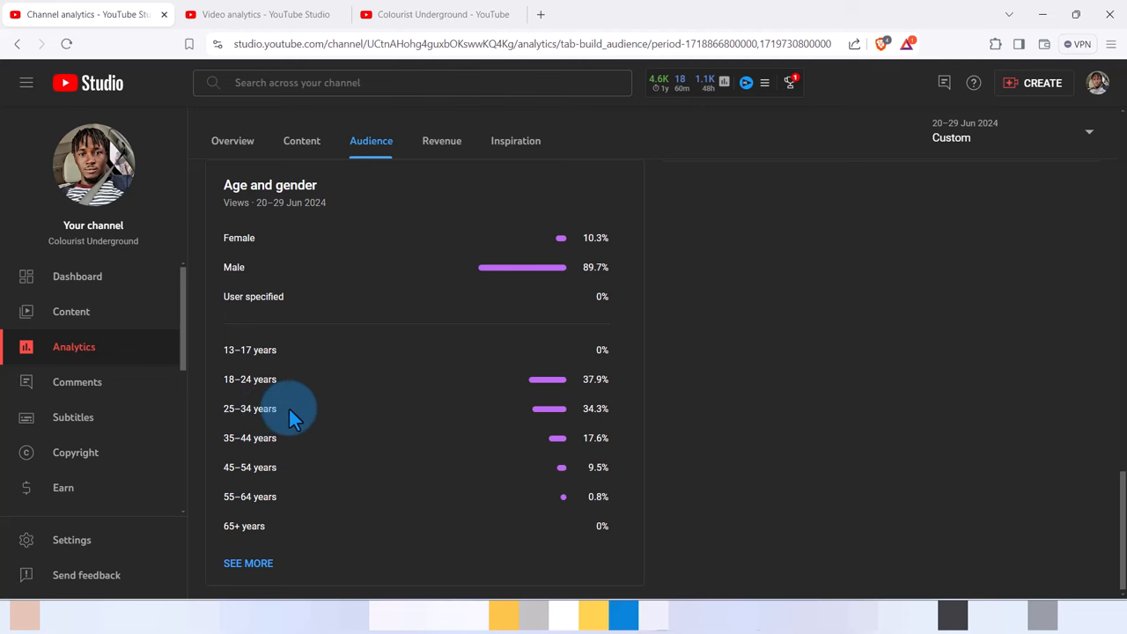
mouse_move(661, 461)
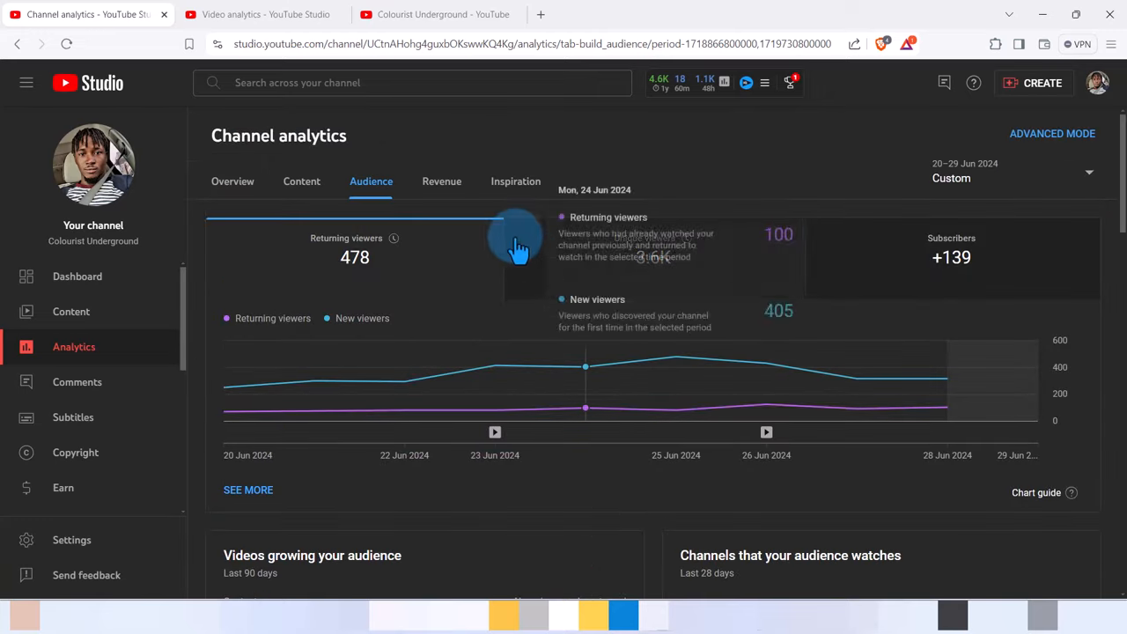
click(440, 180)
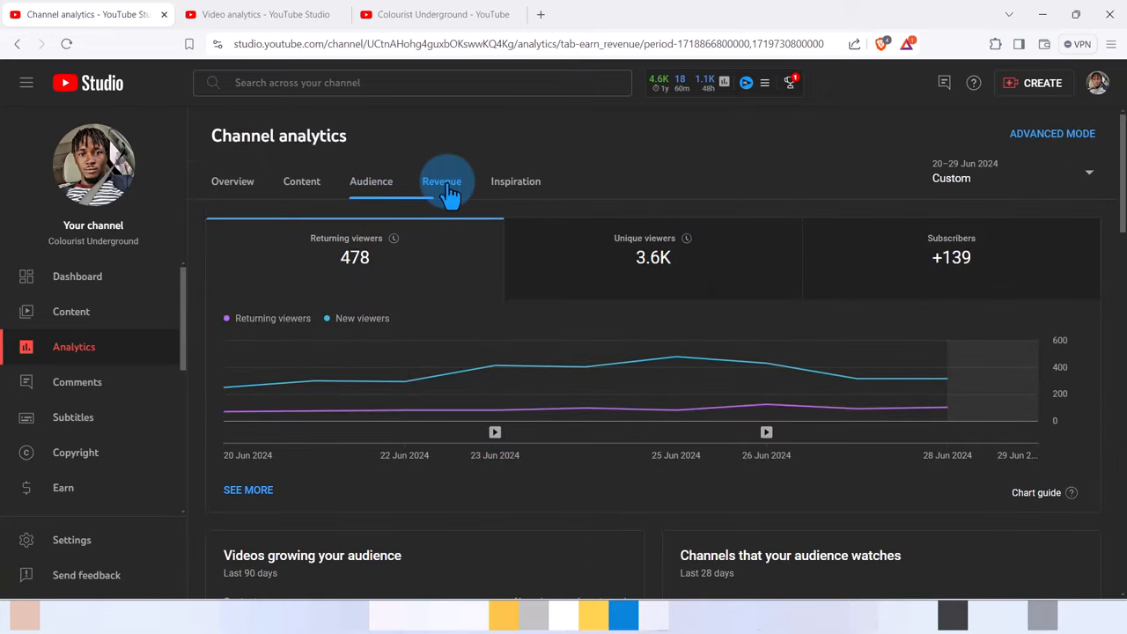
Switch to Revenue analytics and bring up the $10.16 estimated revenue and $1.97 RPM figures
click(440, 180)
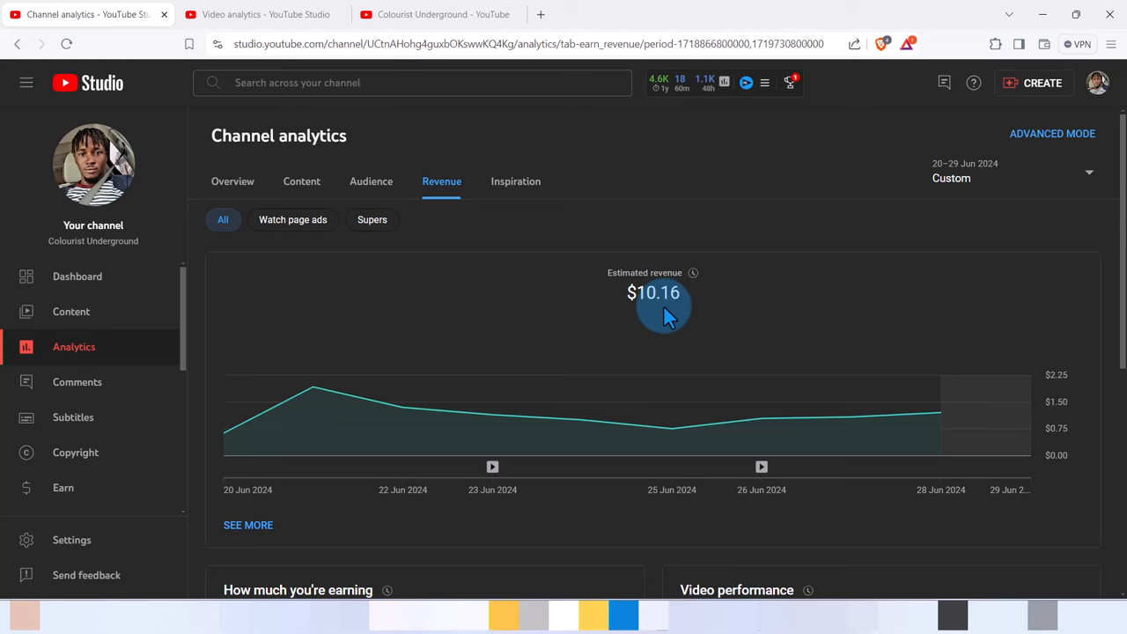
mouse_move(1081, 324)
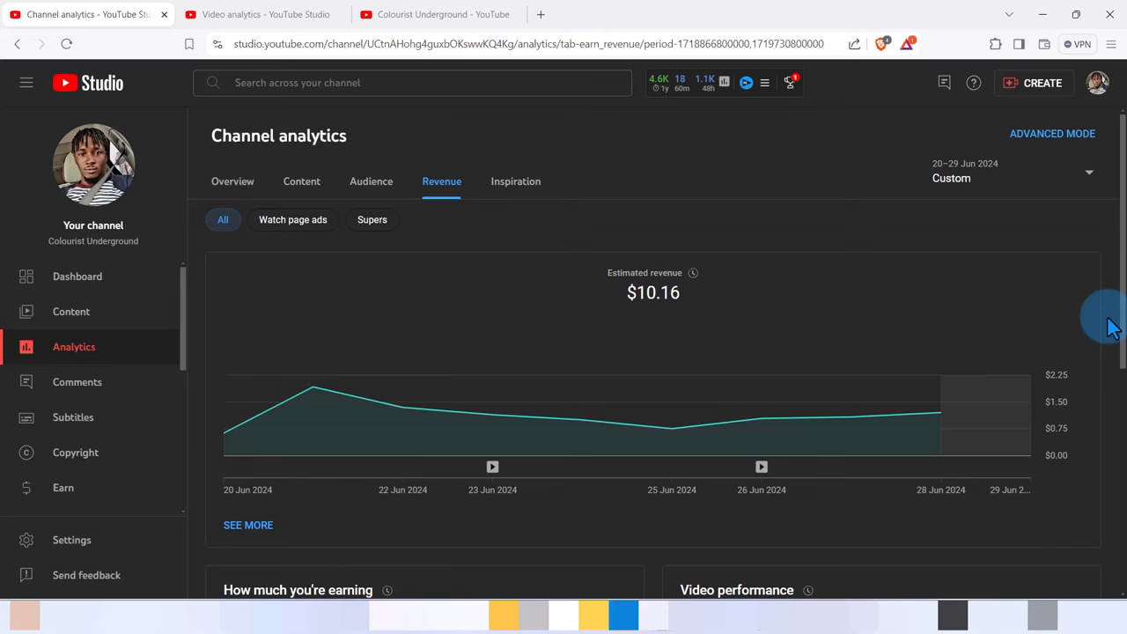
scroll(down, 3)
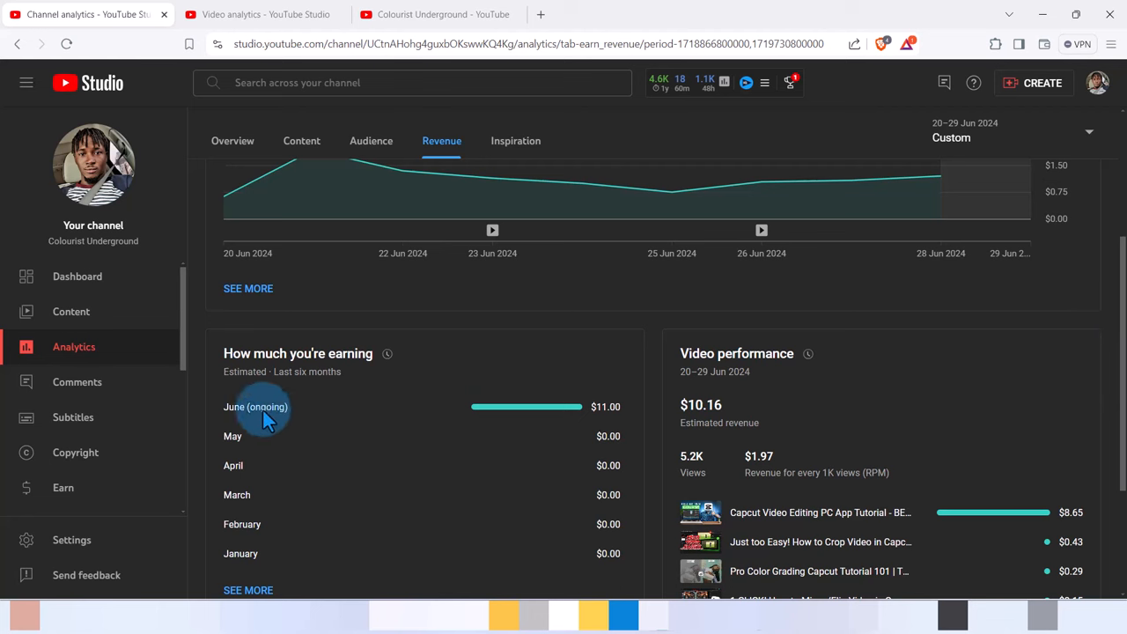
mouse_move(507, 406)
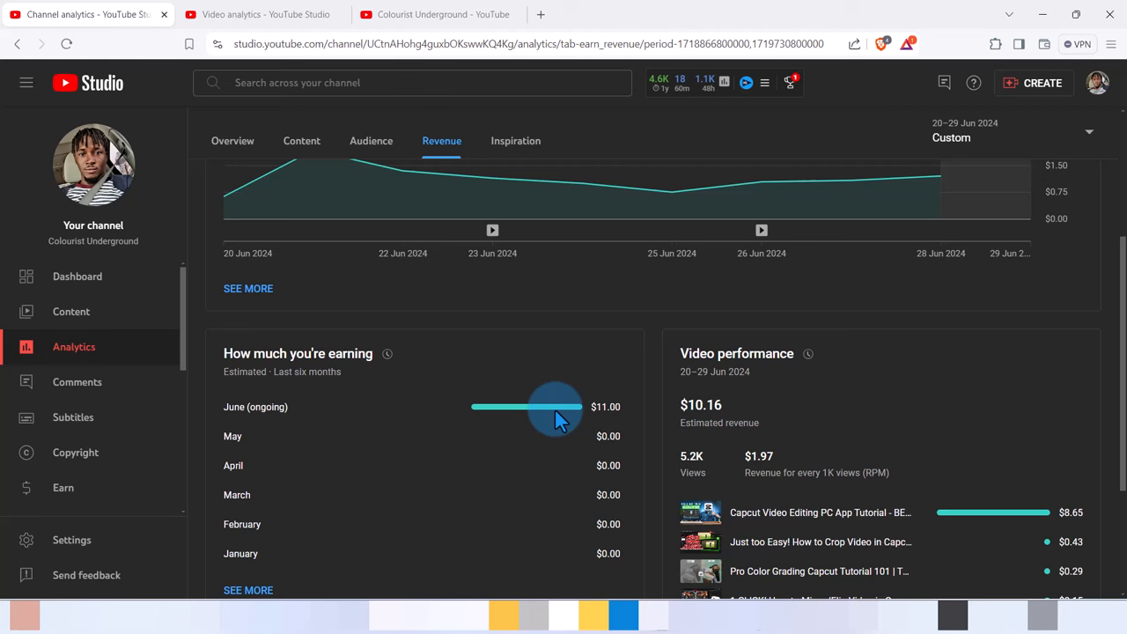
mouse_move(651, 422)
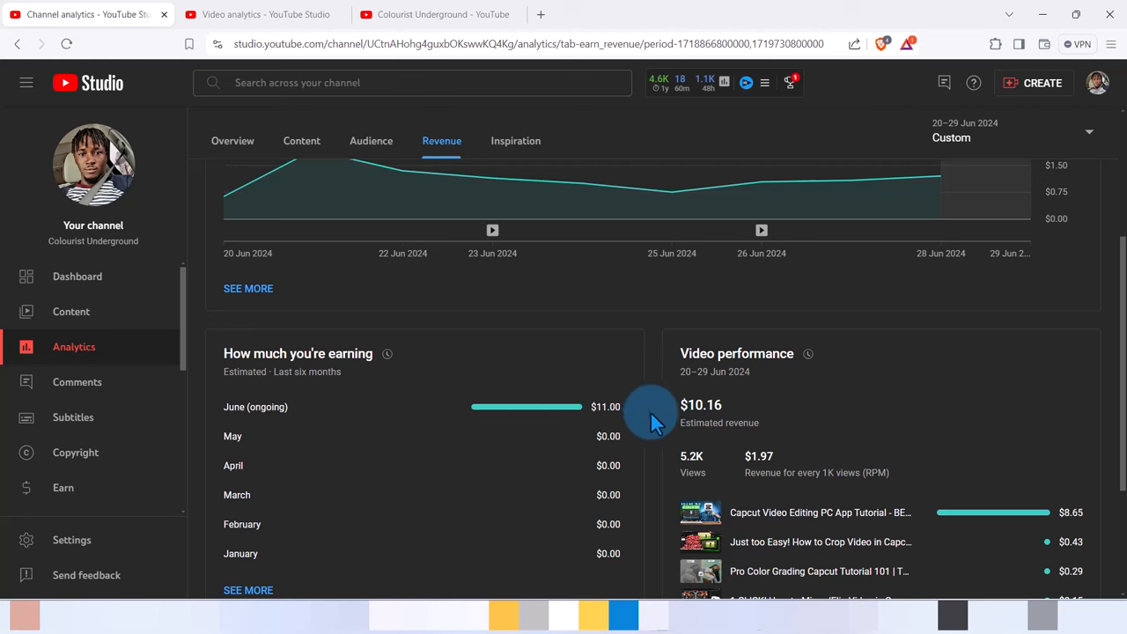
scroll(down, 3)
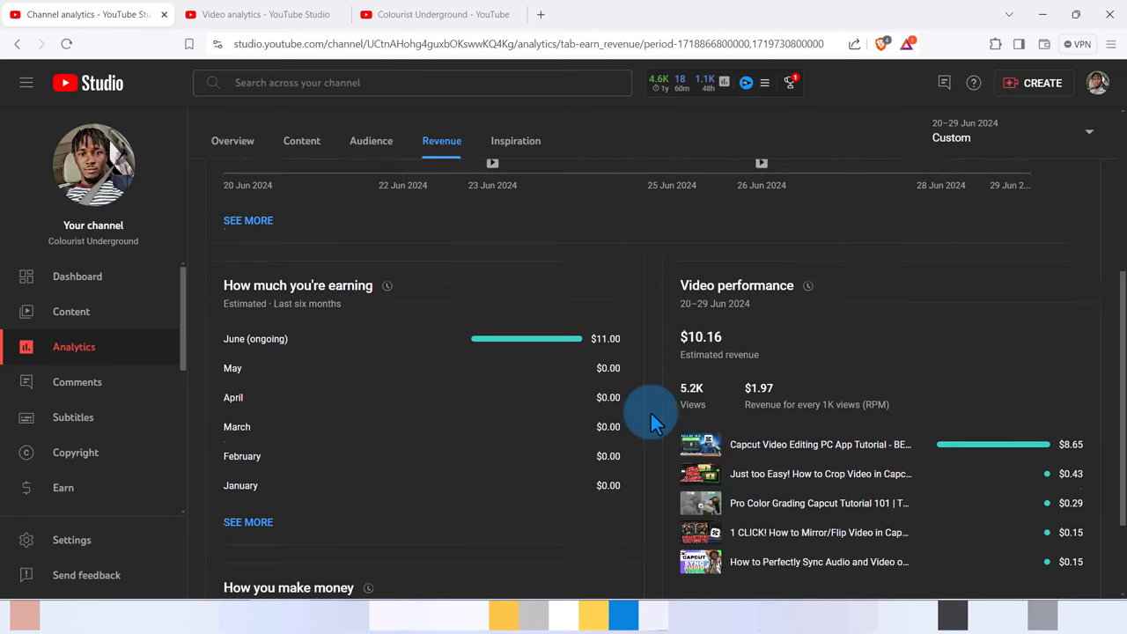
scroll(down, 3)
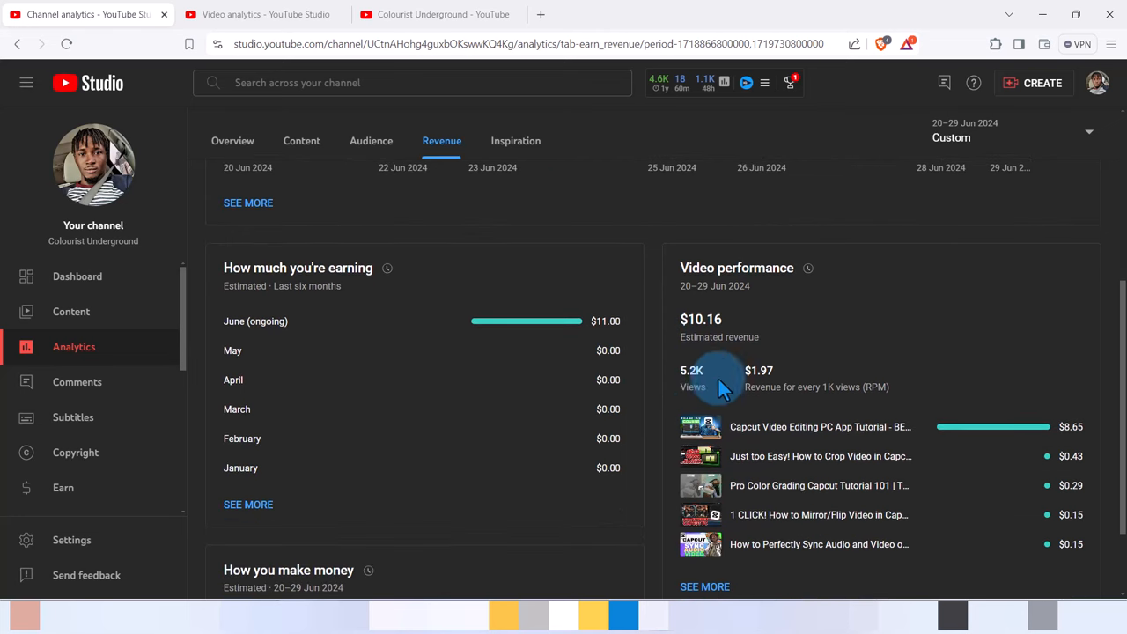
mouse_move(866, 405)
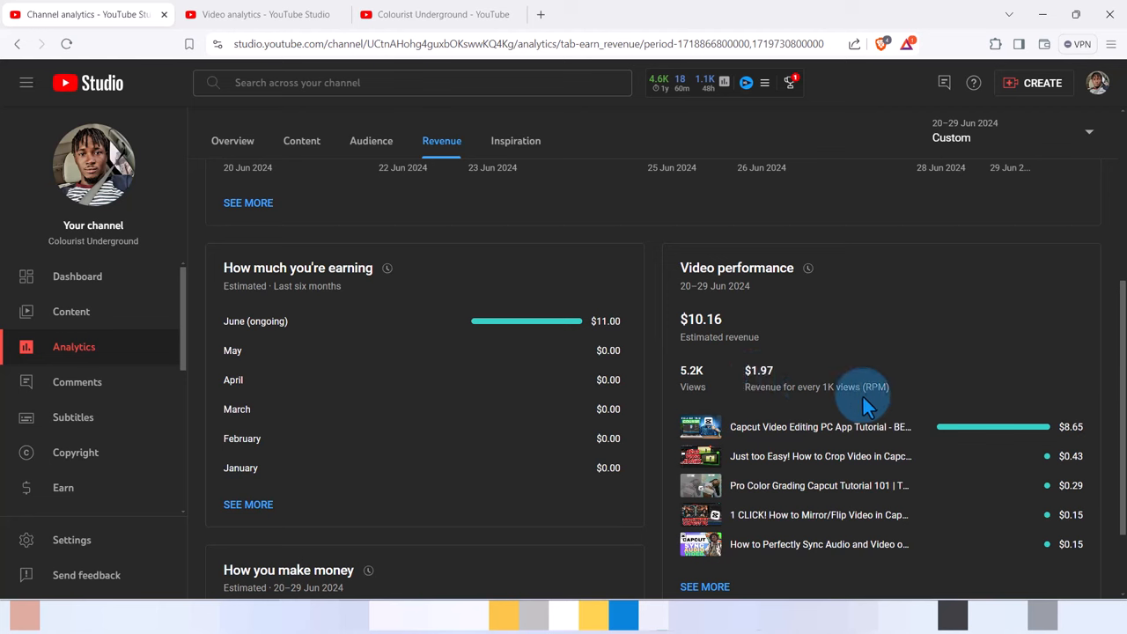
mouse_move(775, 379)
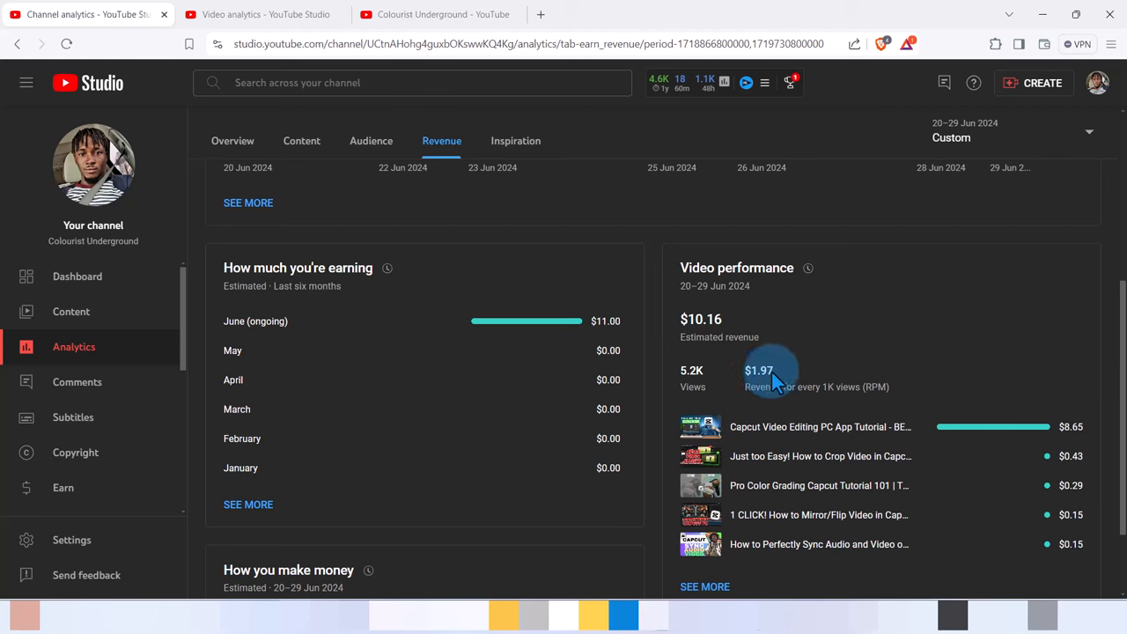
mouse_move(799, 368)
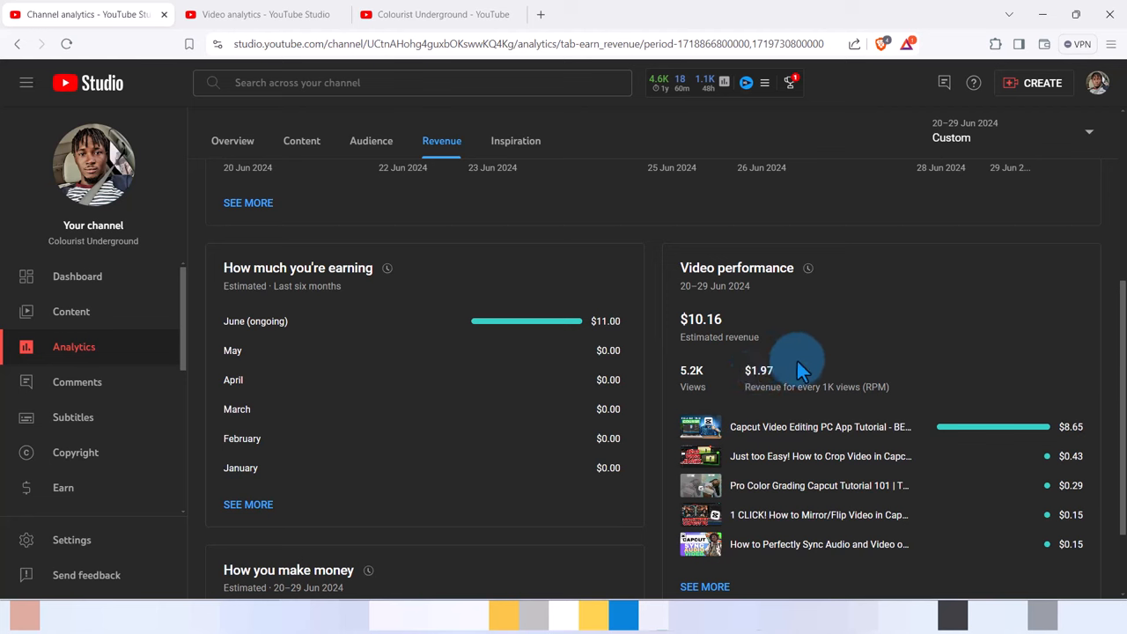
mouse_move(761, 387)
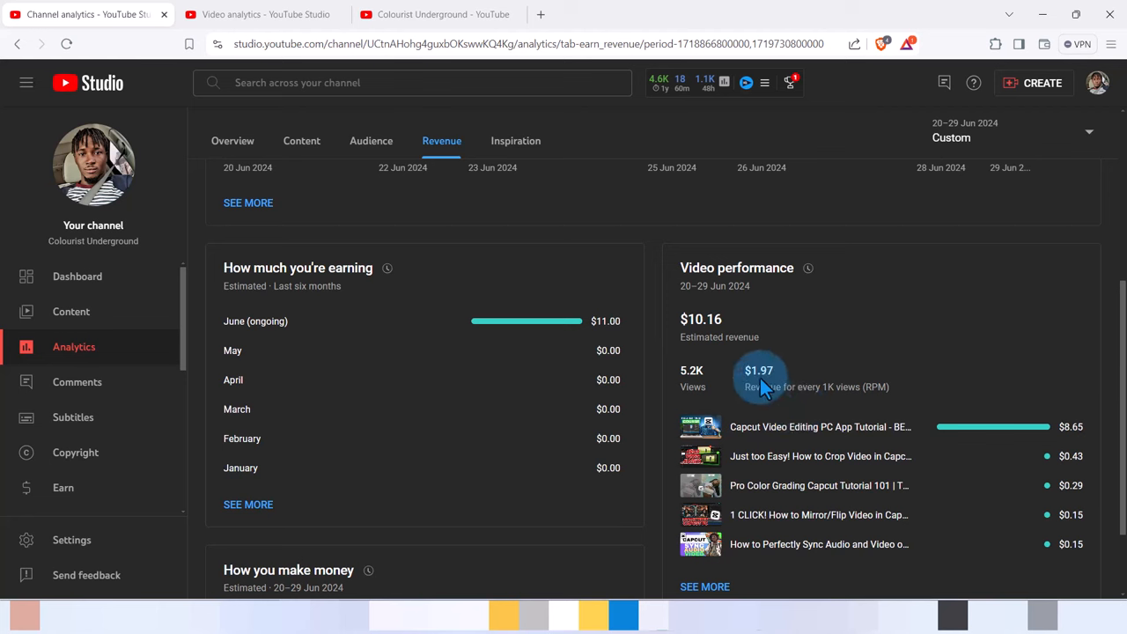
mouse_move(655, 398)
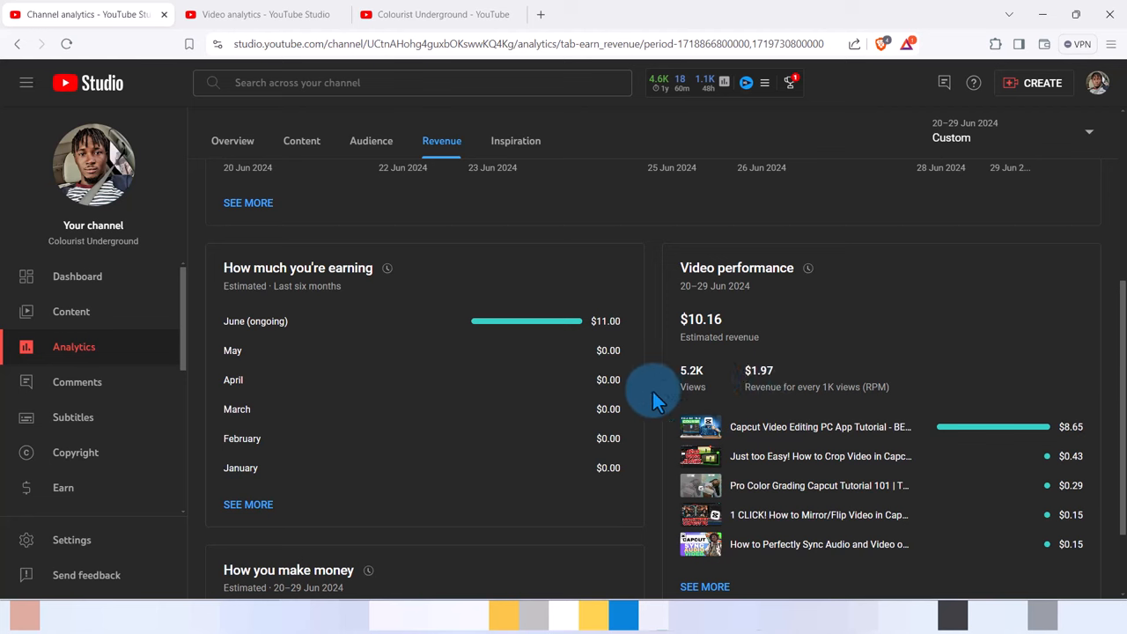
mouse_move(792, 431)
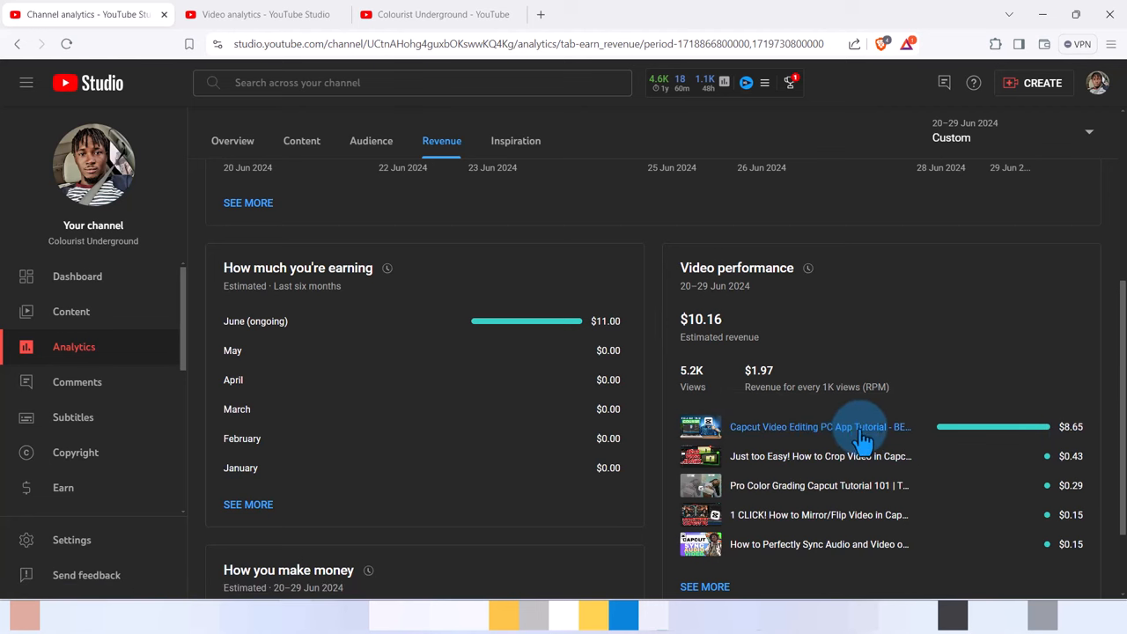
mouse_move(1072, 440)
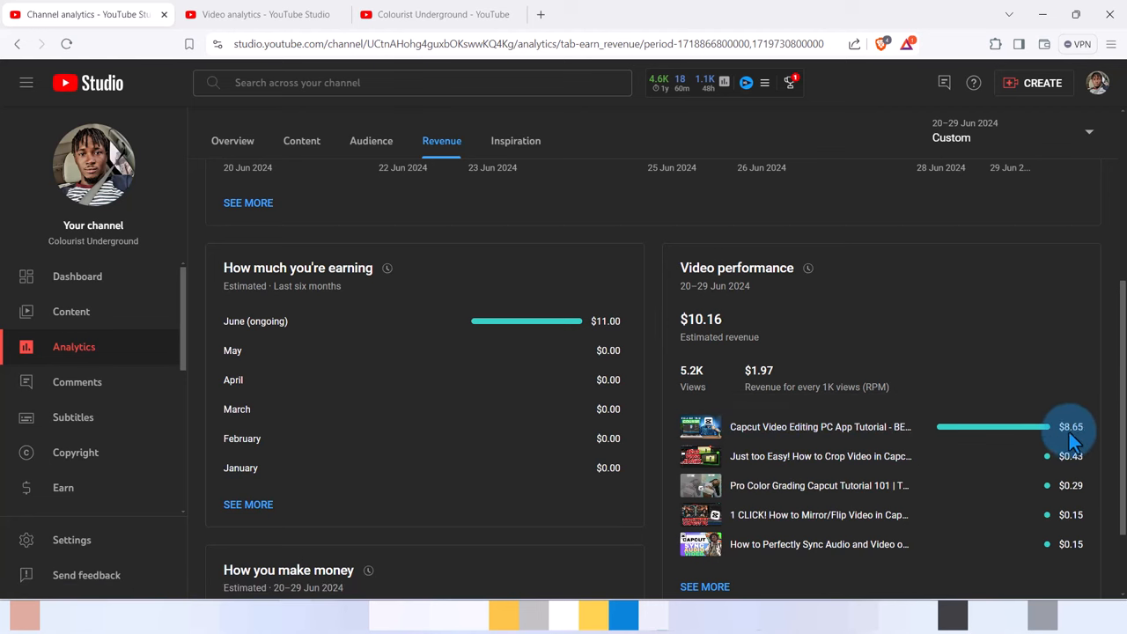
mouse_move(1113, 472)
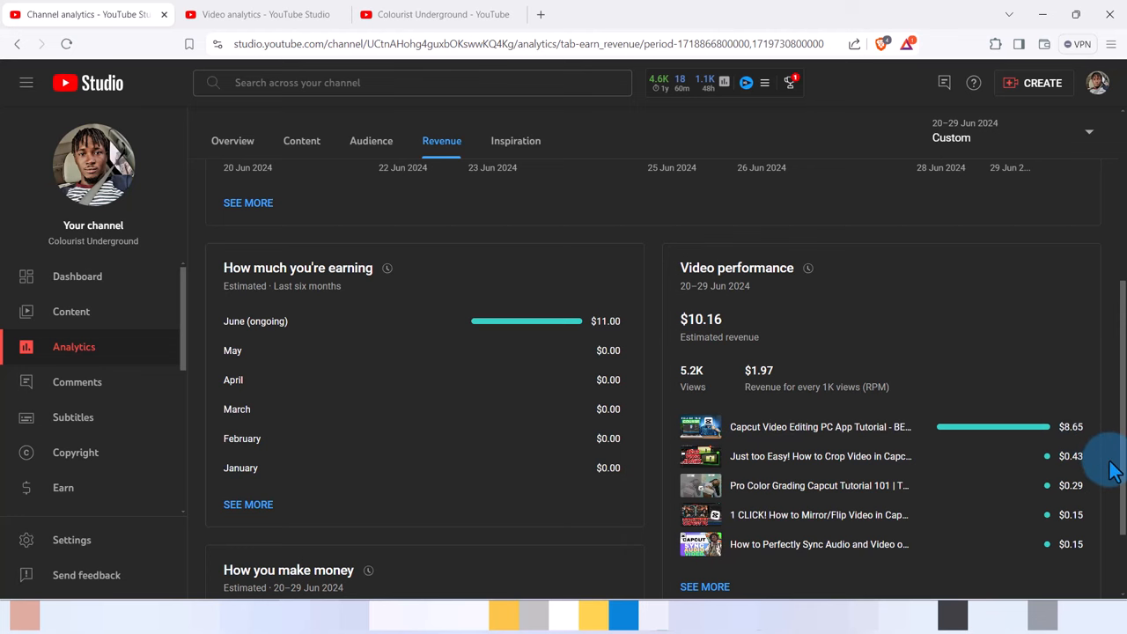
scroll(down, 3)
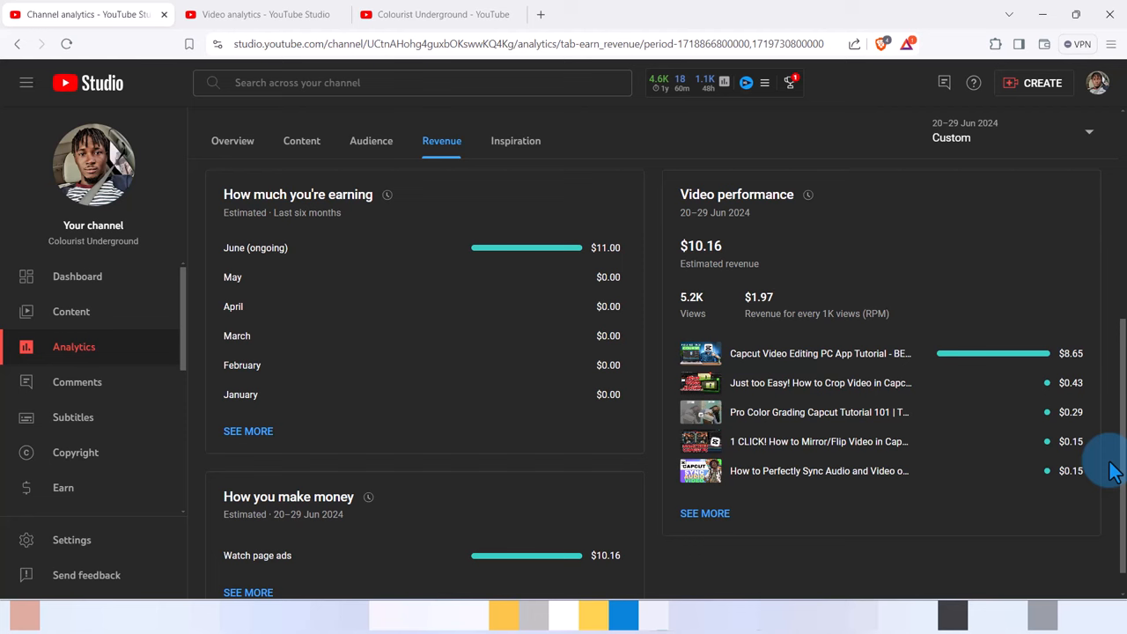
scroll(down, 3)
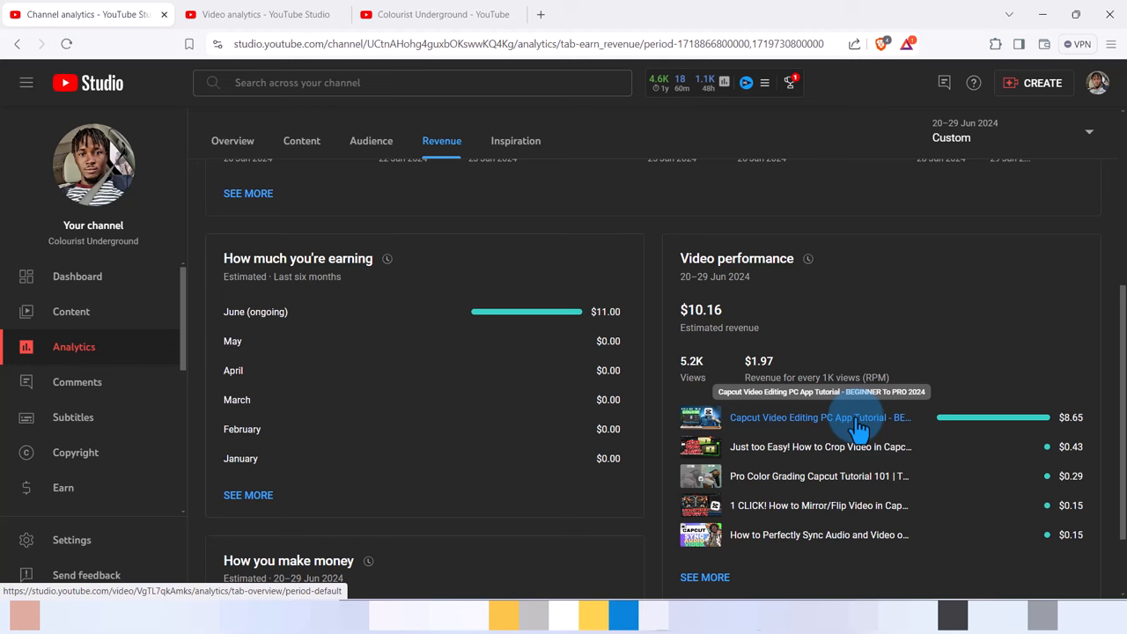
mouse_move(1109, 391)
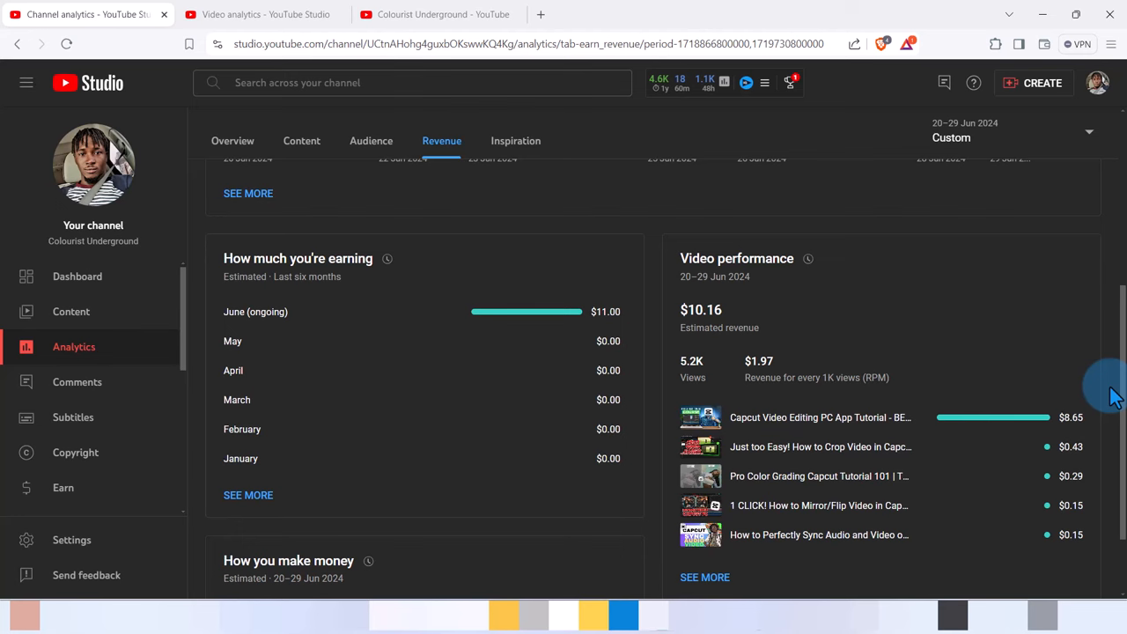
scroll(down, 3)
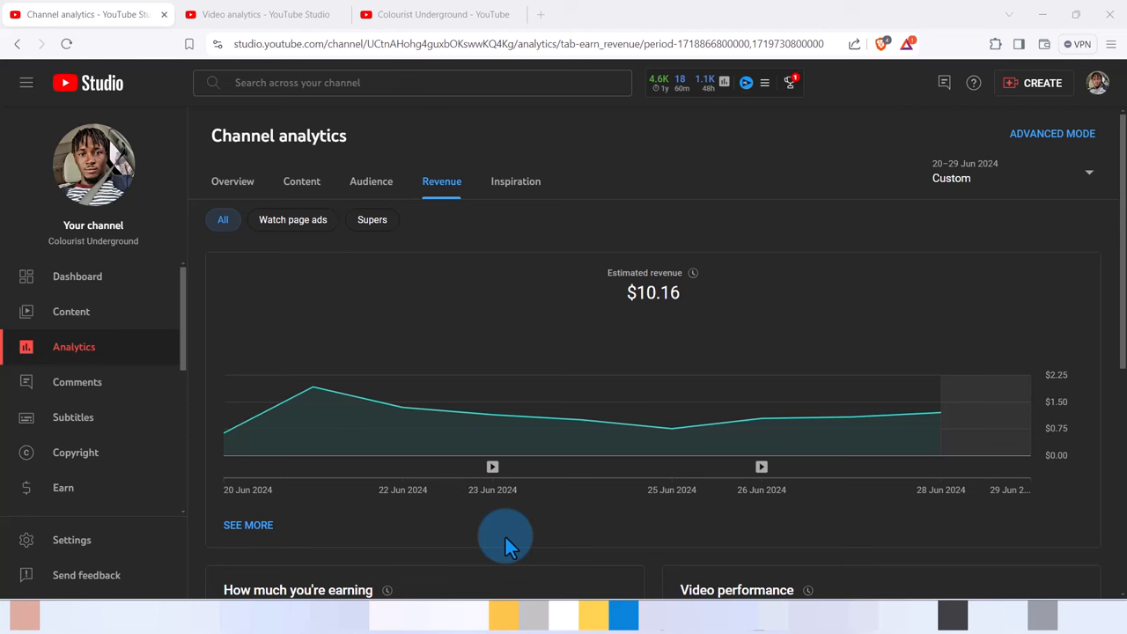
mouse_move(465, 509)
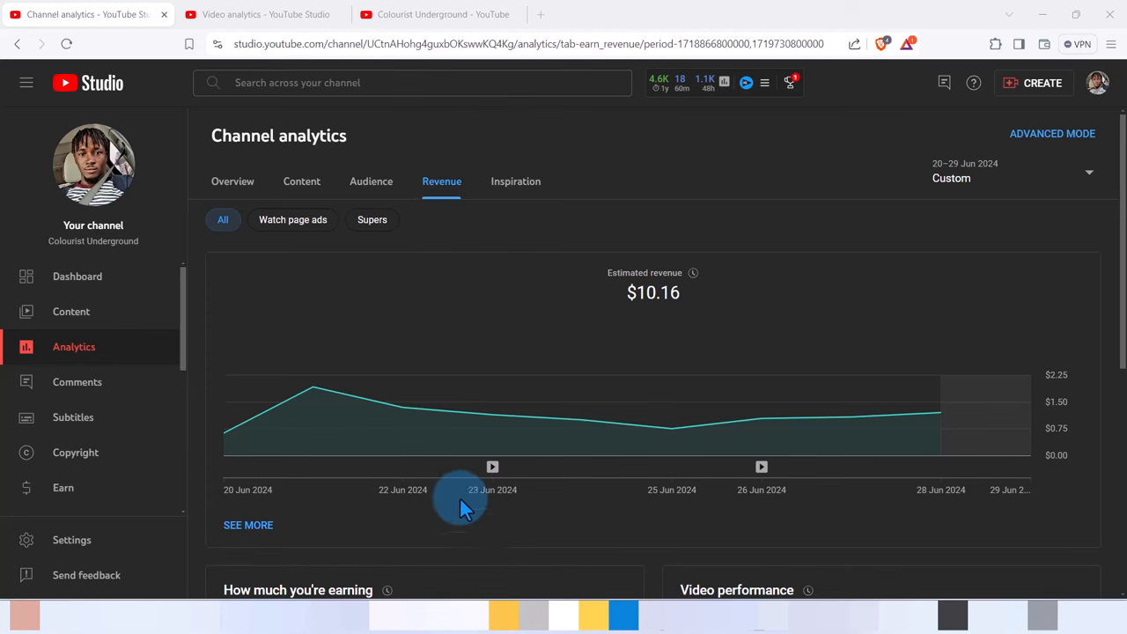
mouse_move(380, 44)
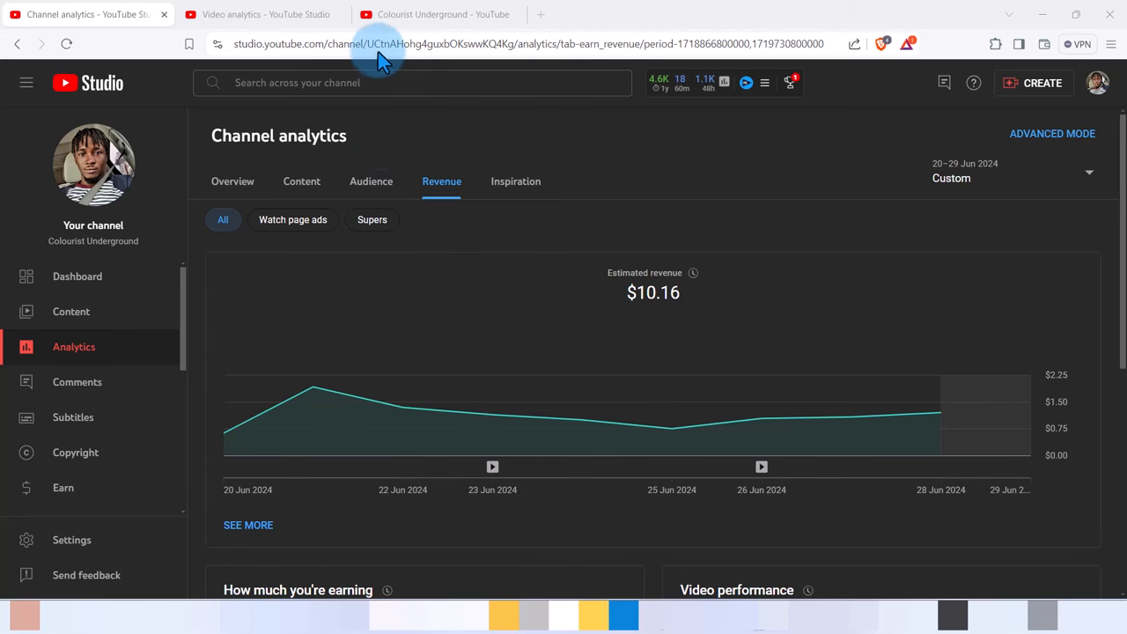